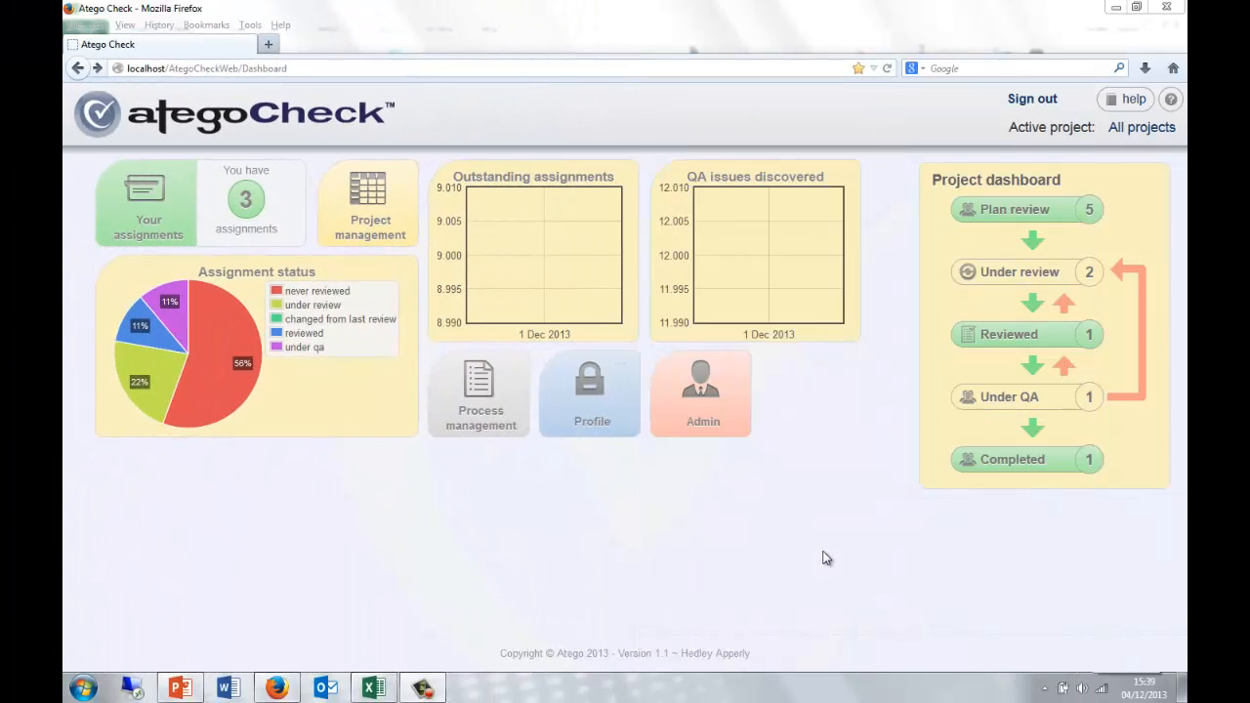
mouse_move(793, 551)
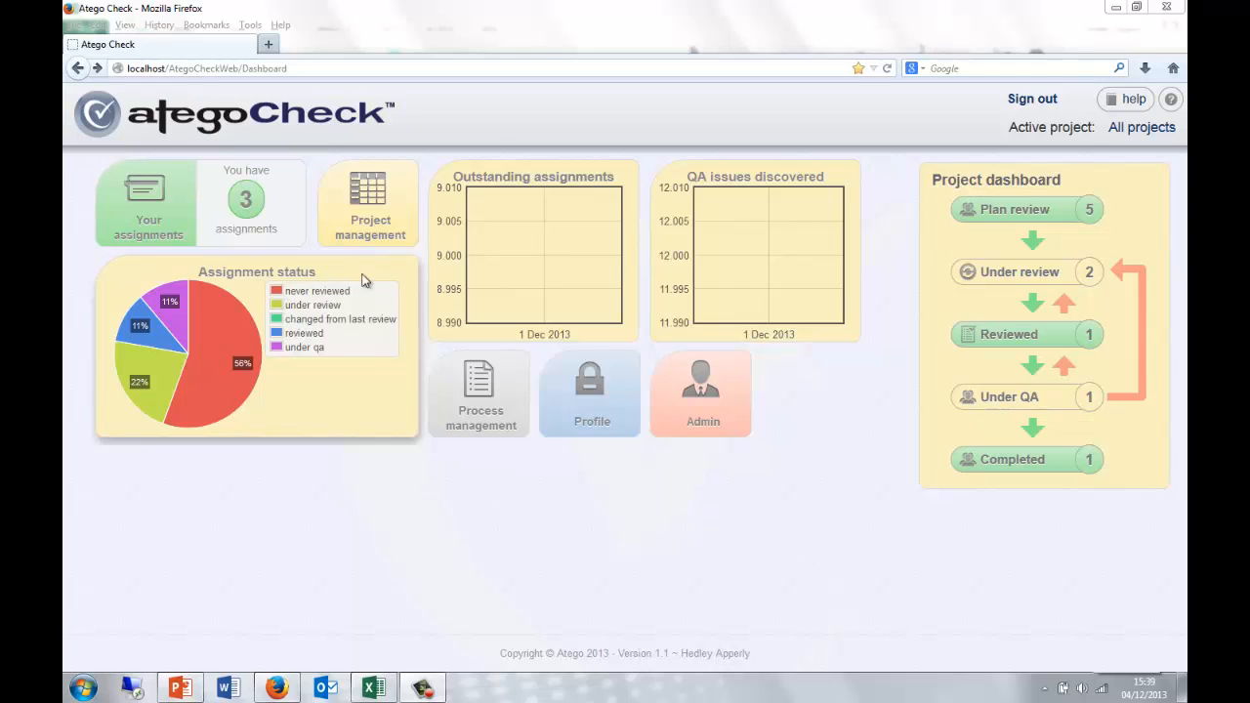
mouse_move(376, 242)
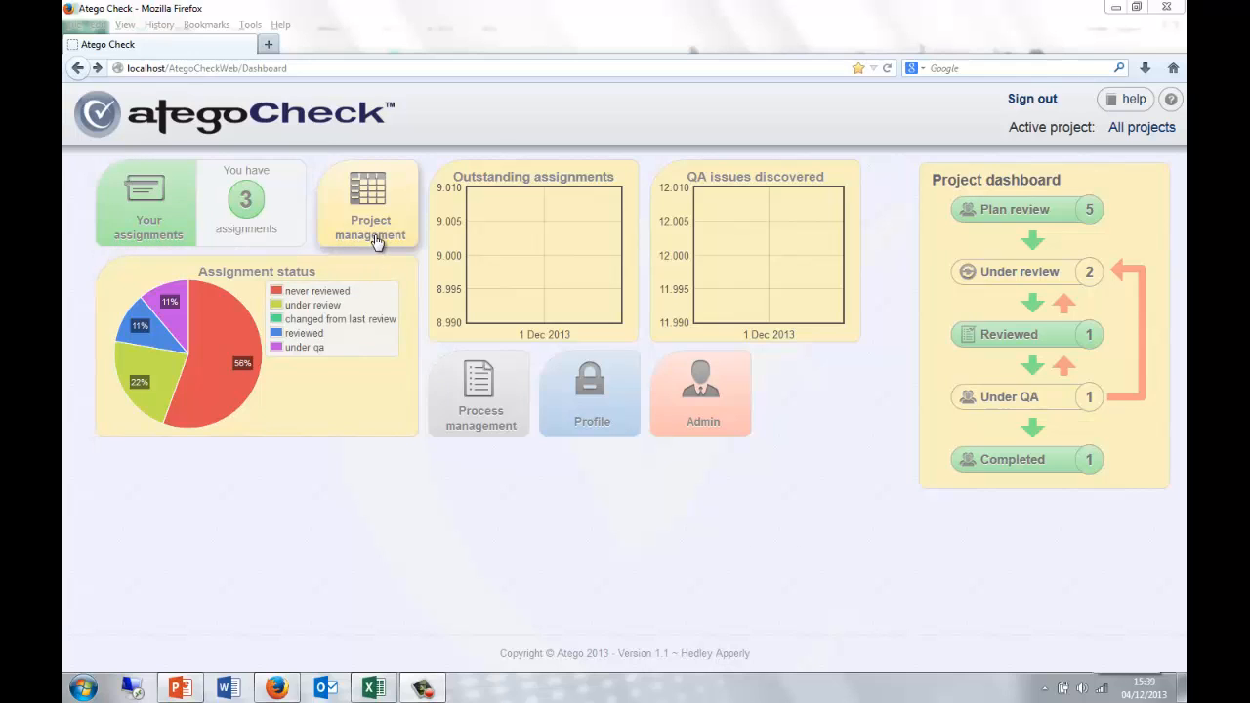
mouse_move(767, 203)
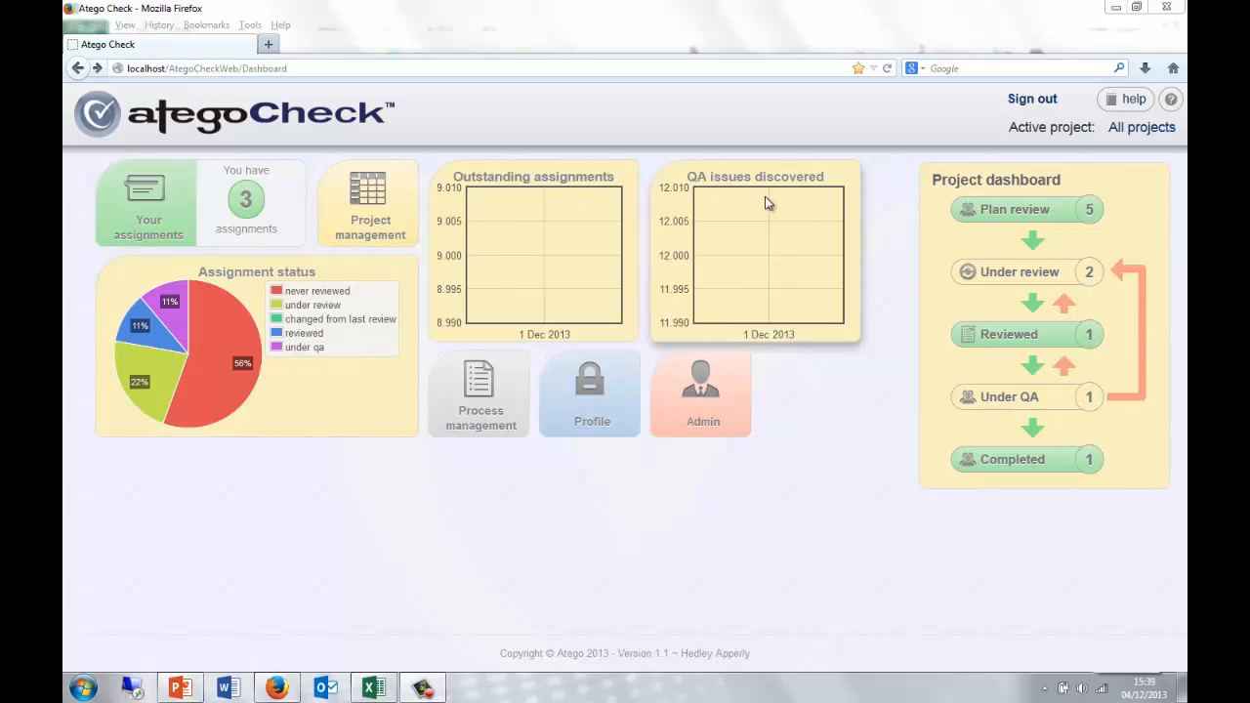
mouse_move(767, 394)
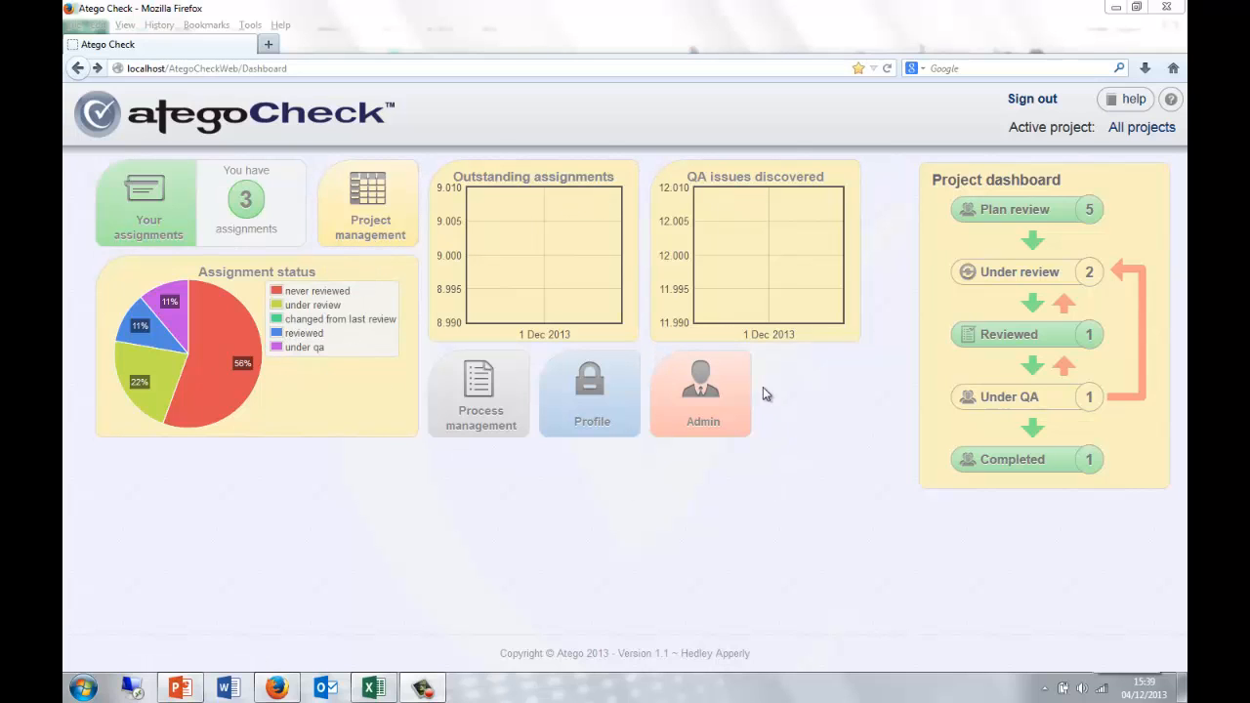
mouse_move(806, 459)
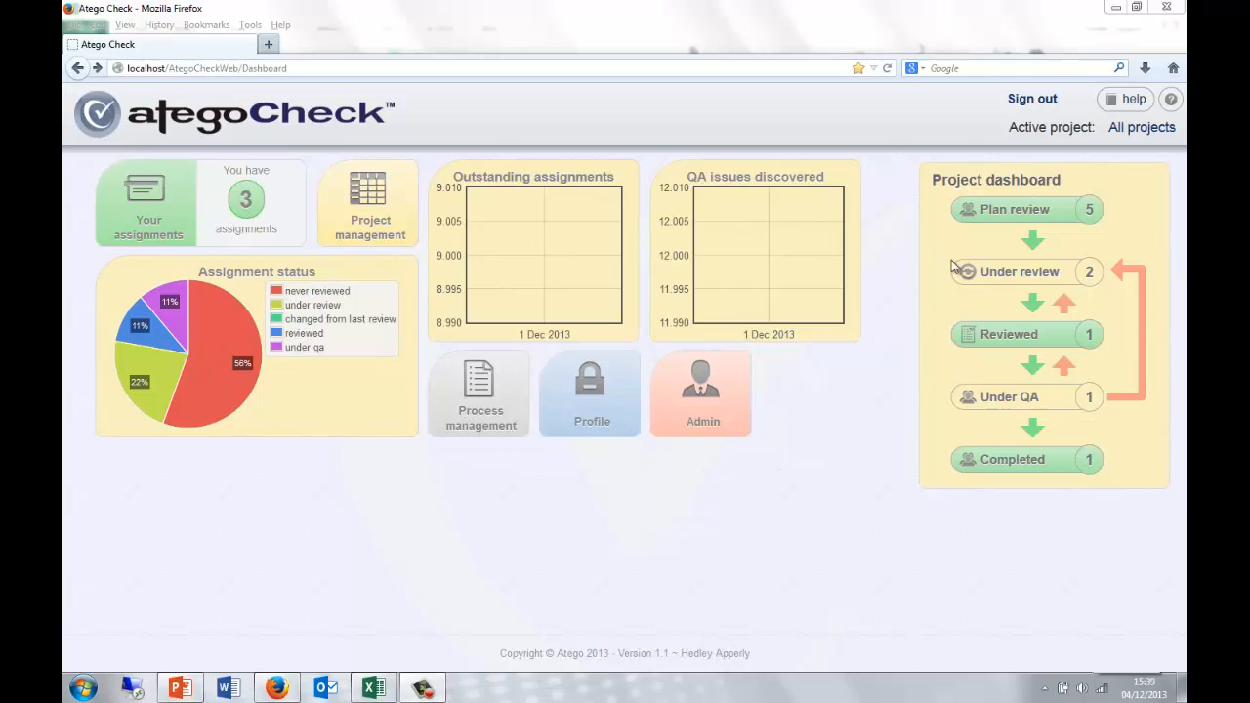
mouse_move(930, 546)
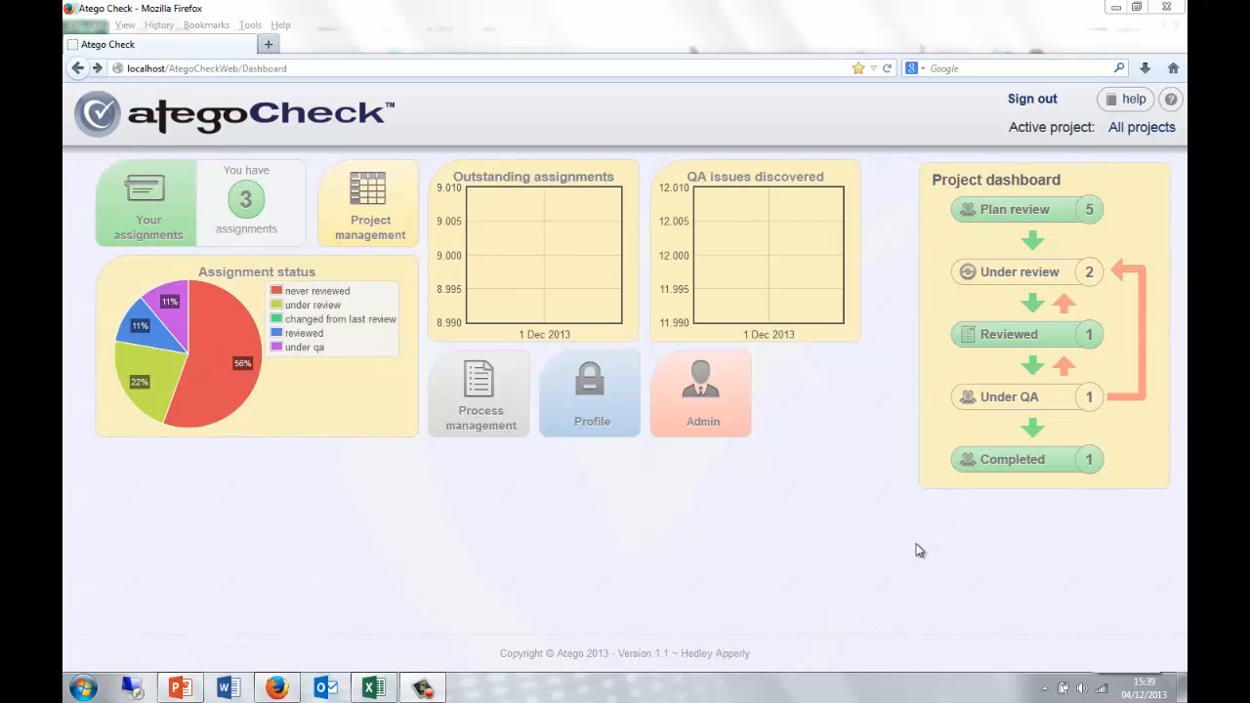
mouse_move(706, 576)
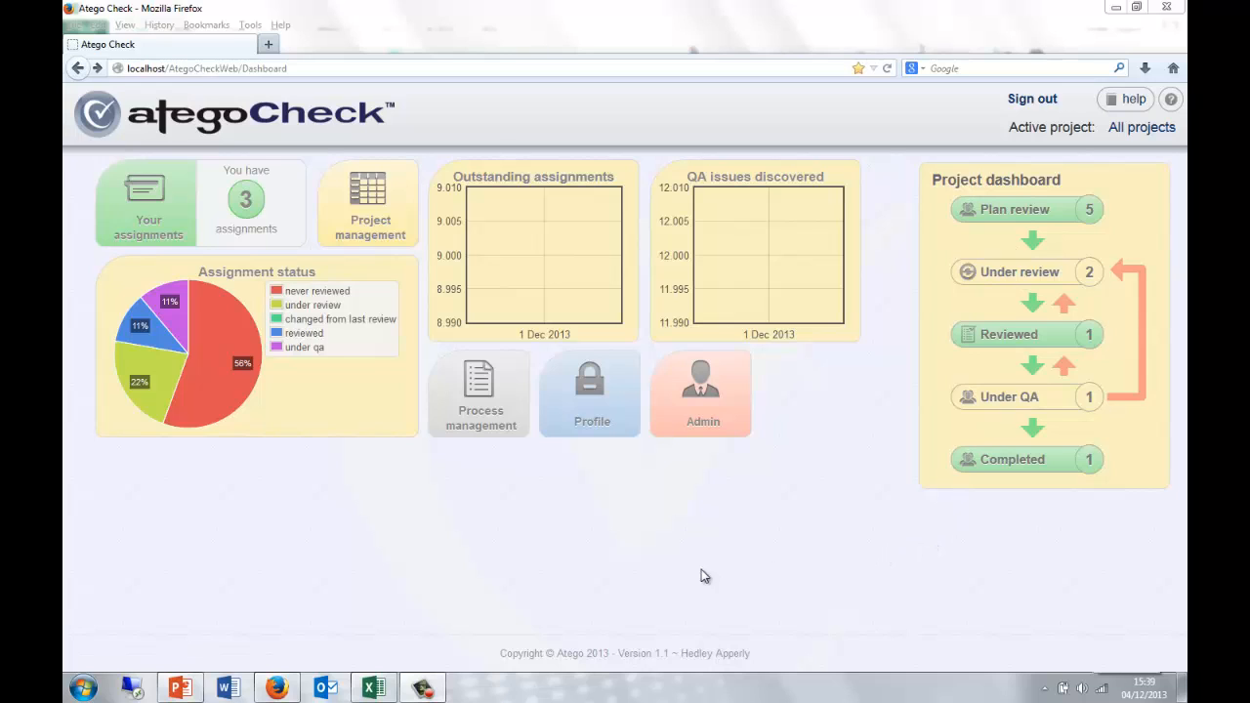
mouse_move(643, 573)
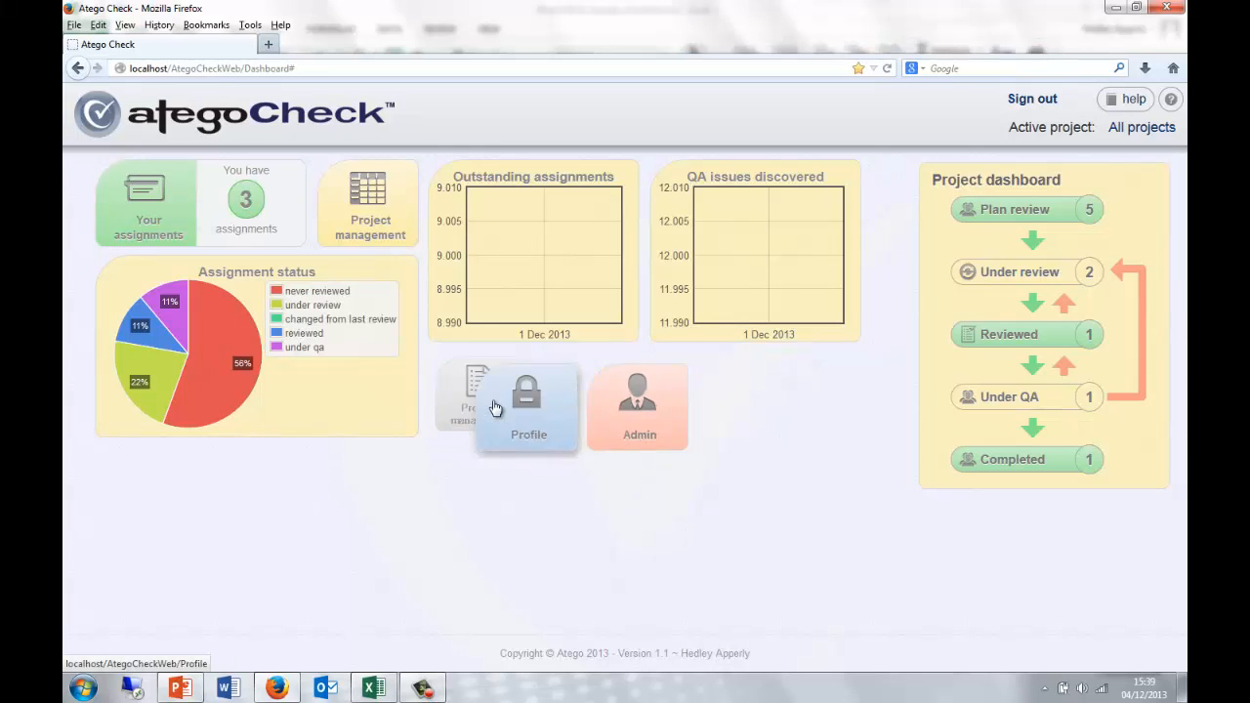
- Open CSV Checklist Import and browse the Checklists folder's CSV files, closing the picker without uploading
left_click(370, 202)
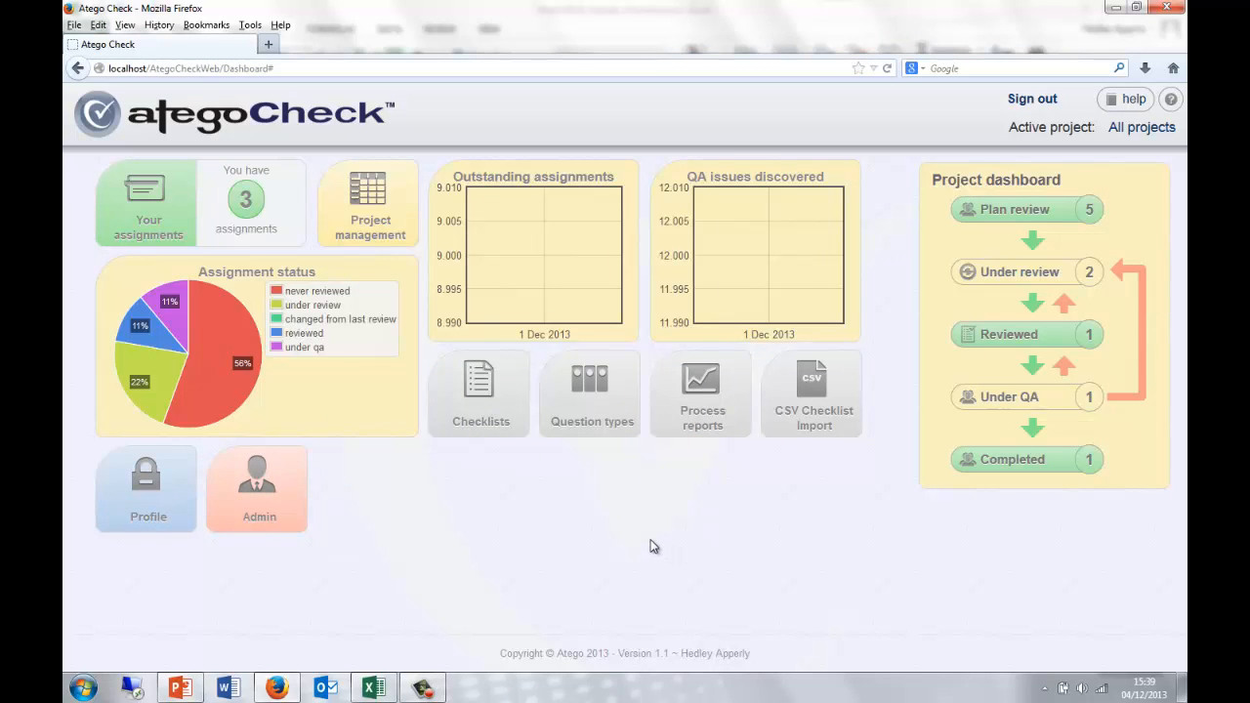
mouse_move(636, 577)
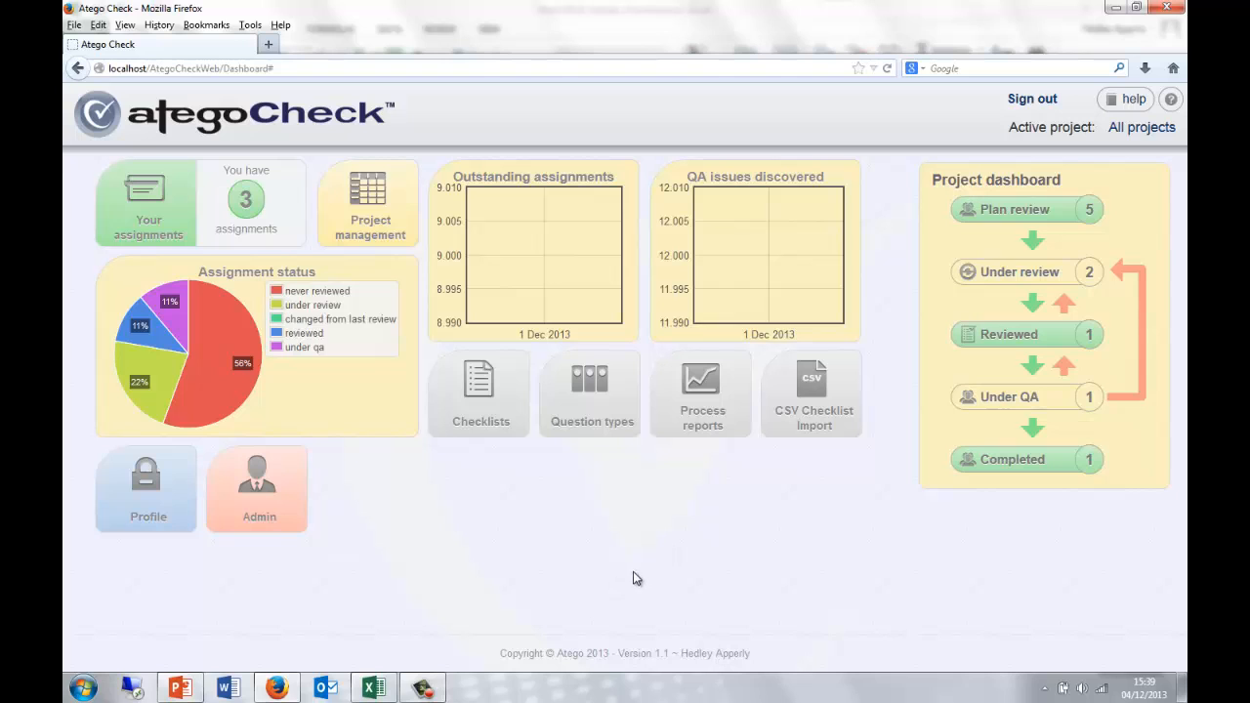
mouse_move(648, 569)
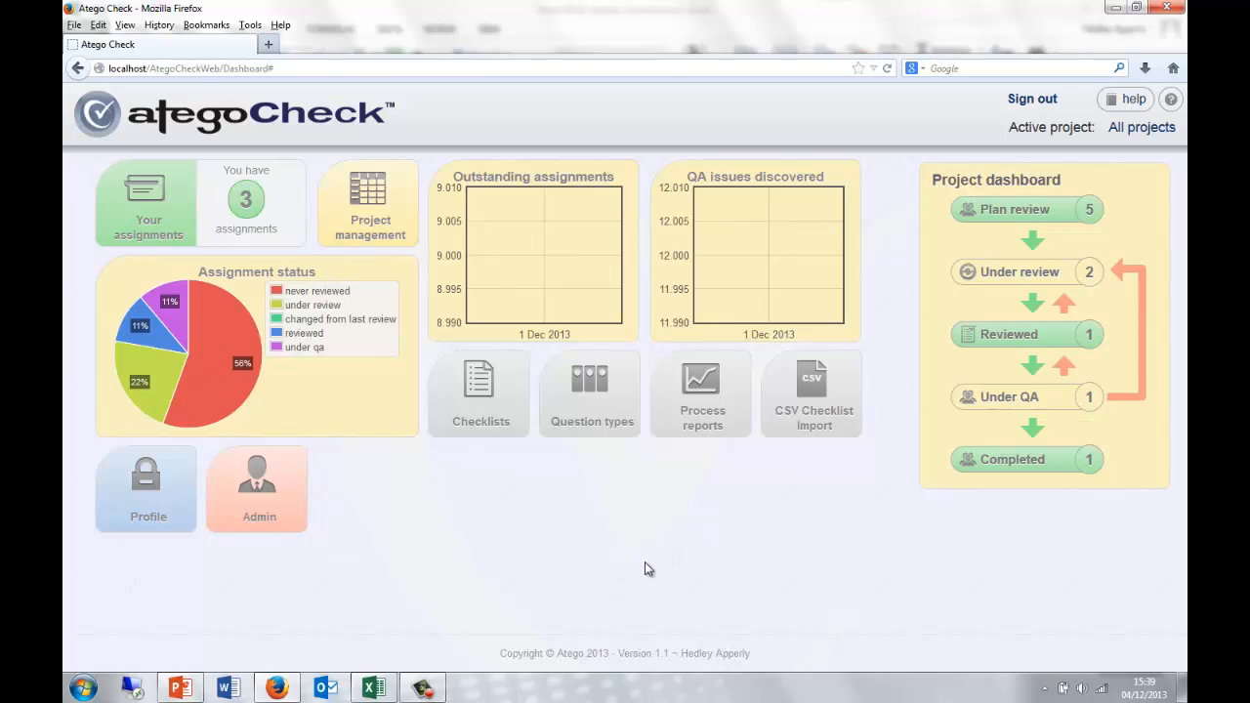
left_click(811, 394)
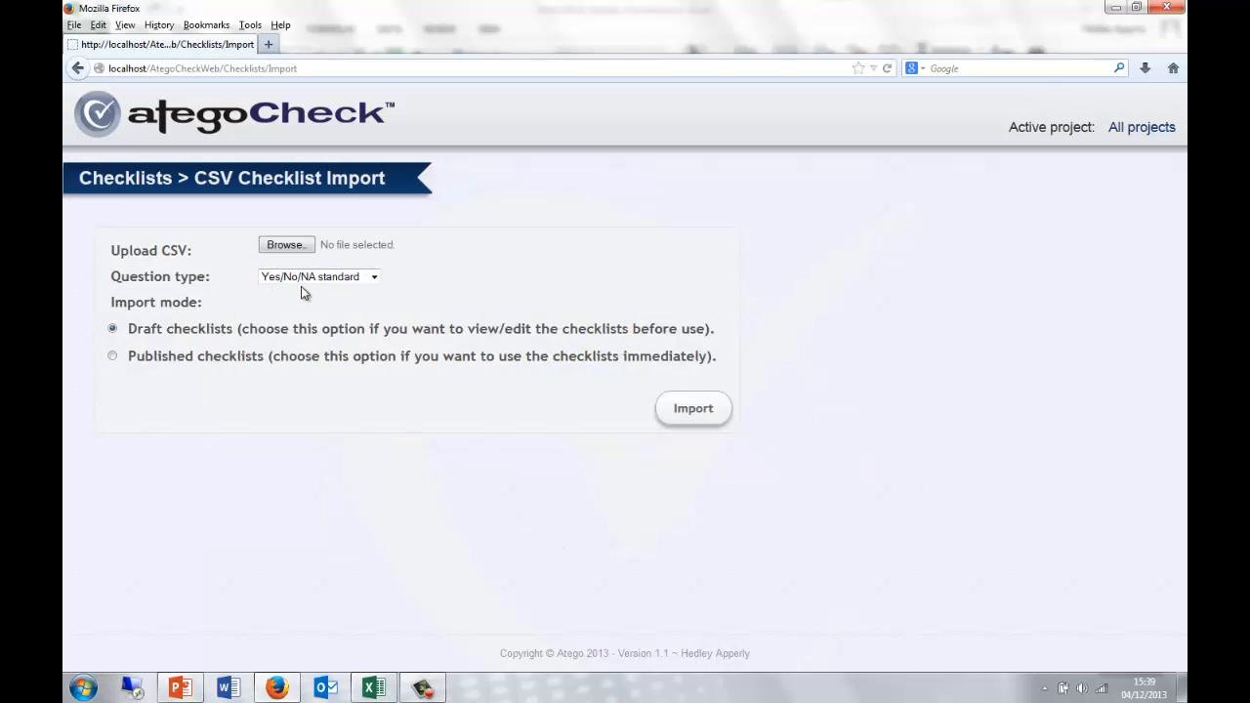
left_click(285, 244)
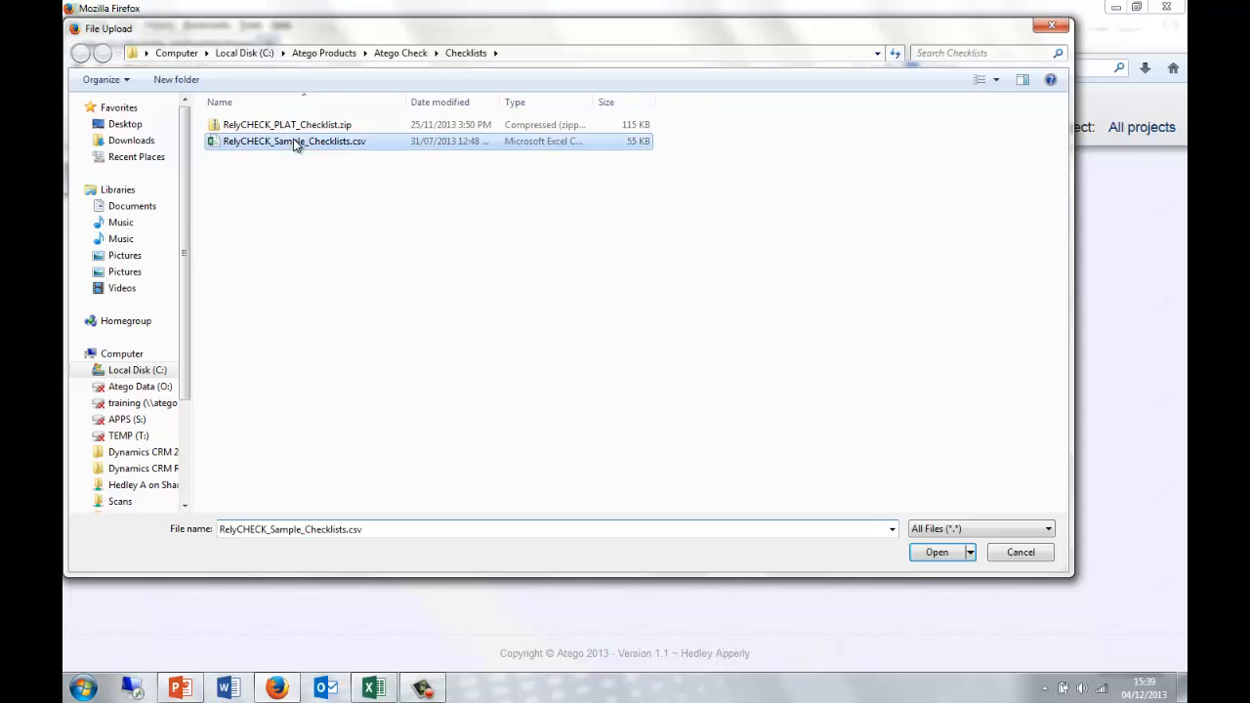
left_click(1020, 552)
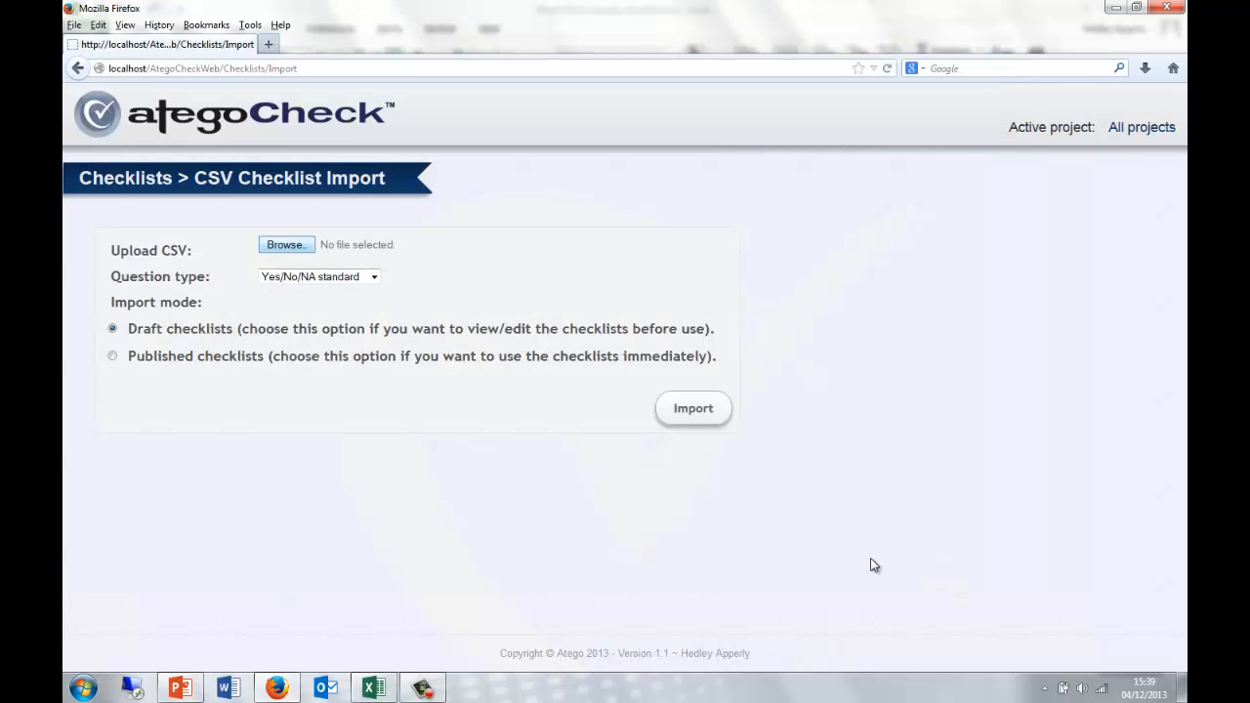
- Inspect RelyCHECK_Sample_Checklists.csv in Excel, then close it with Don't Save
left_click(374, 686)
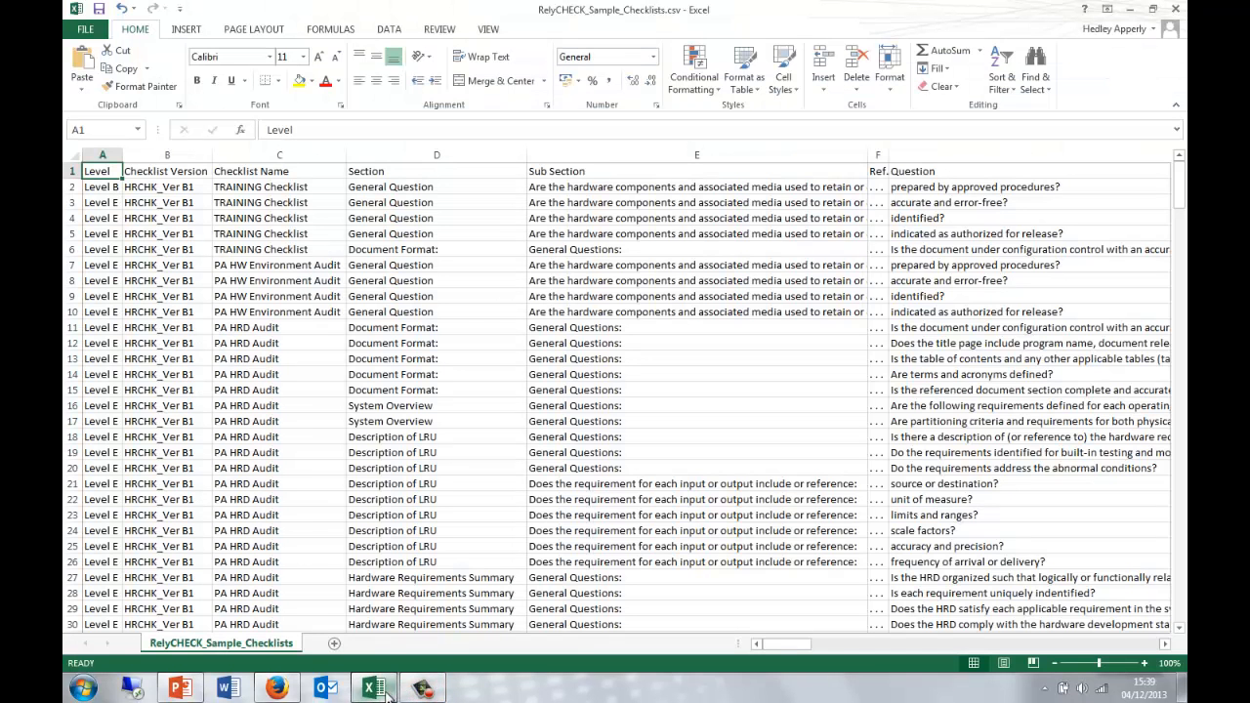
mouse_move(618, 285)
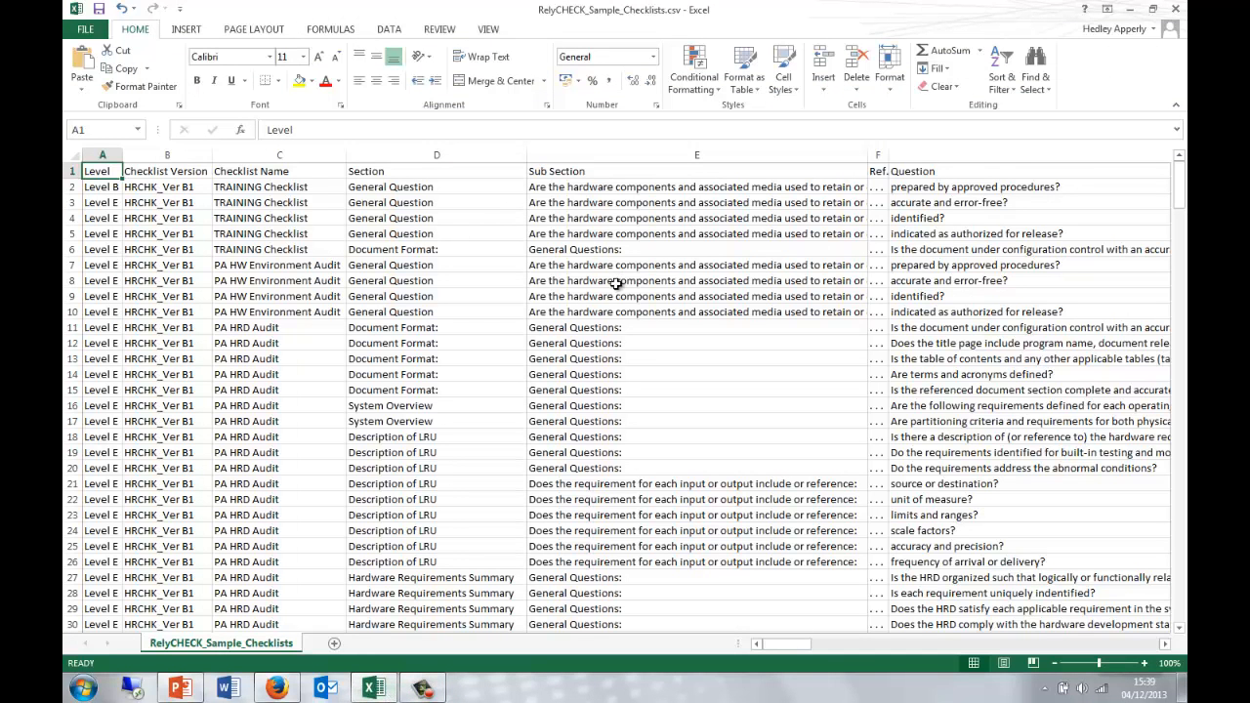
mouse_move(673, 366)
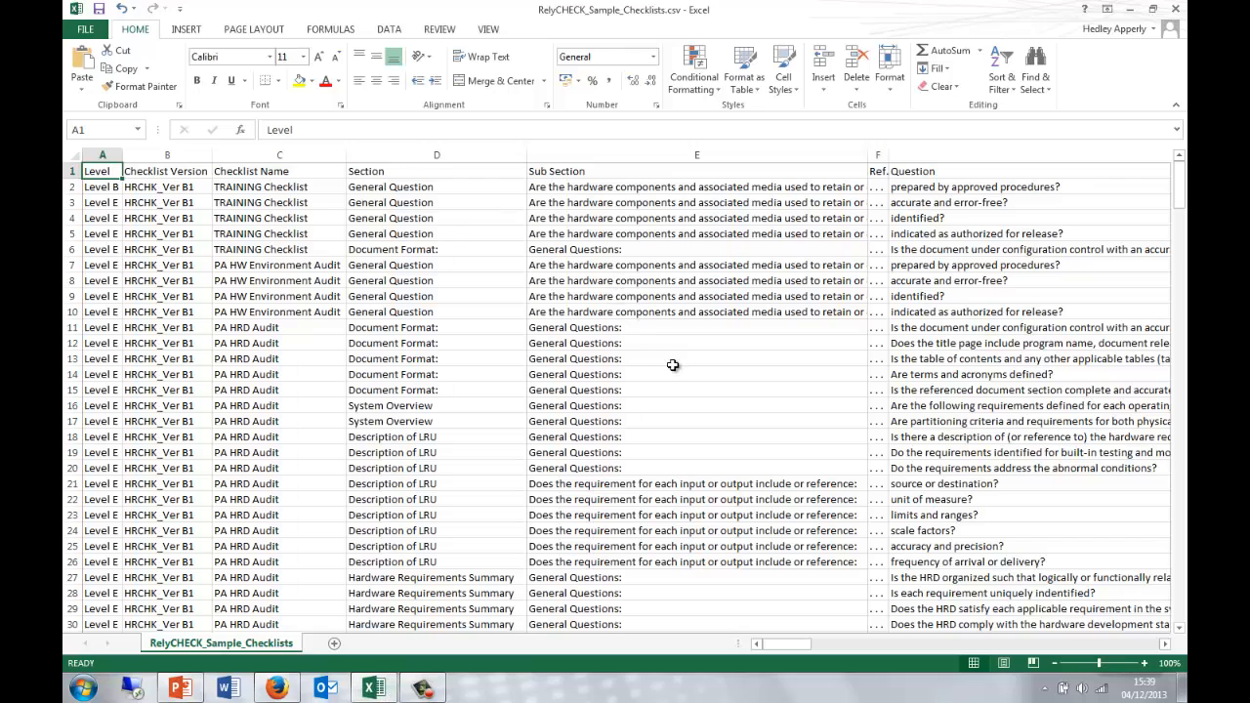
mouse_move(681, 379)
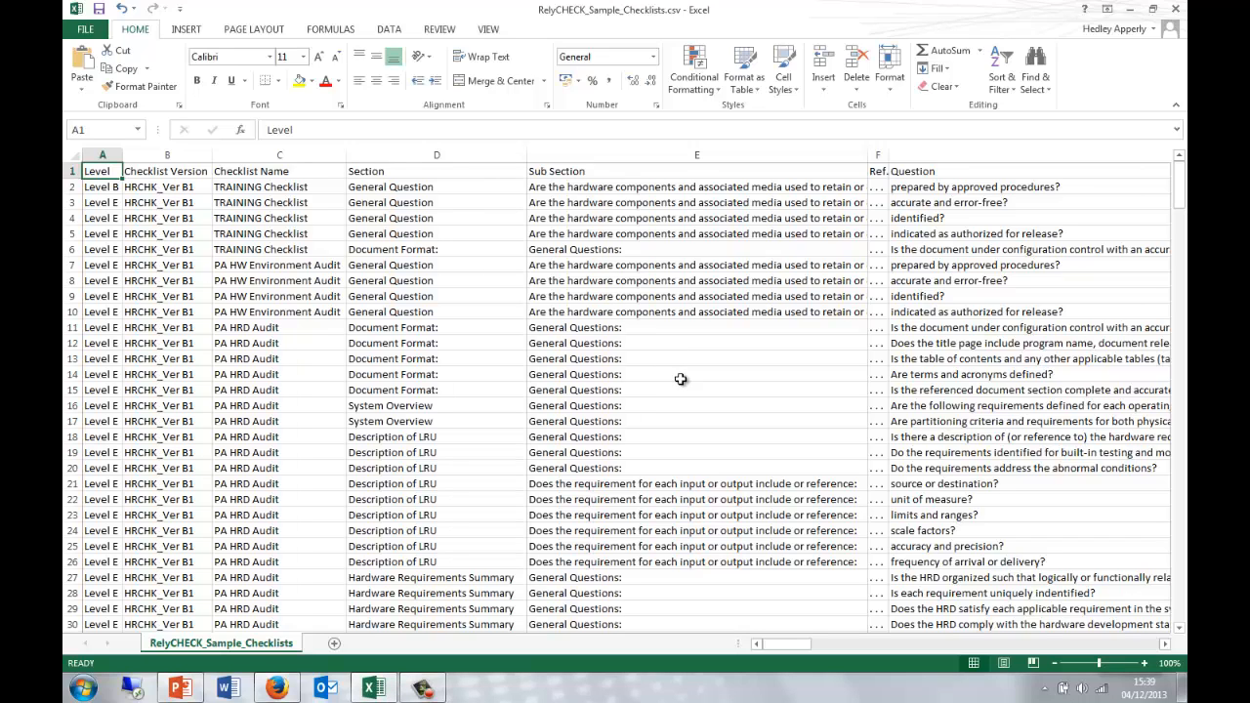
mouse_move(863, 264)
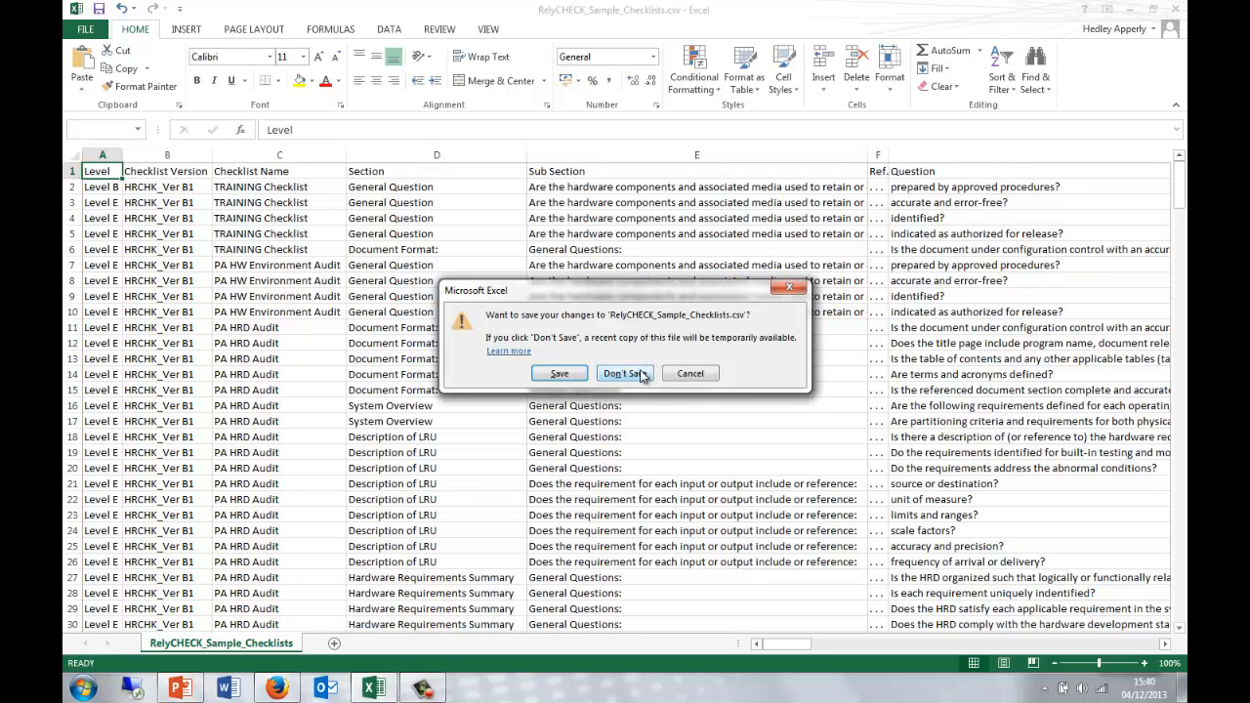
left_click(625, 373)
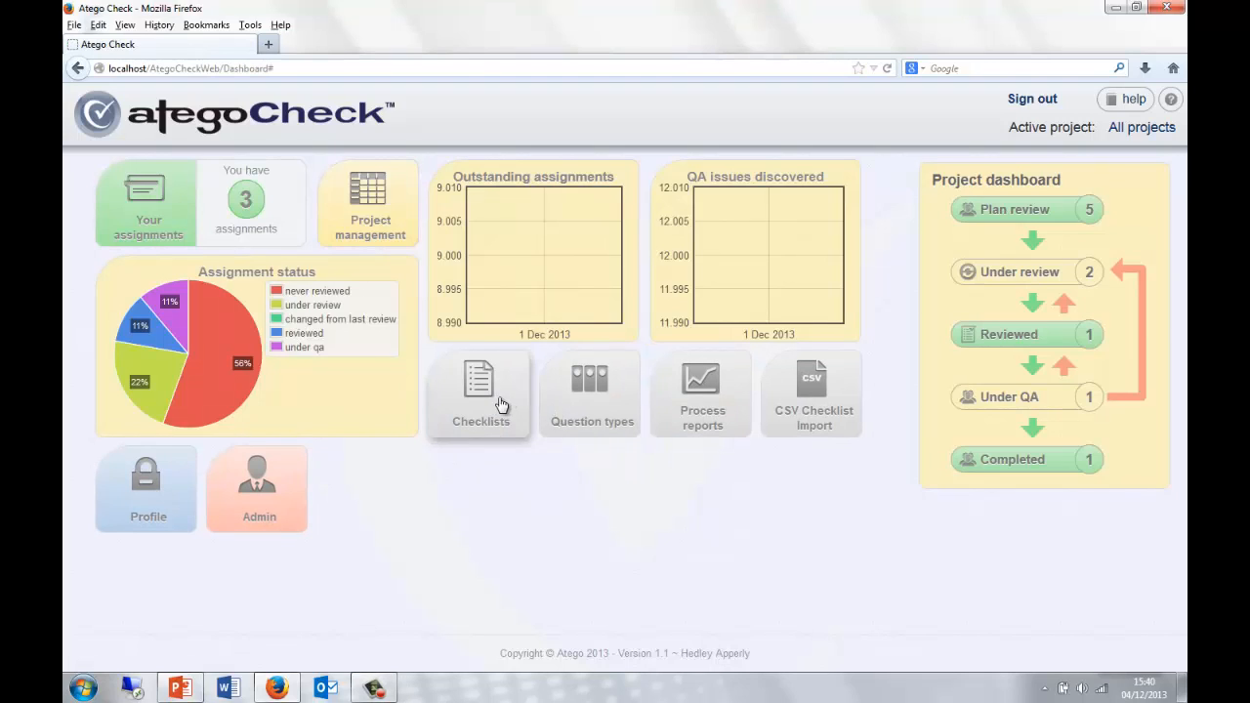
- Open Hedleys Checklist 1 from the checklists list for editing
left_click(480, 390)
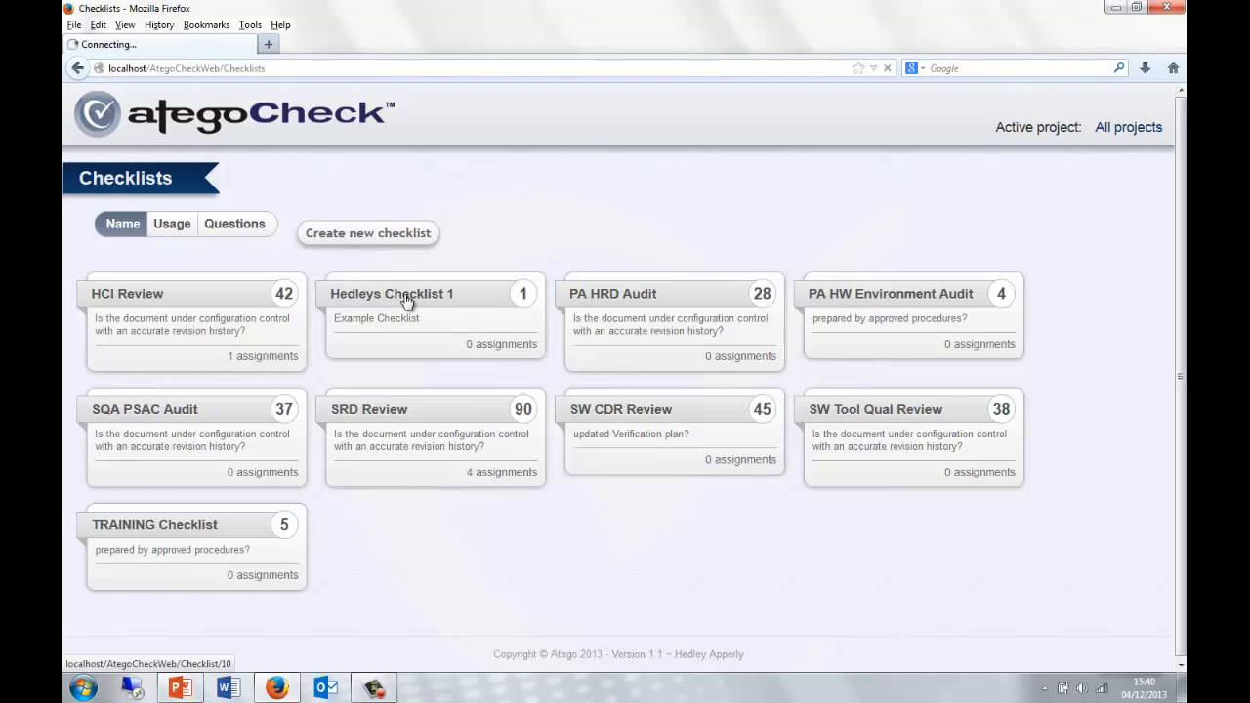
left_click(391, 294)
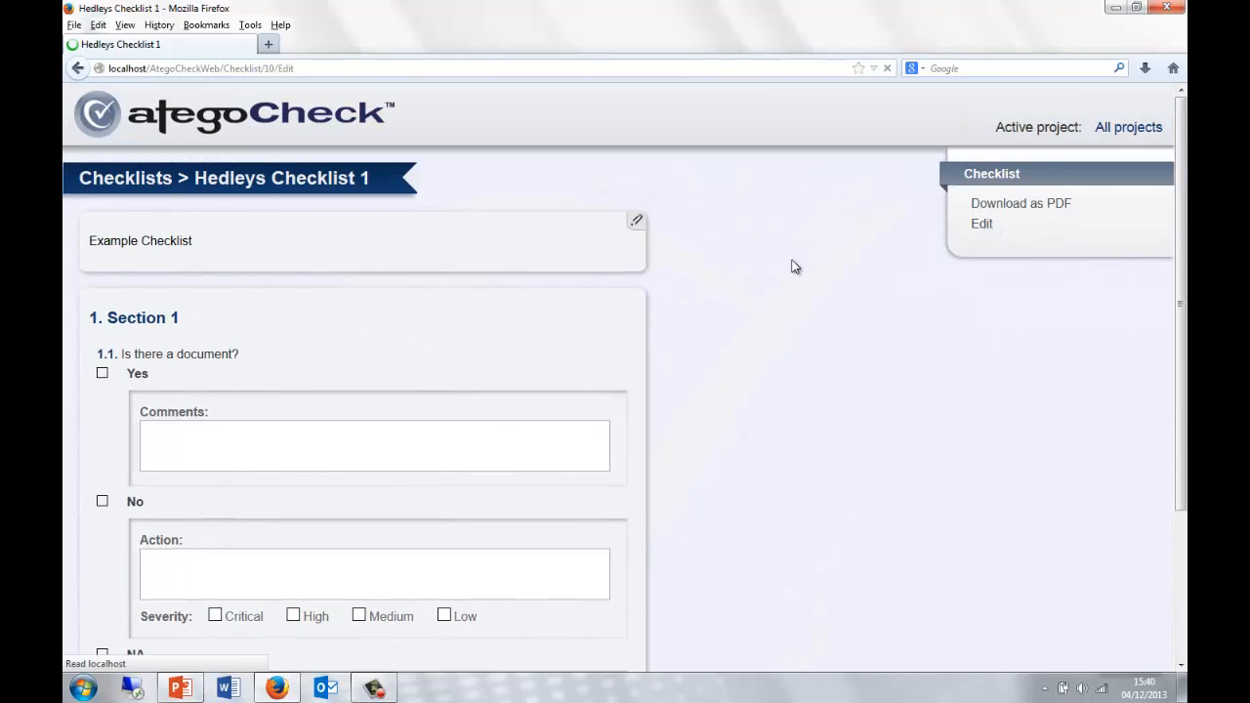
left_click(982, 224)
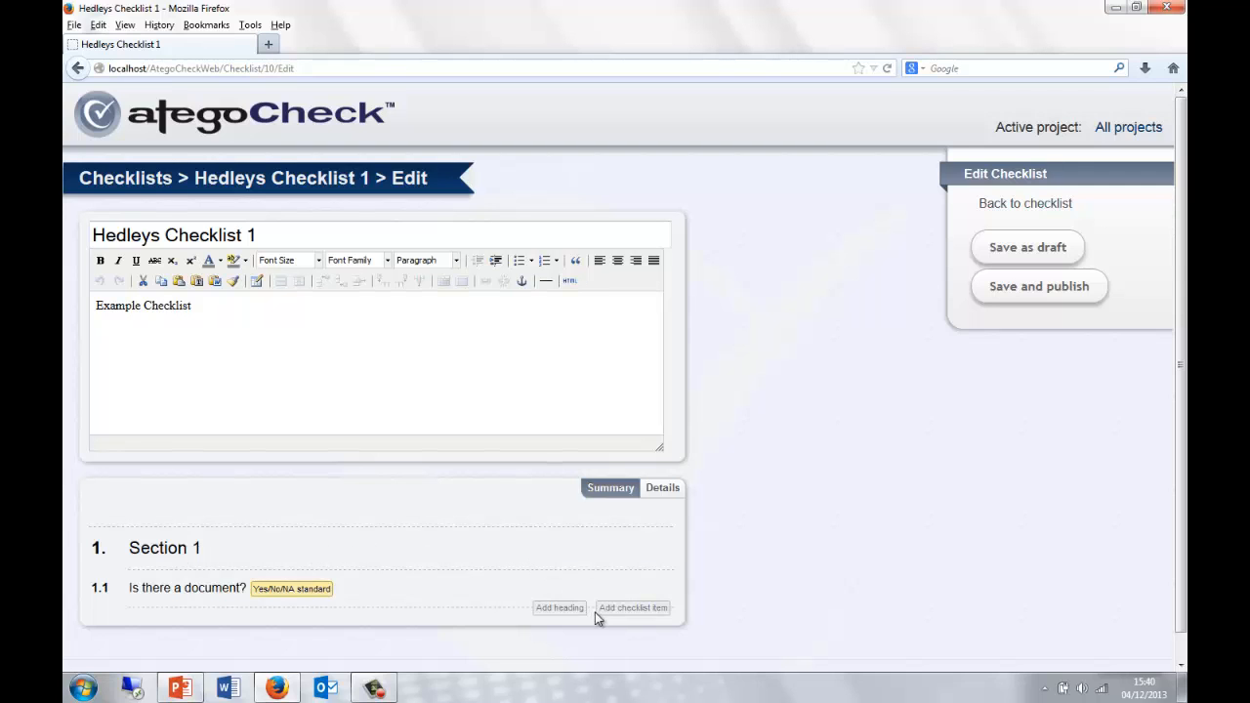
- Add the question 'Are you sure' and save and publish the checklist
left_click(633, 608)
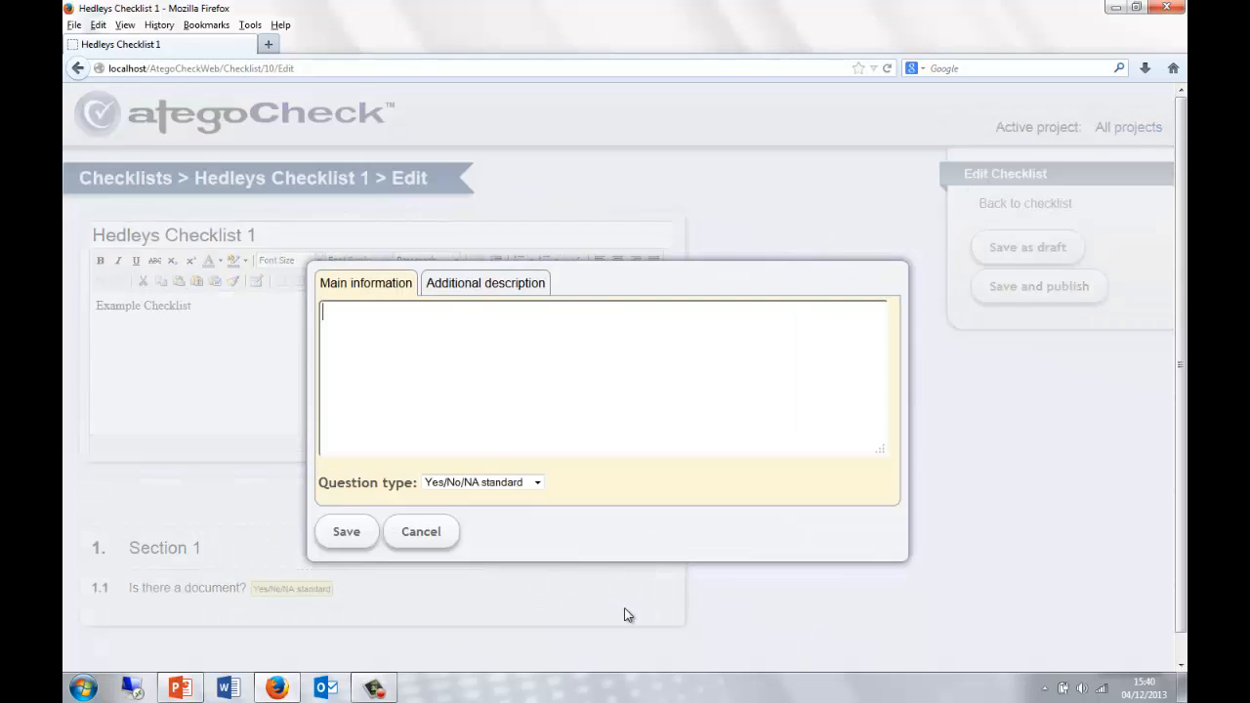
type("A")
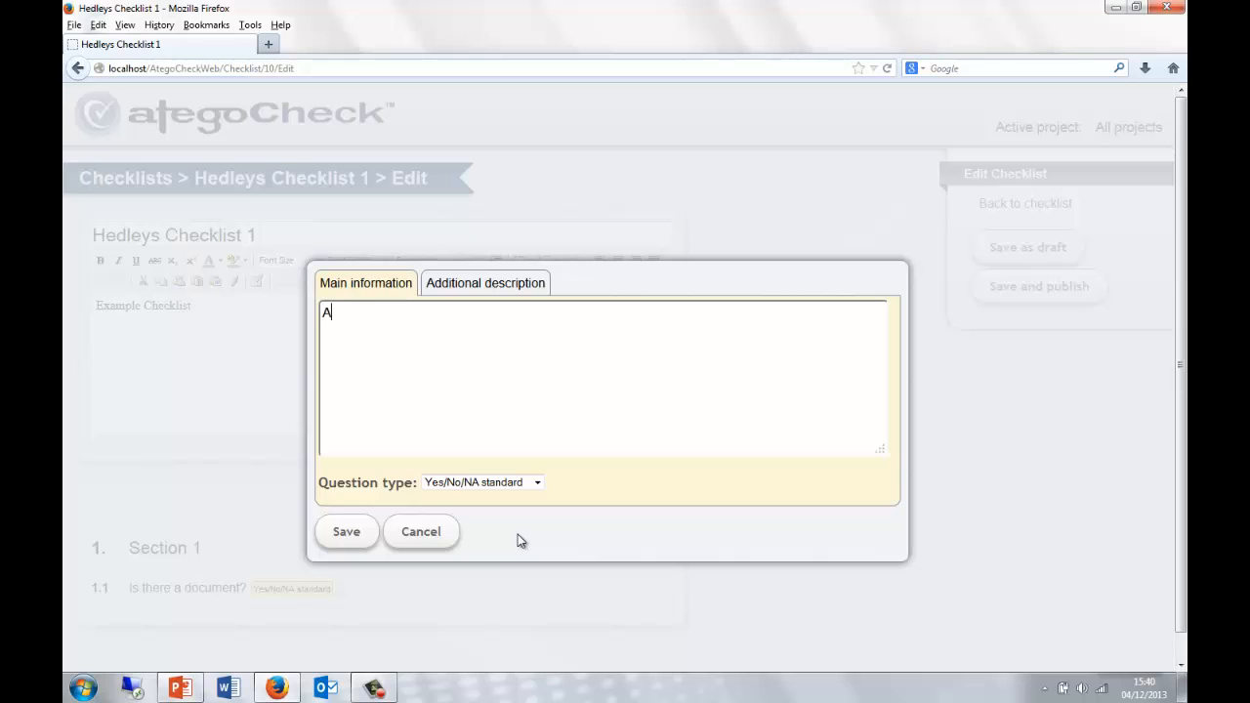
type("re you su")
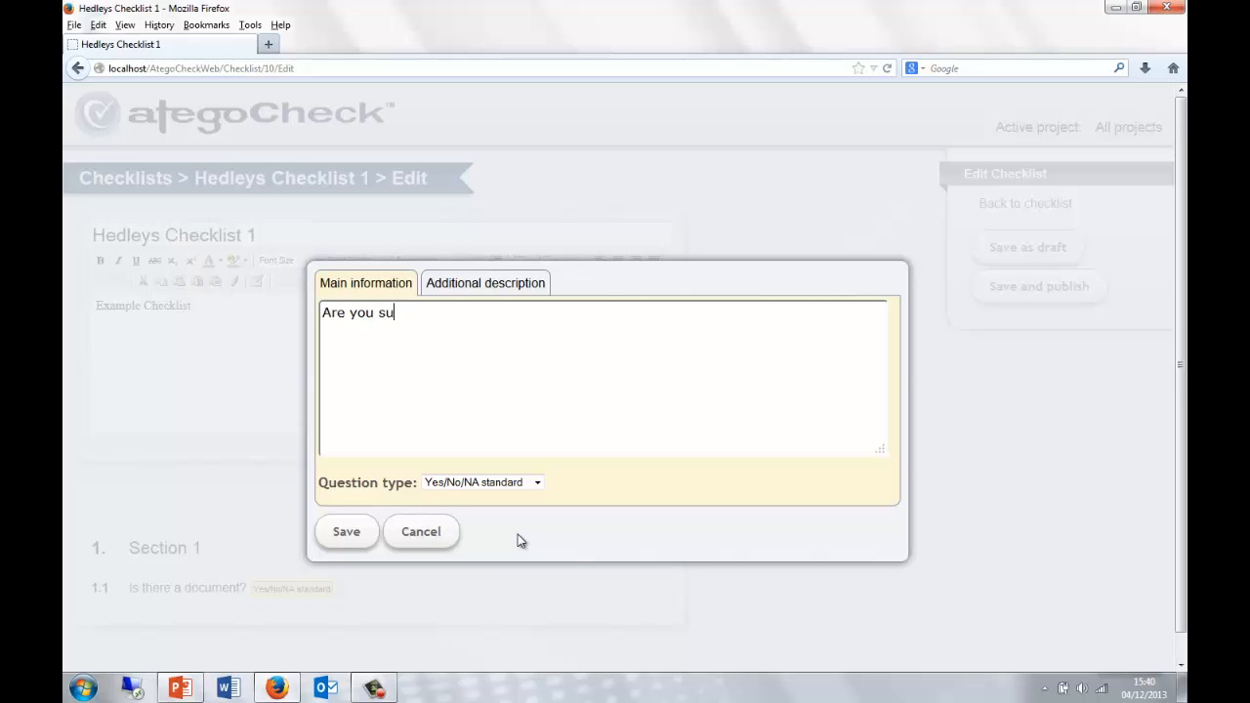
left_click(346, 531)
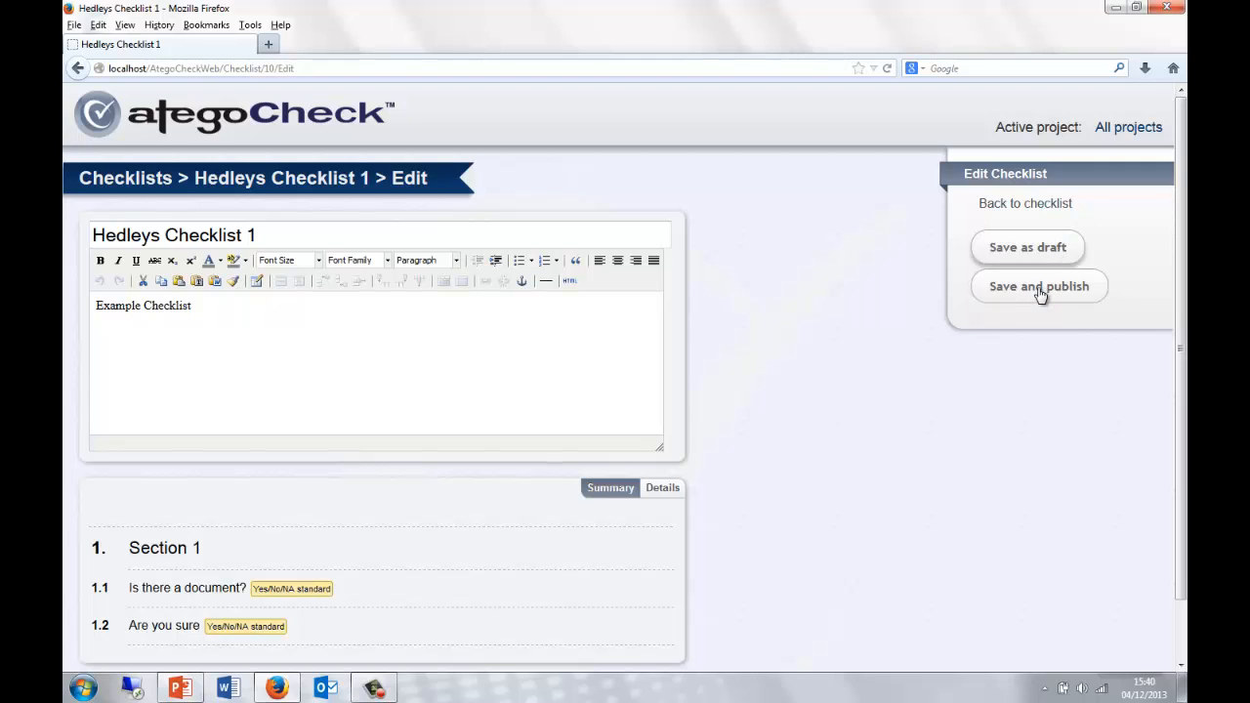
mouse_move(899, 268)
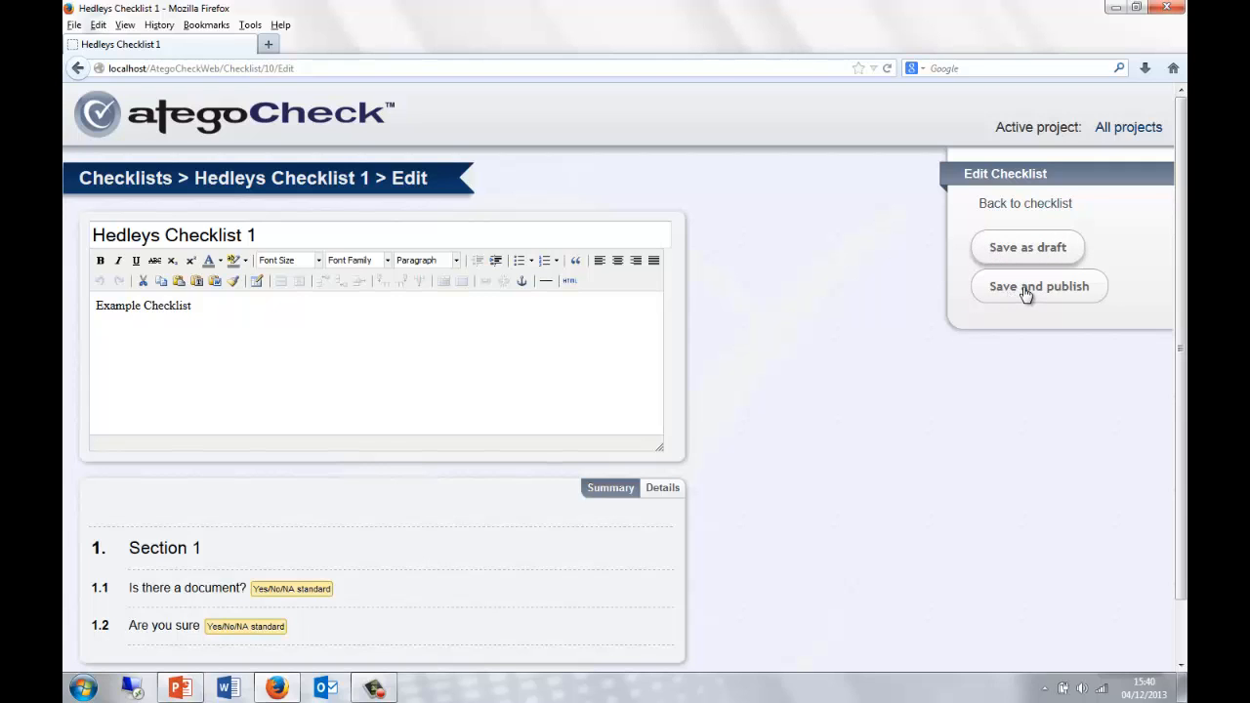
left_click(1038, 287)
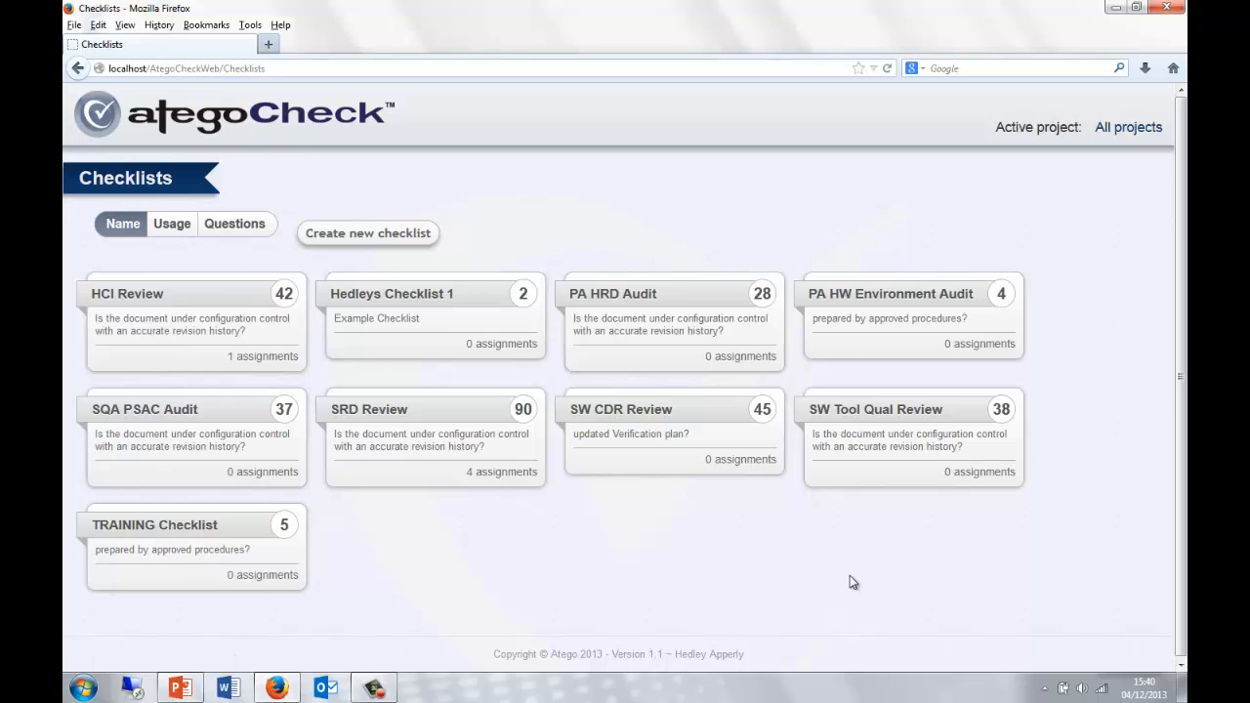
mouse_move(181, 299)
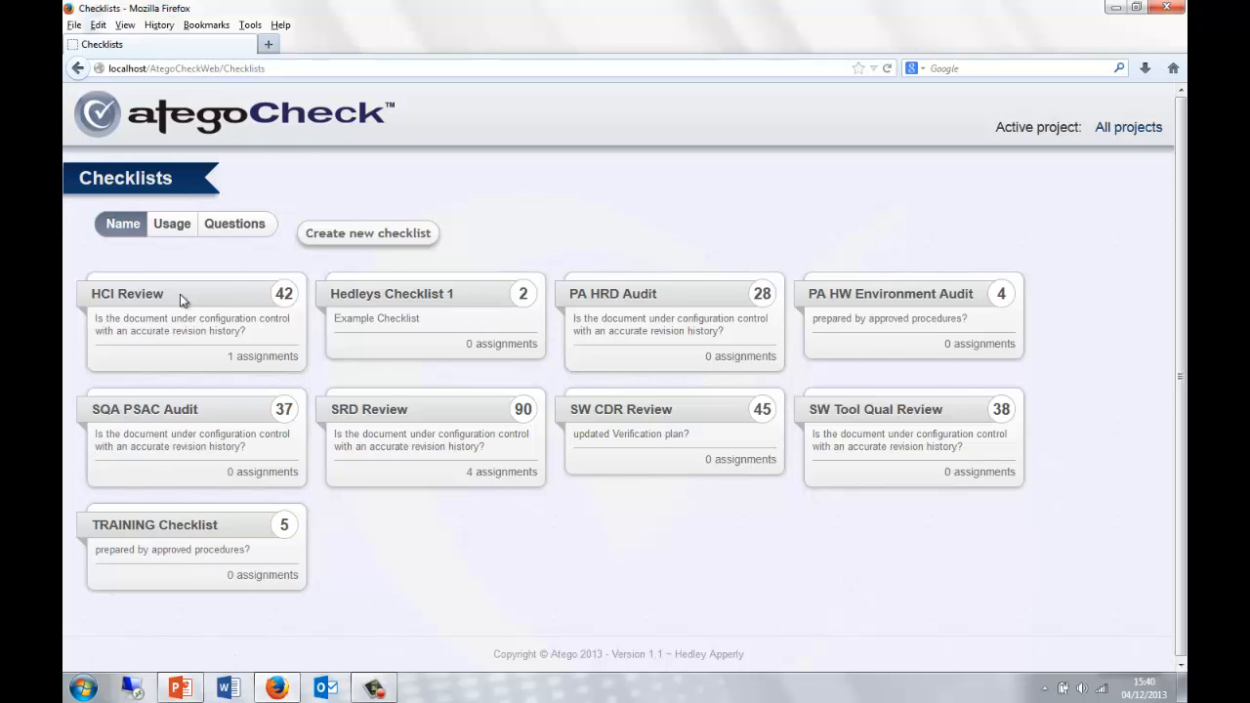
mouse_move(125, 300)
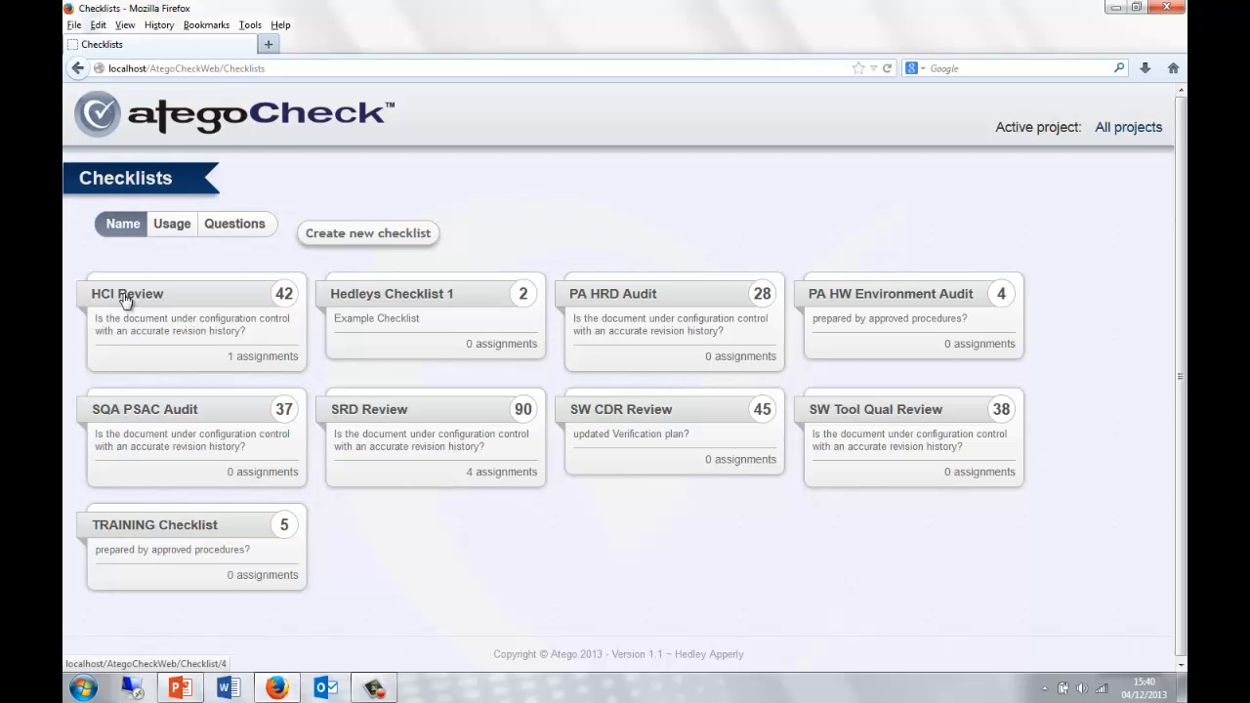
- Open the HCI Review checklist and scroll through its document format questions
left_click(127, 294)
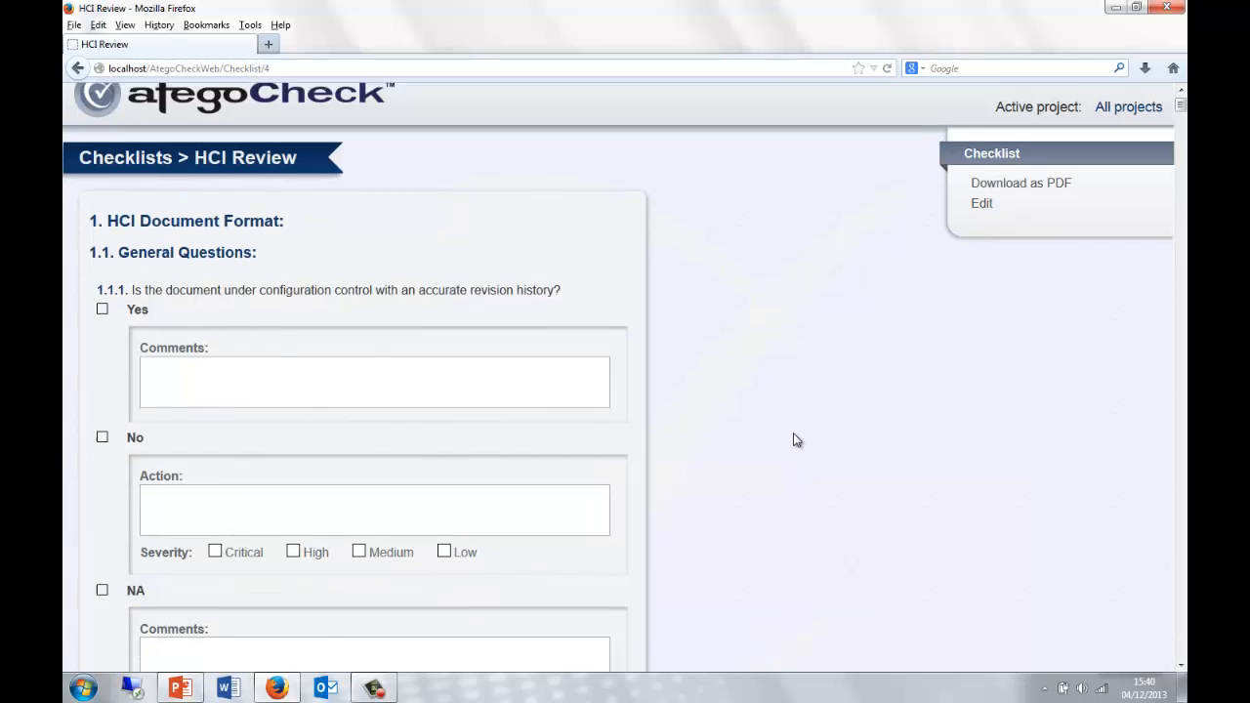
scroll("down", 3)
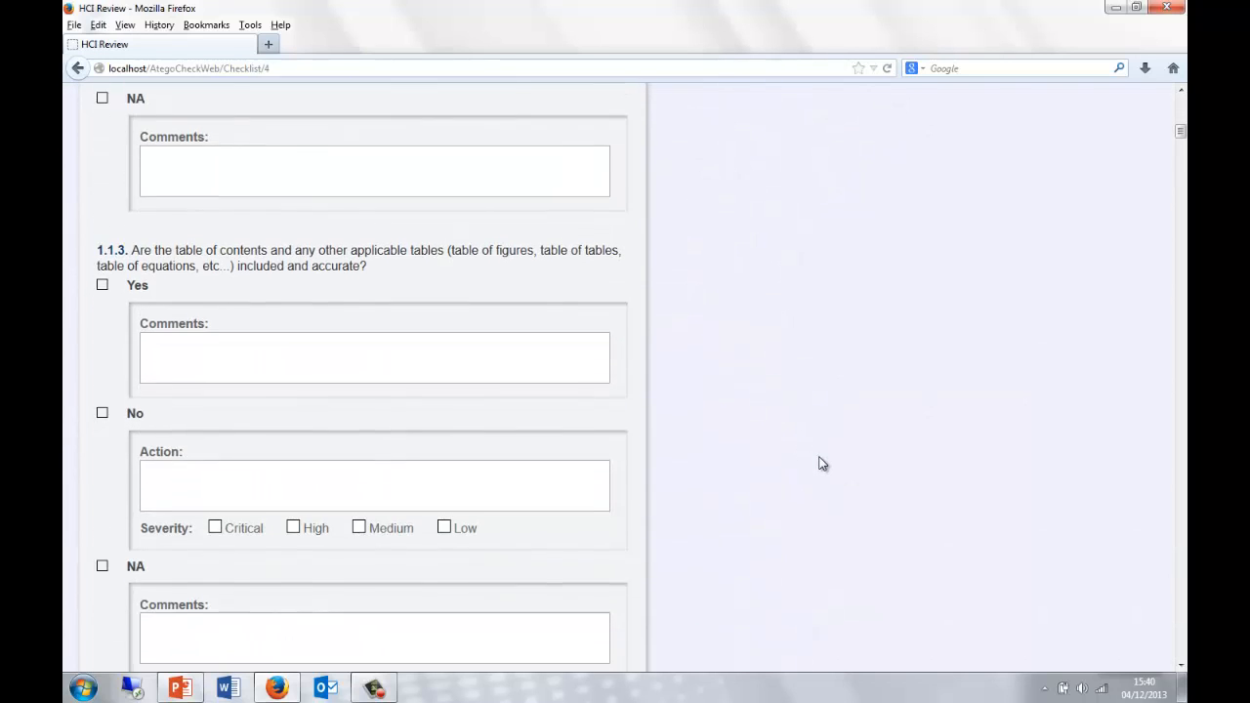
scroll("down", 3)
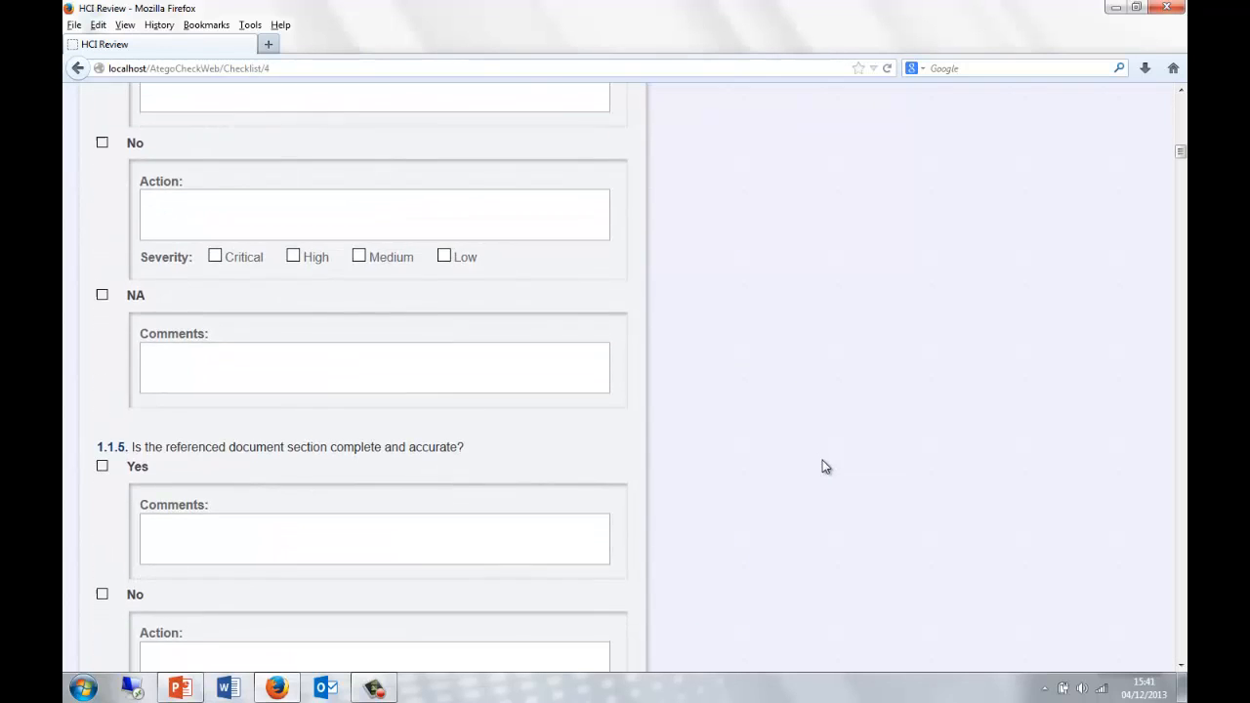
scroll("down", 3)
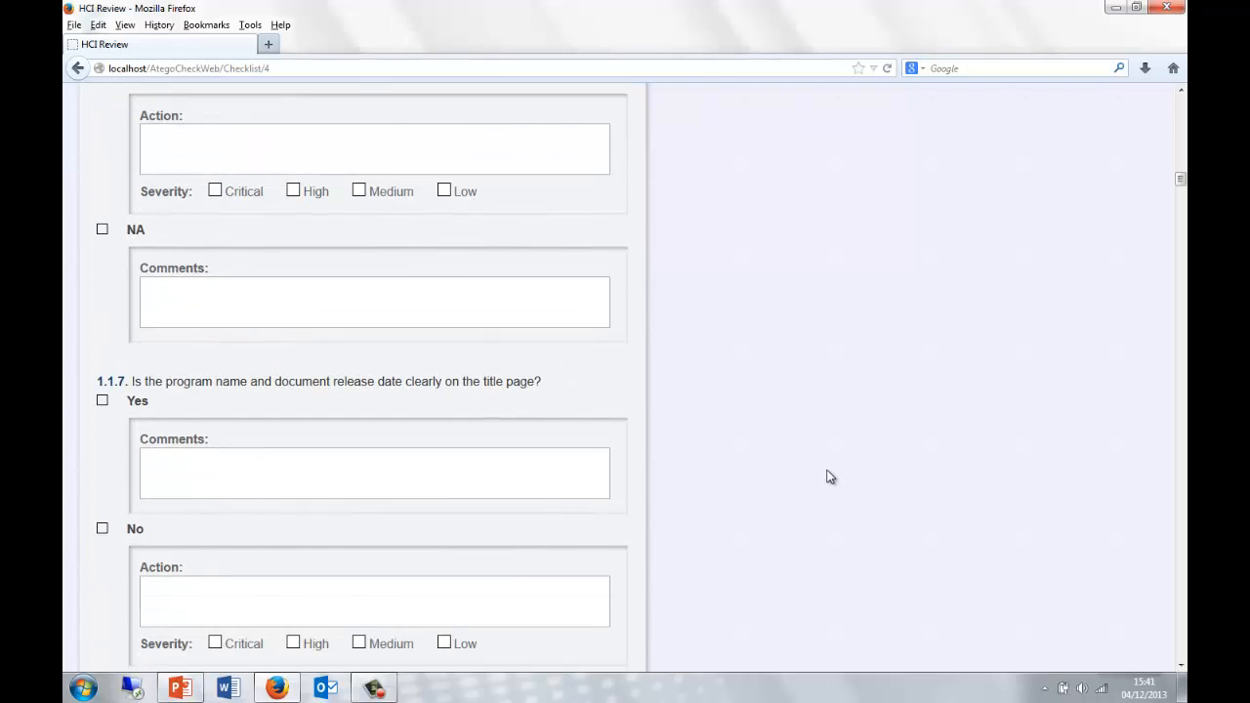
scroll("down", 3)
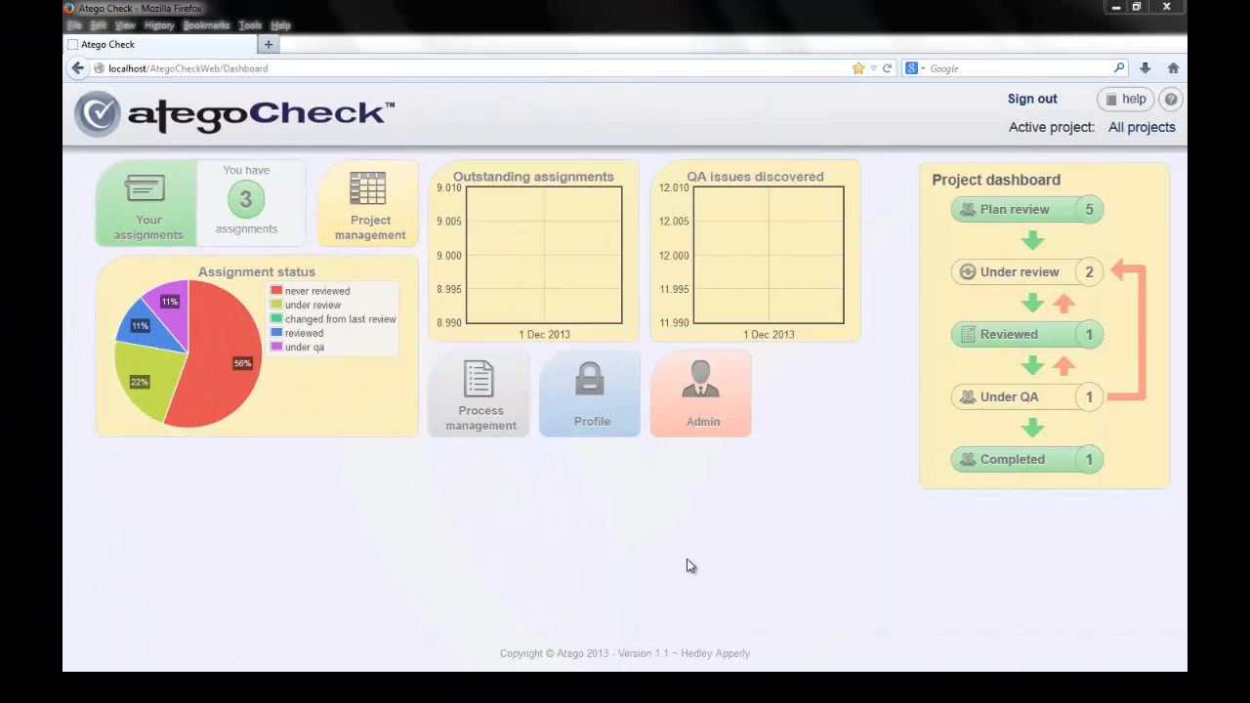
mouse_move(697, 572)
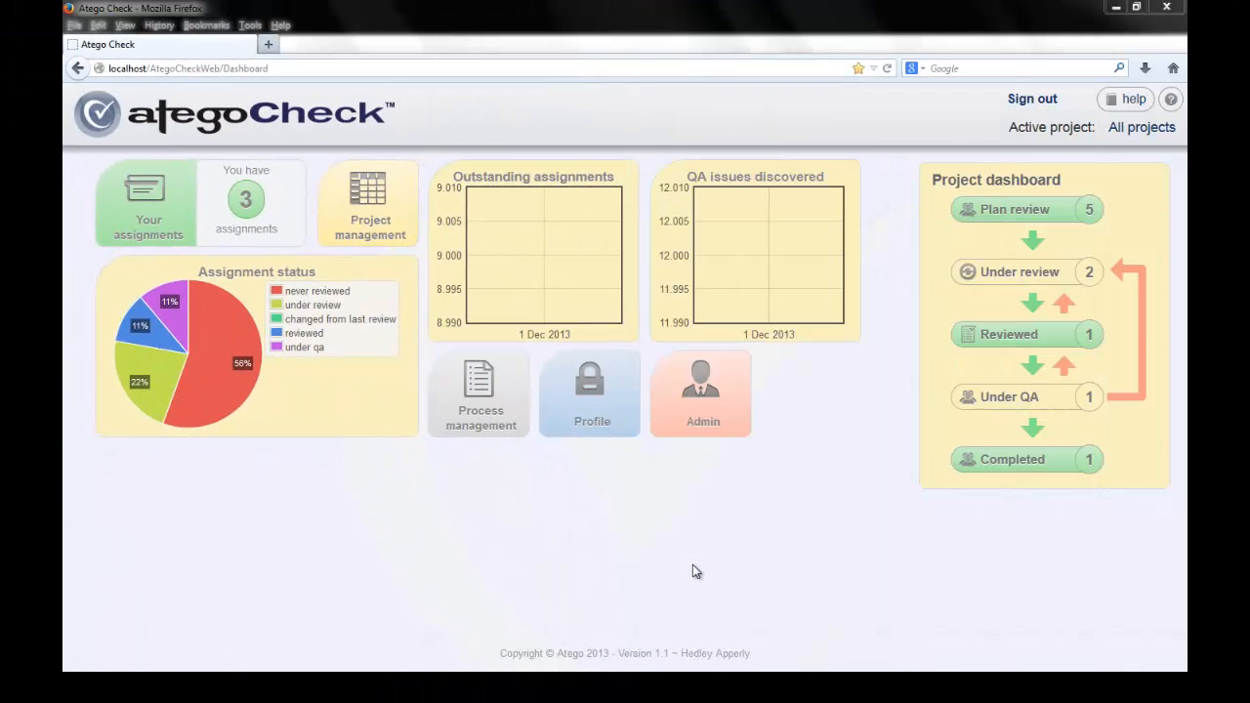
mouse_move(689, 568)
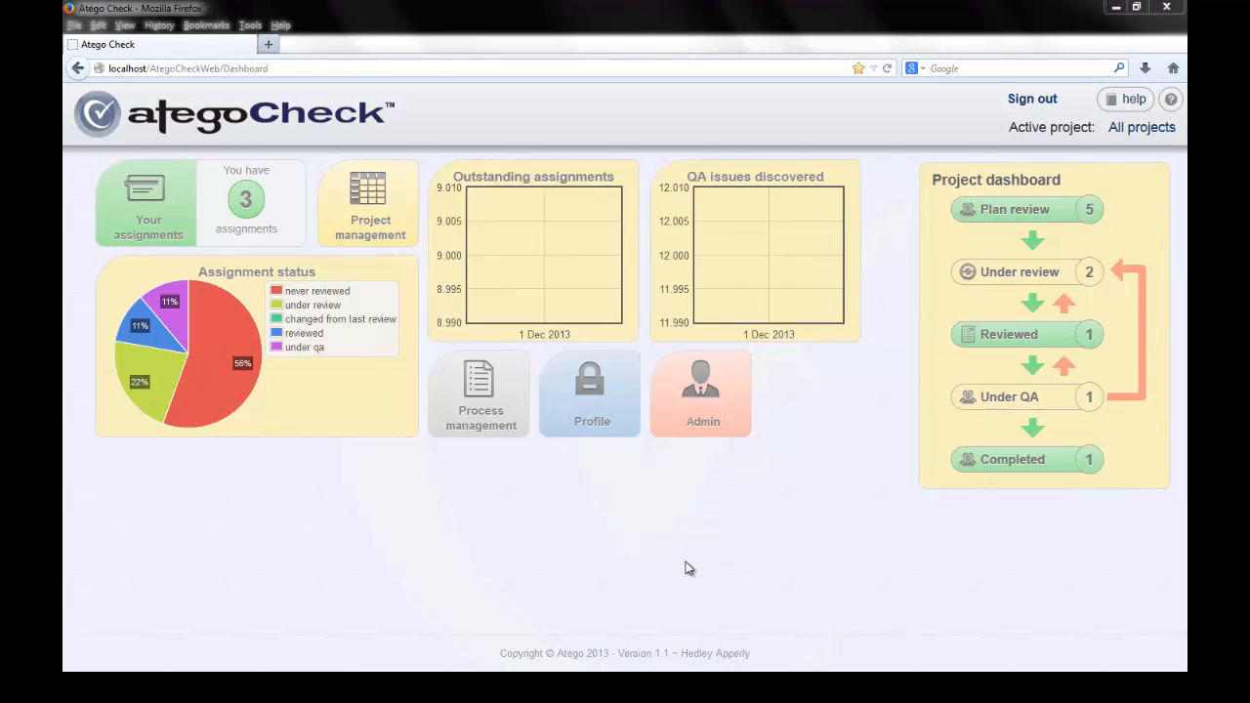
mouse_move(370, 206)
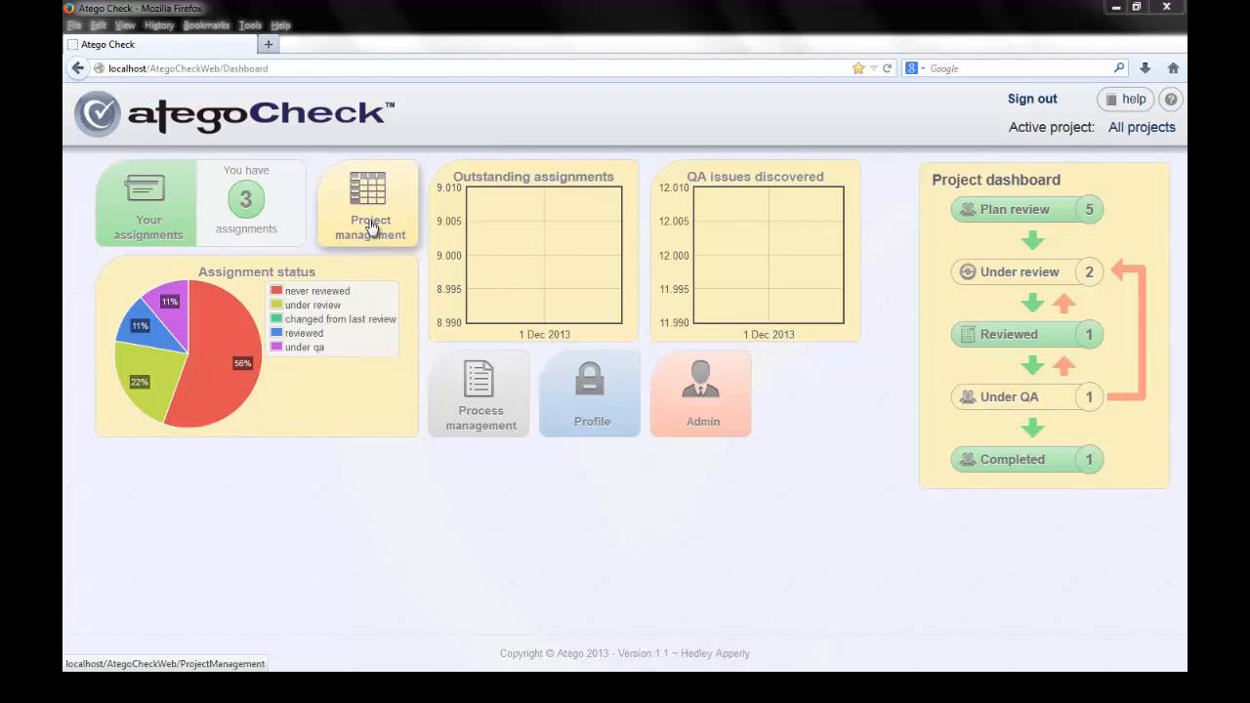
- Open Project management from the dashboard, showing Hedleys Project 1 and the add-project form
left_click(369, 202)
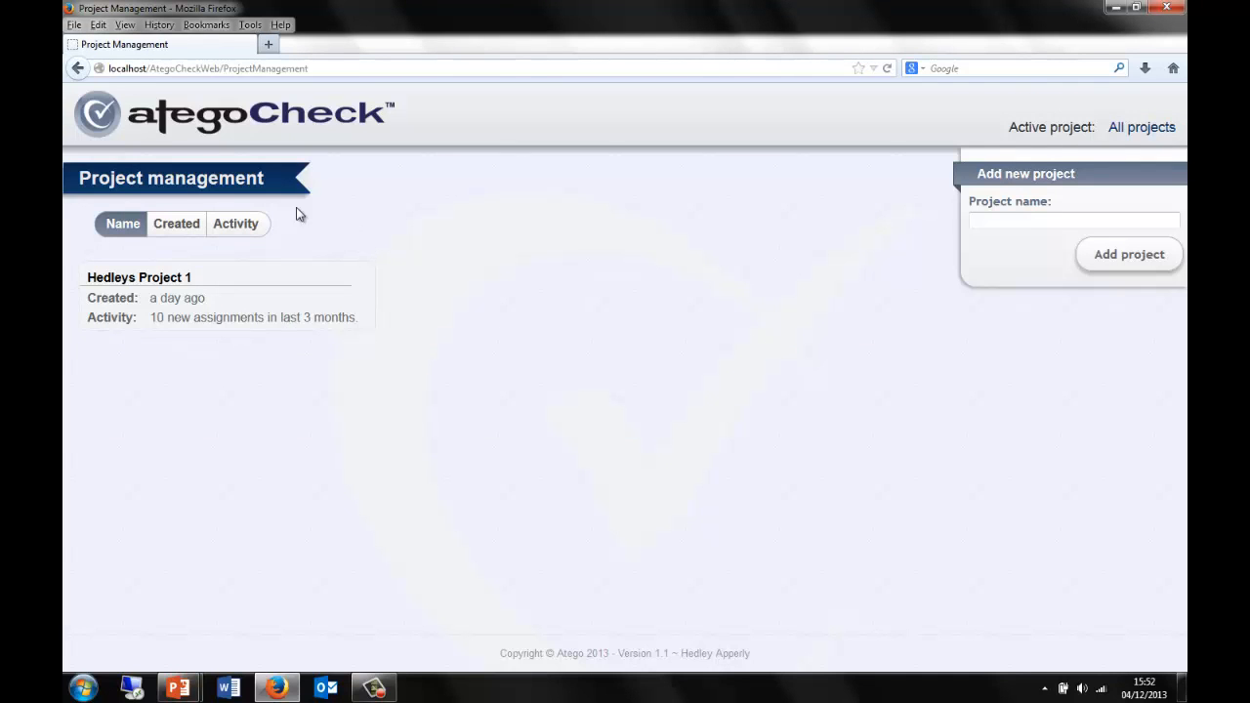
mouse_move(868, 529)
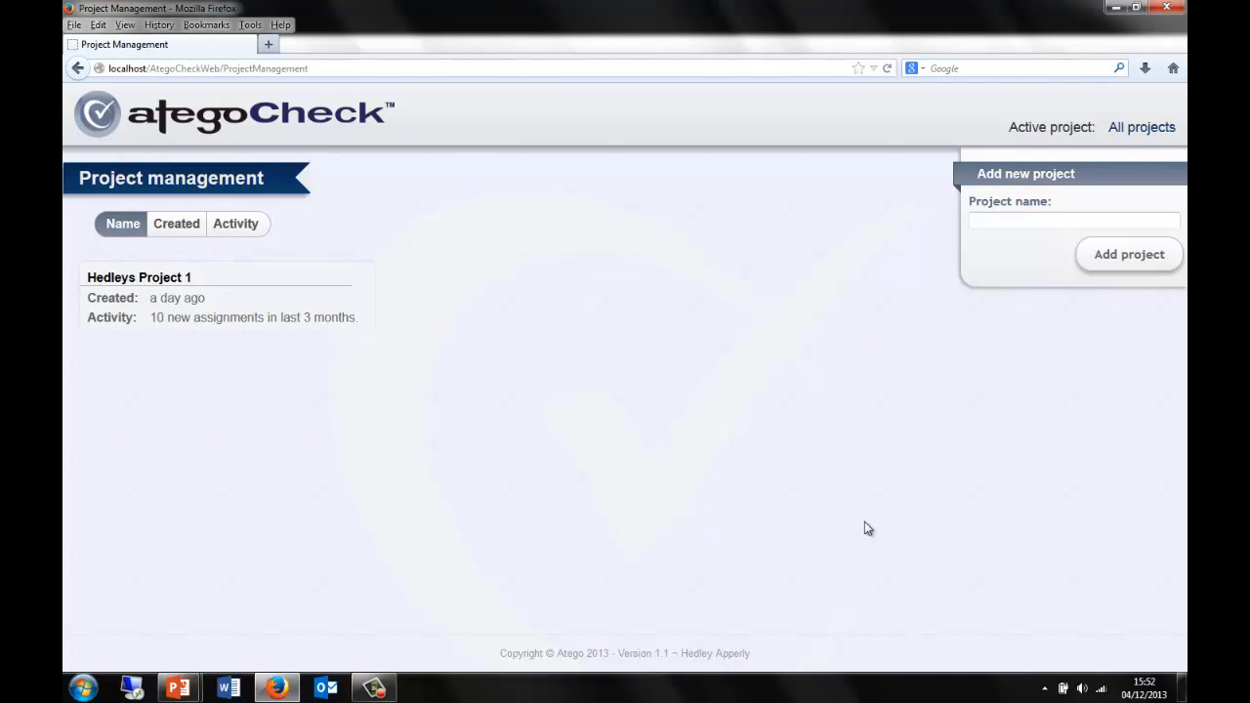
mouse_move(591, 516)
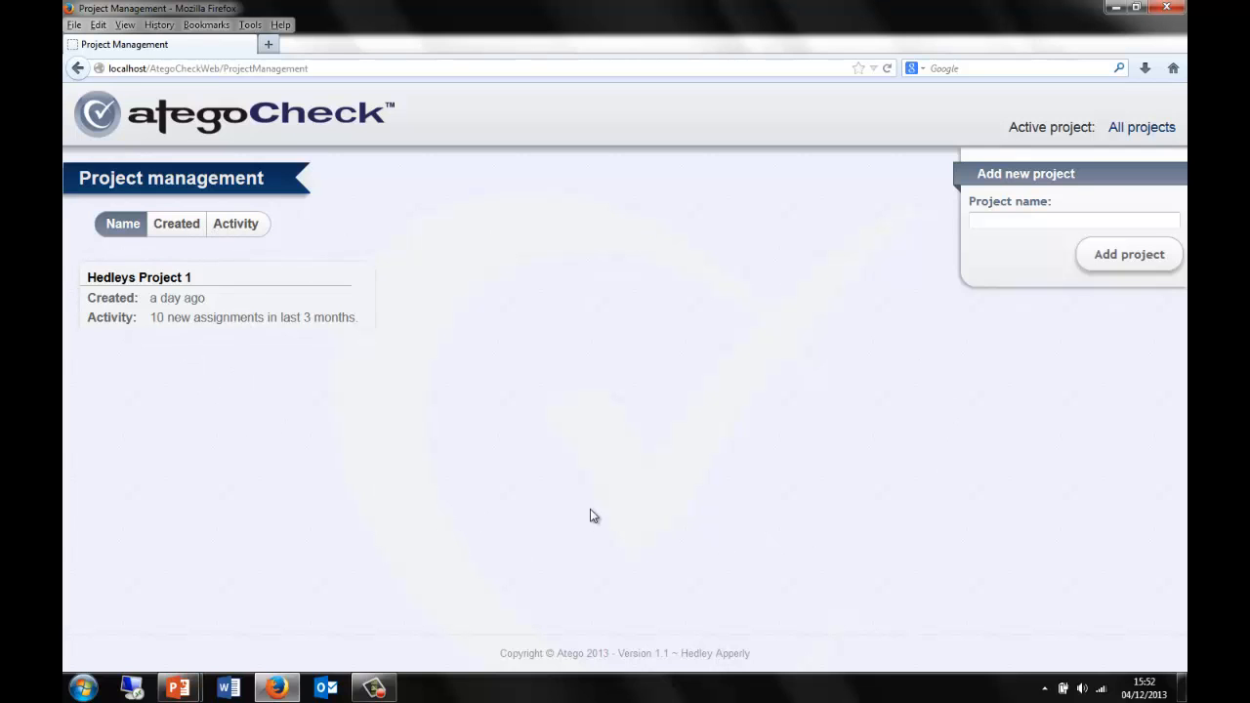
mouse_move(857, 385)
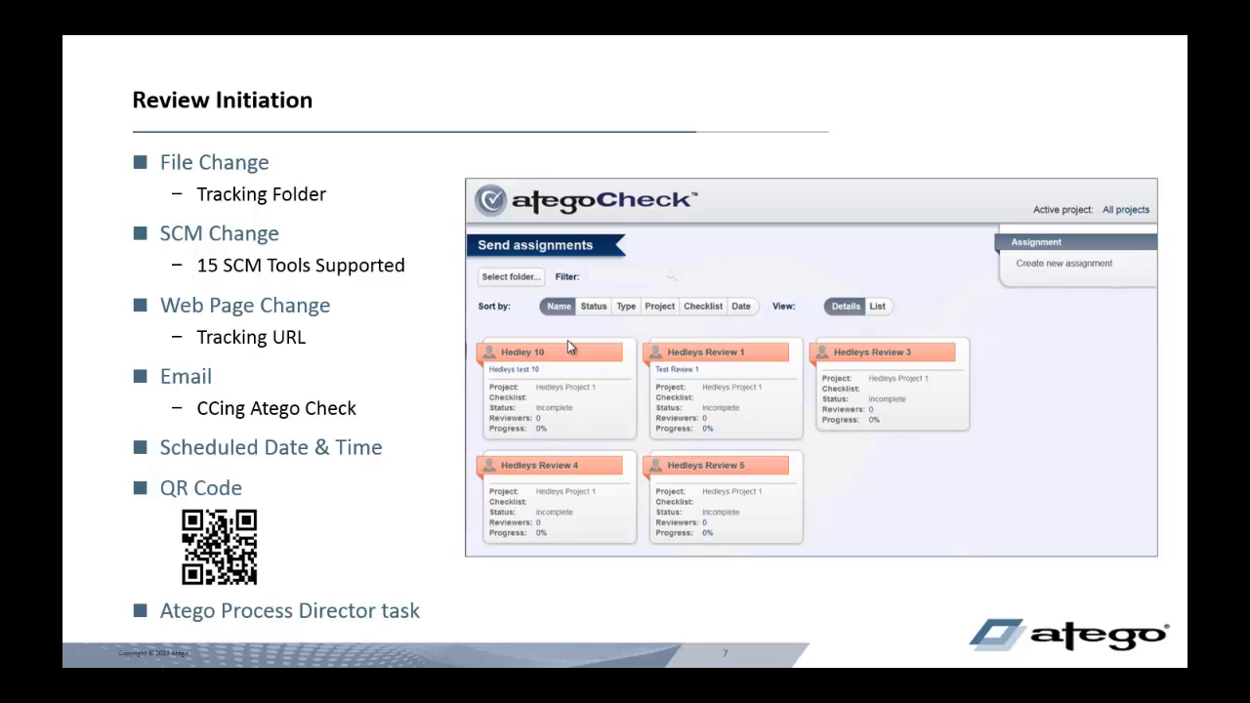
mouse_move(653, 412)
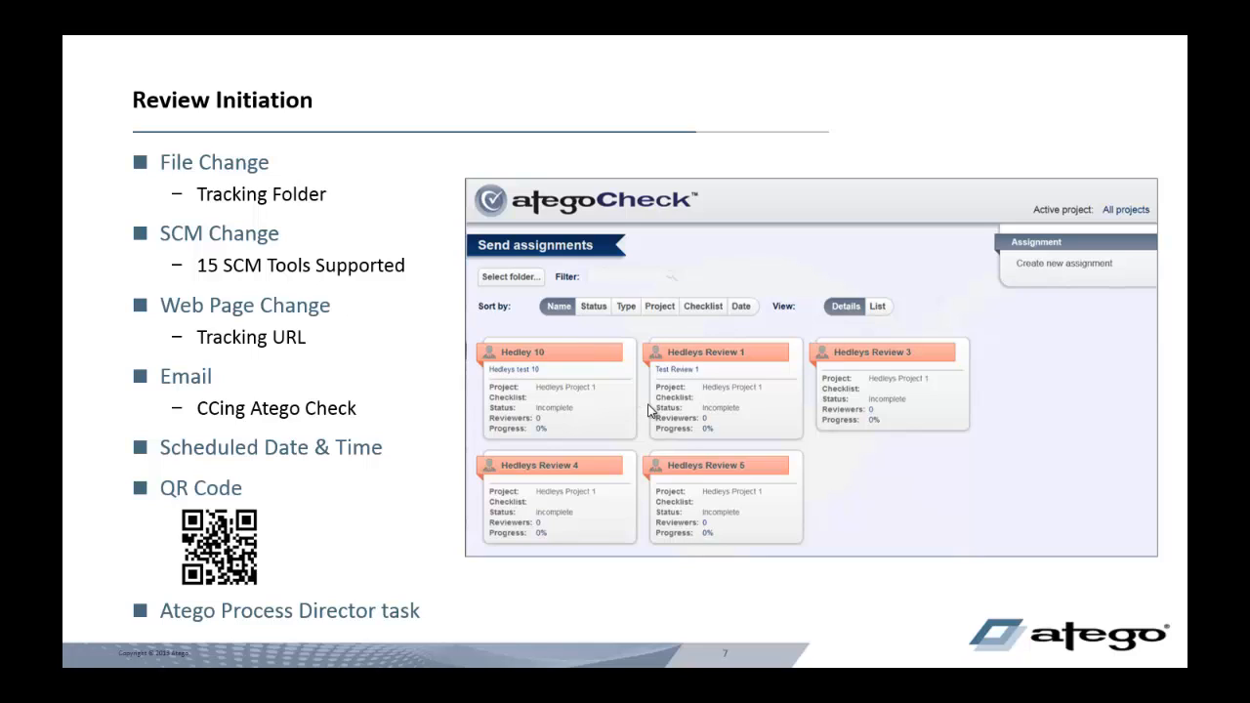
mouse_move(703, 418)
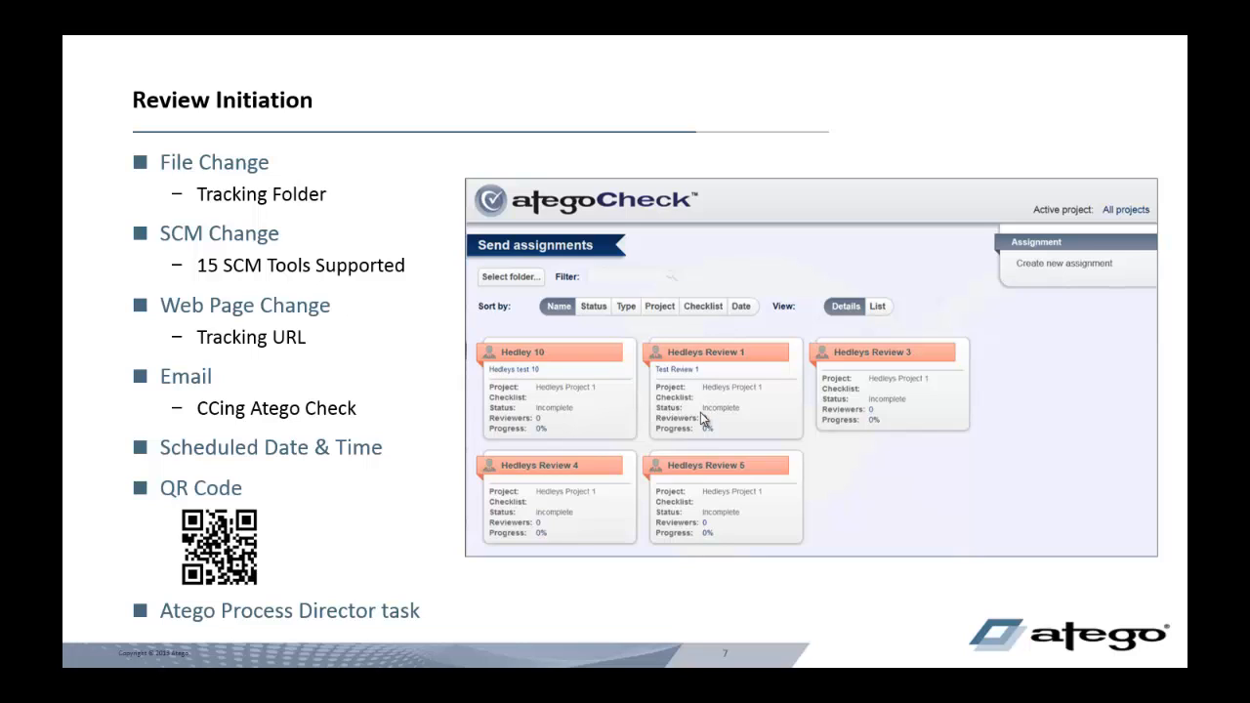
mouse_move(653, 471)
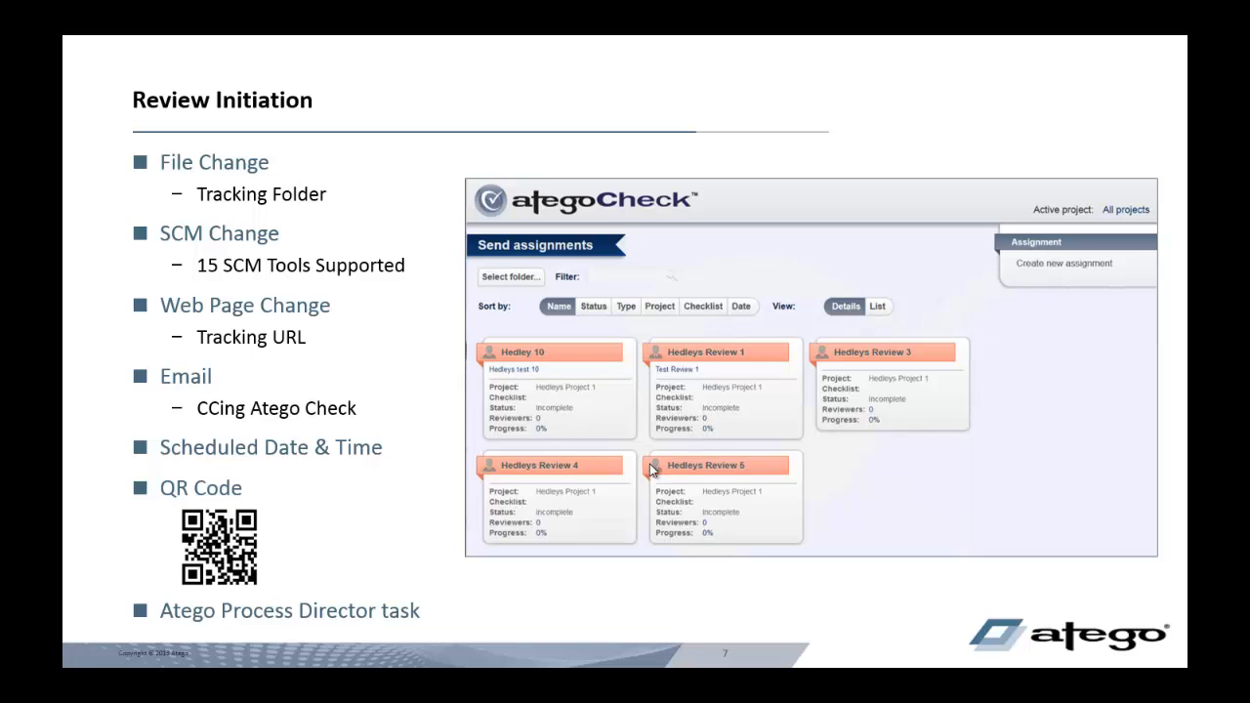
mouse_move(578, 516)
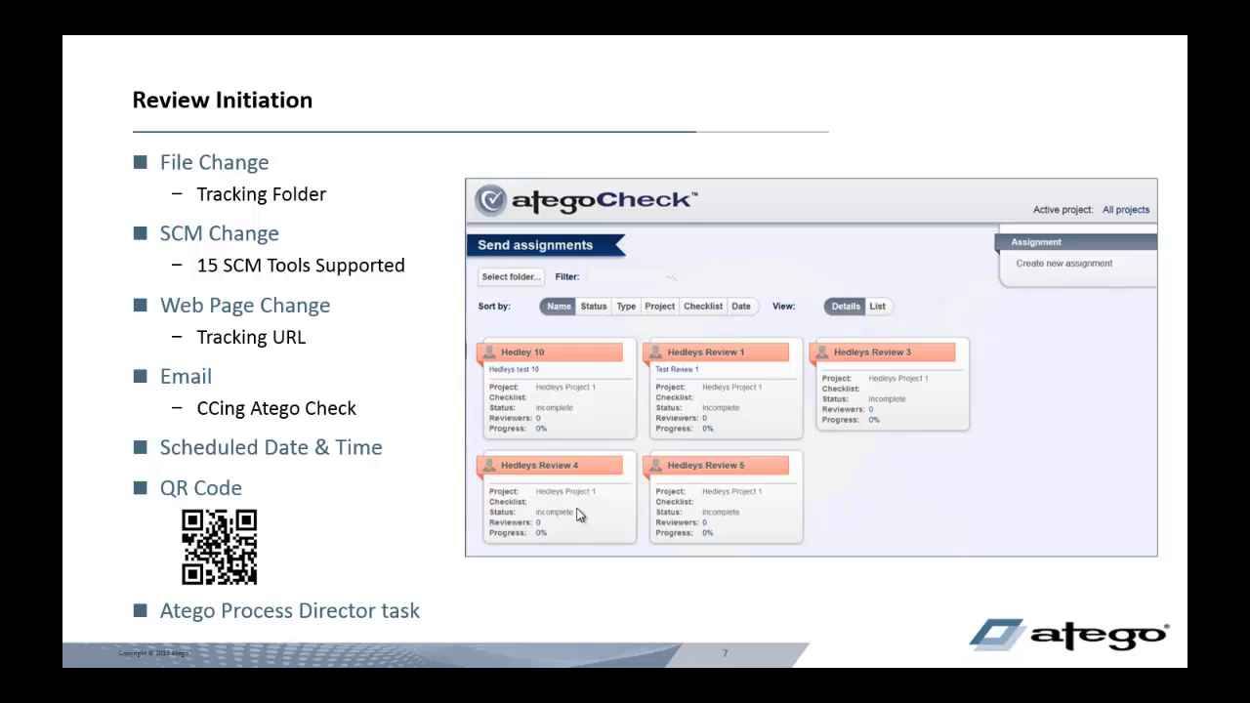
mouse_move(644, 507)
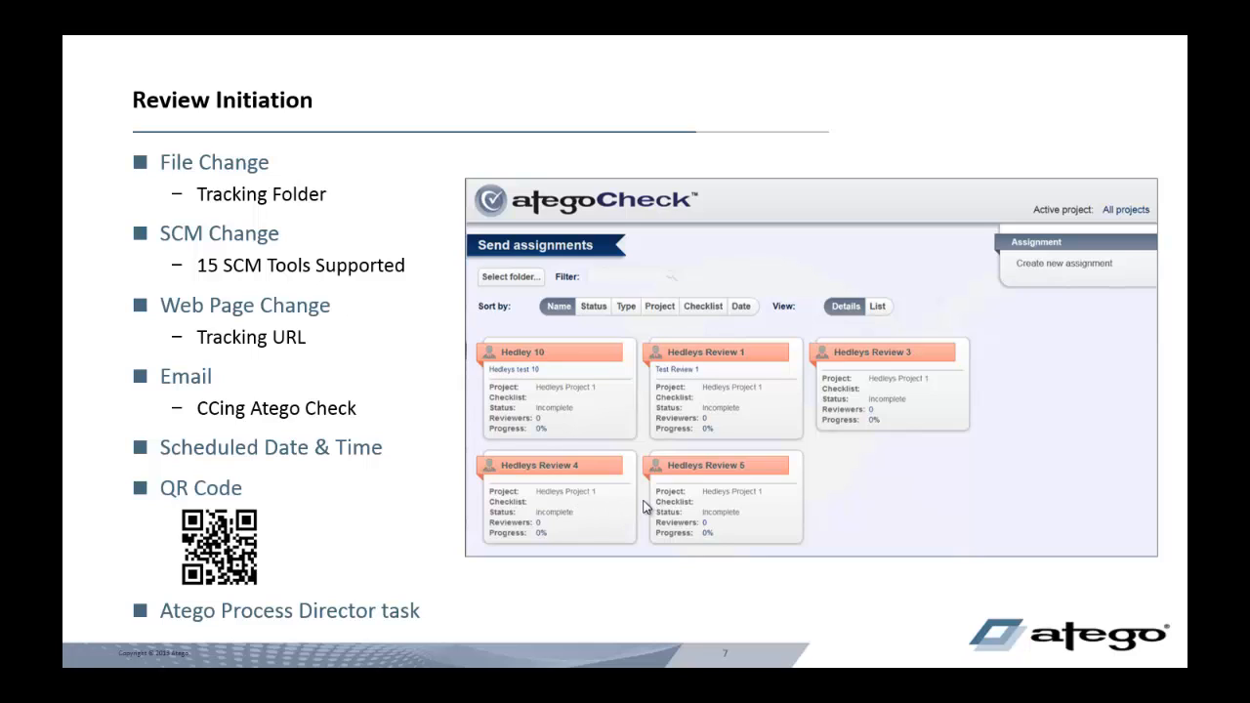
mouse_move(579, 519)
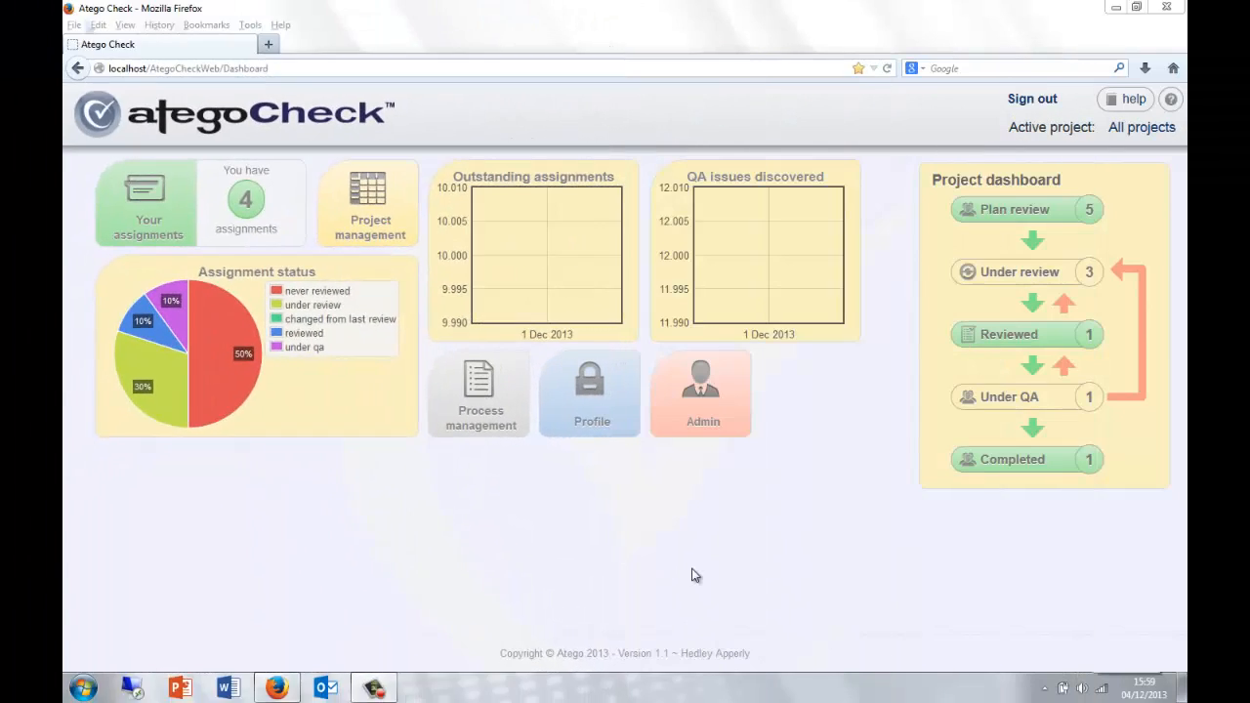
mouse_move(704, 575)
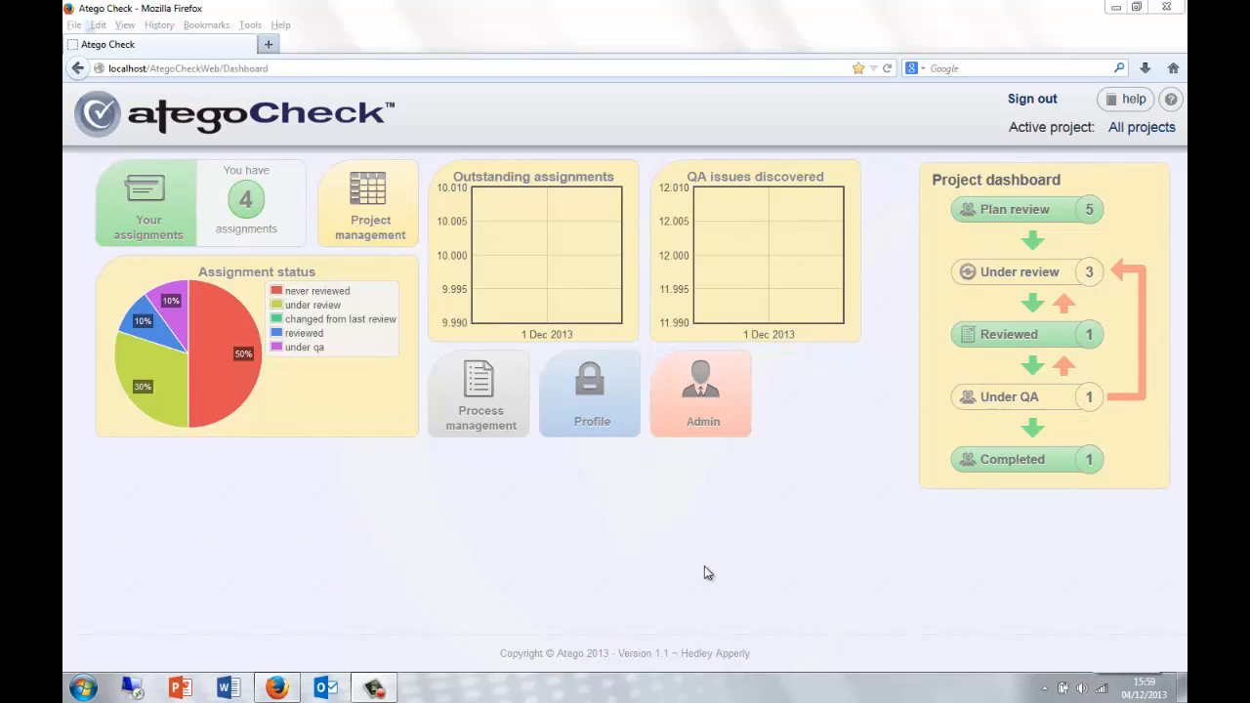
mouse_move(1026, 209)
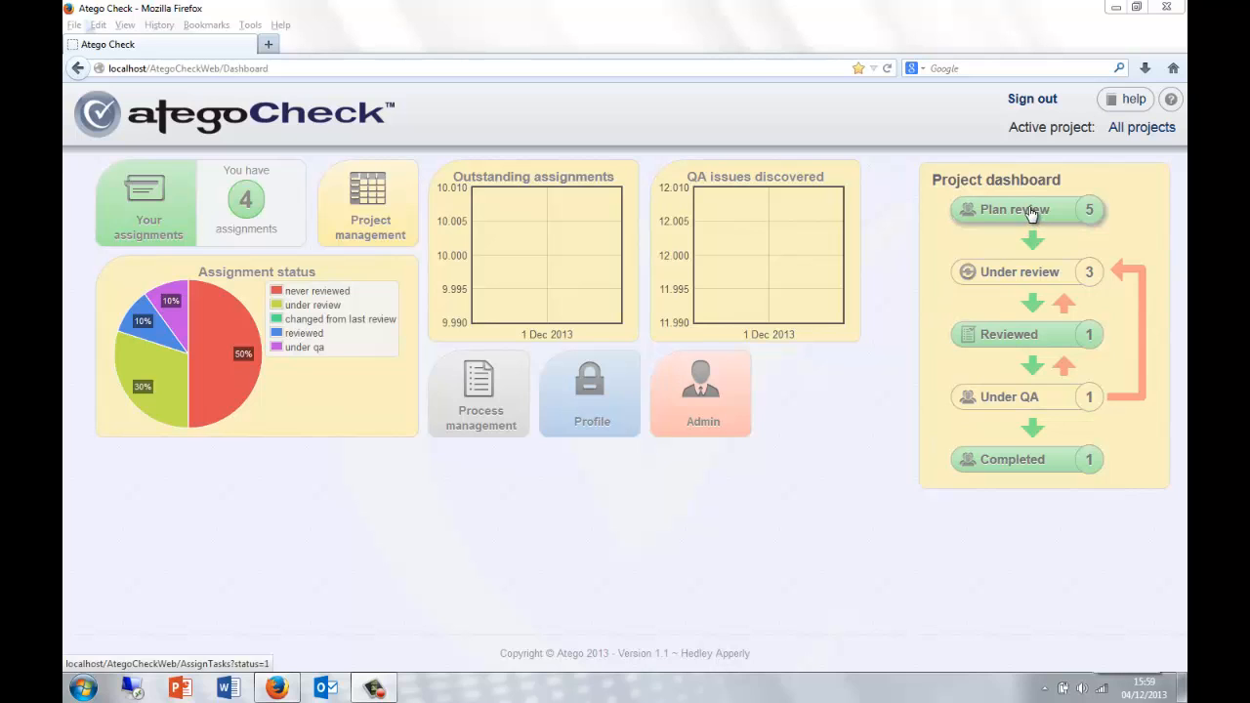
- Select the Hedleys Review 1 assignment and give it the SW CDR Review checklist
left_click(1014, 209)
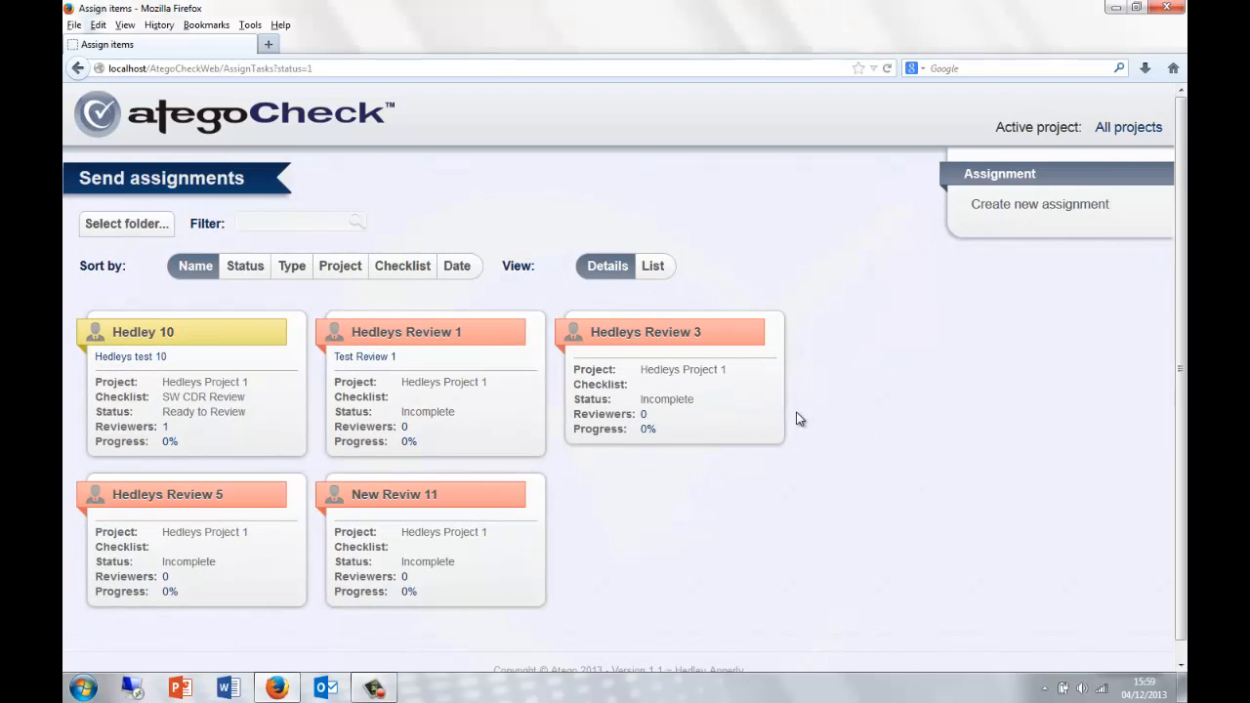
mouse_move(839, 476)
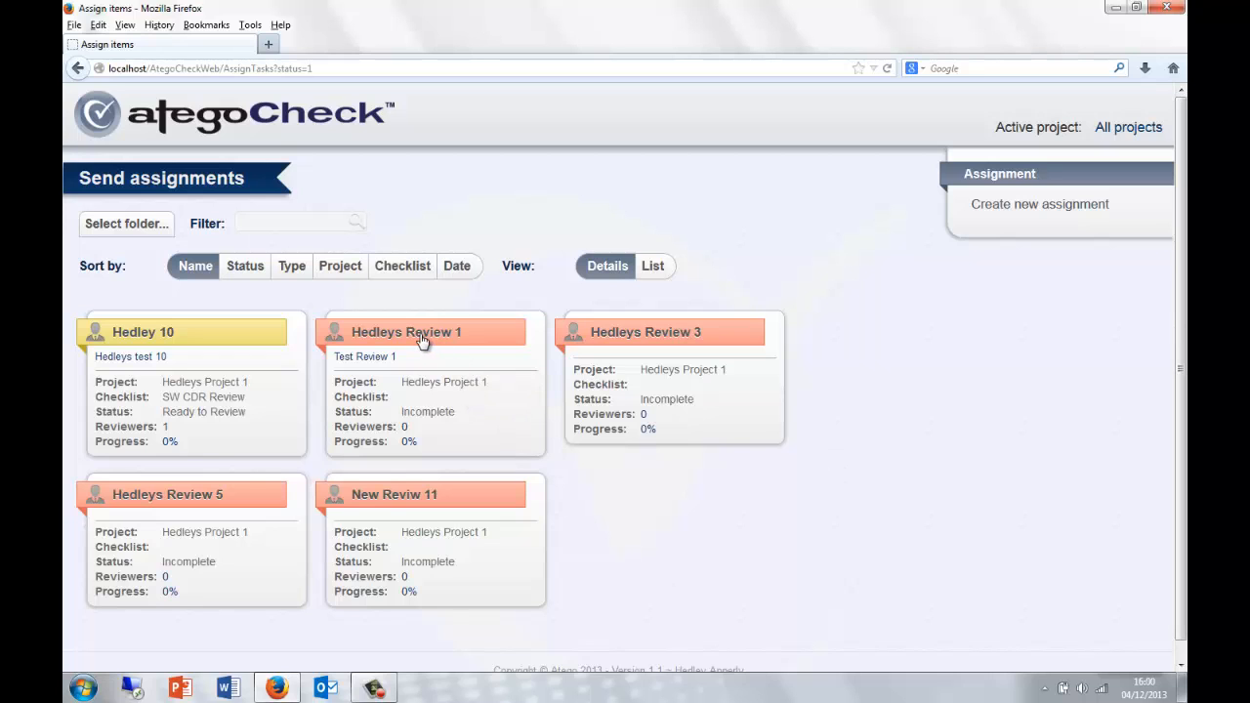
left_click(423, 332)
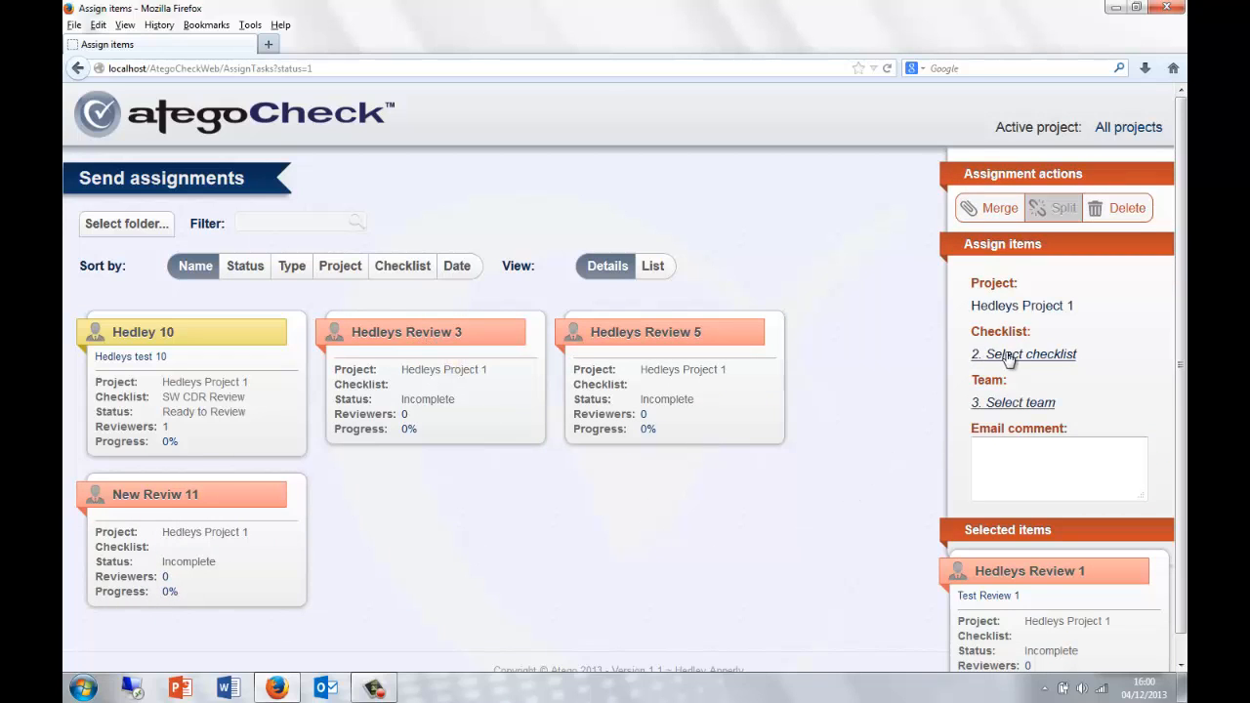
left_click(1029, 354)
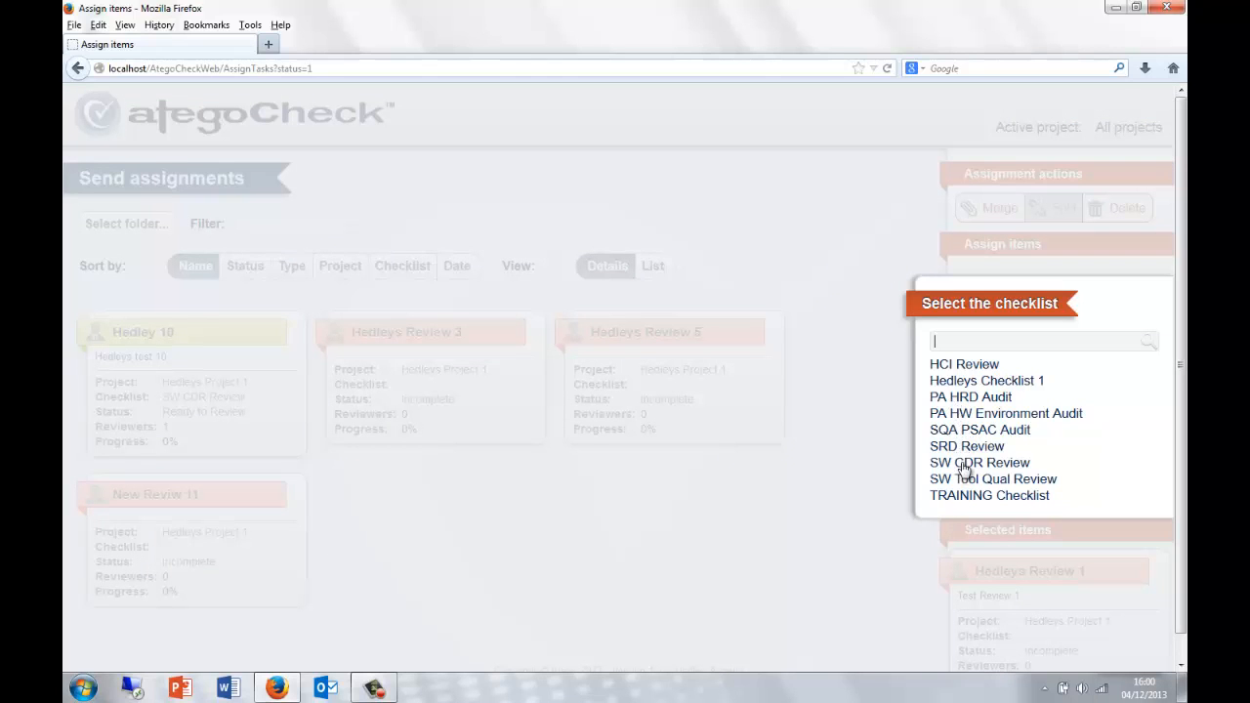
left_click(980, 462)
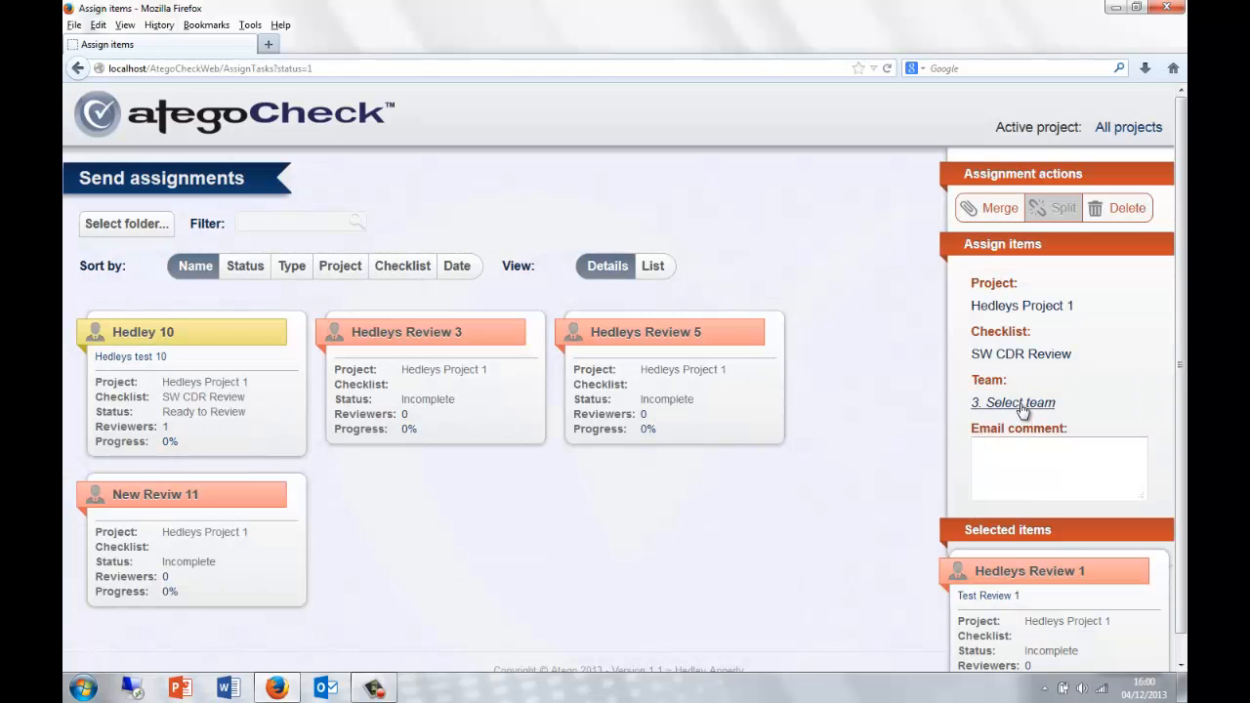
left_click(1013, 402)
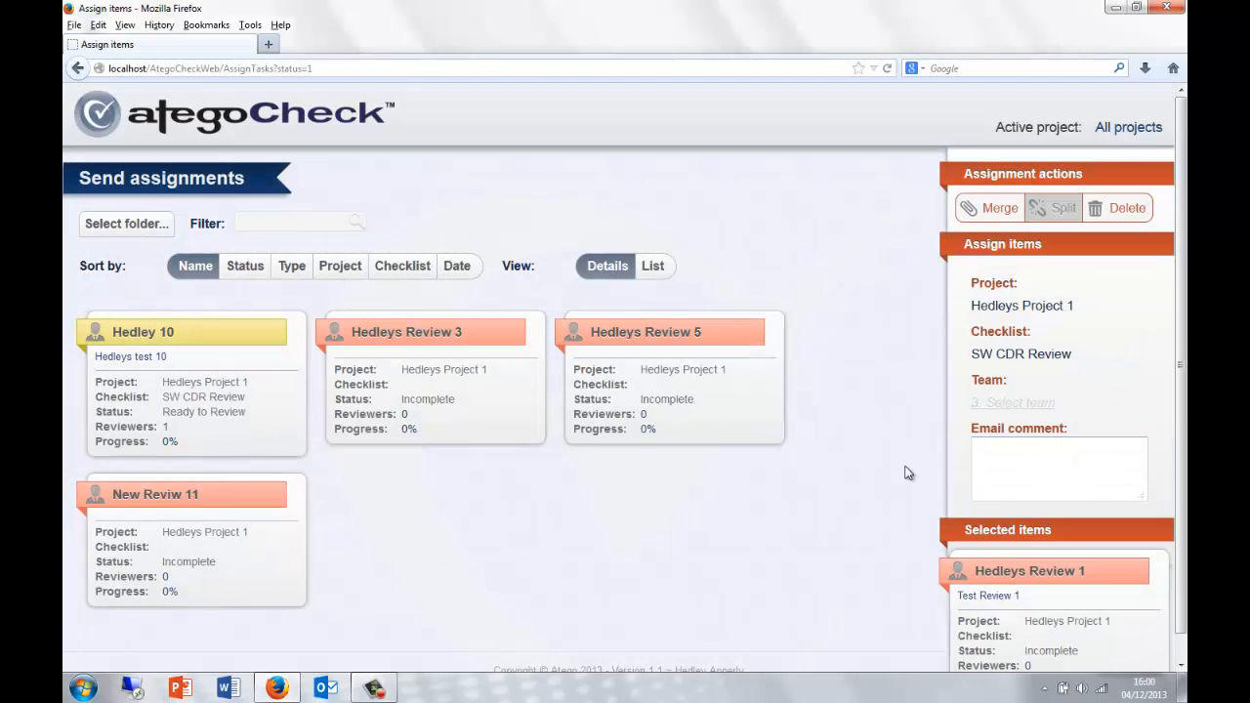
left_click(1013, 403)
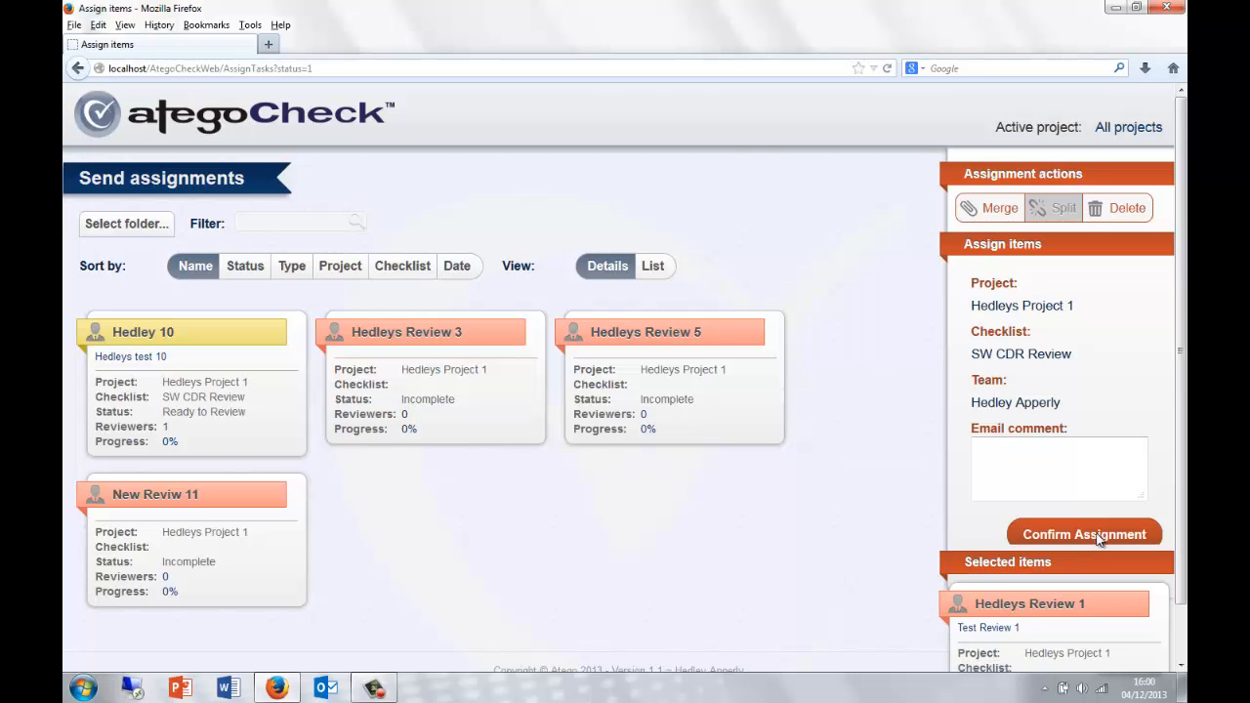
left_click(1084, 535)
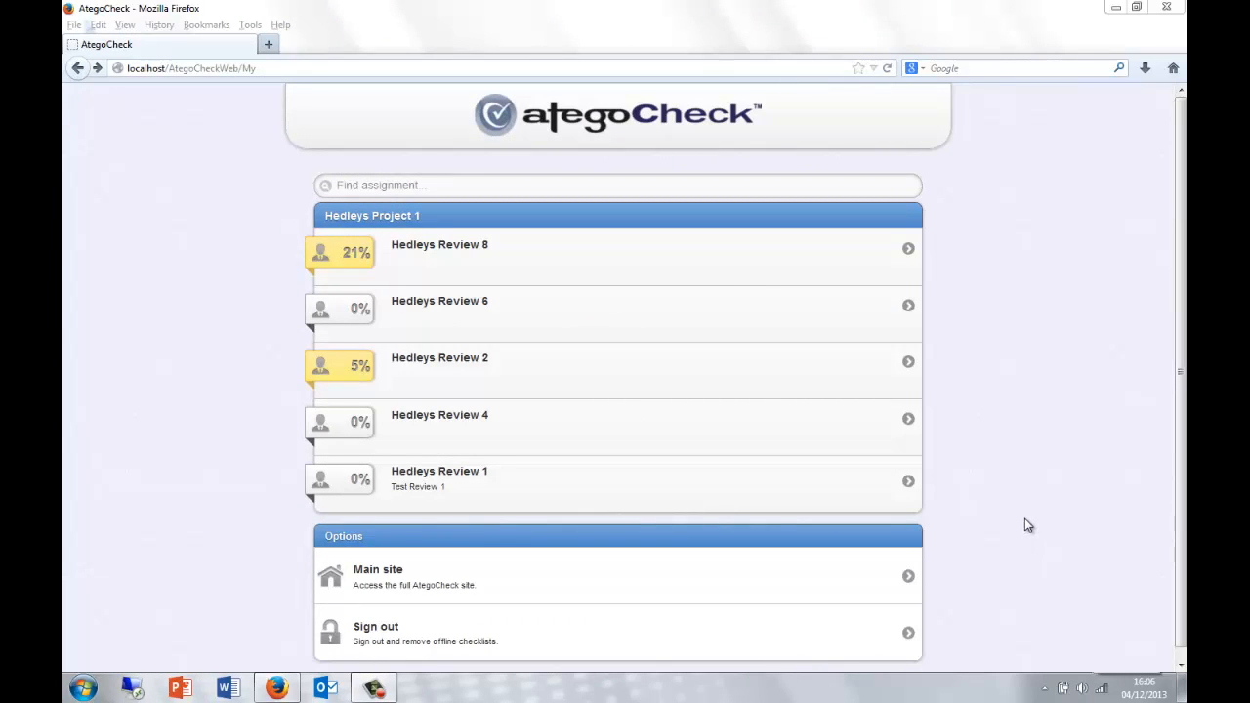
mouse_move(1046, 430)
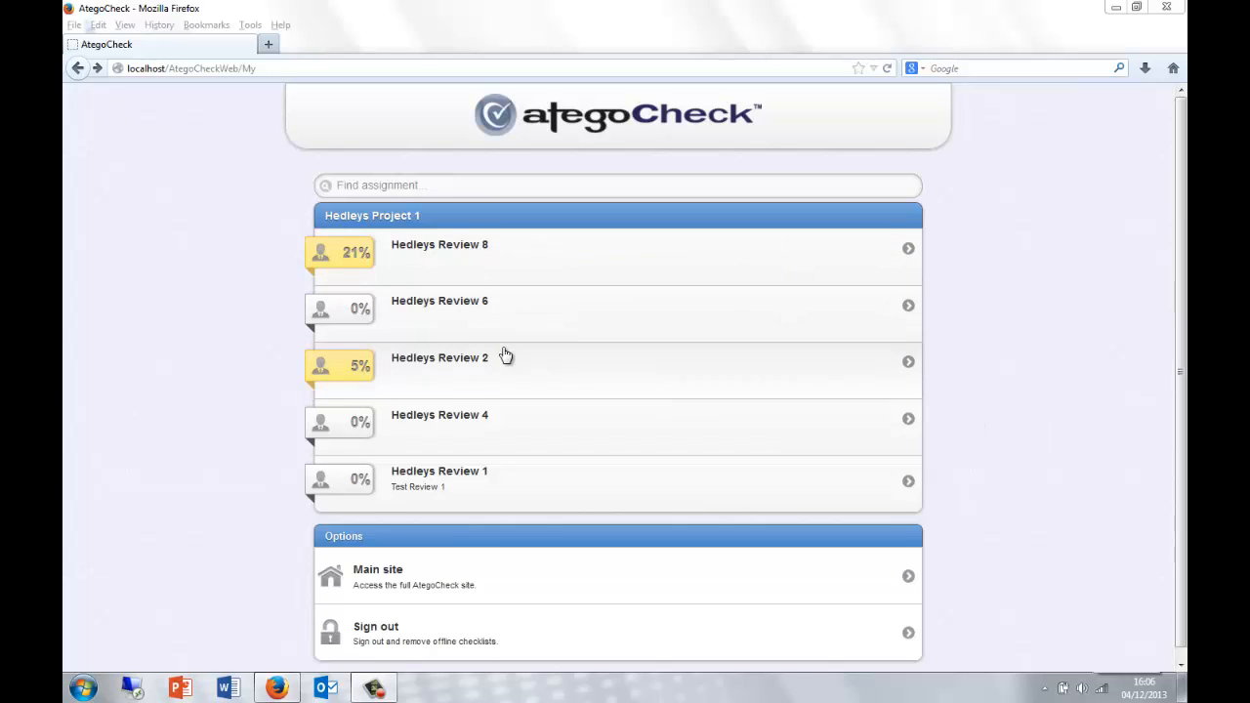
mouse_move(471, 340)
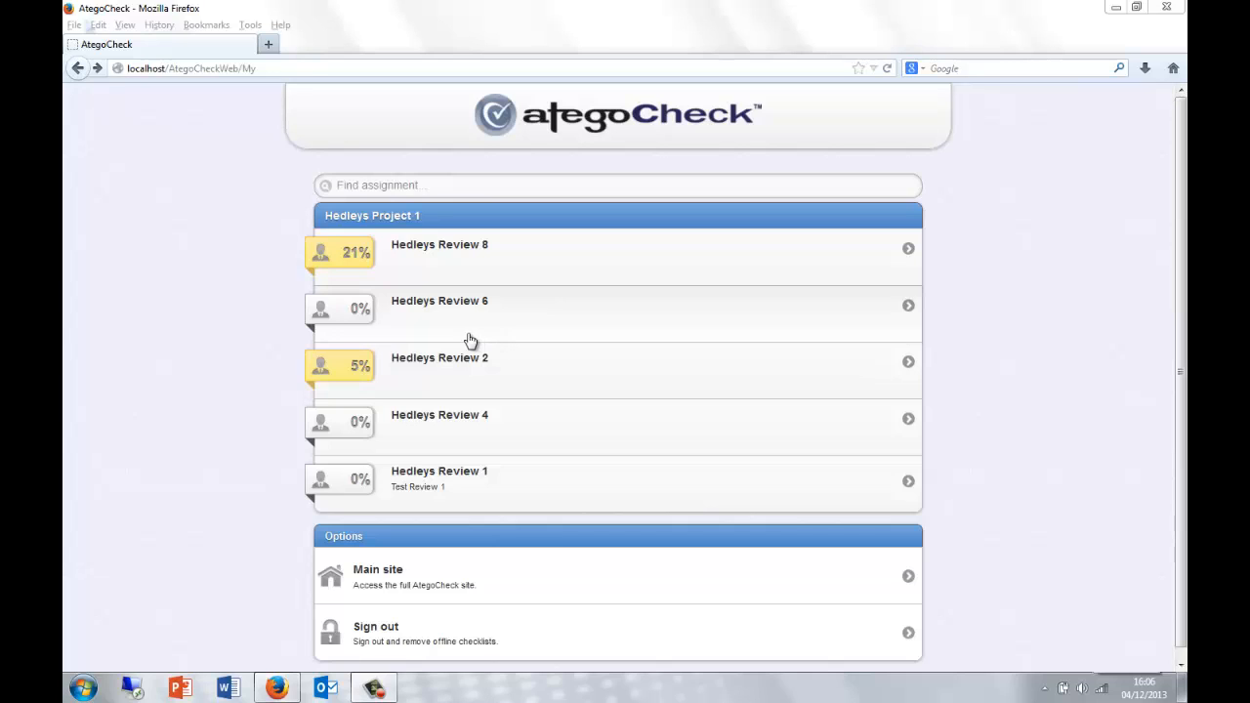
mouse_move(1027, 474)
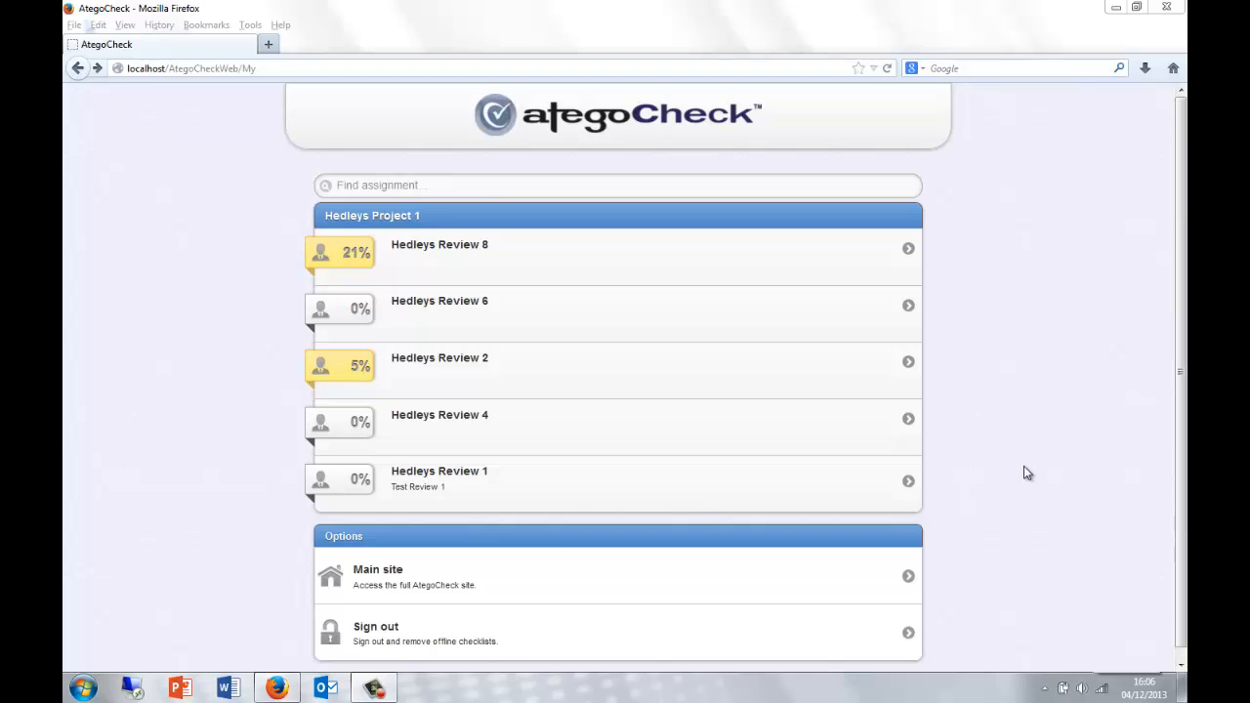
mouse_move(683, 432)
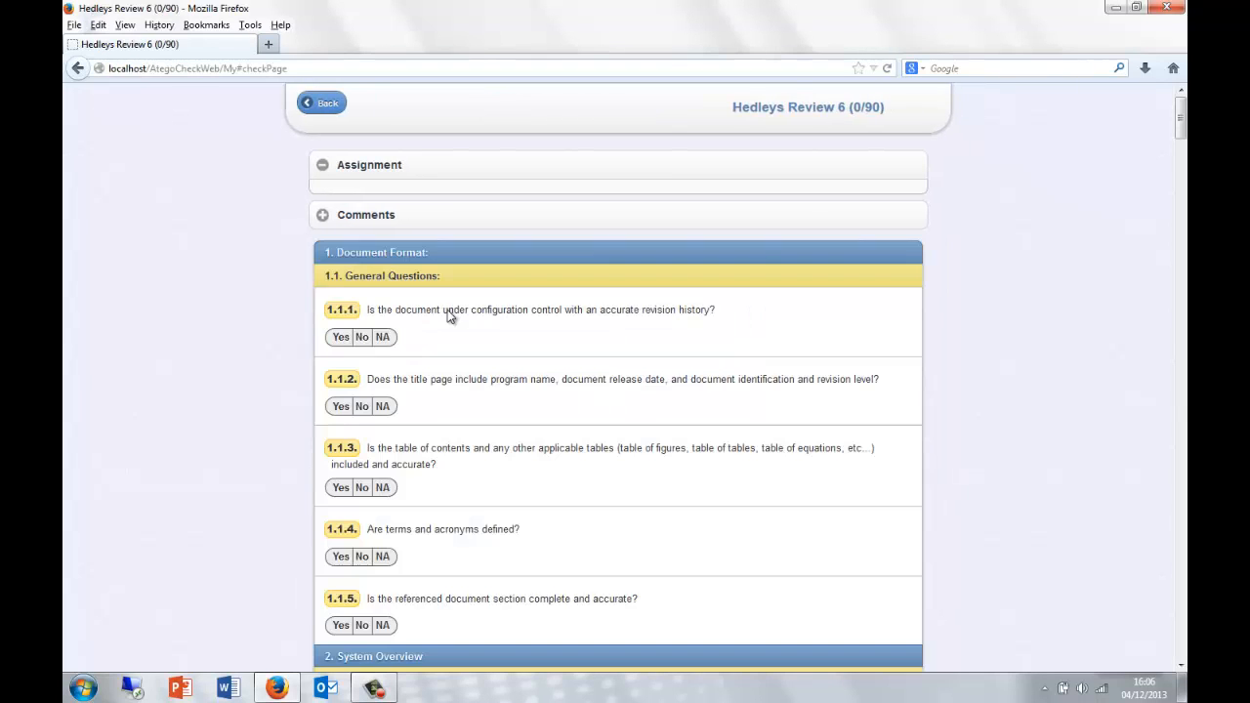
mouse_move(261, 264)
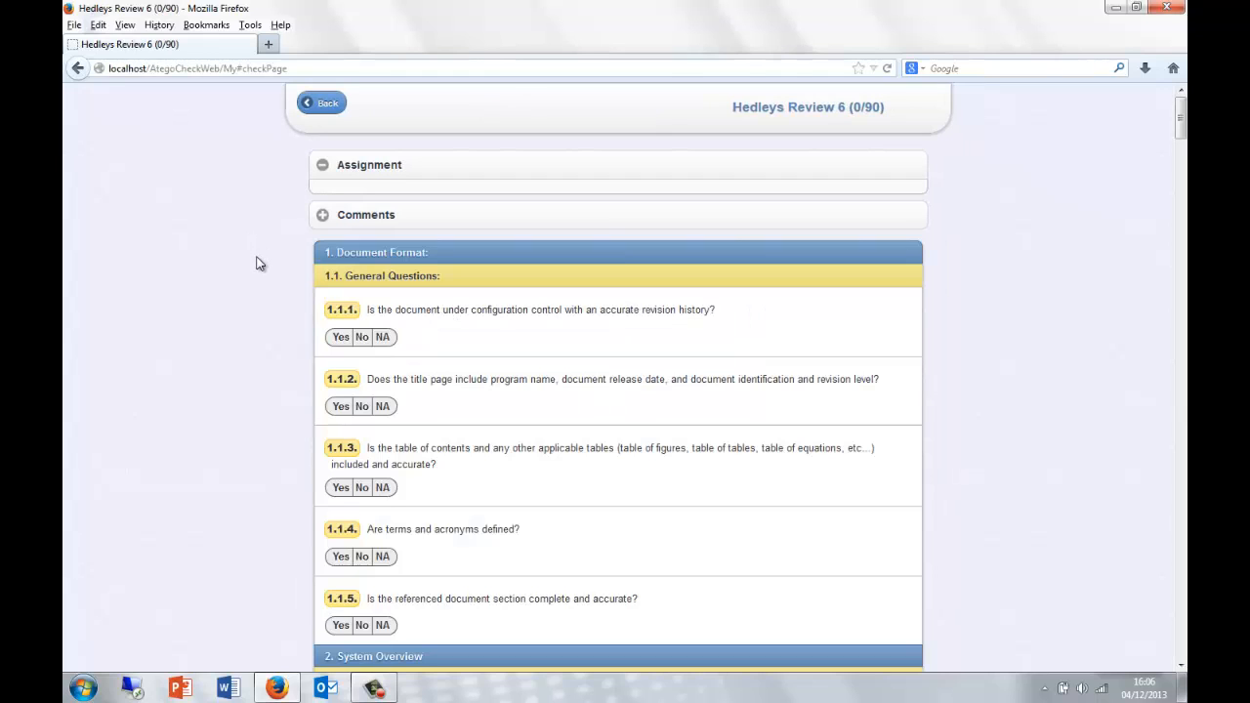
mouse_move(241, 300)
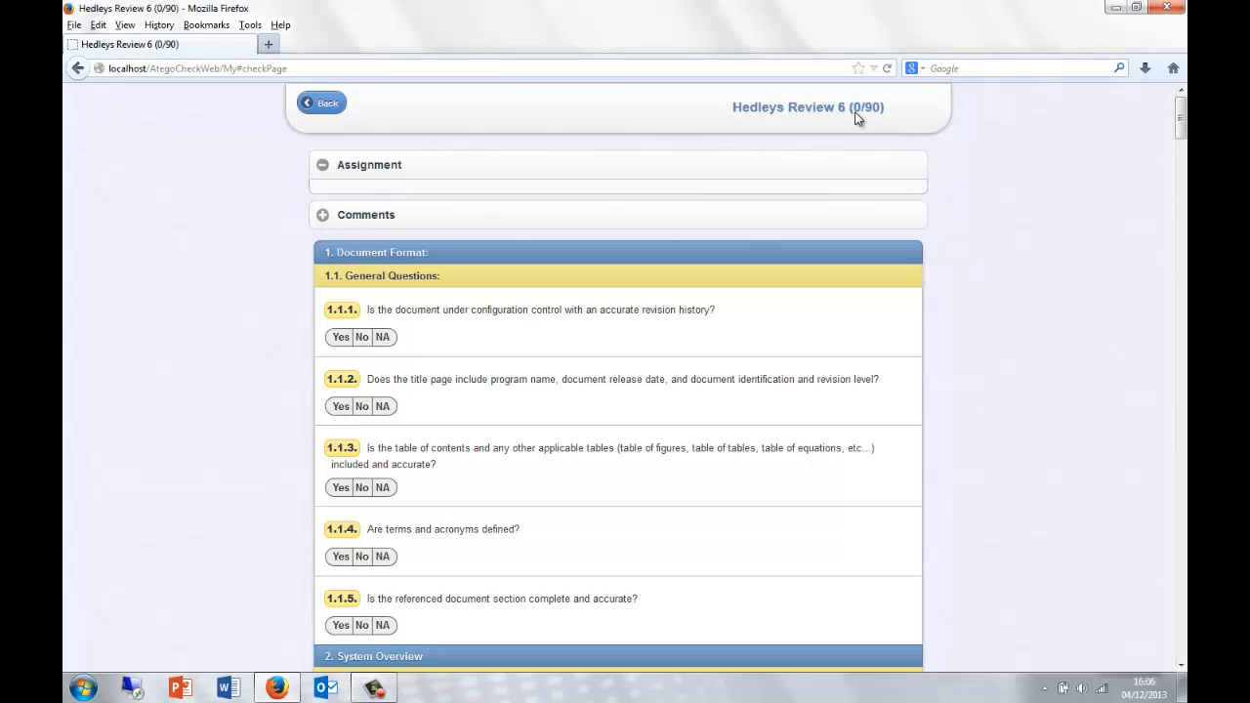
mouse_move(843, 128)
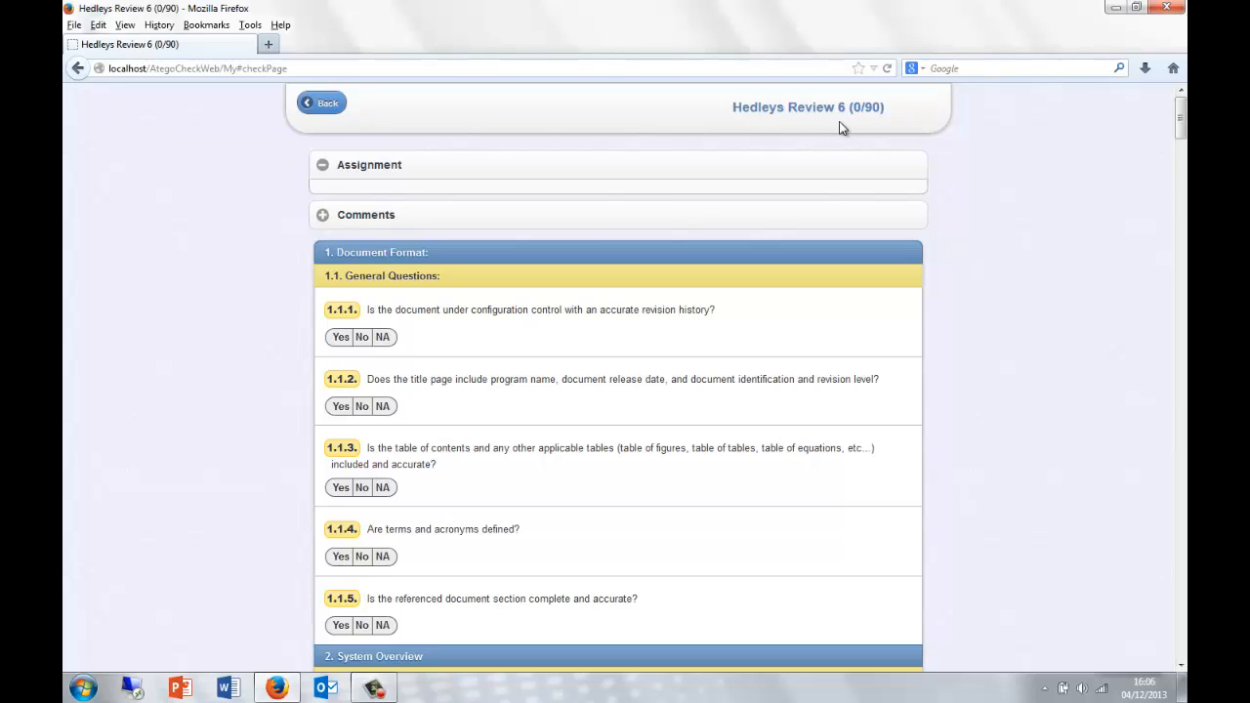
mouse_move(305, 364)
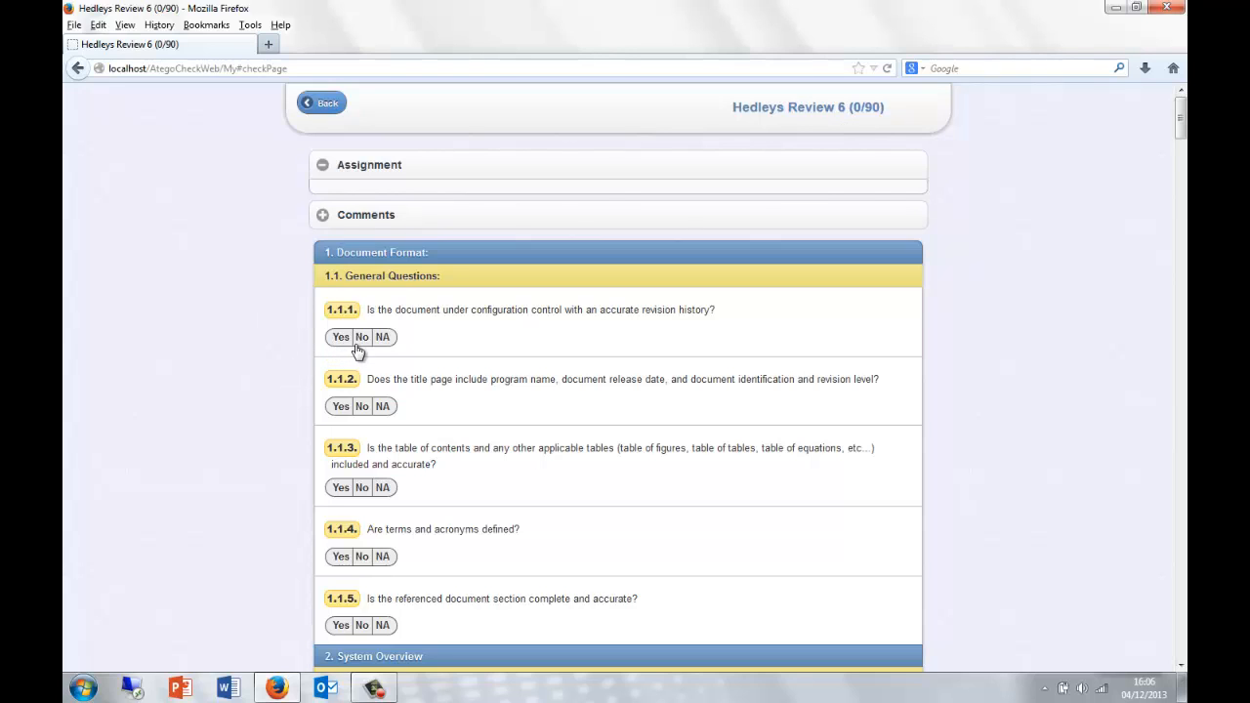
mouse_move(388, 344)
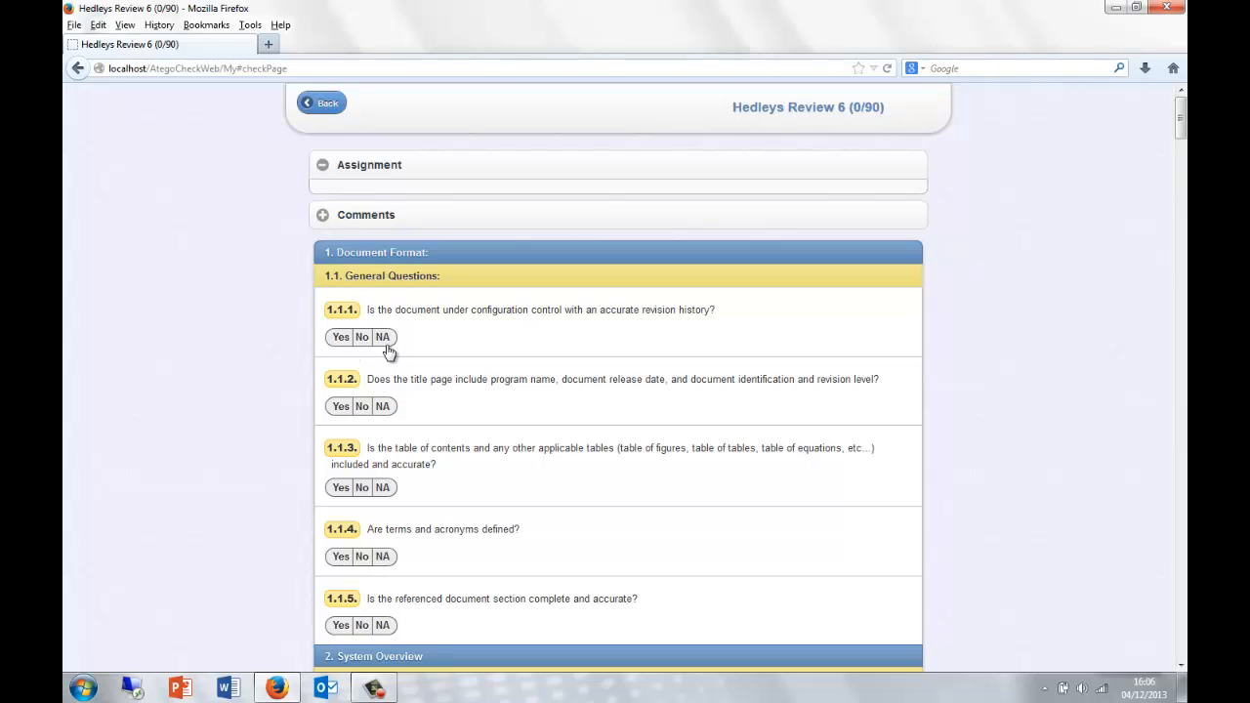
mouse_move(291, 359)
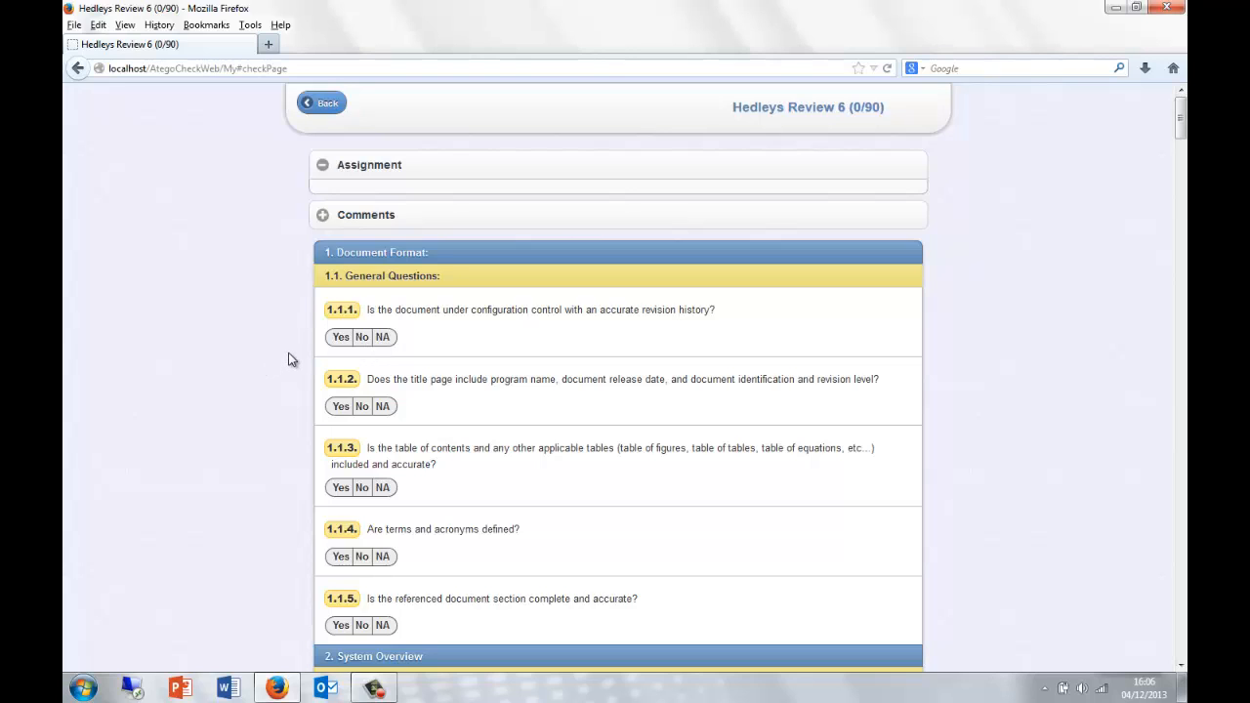
mouse_move(301, 344)
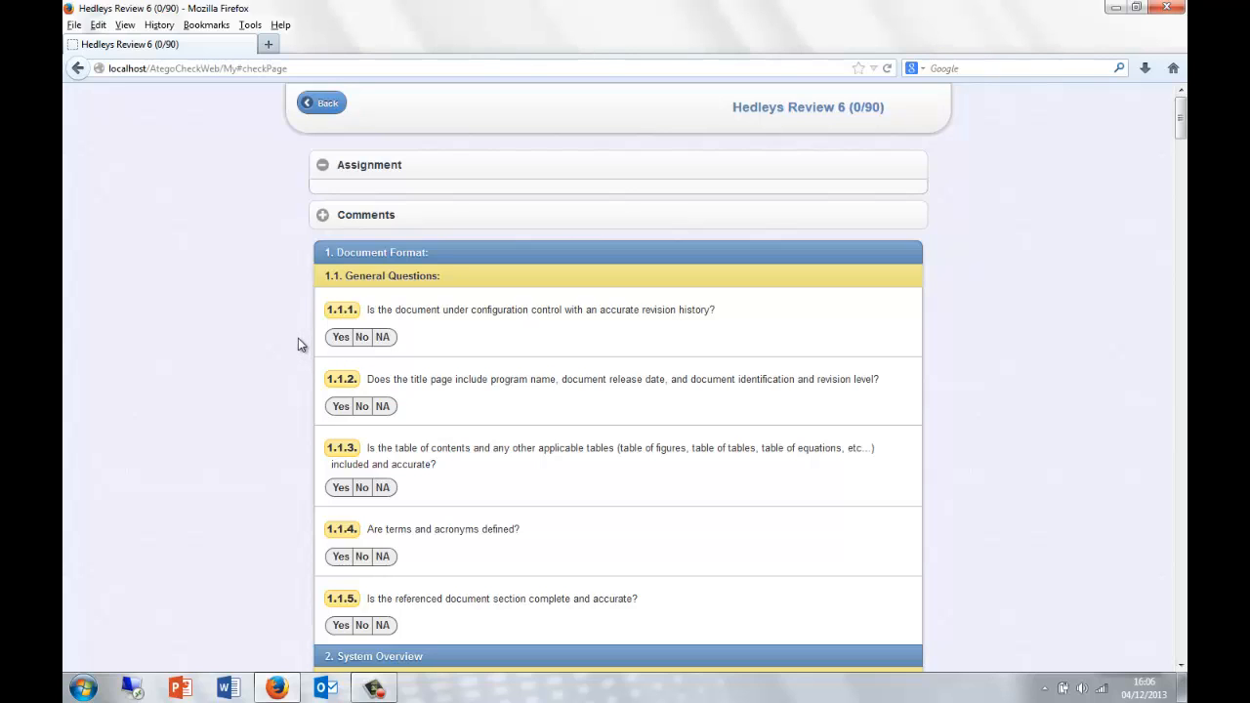
mouse_move(275, 221)
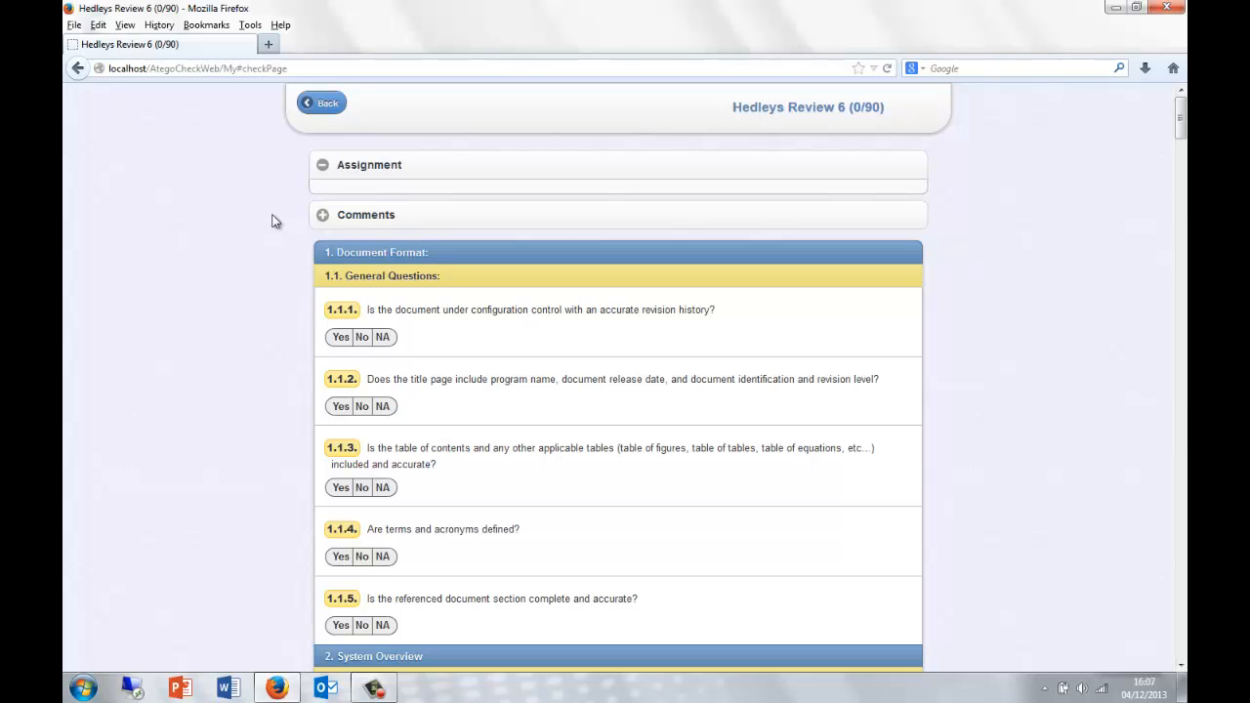
mouse_move(281, 219)
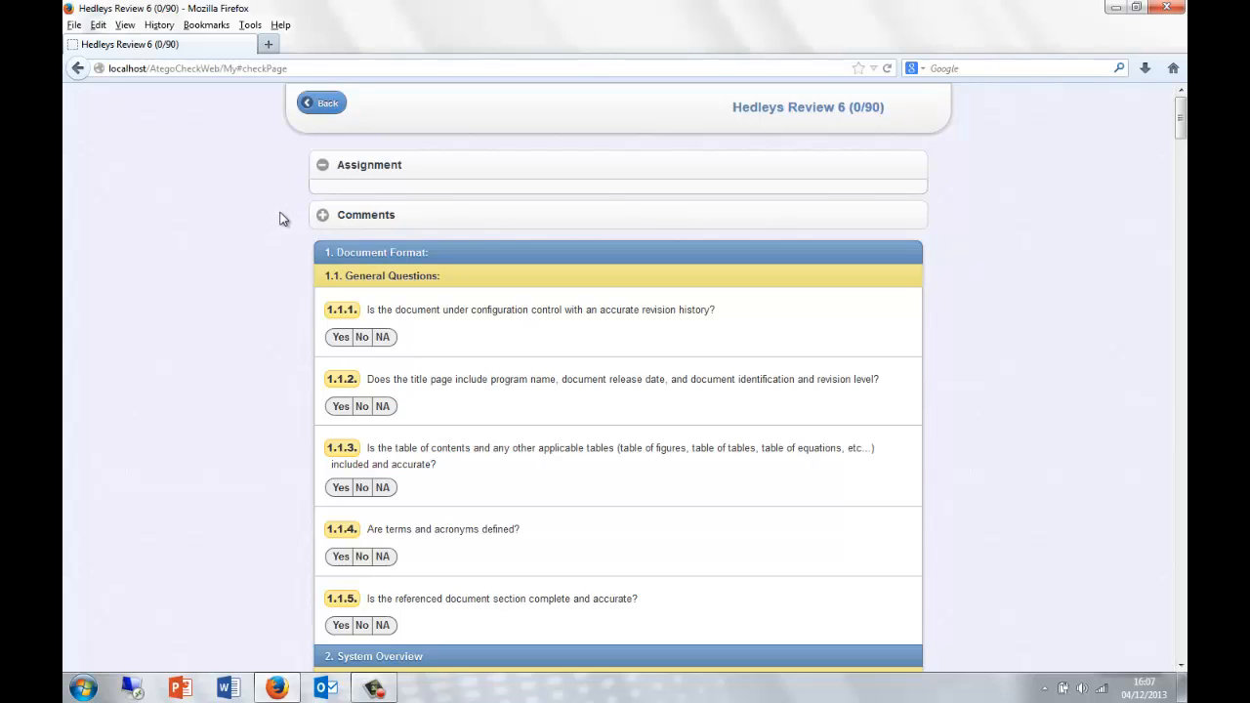
mouse_move(296, 250)
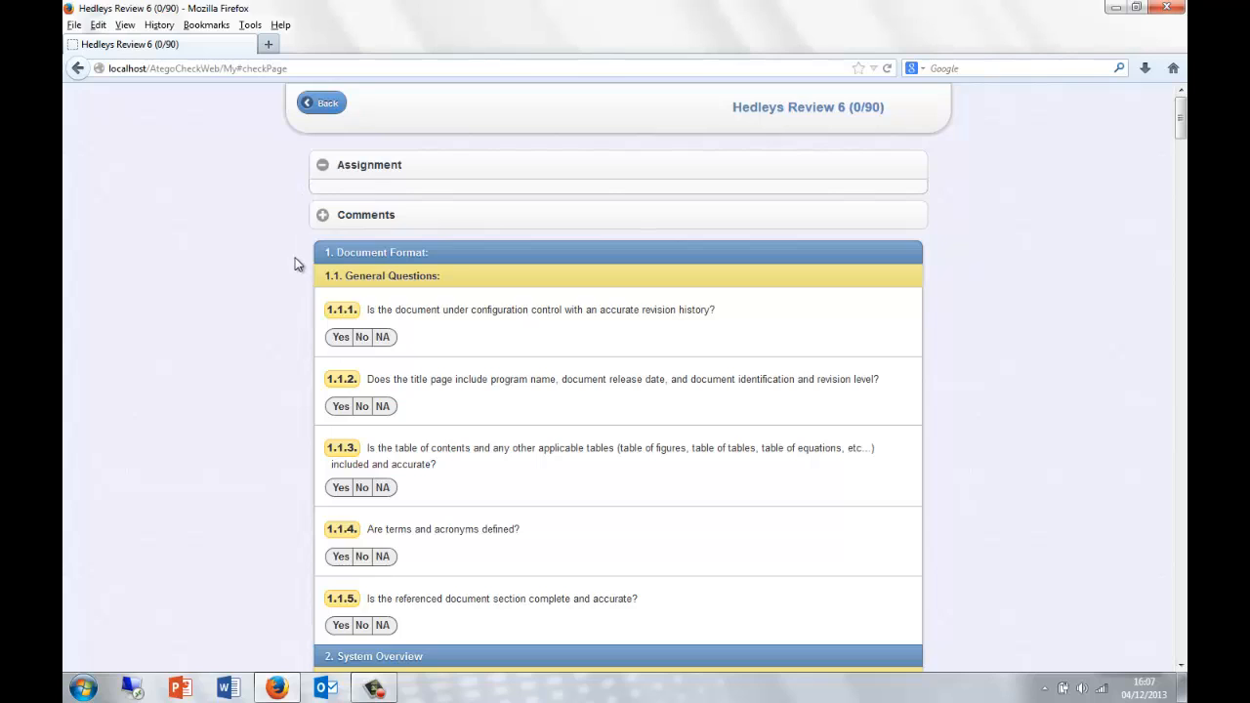
mouse_move(308, 254)
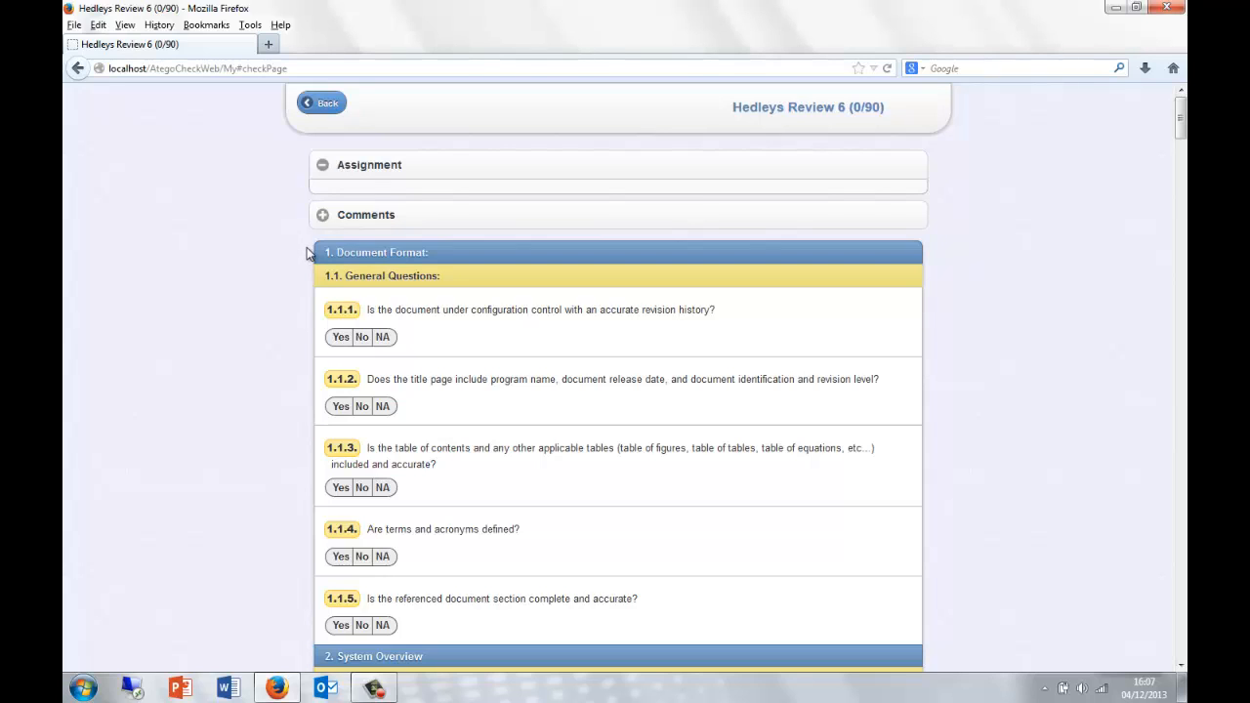
mouse_move(283, 283)
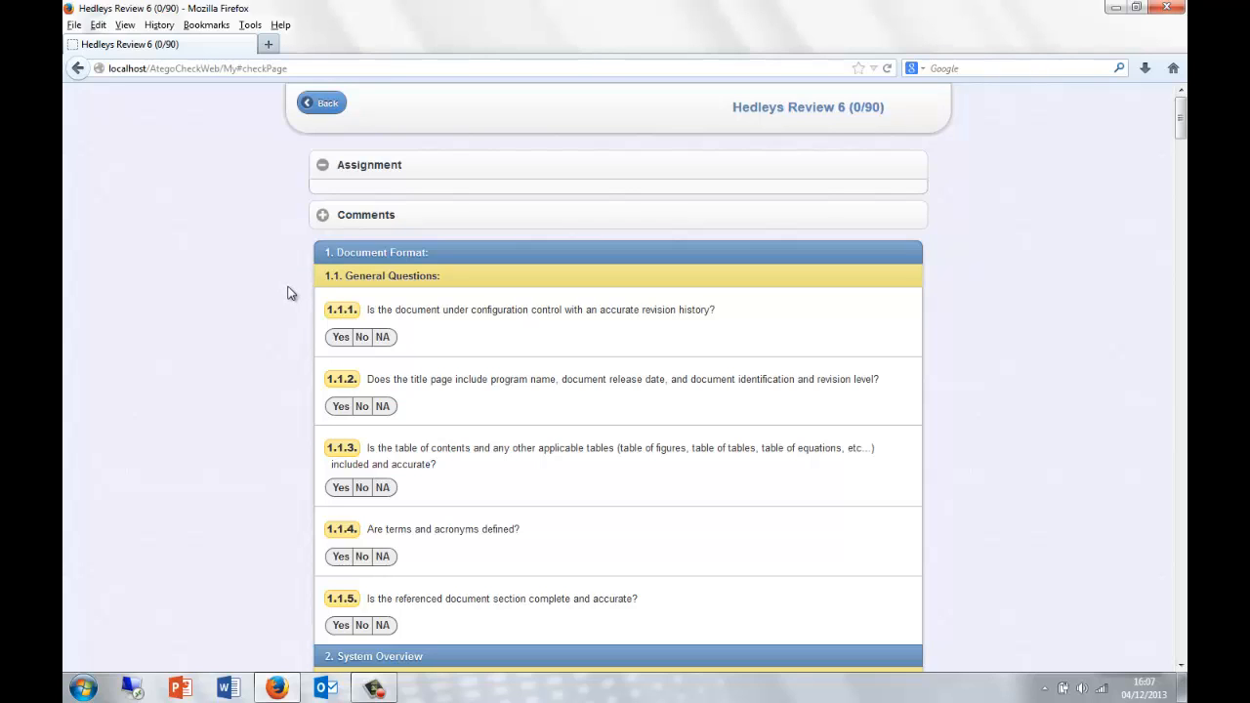
mouse_move(411, 329)
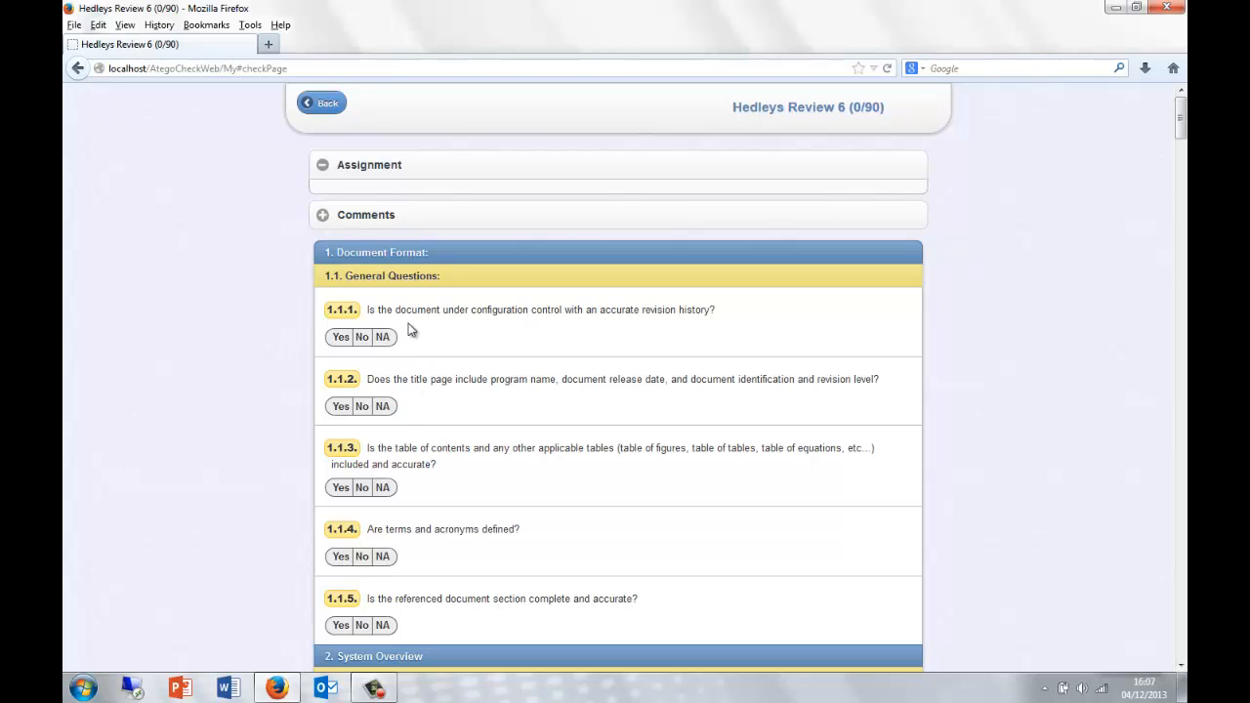
mouse_move(399, 497)
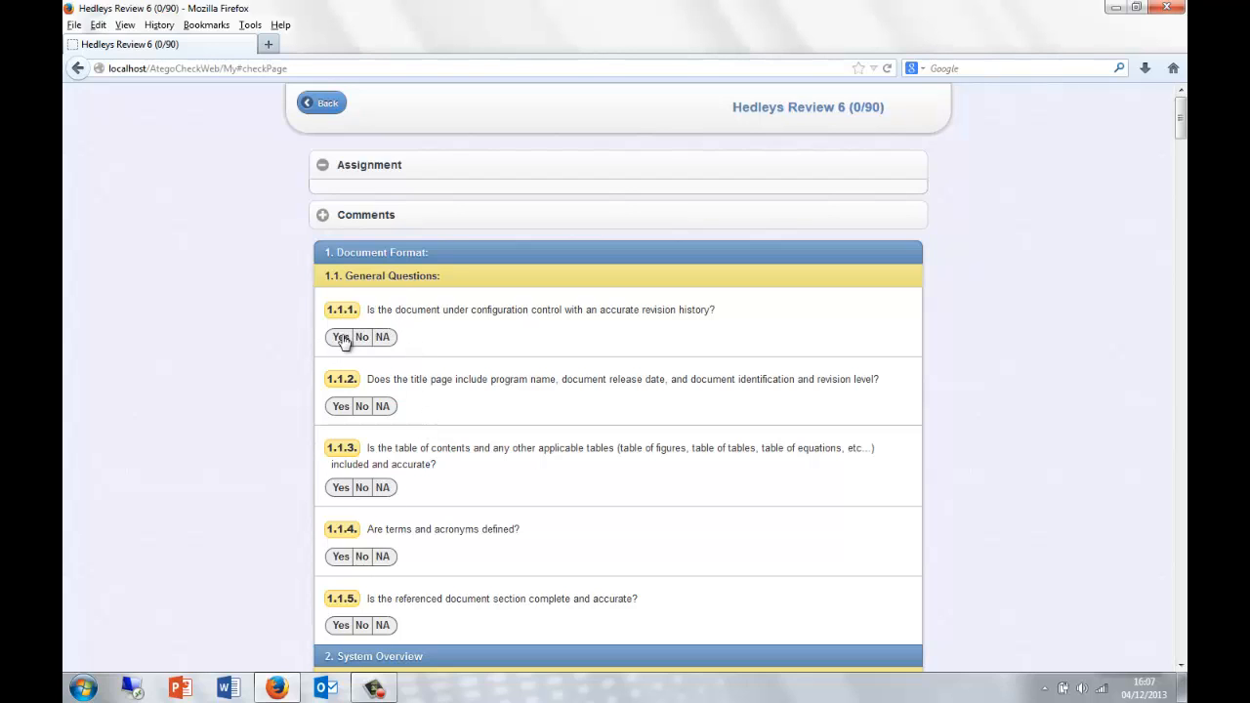
- Answer Yes to question 1.1.1 and No with Critical severity to 1.1.2
left_click(340, 337)
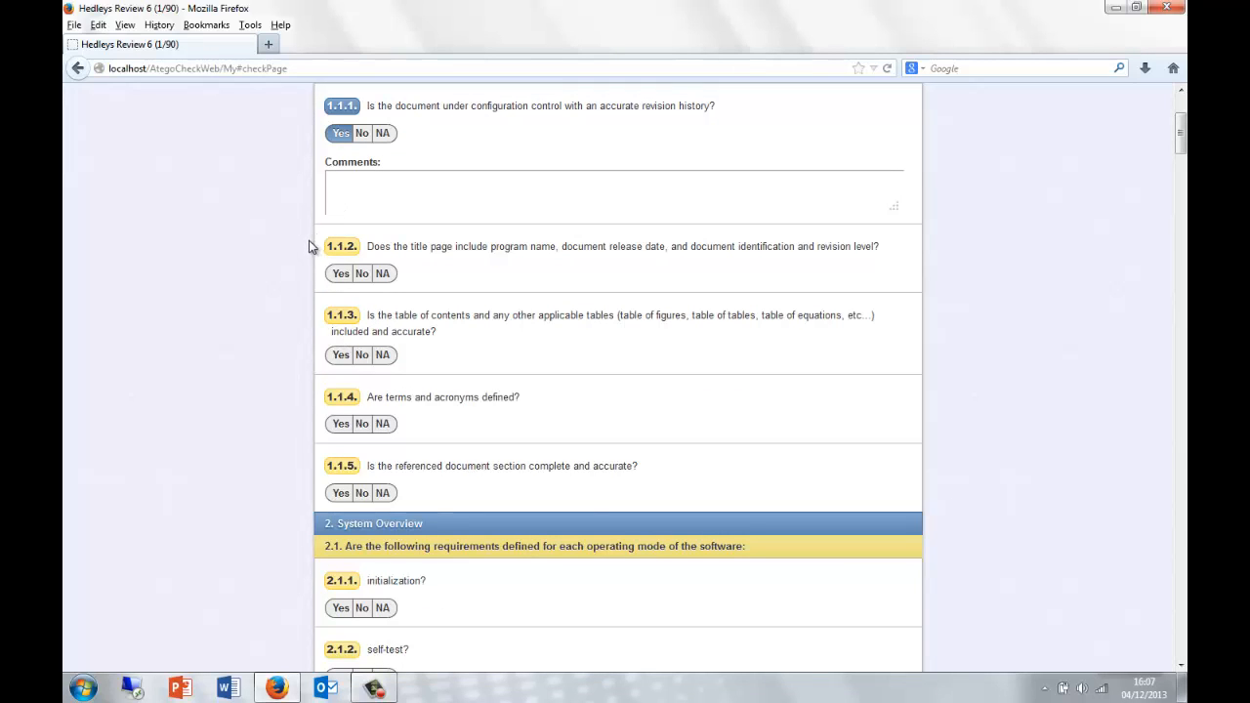
mouse_move(362, 274)
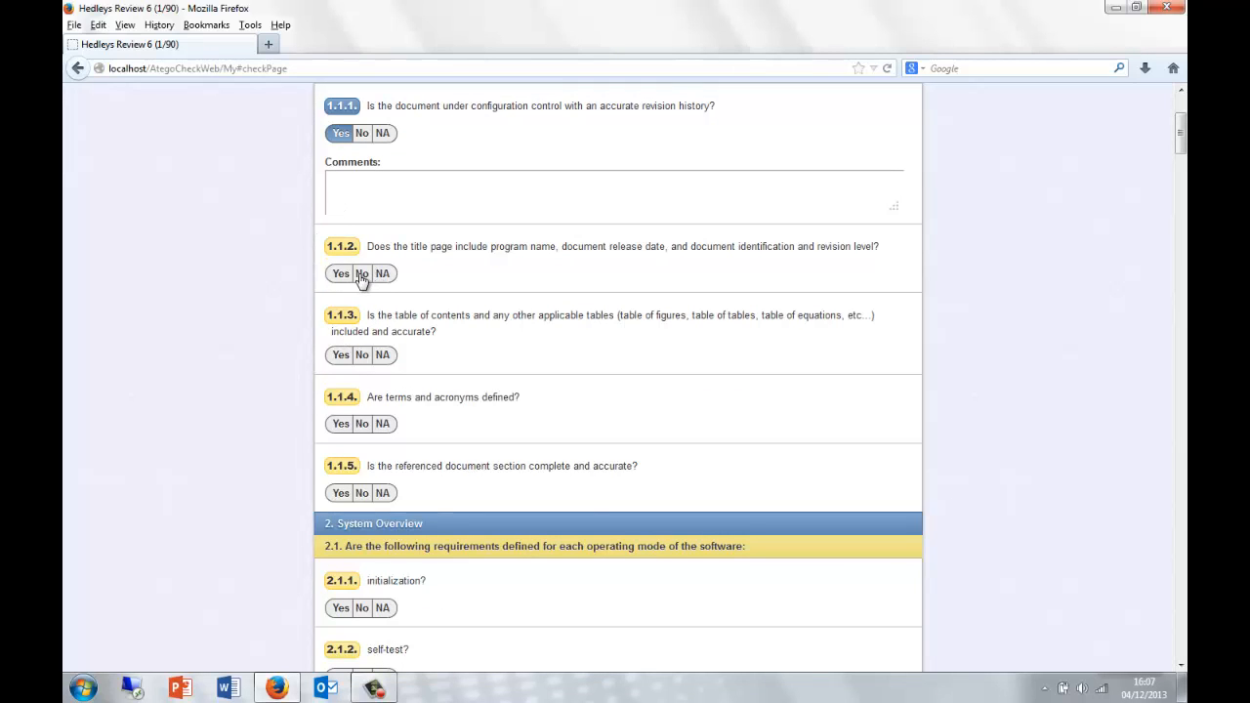
left_click(361, 273)
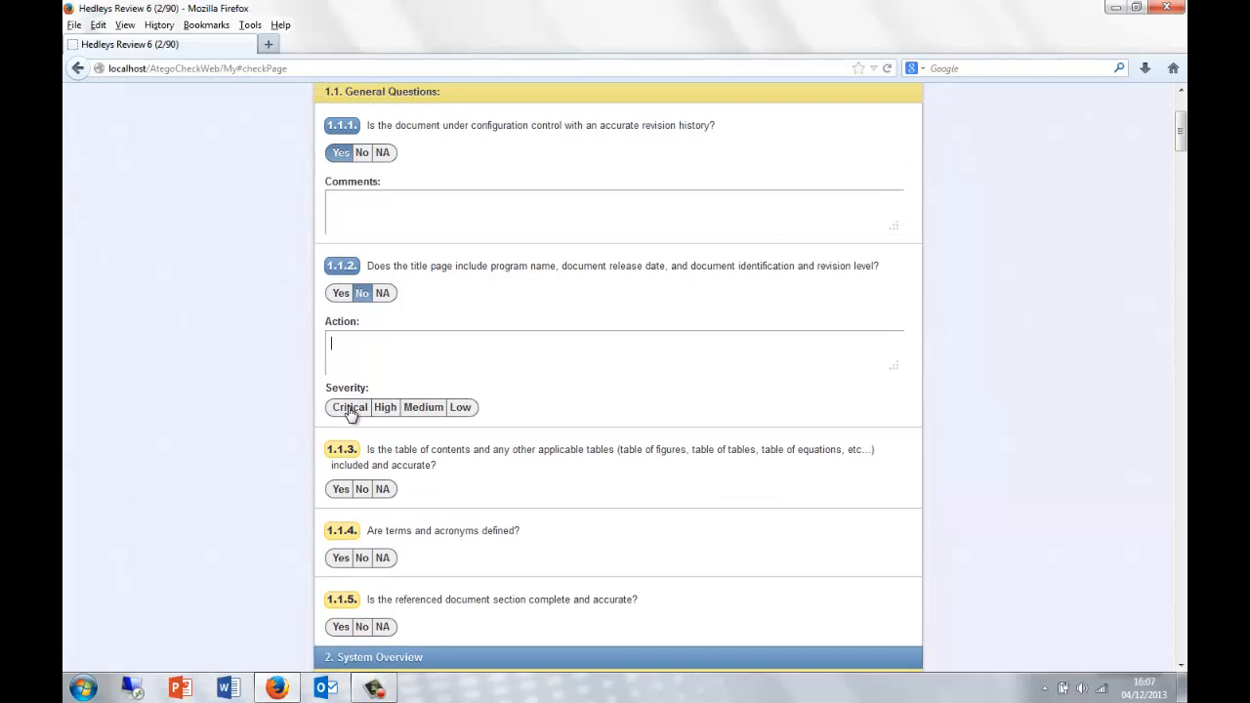
left_click(349, 407)
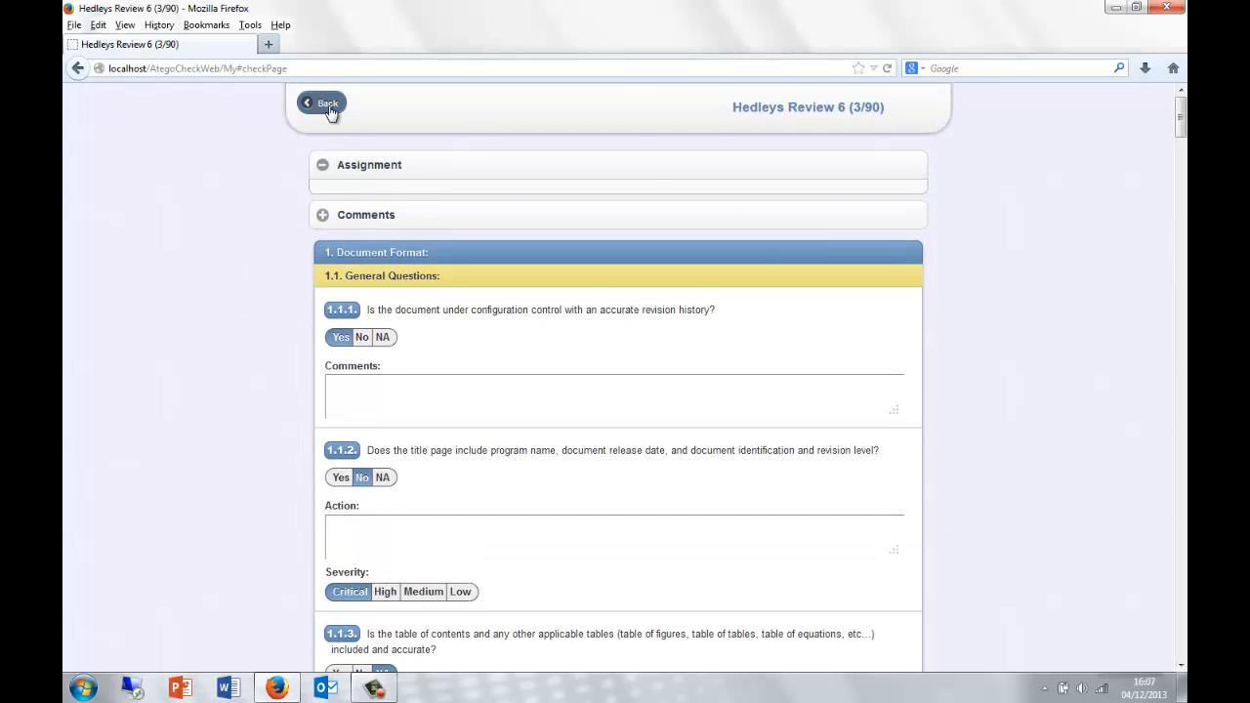
- Return to the assignment list and submit Hedleys Review 6 via its In progress toggle
left_click(322, 103)
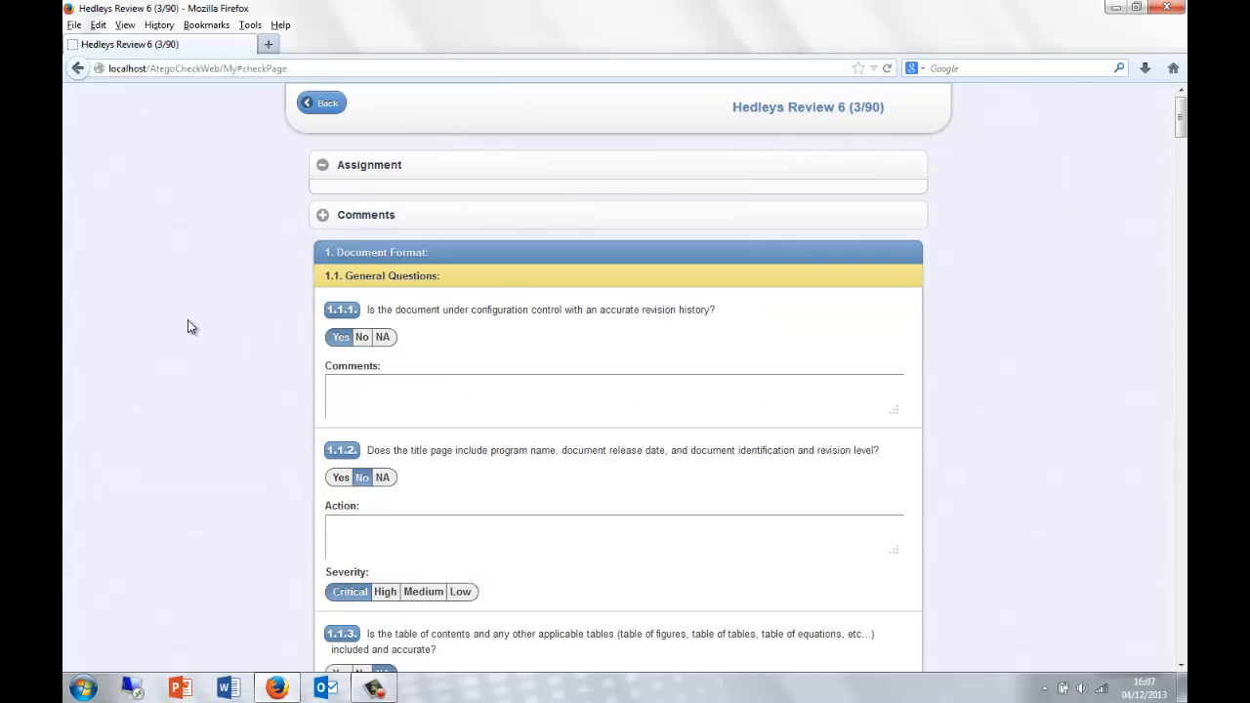
scroll("down", 3)
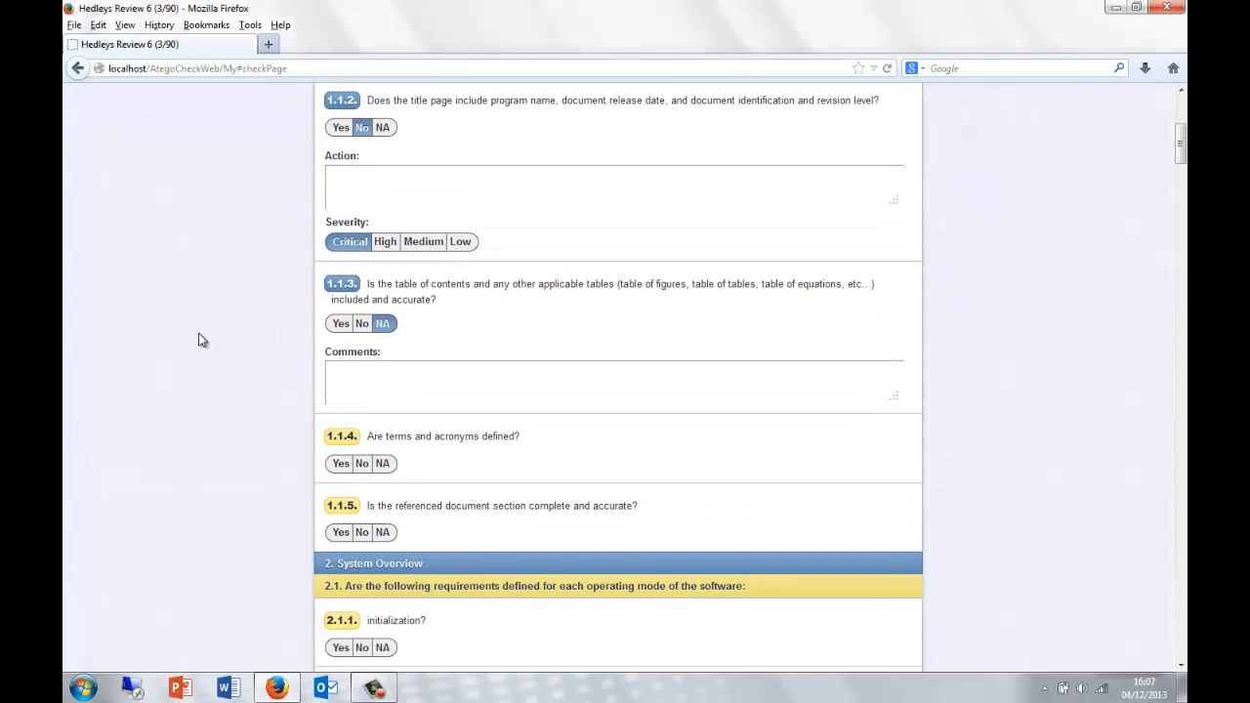
scroll("down", 3)
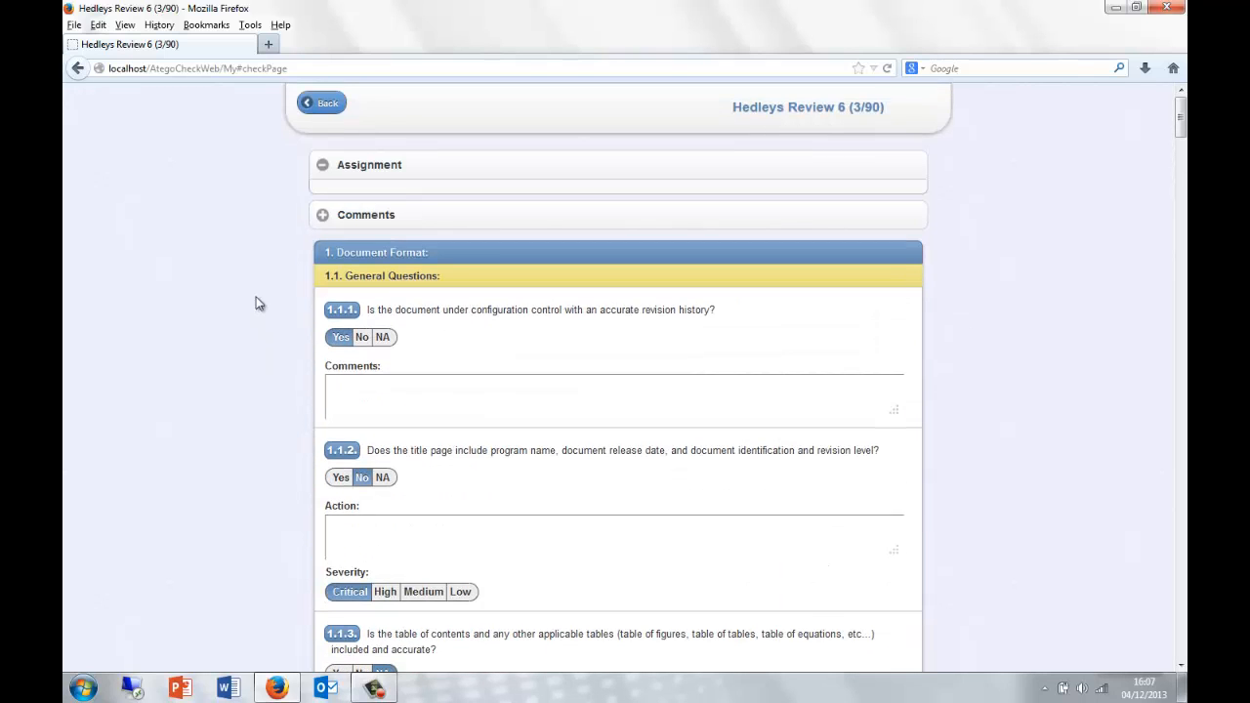
left_click(321, 103)
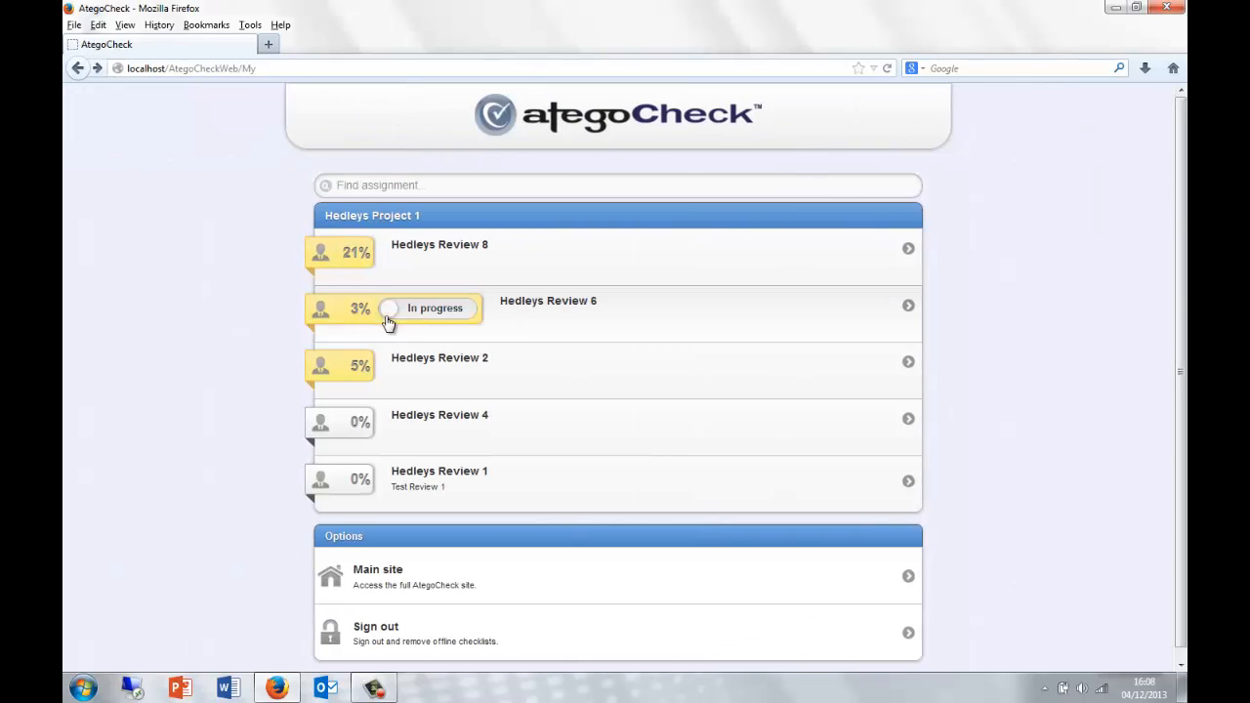
left_click(389, 308)
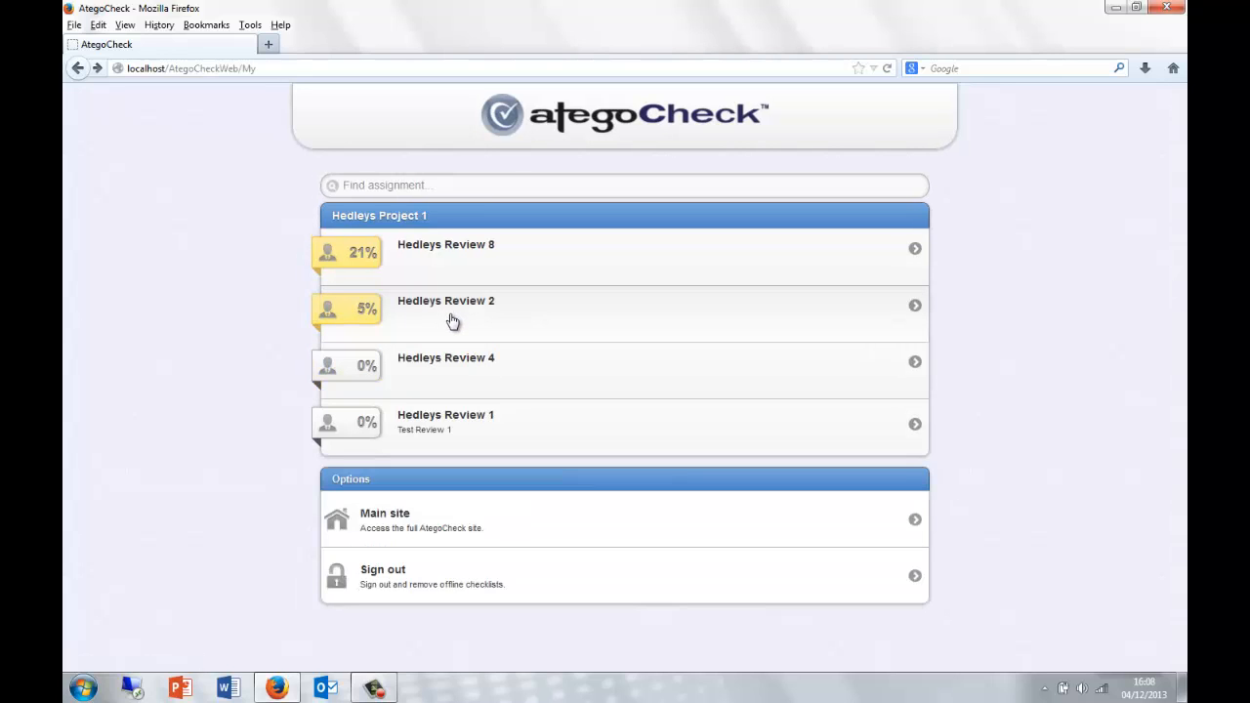
mouse_move(459, 501)
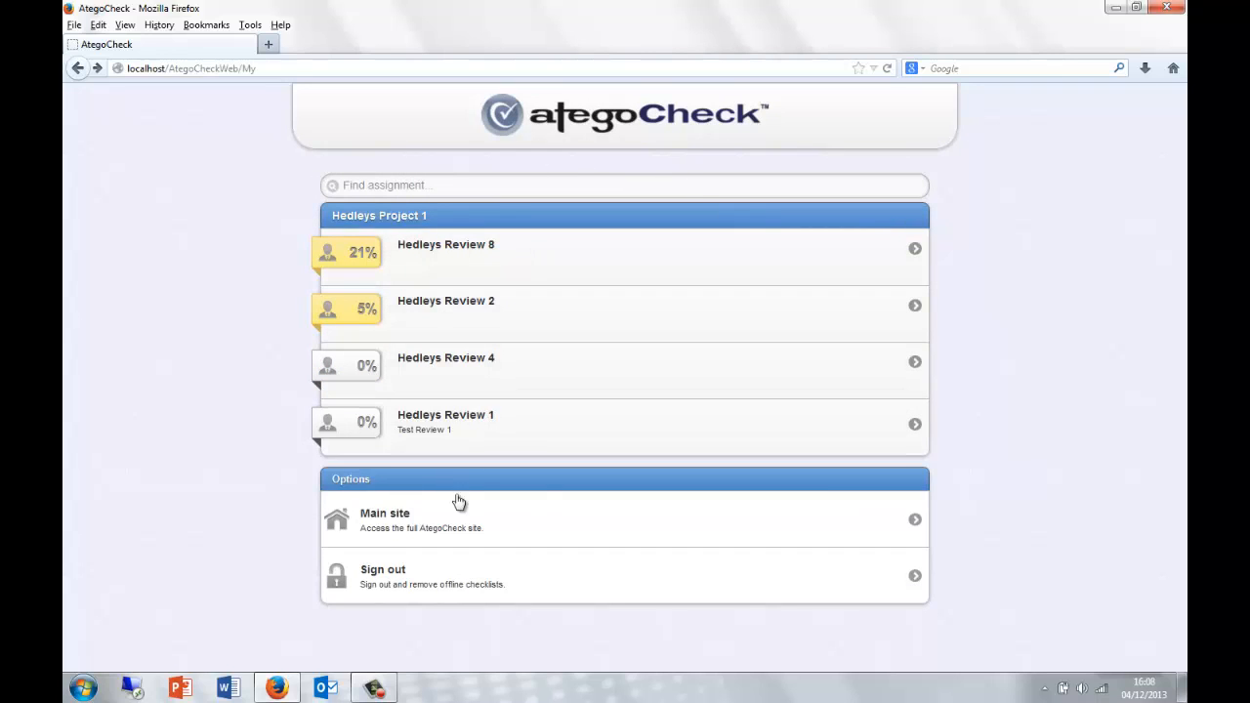
mouse_move(690, 647)
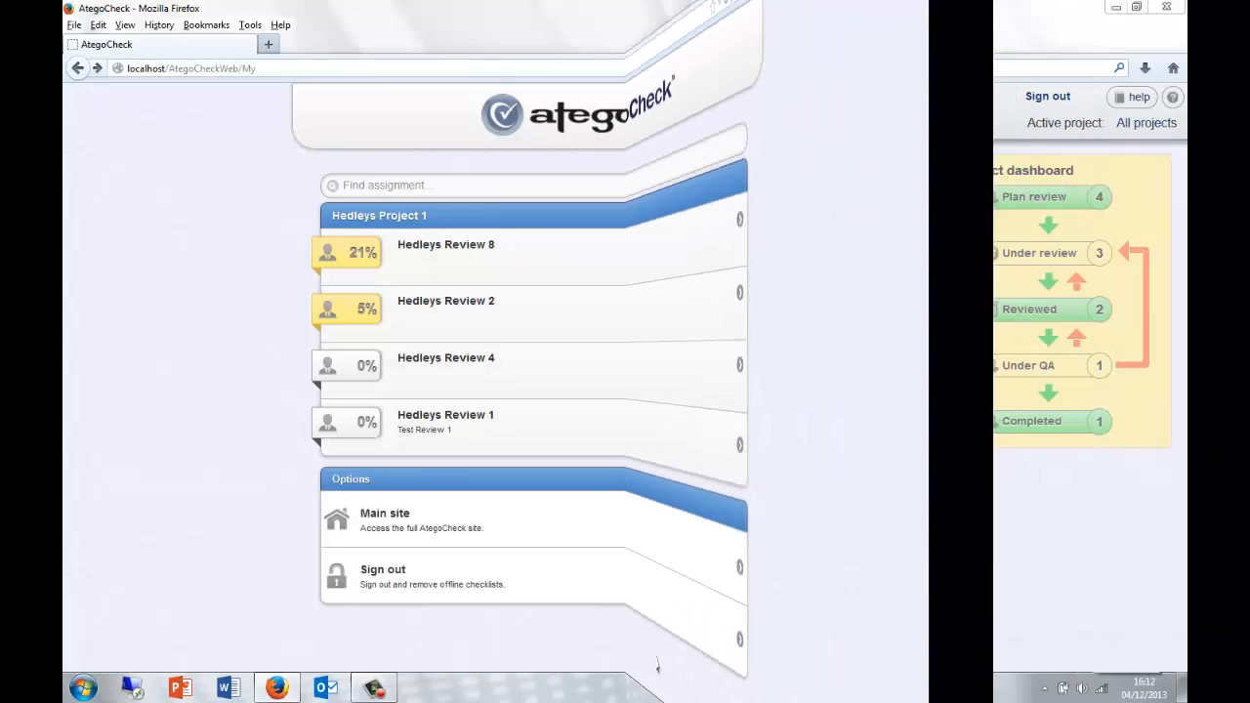
- Open the Main site and list the Reviewed assignments, Hedleys Review 6 and 7
left_click(385, 513)
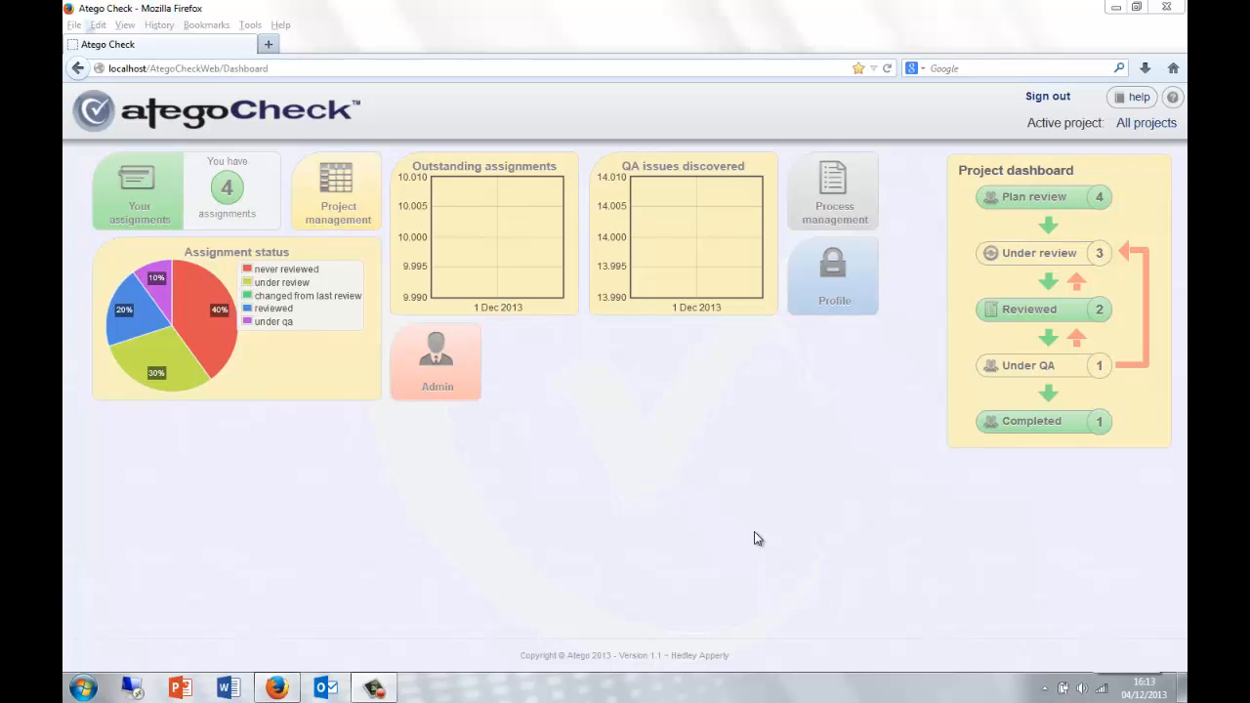
mouse_move(771, 519)
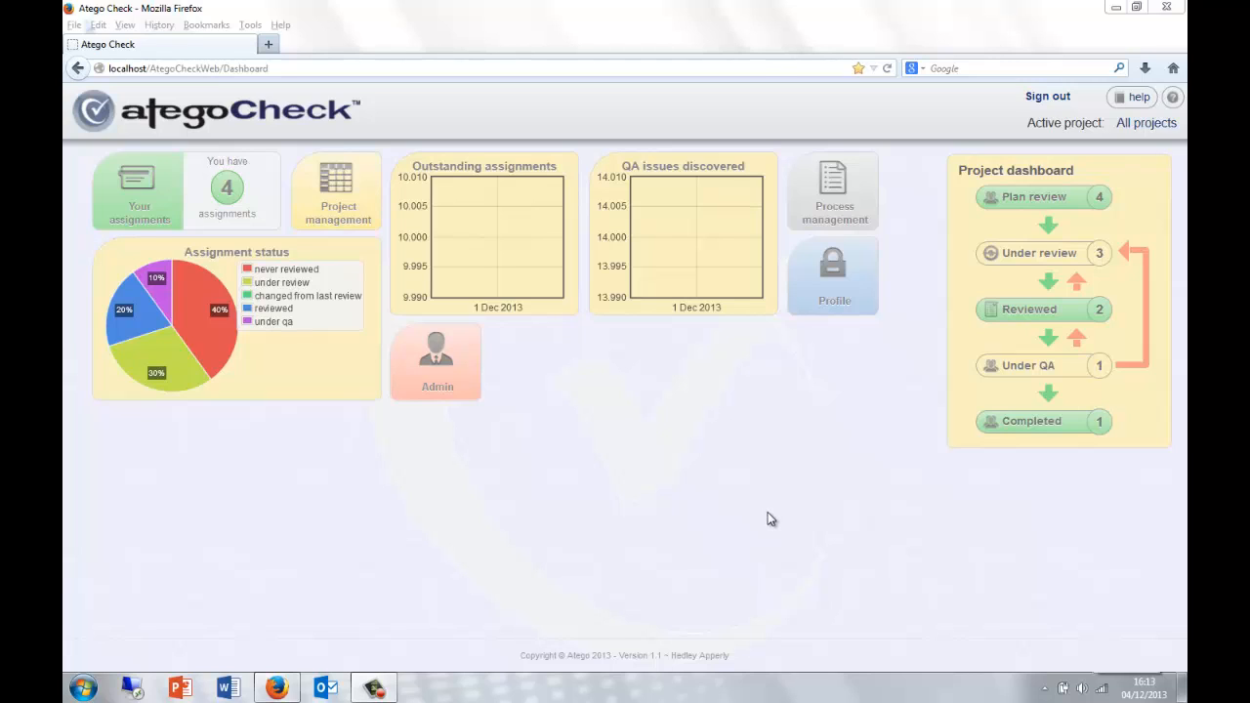
mouse_move(764, 515)
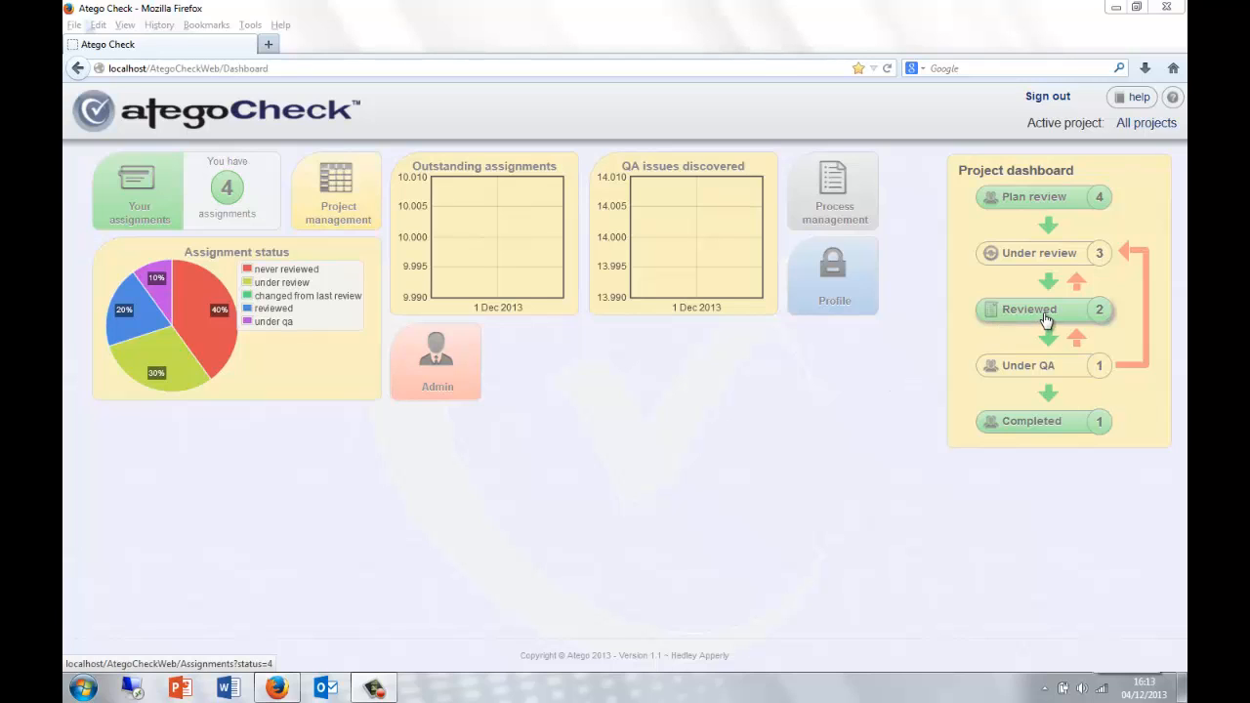
left_click(1029, 309)
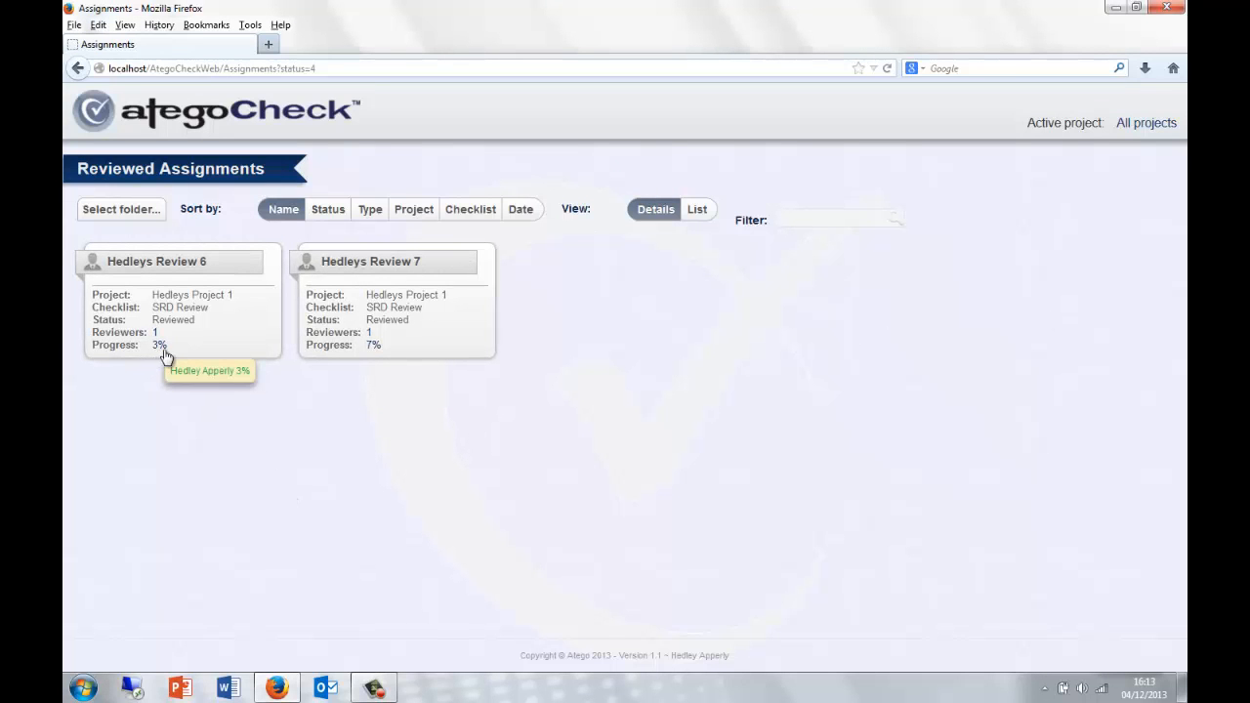
mouse_move(202, 309)
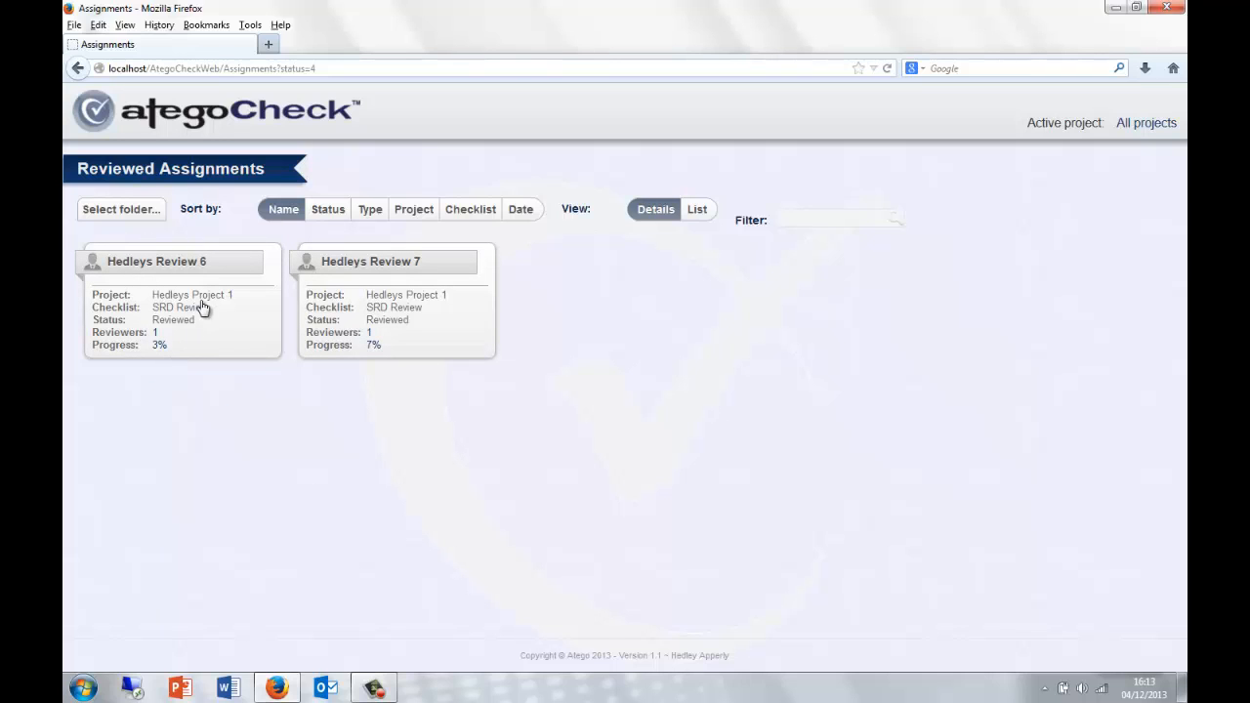
- Open the Hedleys Review 6 card to view its Yes, Critical No and NA answers
left_click(157, 261)
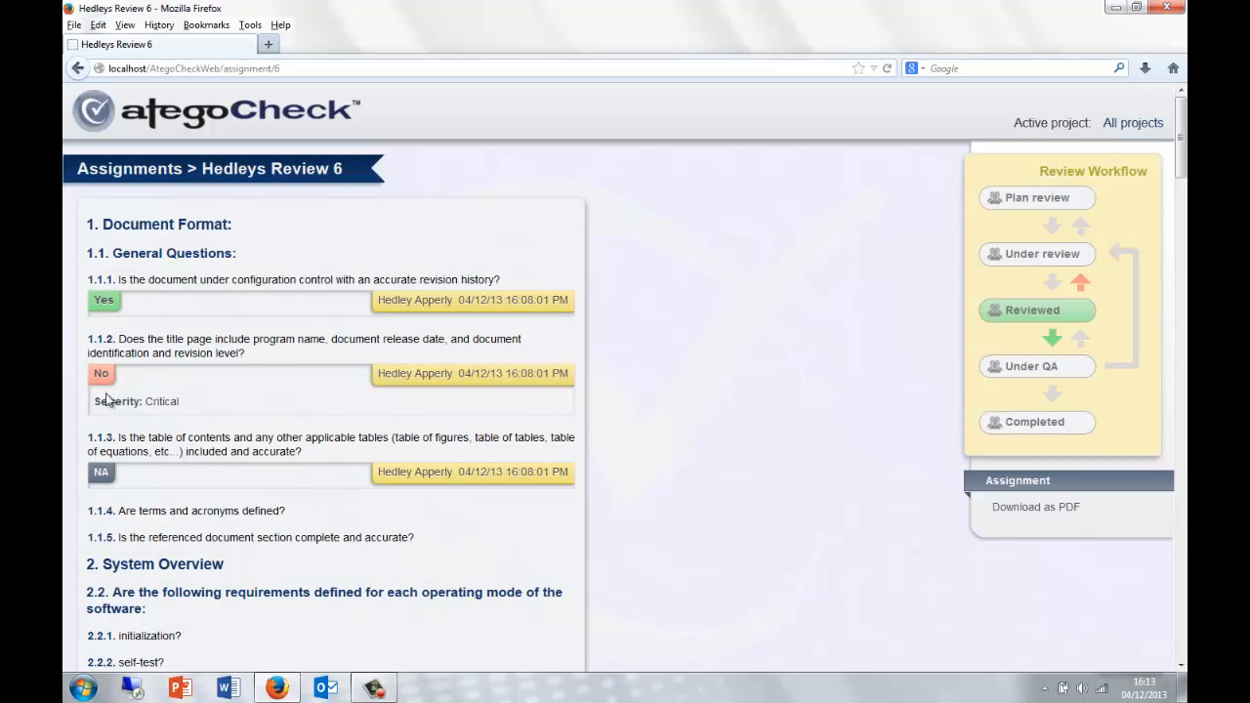
mouse_move(125, 498)
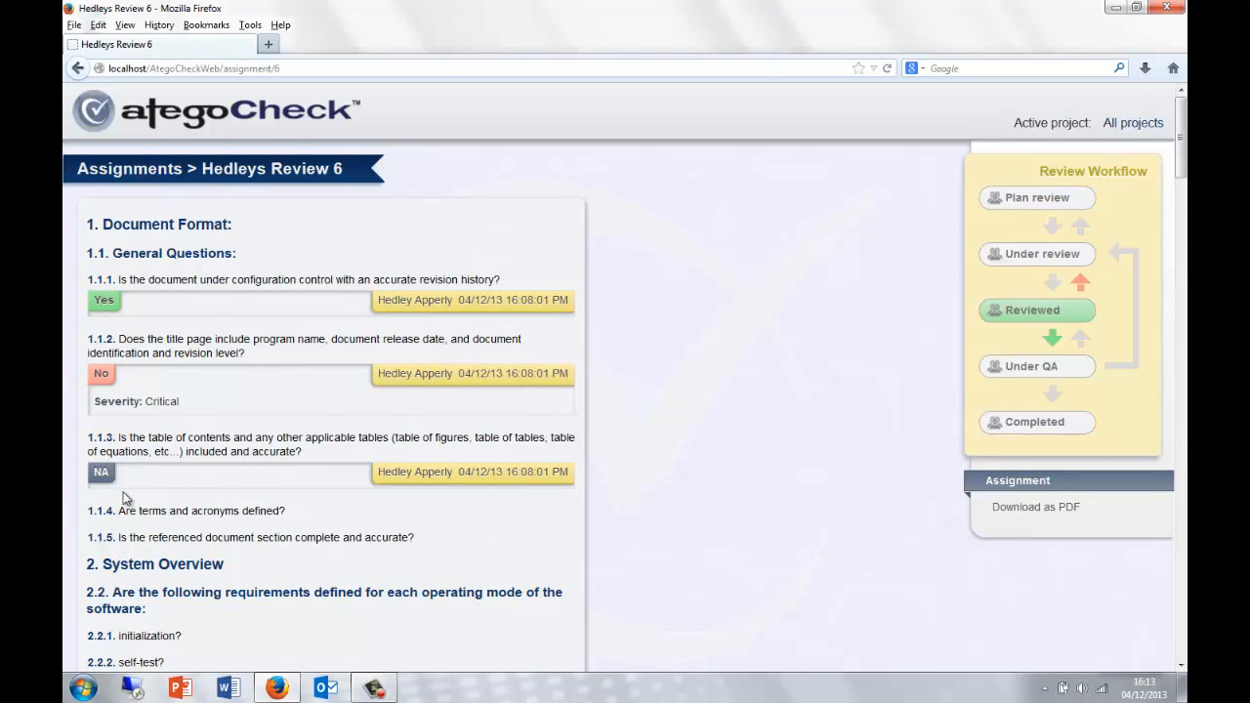
mouse_move(459, 308)
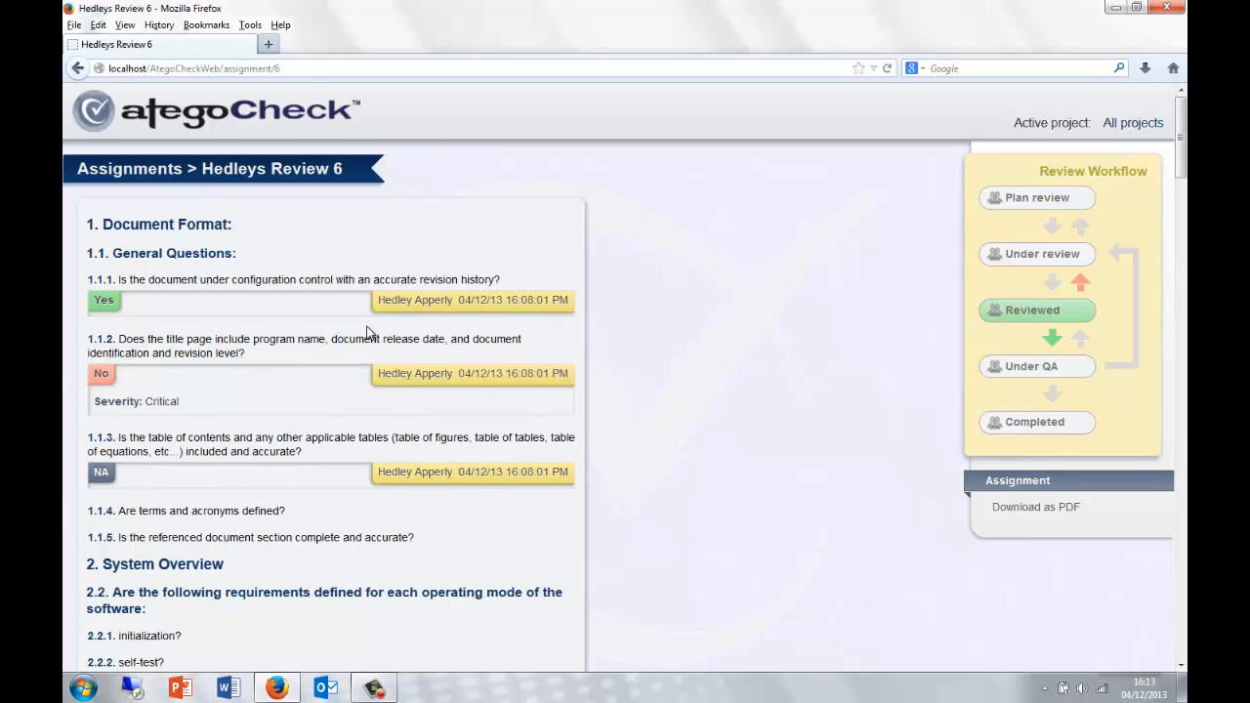
mouse_move(501, 307)
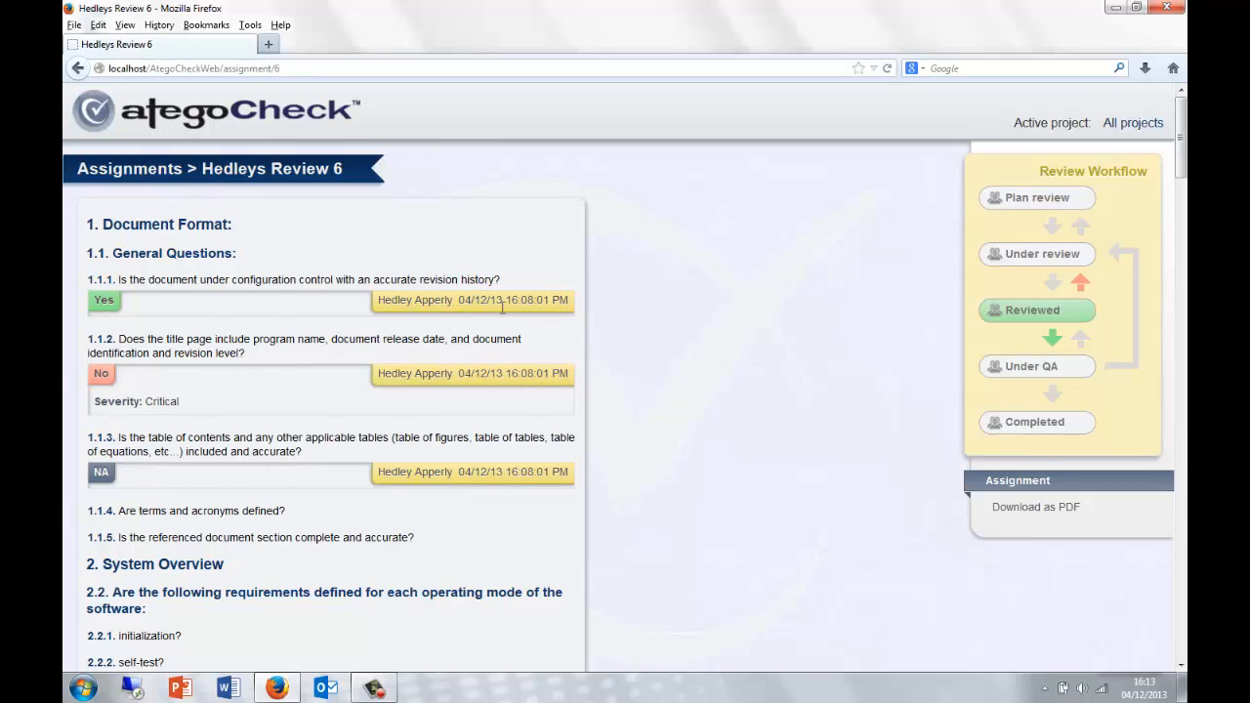
mouse_move(848, 320)
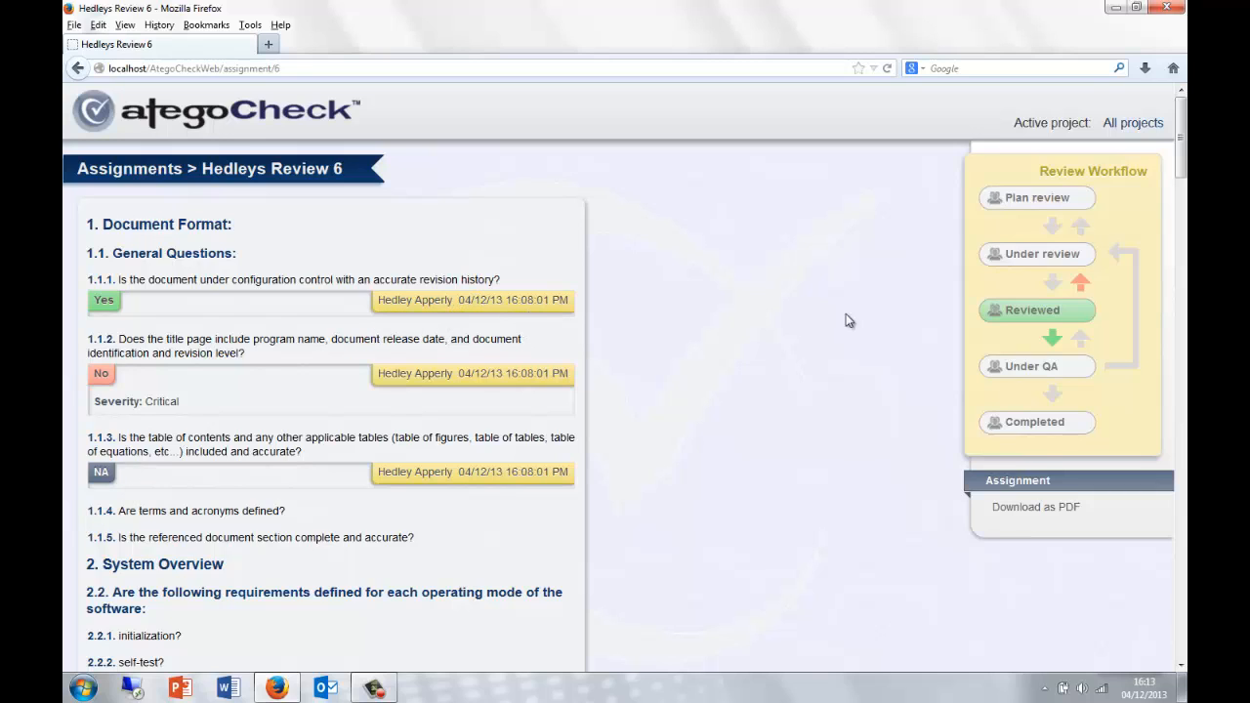
mouse_move(1053, 342)
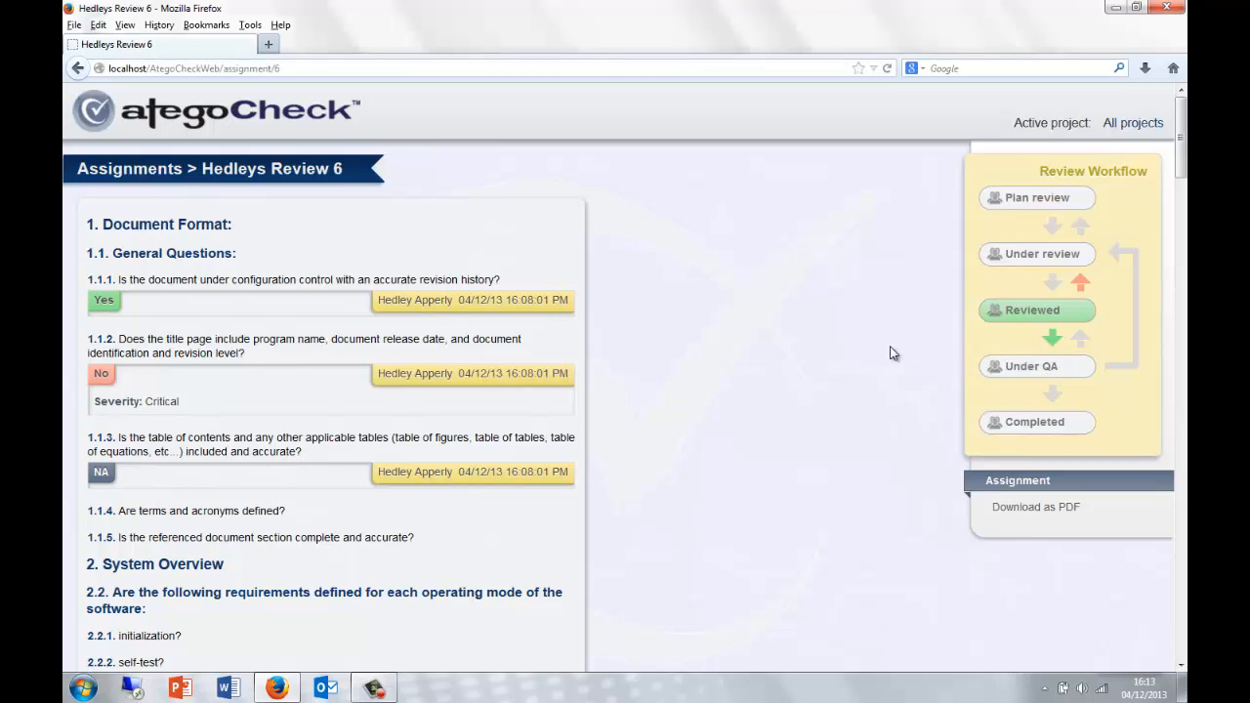
mouse_move(870, 291)
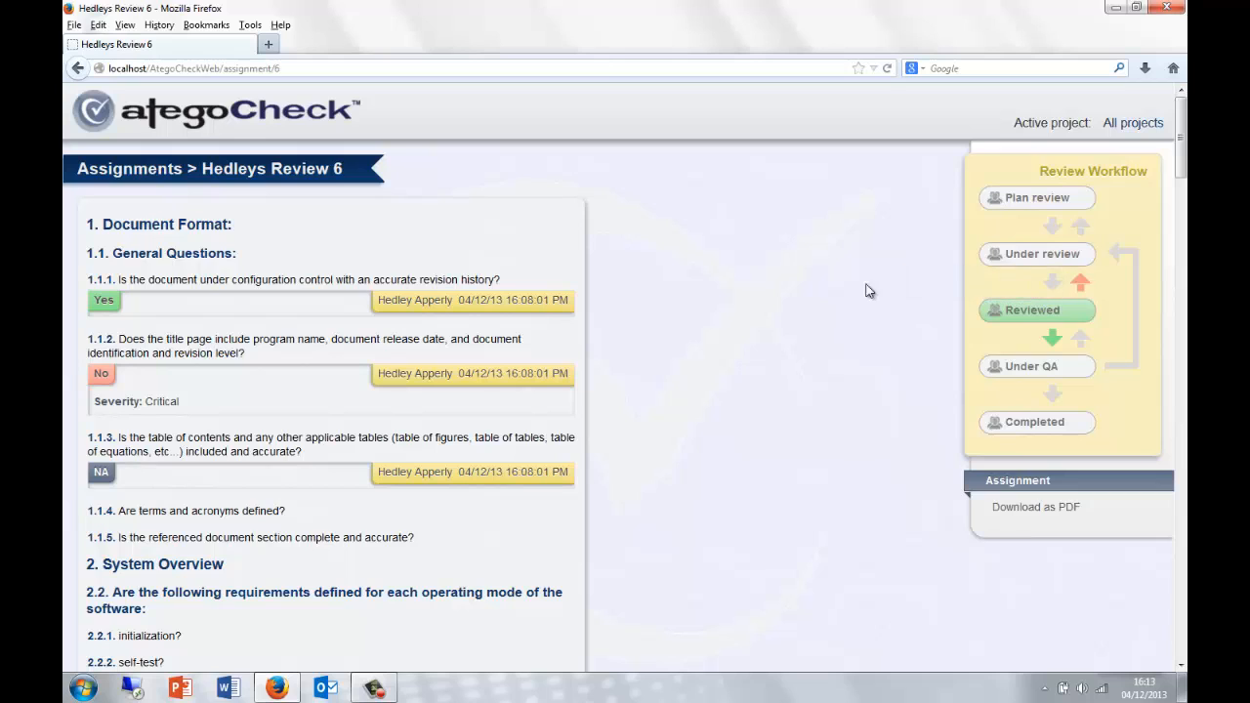
mouse_move(1049, 340)
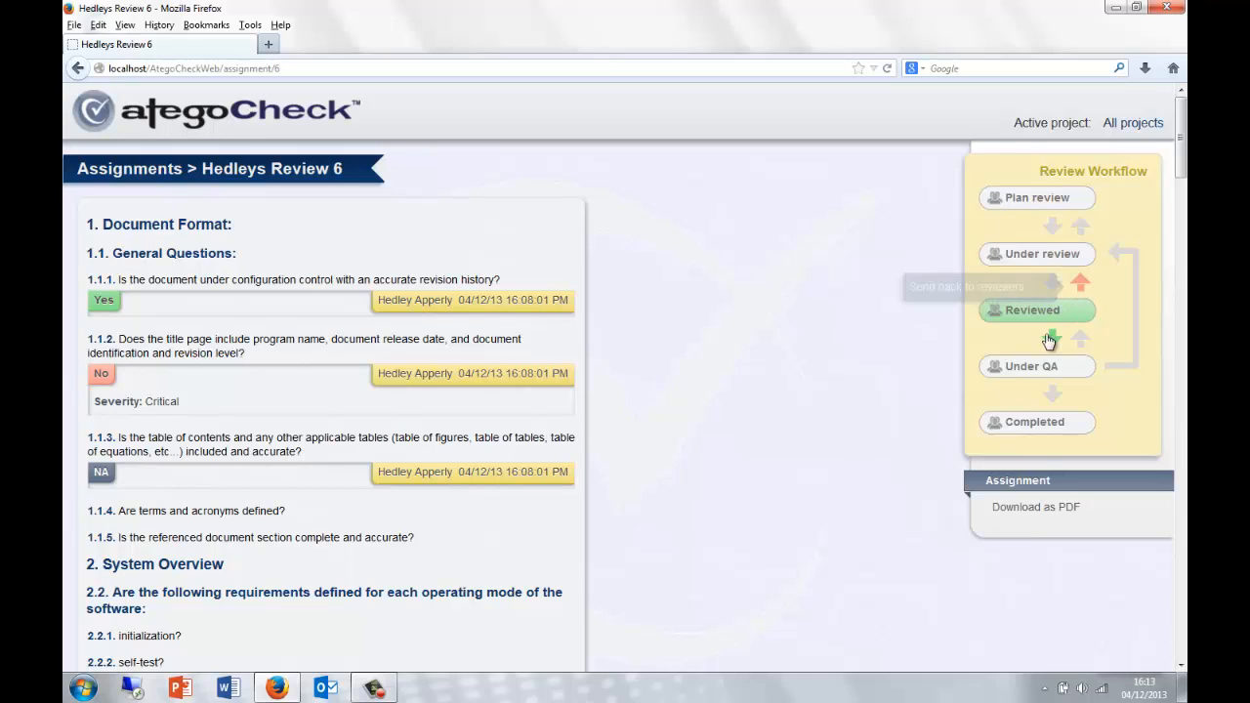
mouse_move(1082, 283)
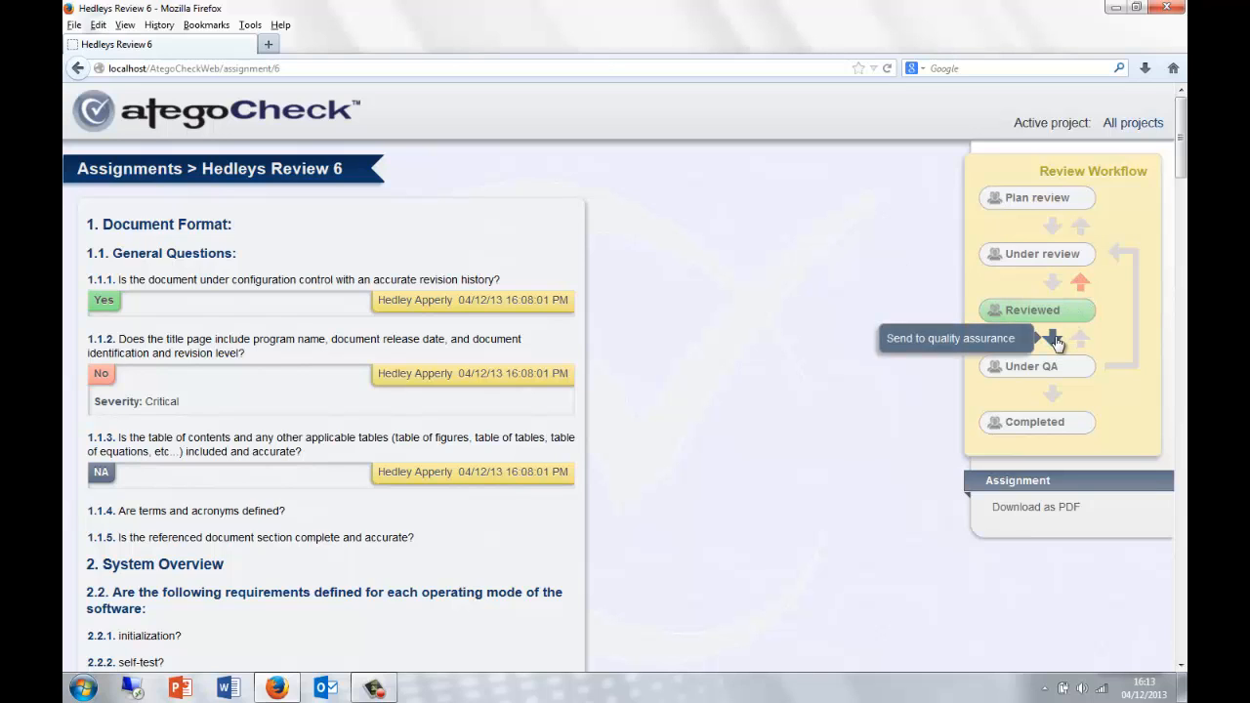
- Send Hedleys Review 6 to QA, ticking a member of Hedley Apperly's team and confirming
left_click(1053, 342)
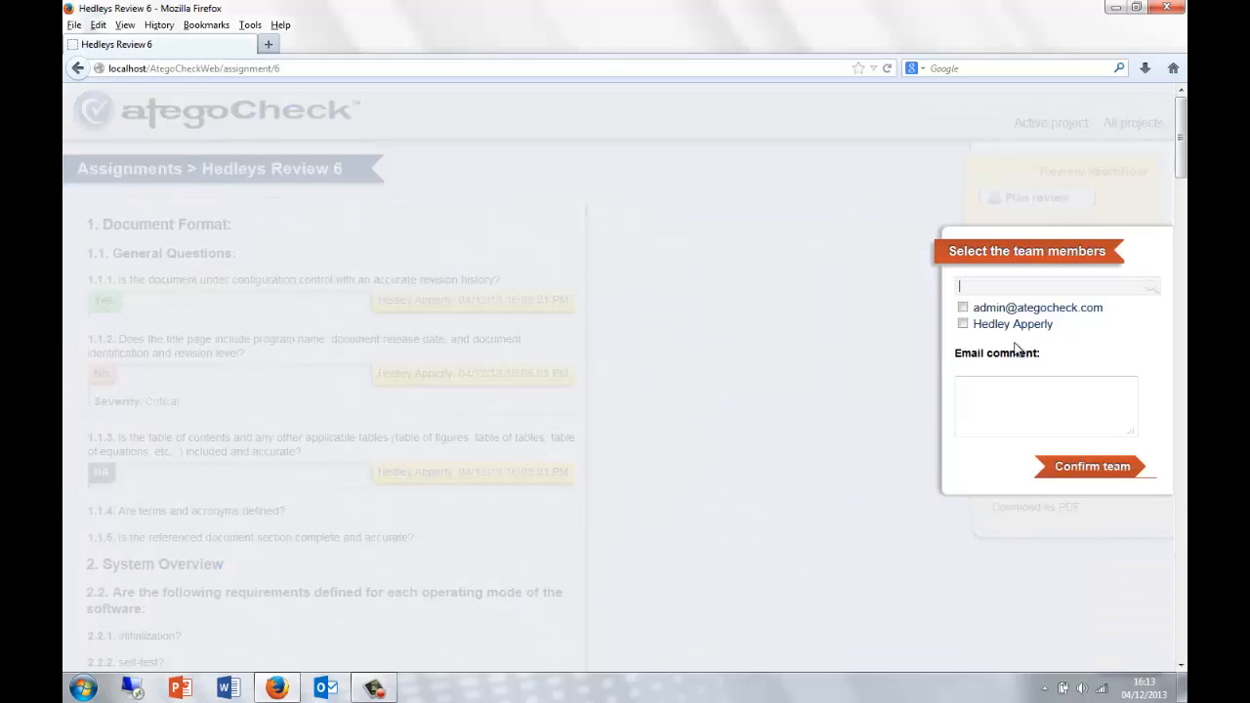
left_click(964, 323)
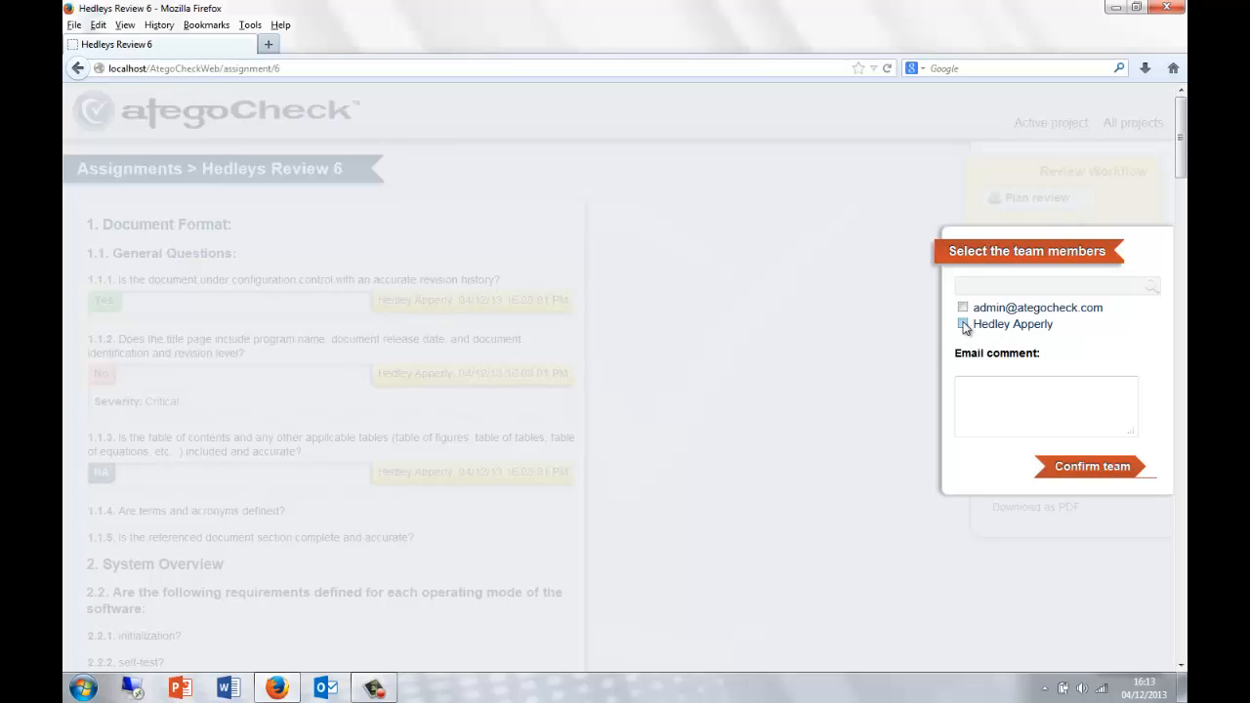
left_click(963, 324)
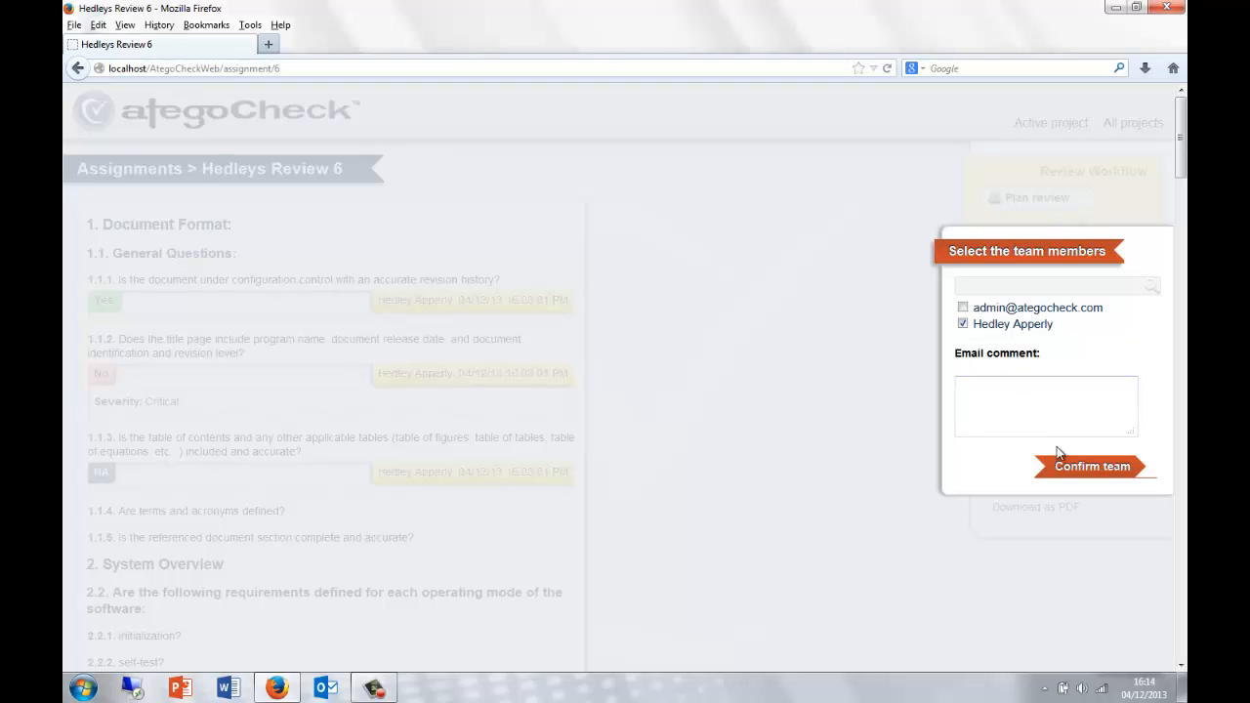
left_click(1092, 466)
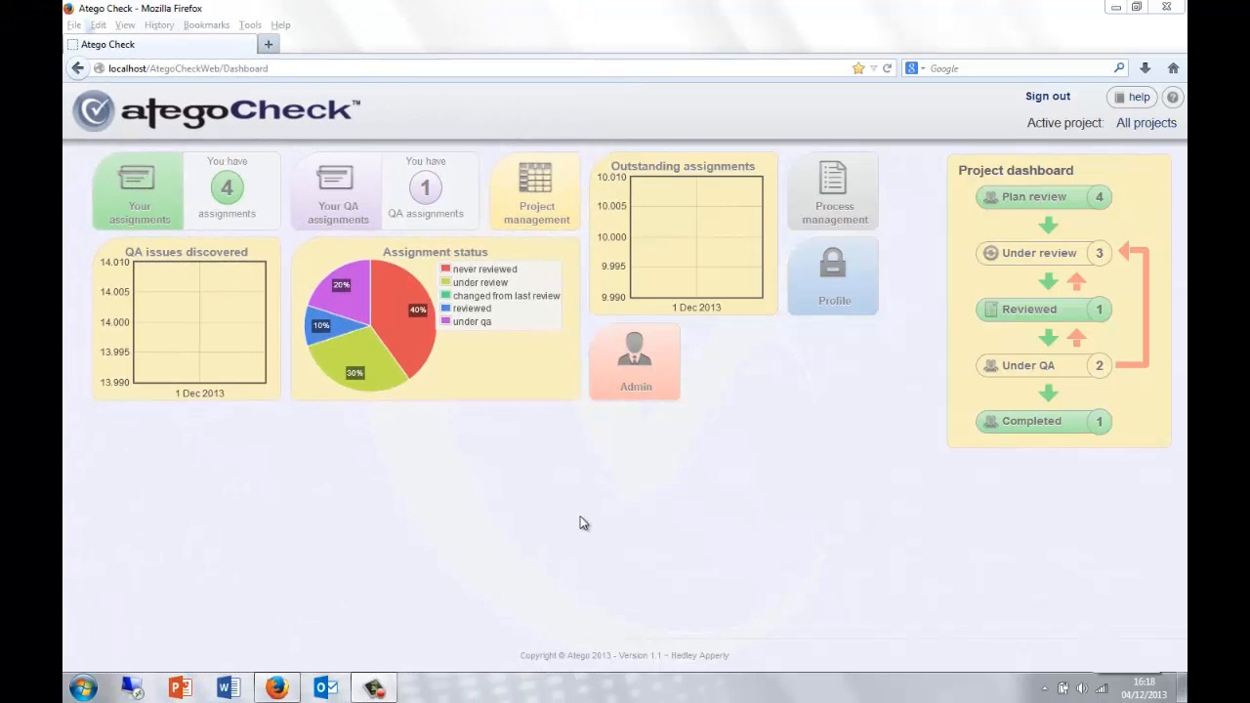
mouse_move(632, 499)
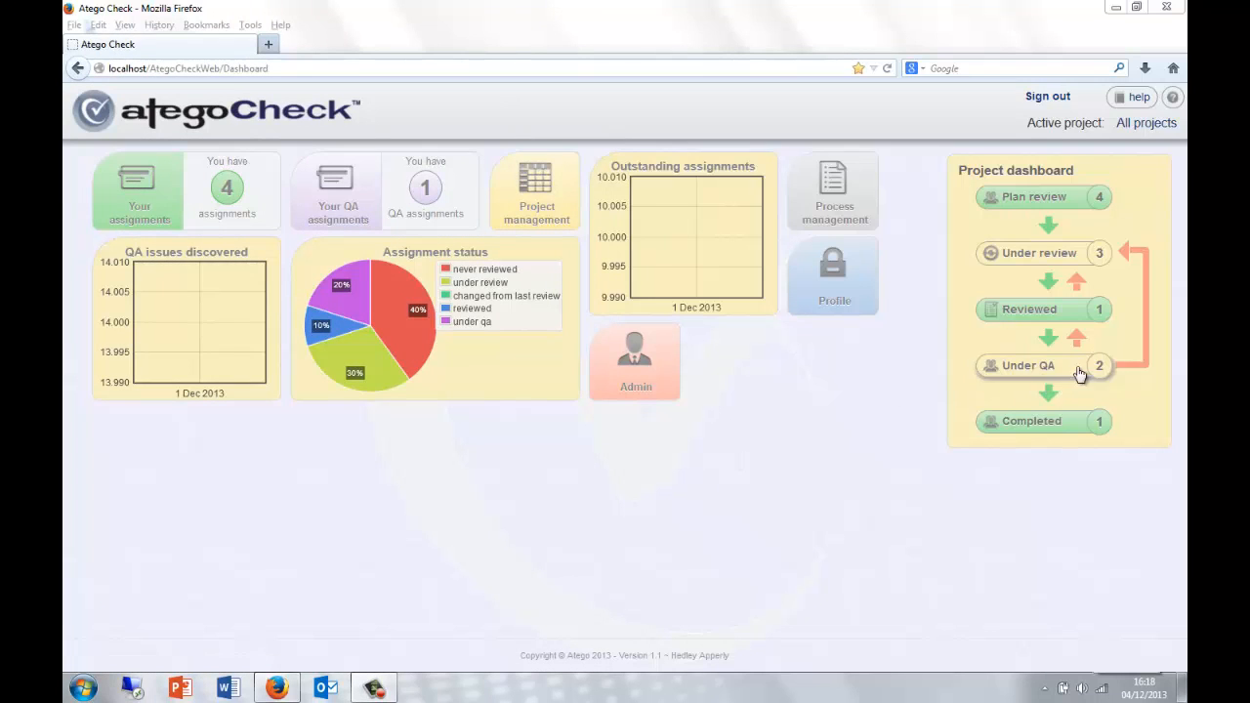
mouse_move(849, 411)
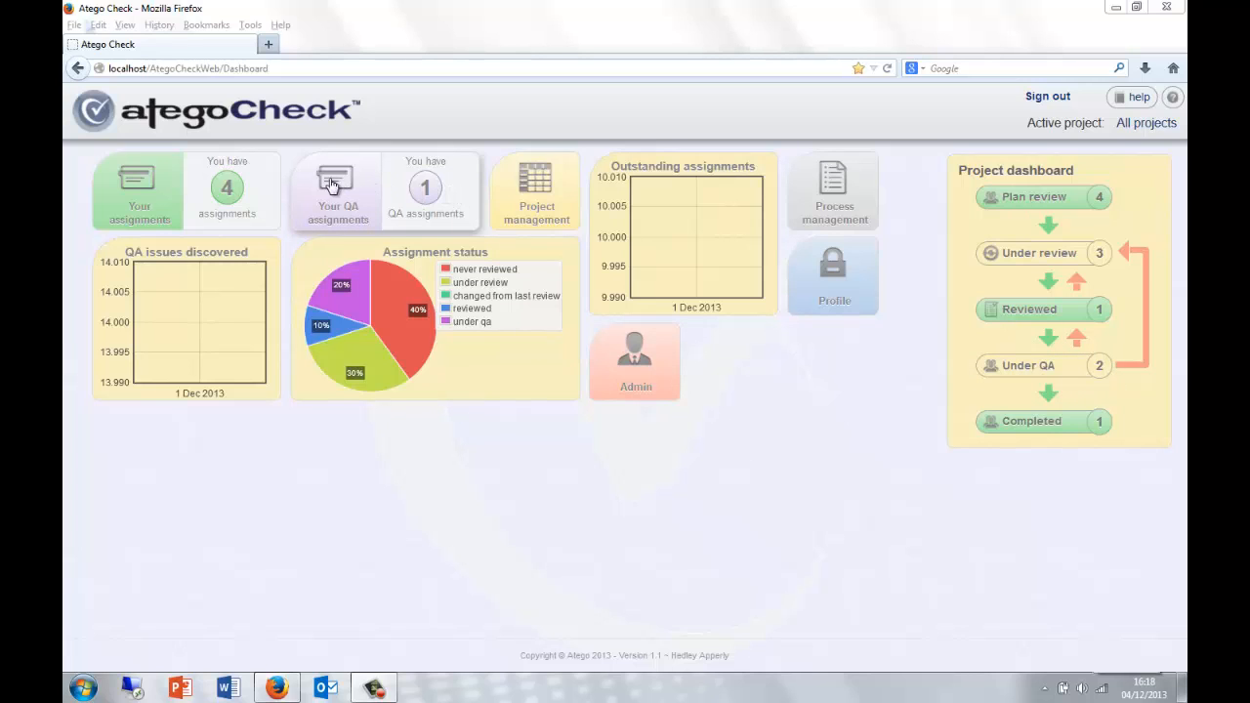
mouse_move(369, 187)
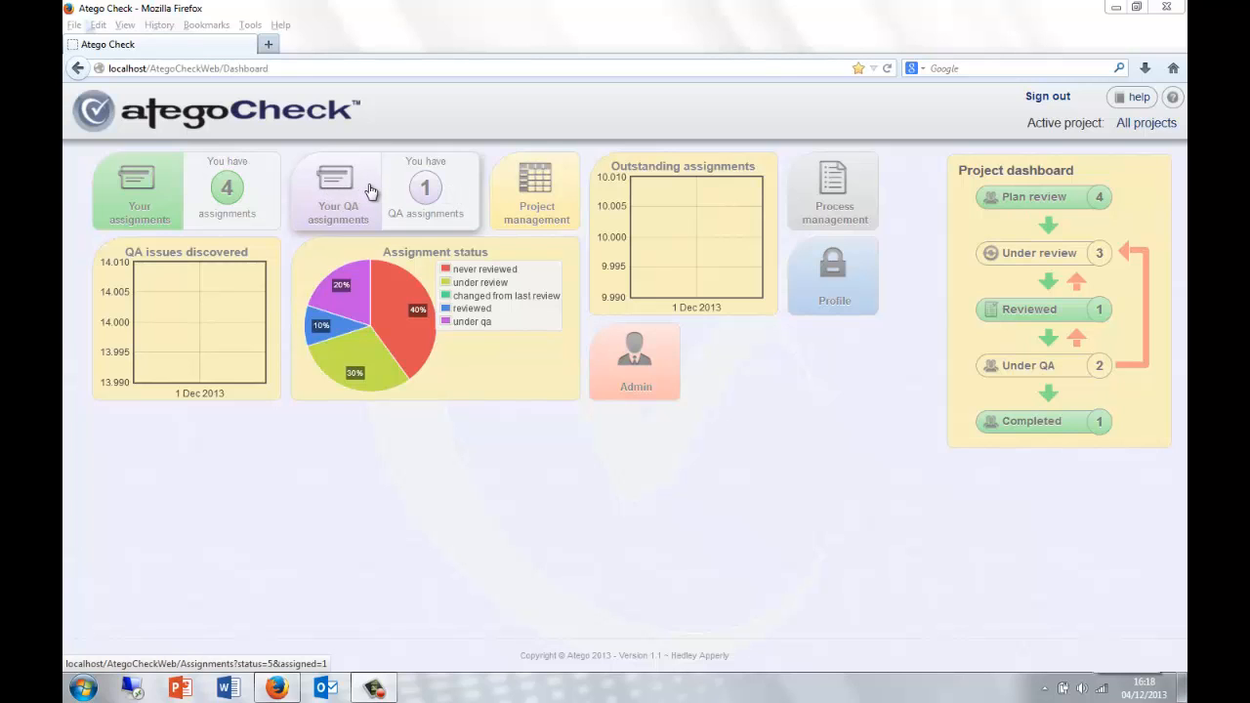
- List your QA assignments and open Hedleys Review 6, showing items 1.1.2 and 1.1.3
left_click(337, 190)
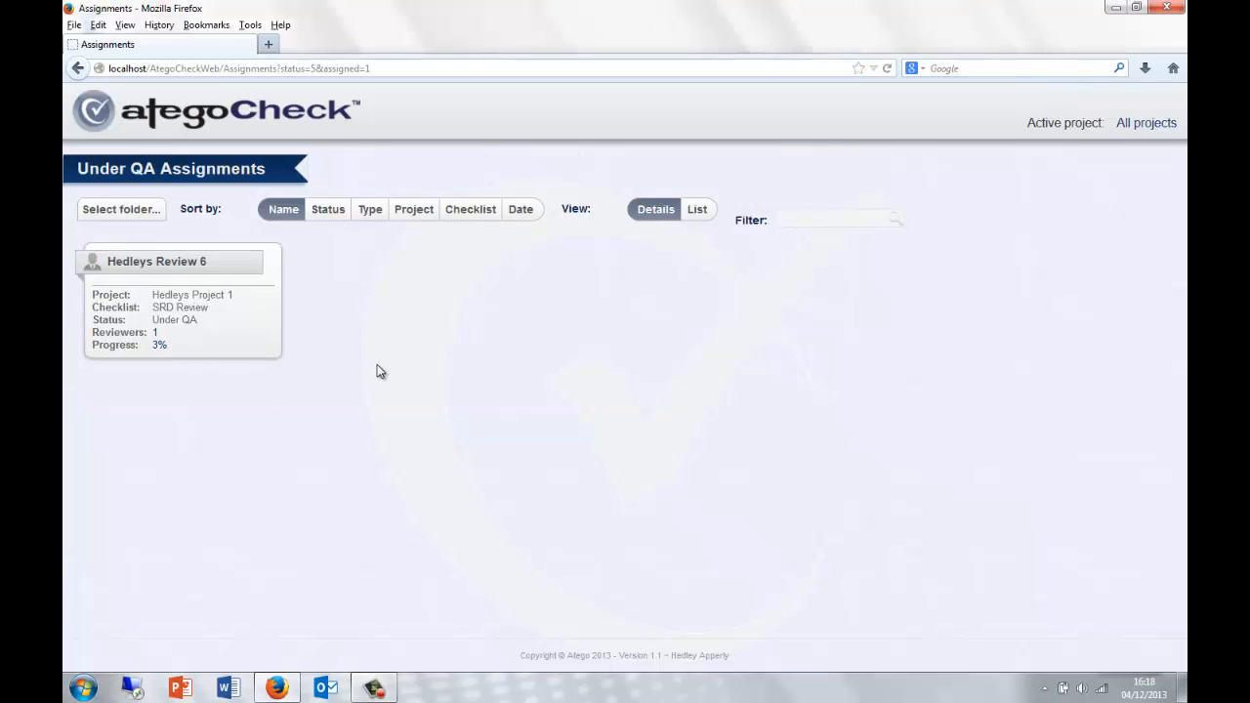
mouse_move(163, 266)
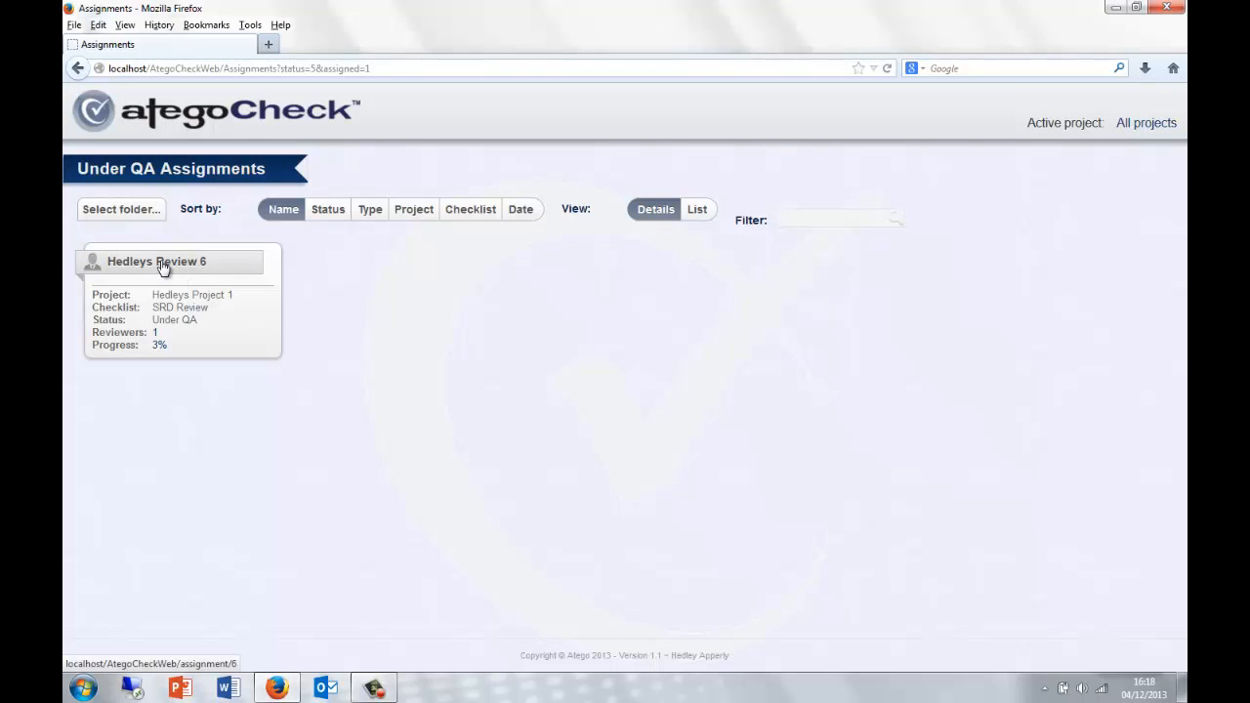
left_click(157, 261)
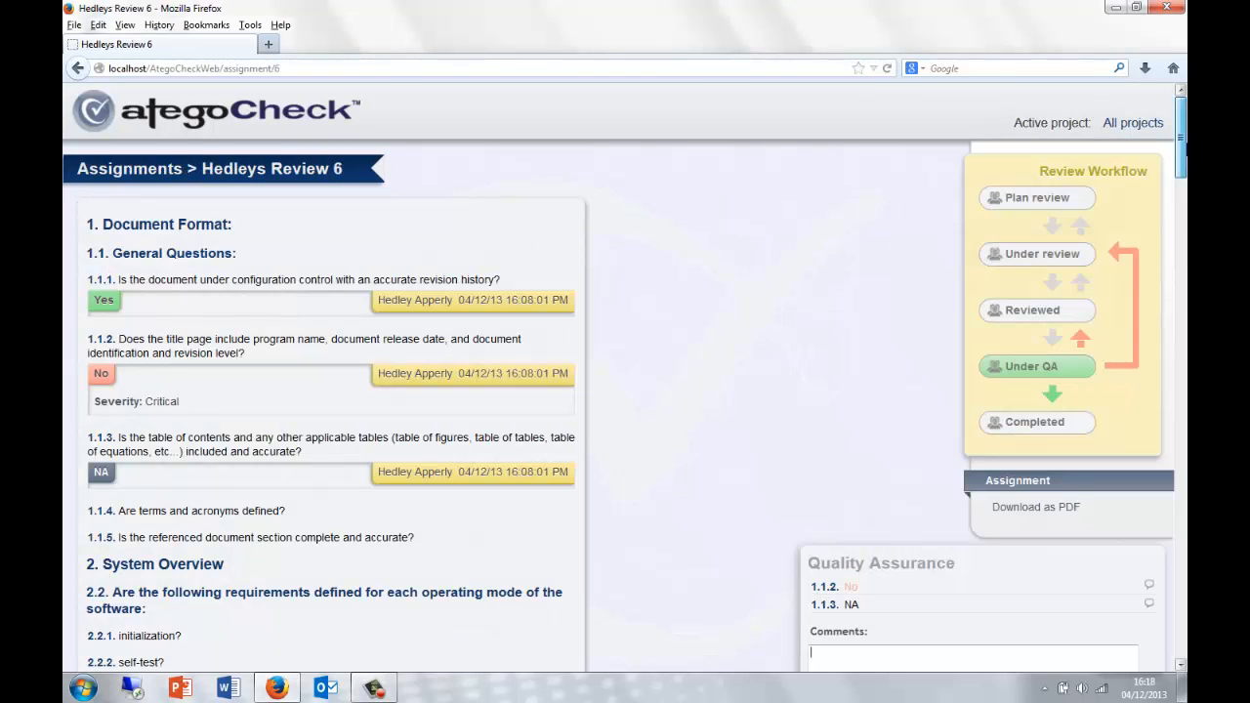
scroll("down", 3)
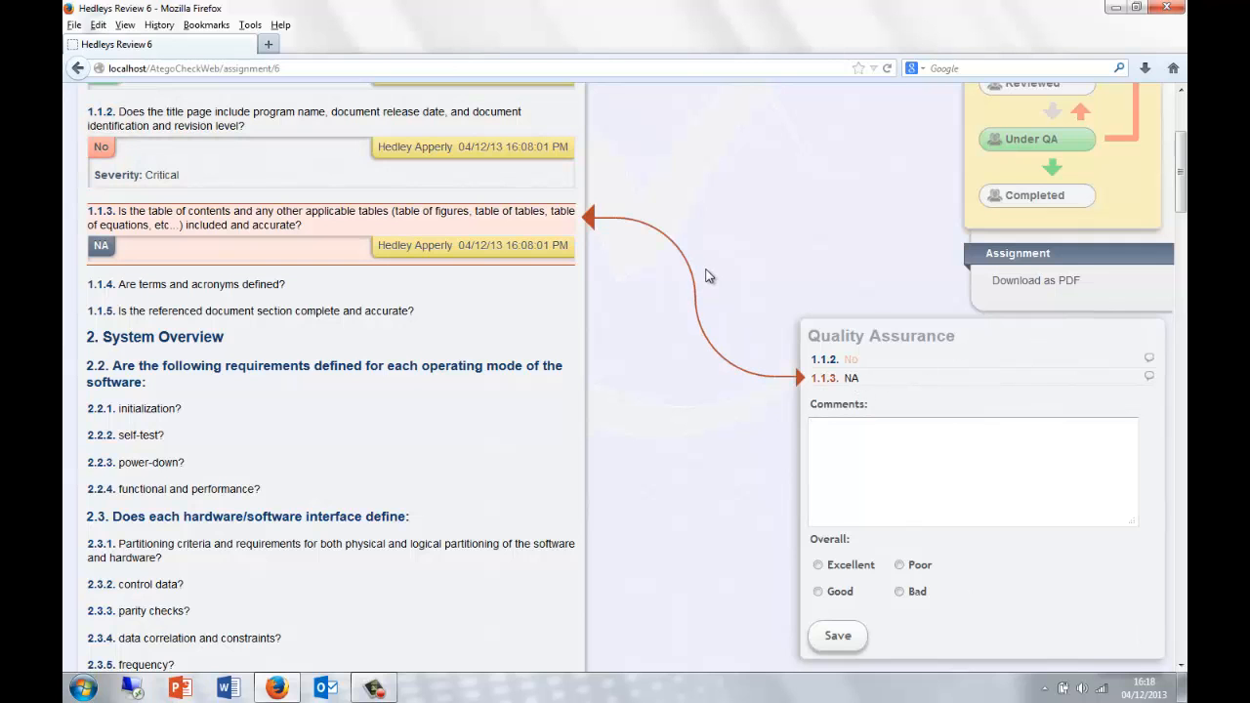
scroll("down", 3)
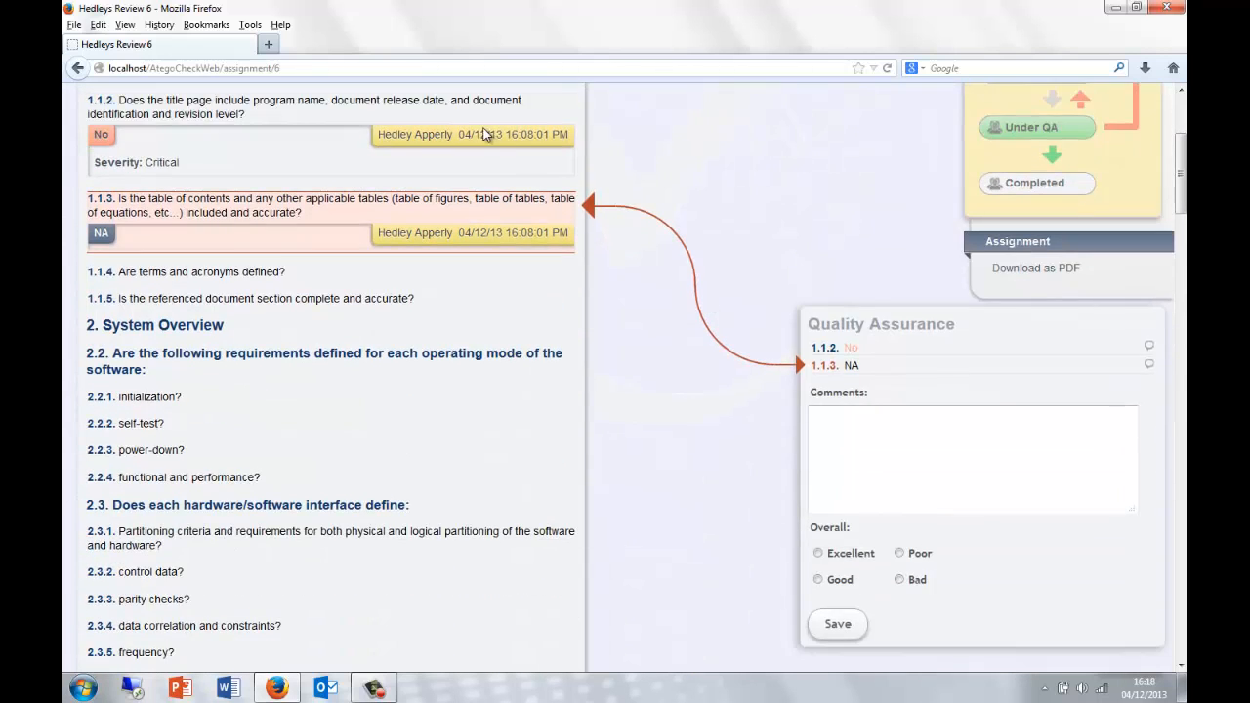
mouse_move(398, 252)
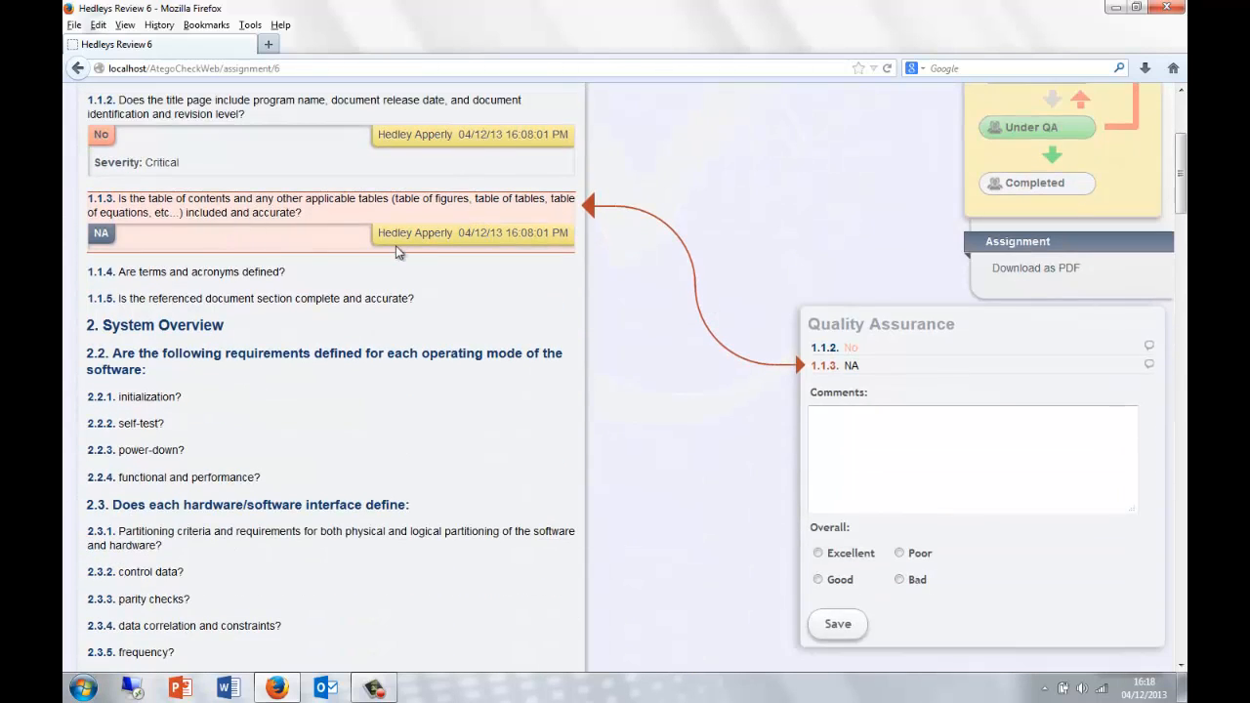
mouse_move(379, 345)
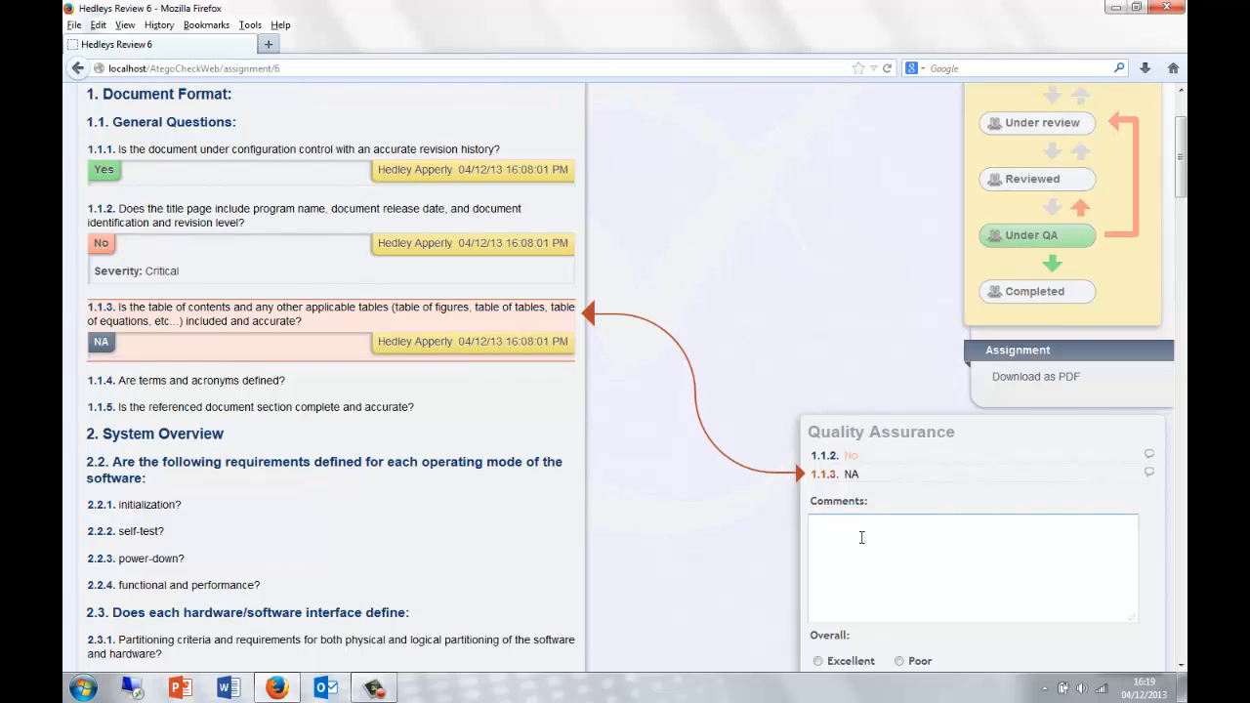
mouse_move(1083, 213)
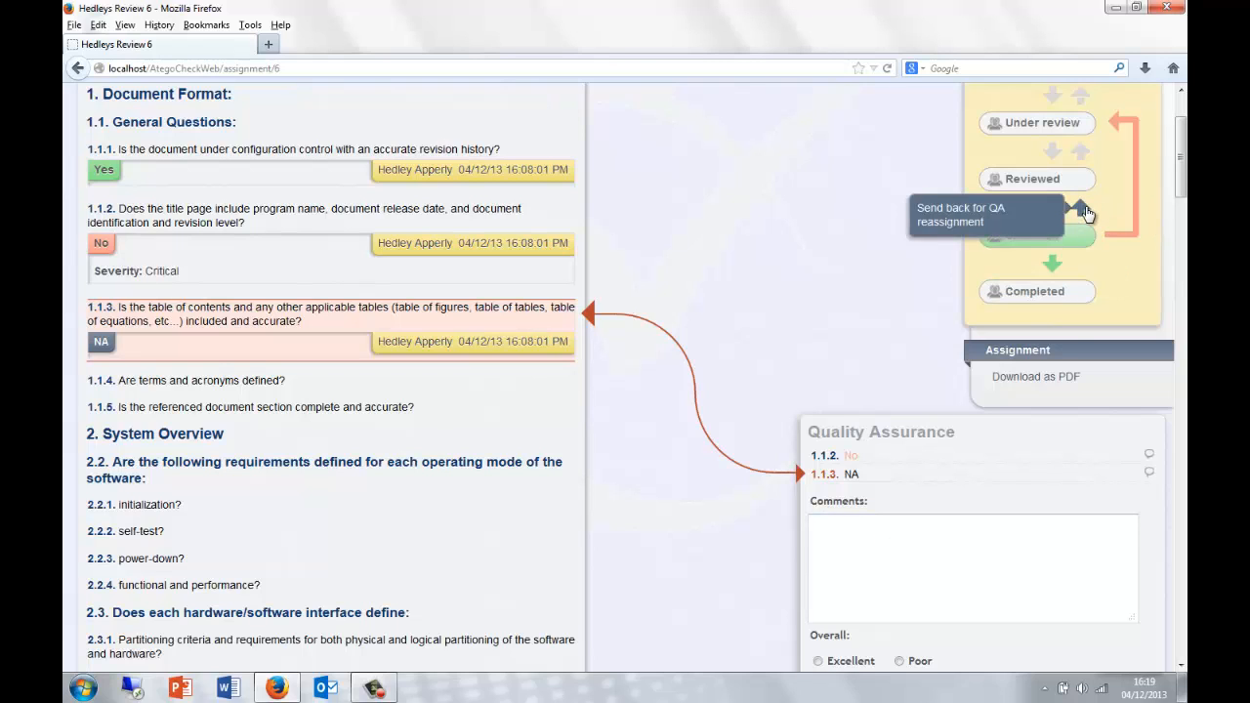
- Comment "This will do" on item 1.1.3, rate overall quality Poor, and save
left_click(1080, 210)
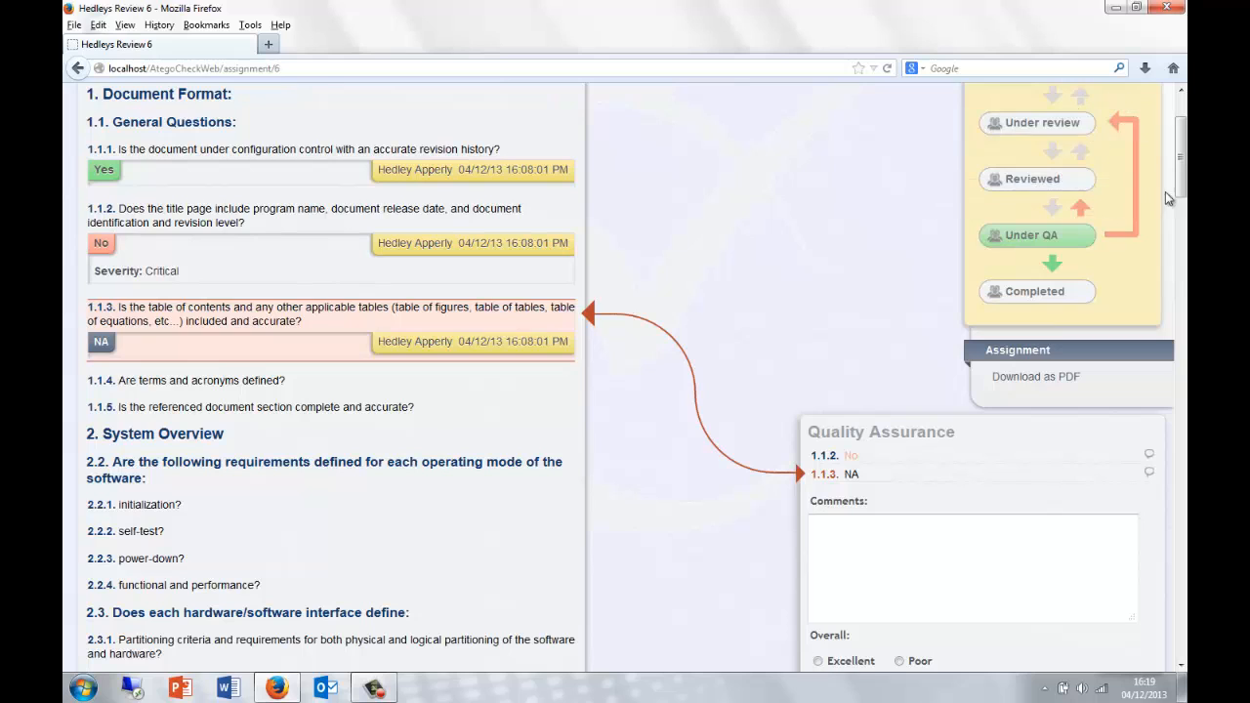
mouse_move(1128, 213)
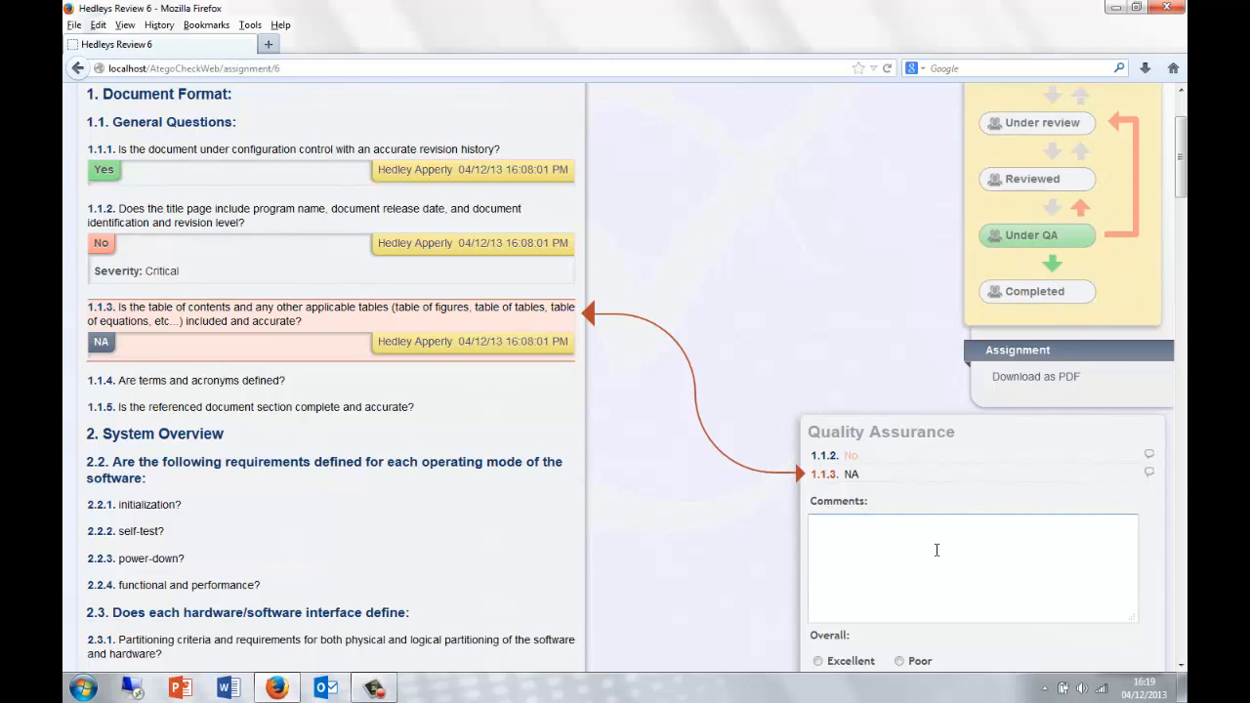
type("This will do")
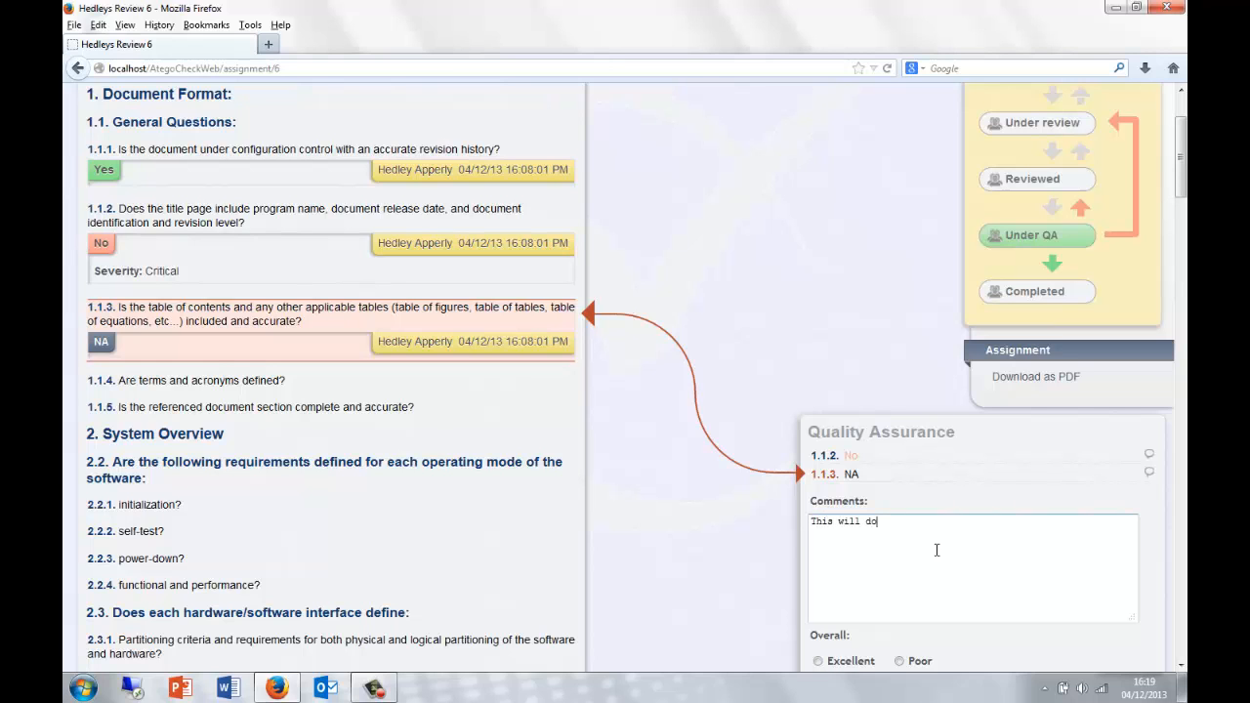
scroll("down", 3)
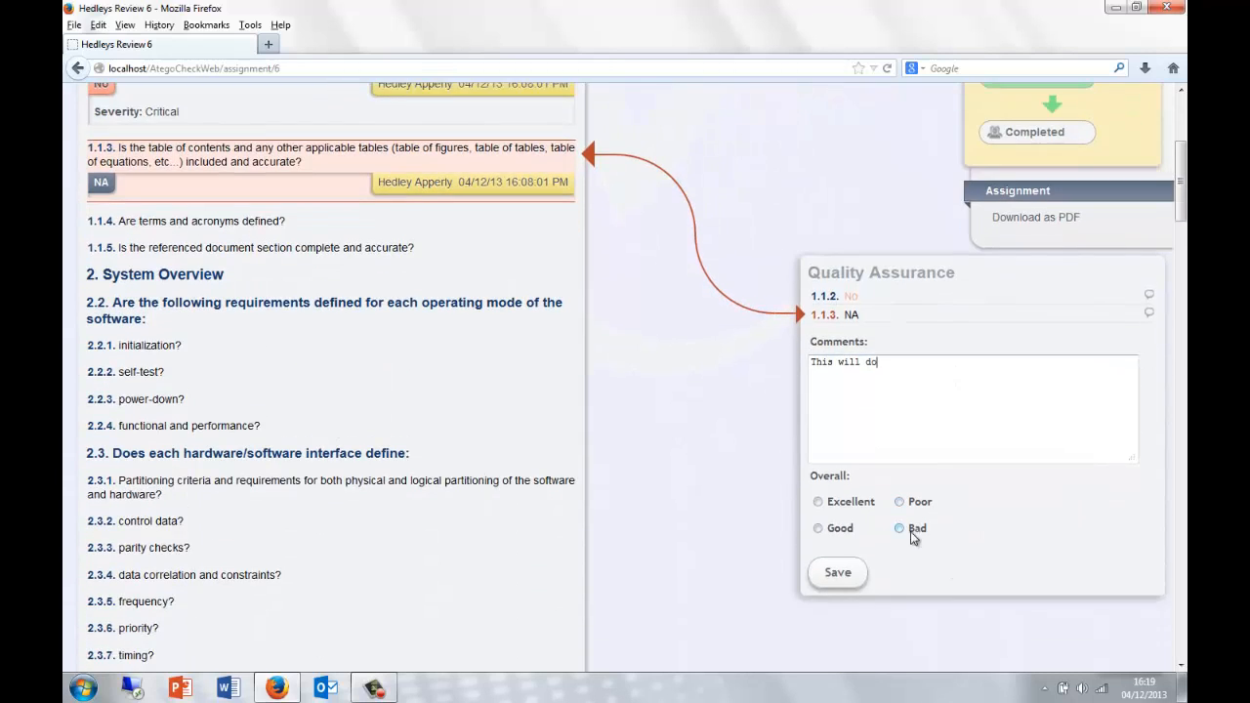
left_click(898, 501)
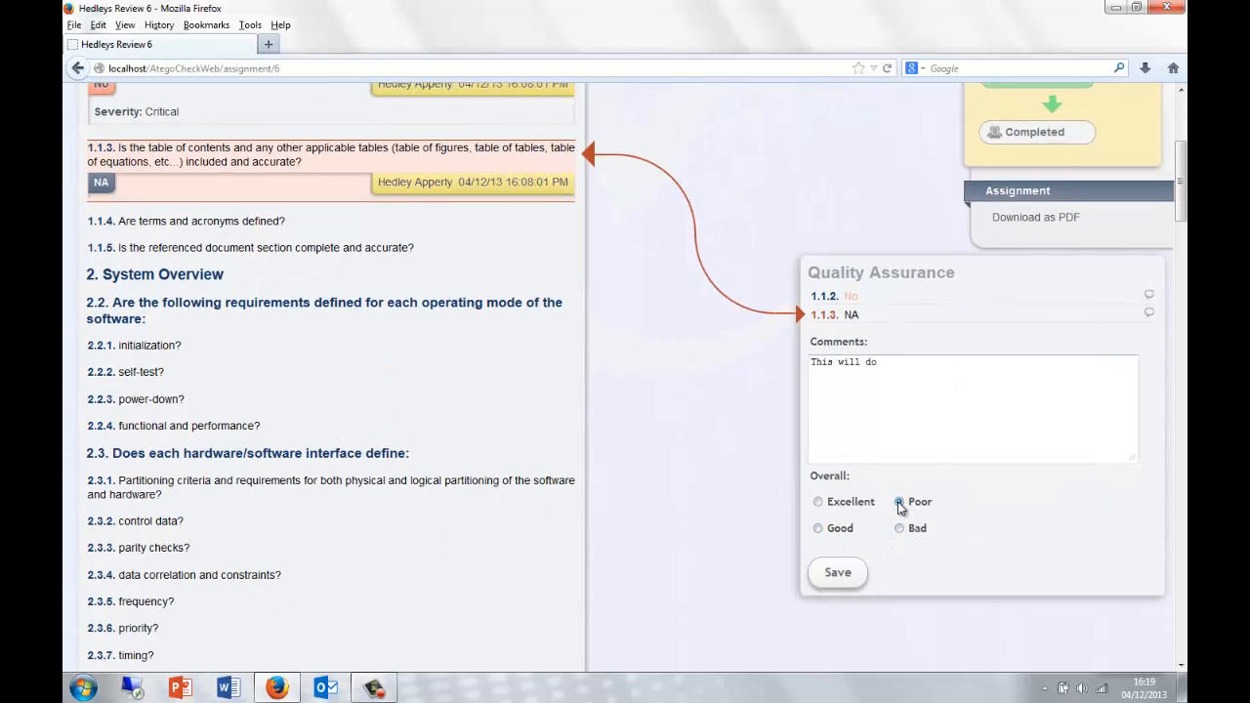
left_click(899, 501)
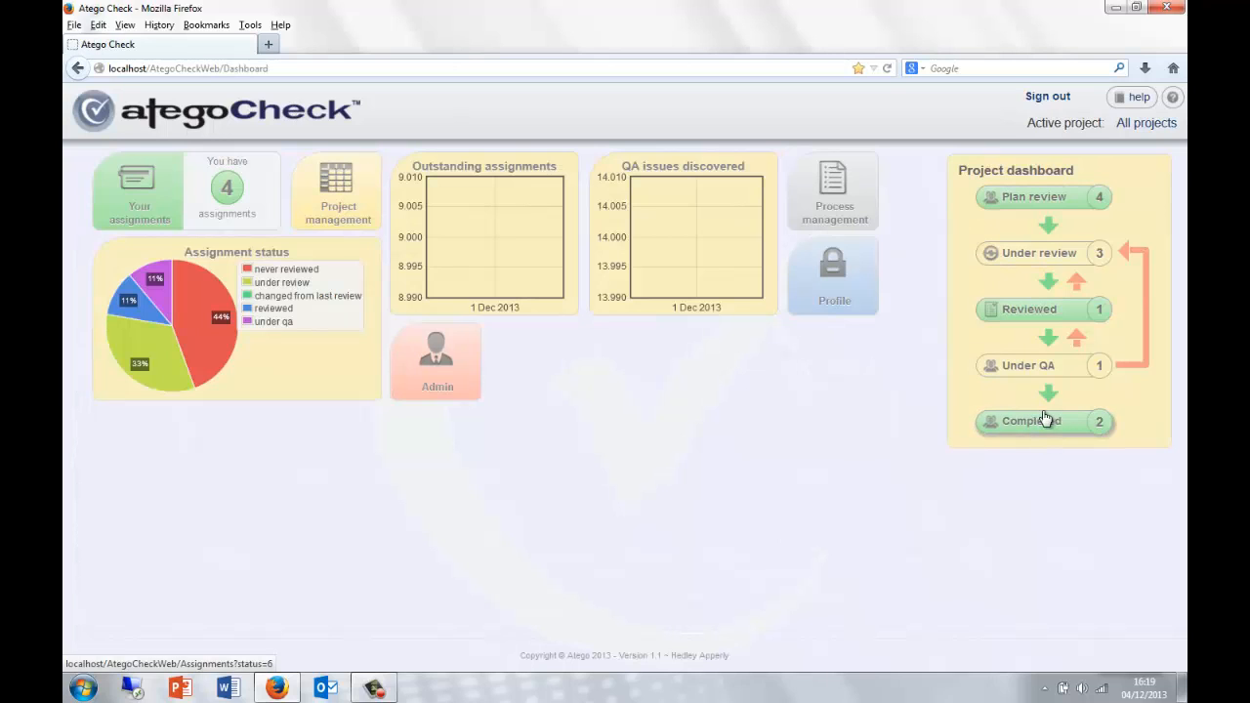
- Open the Completed stage to list Hedleys Review 6 and Hedleys Review 8
left_click(1032, 421)
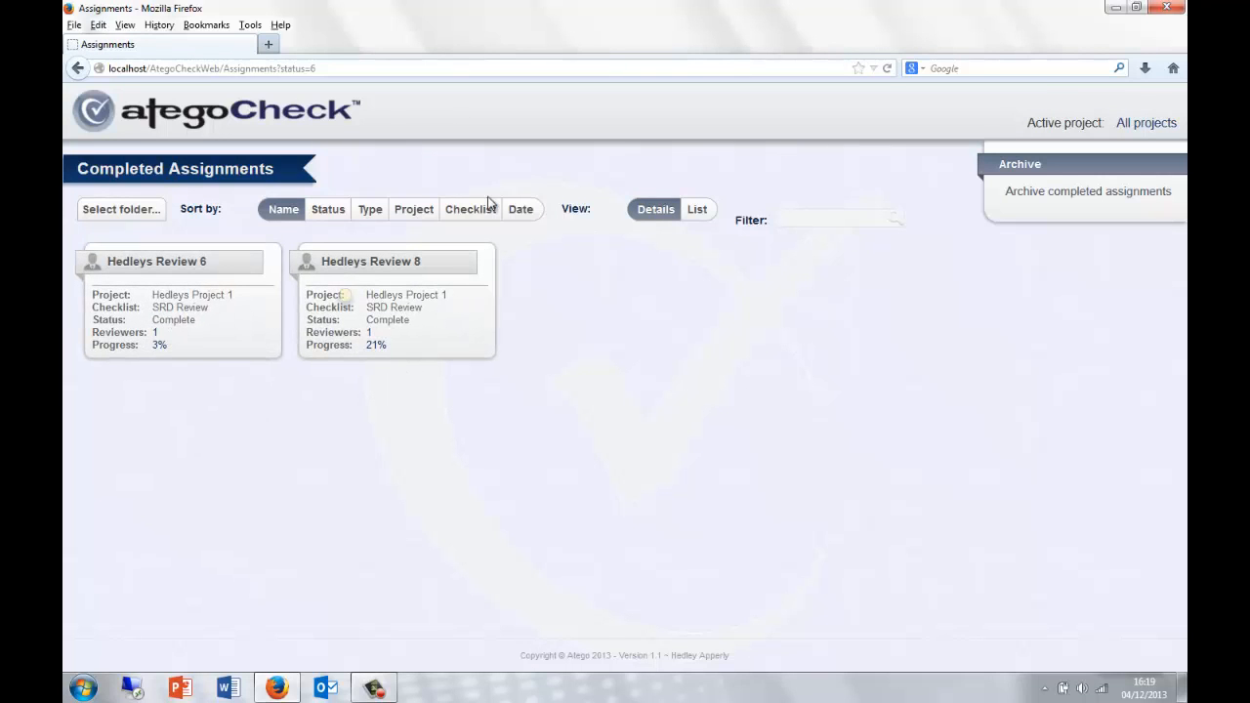
mouse_move(463, 411)
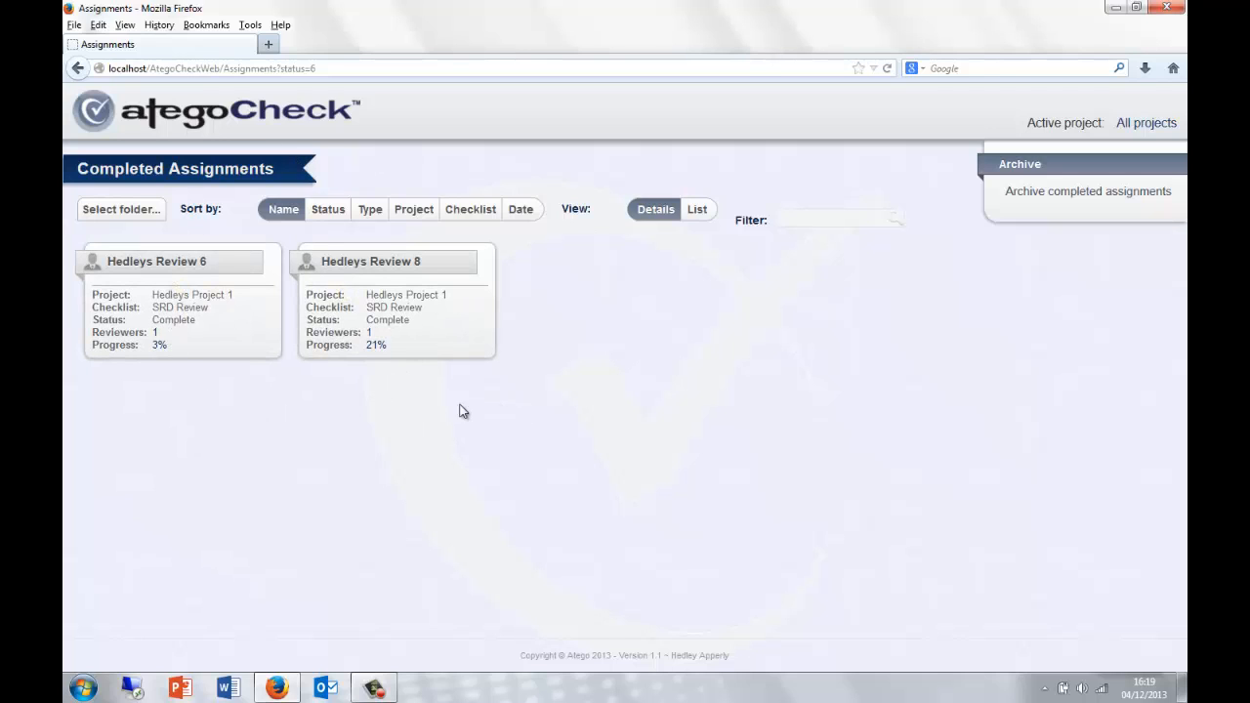
mouse_move(166, 273)
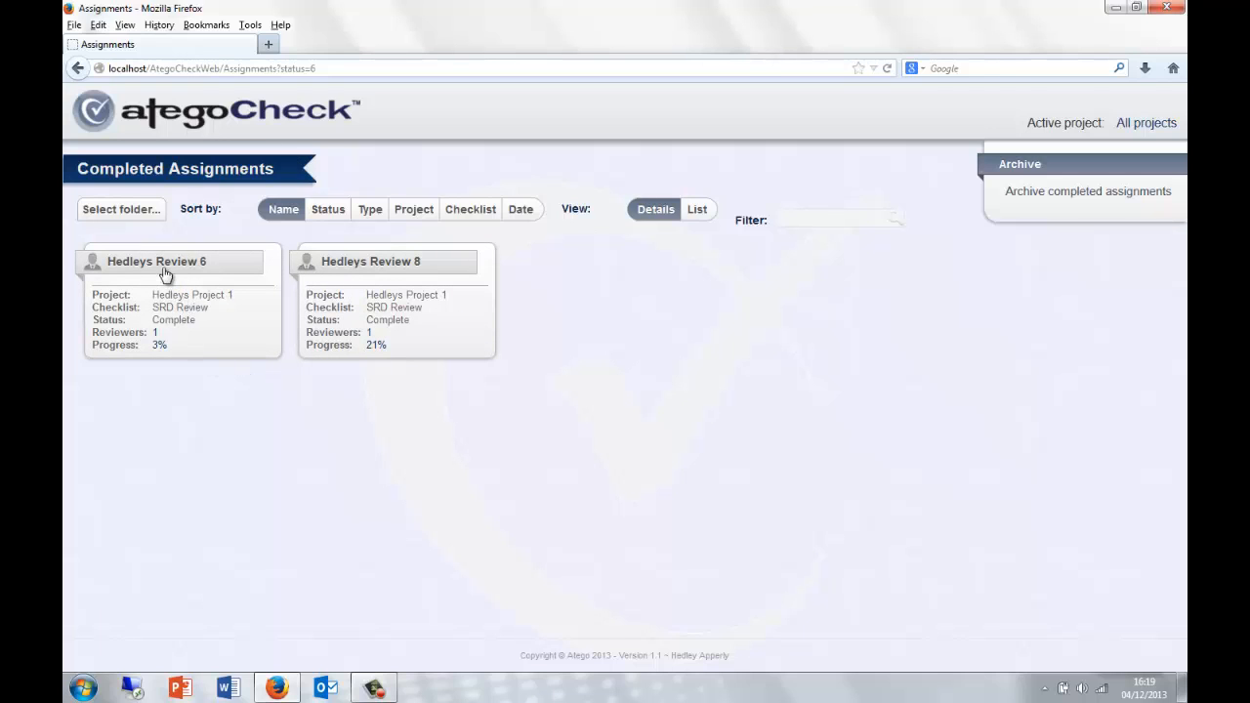
- Open completed Hedleys Review 6 and download it as a PDF
left_click(156, 260)
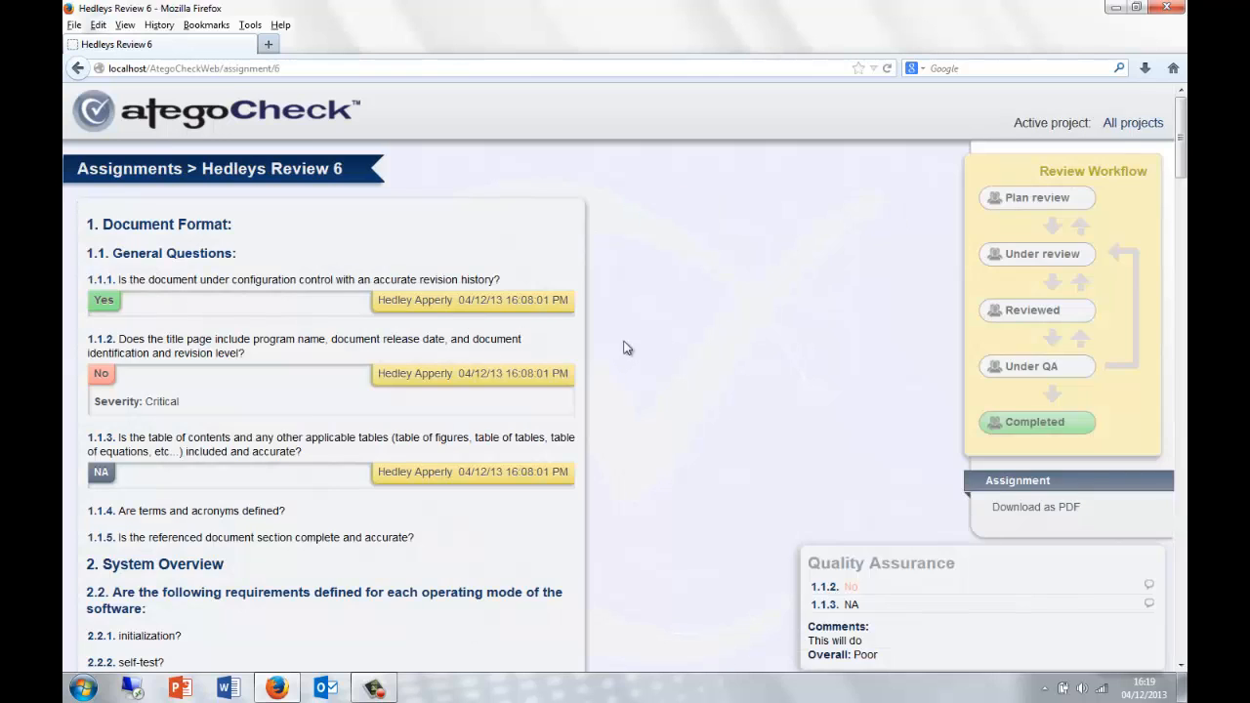
mouse_move(791, 356)
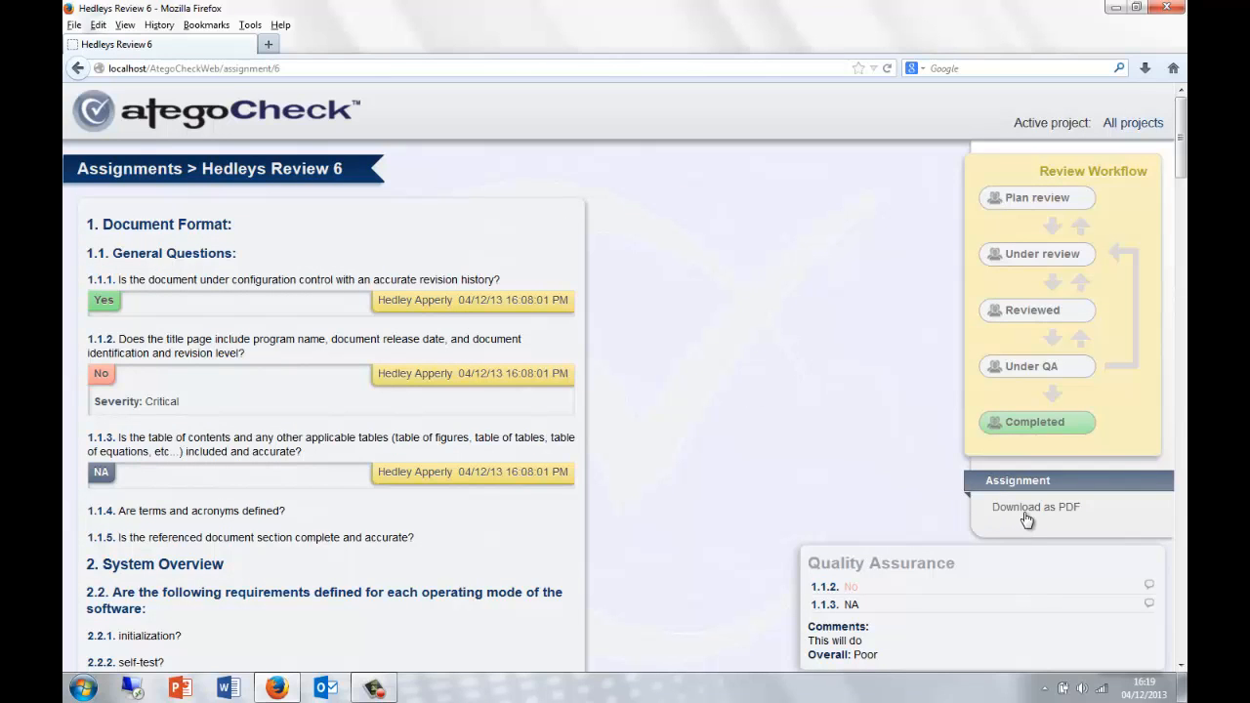
left_click(1036, 507)
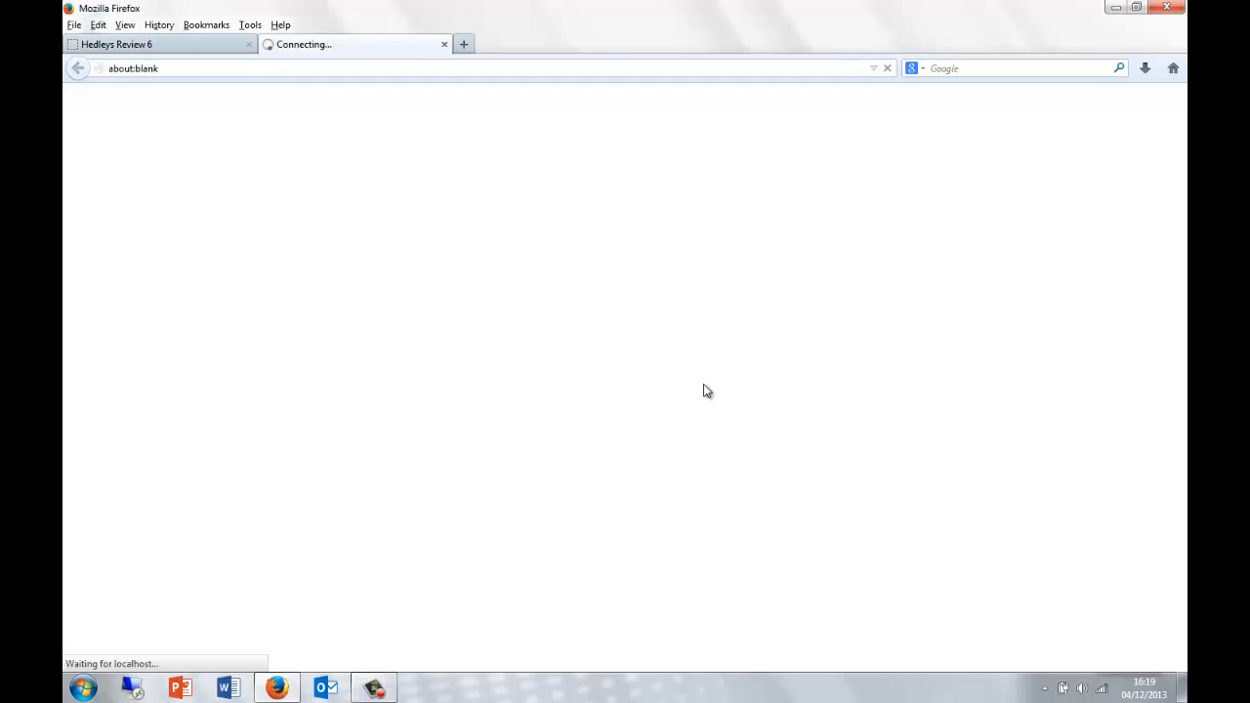
mouse_move(530, 342)
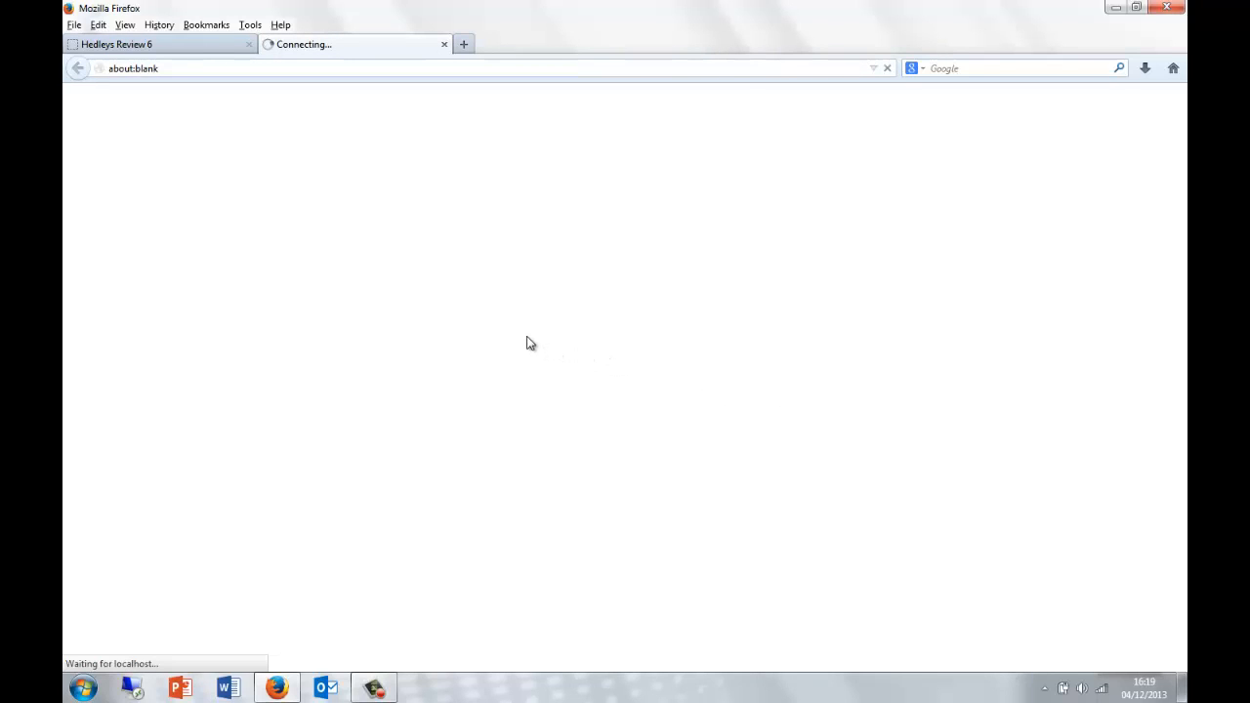
mouse_move(492, 331)
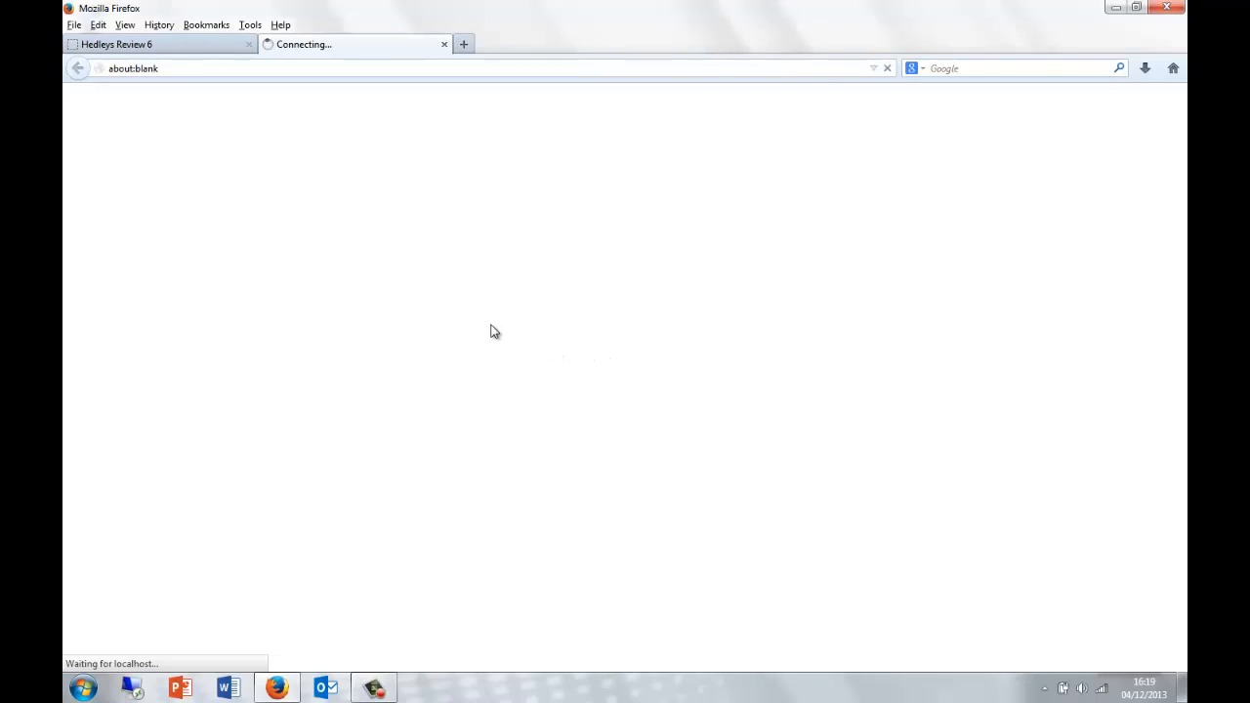
mouse_move(435, 321)
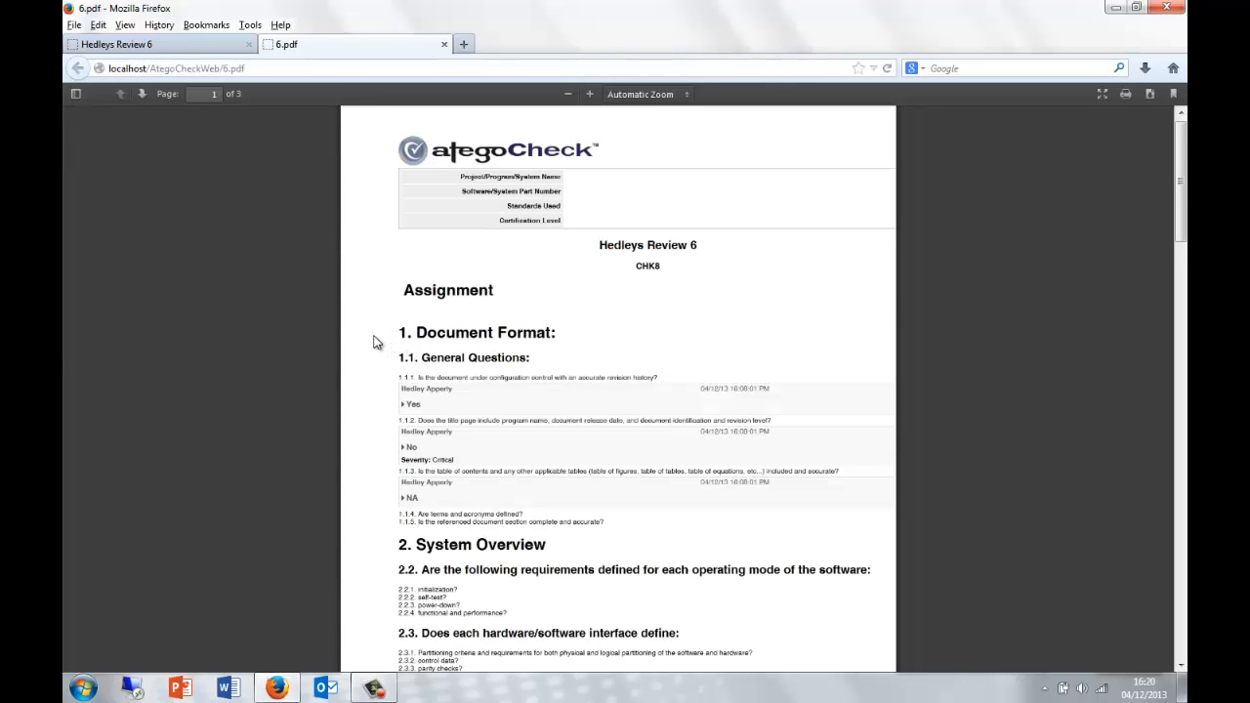
mouse_move(360, 334)
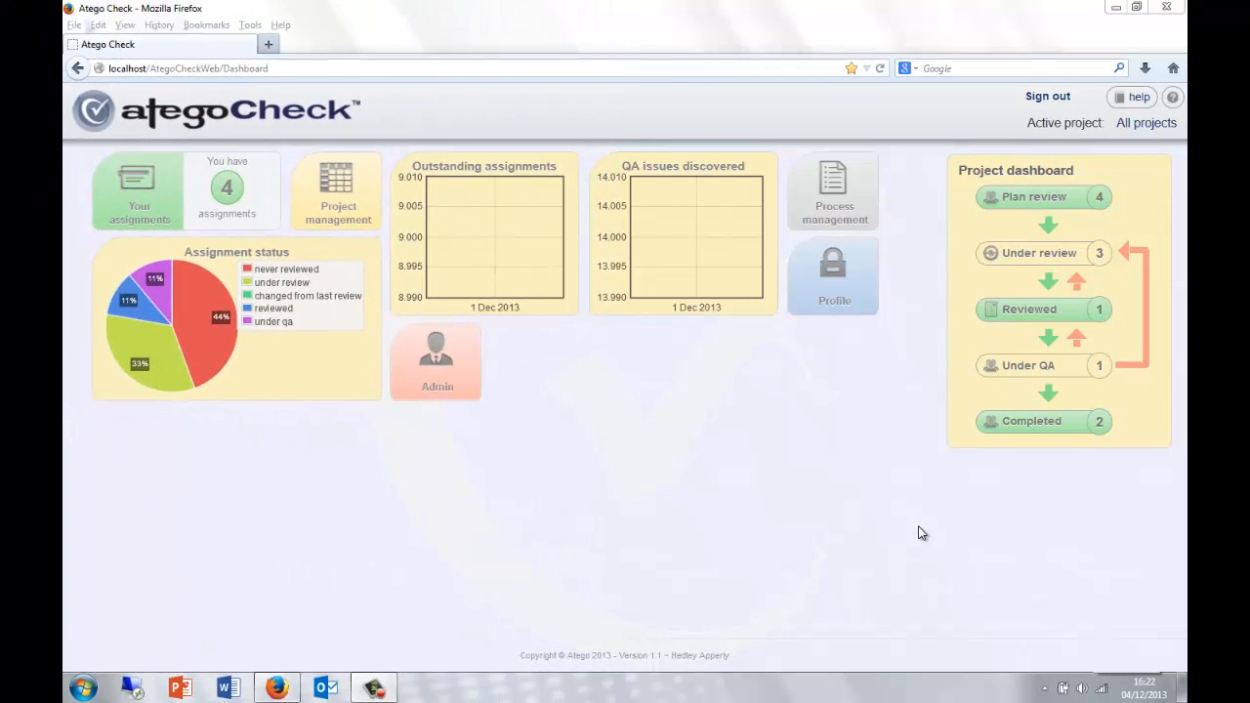
mouse_move(896, 483)
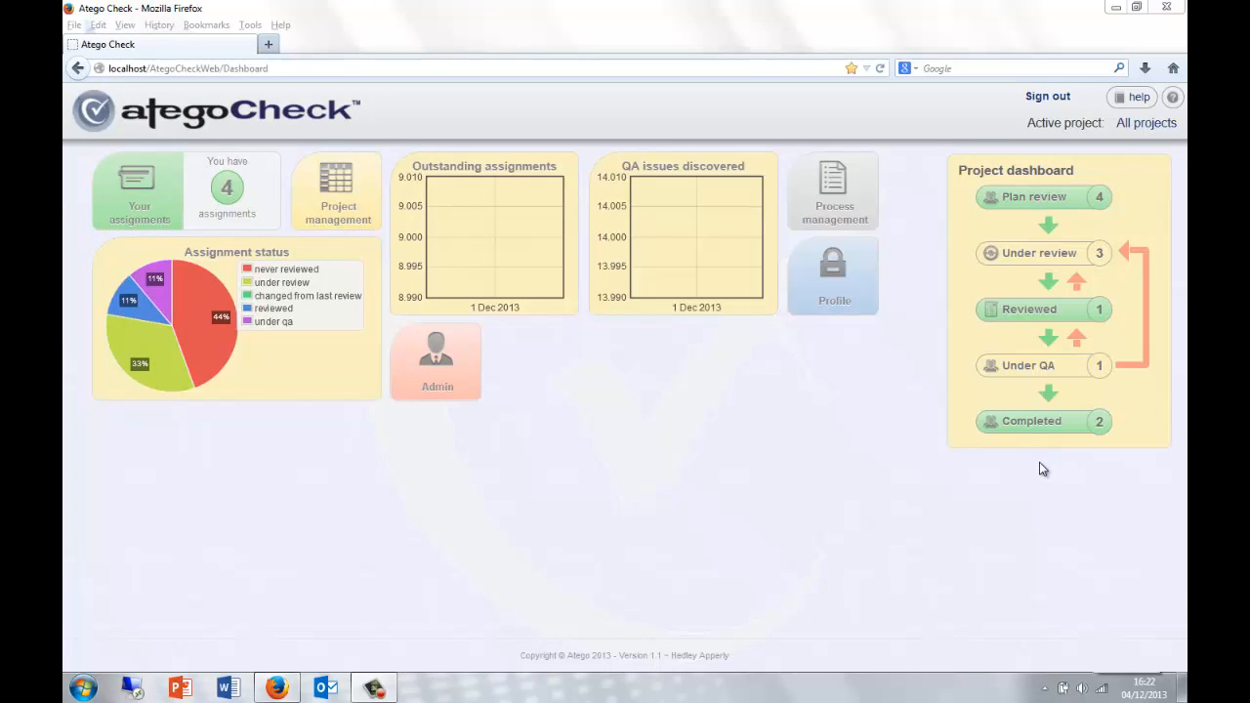
mouse_move(885, 393)
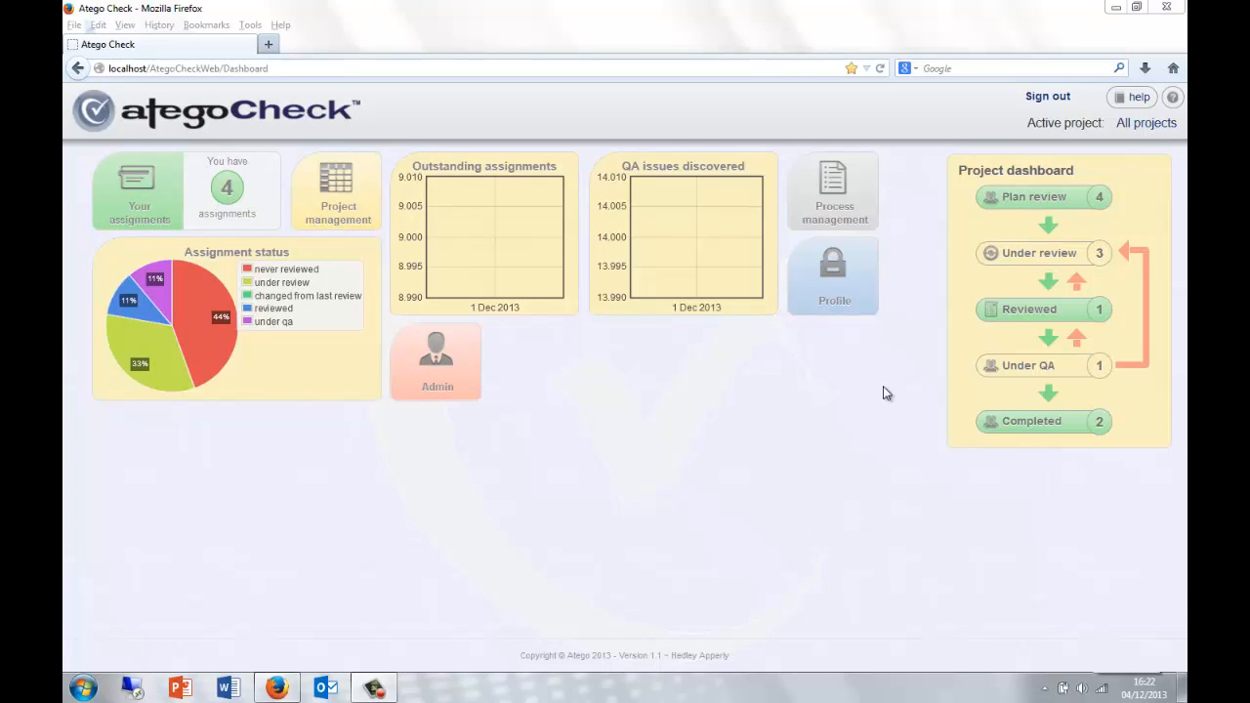
mouse_move(928, 273)
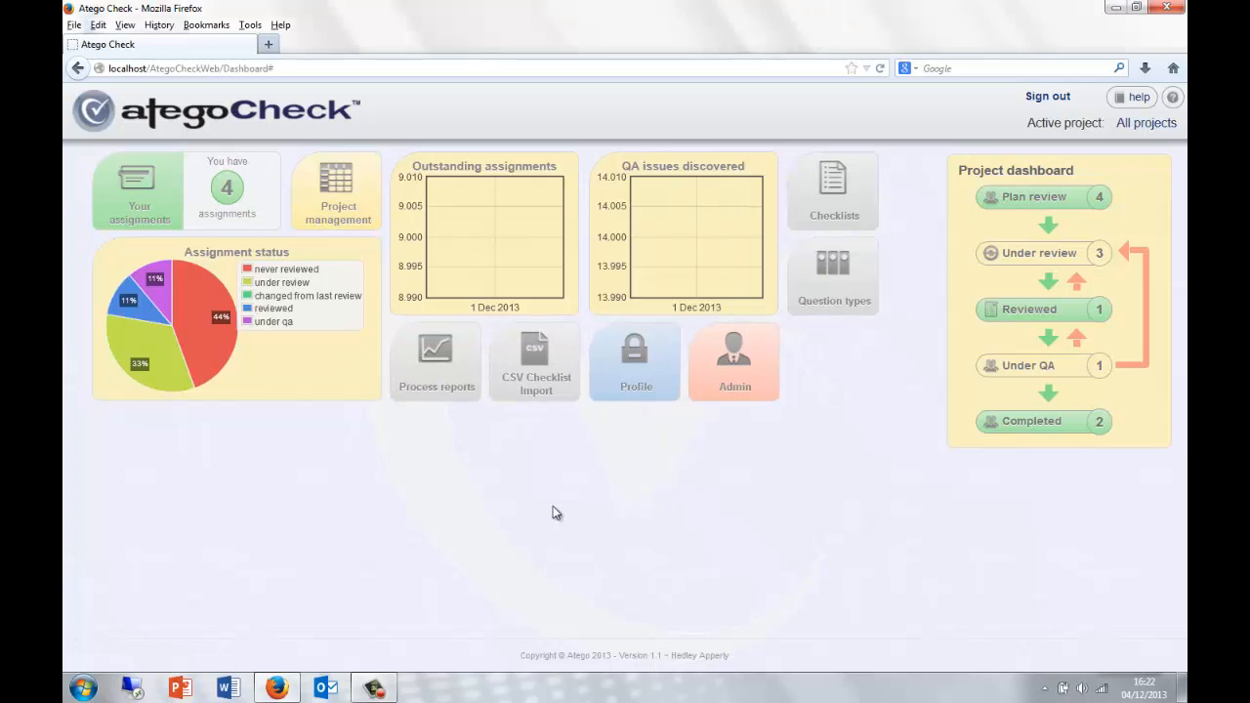
- Go to Project reports and open the Assignments Status History report
left_click(436, 361)
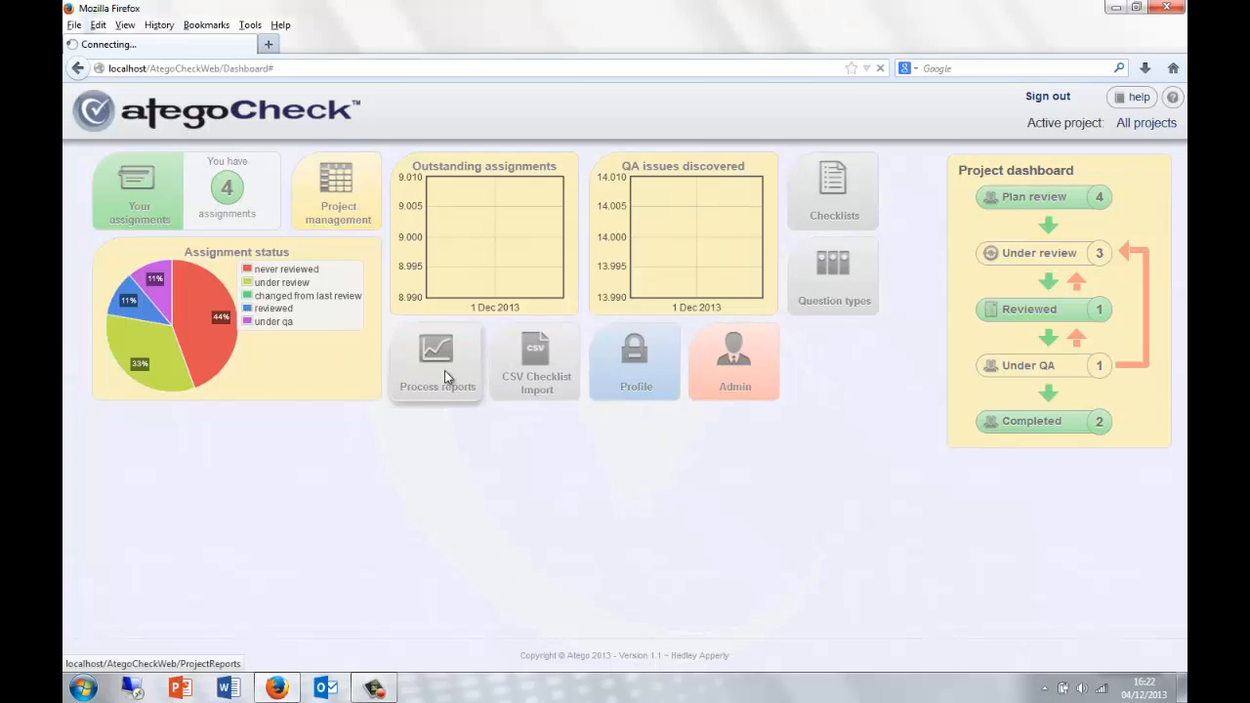
left_click(437, 362)
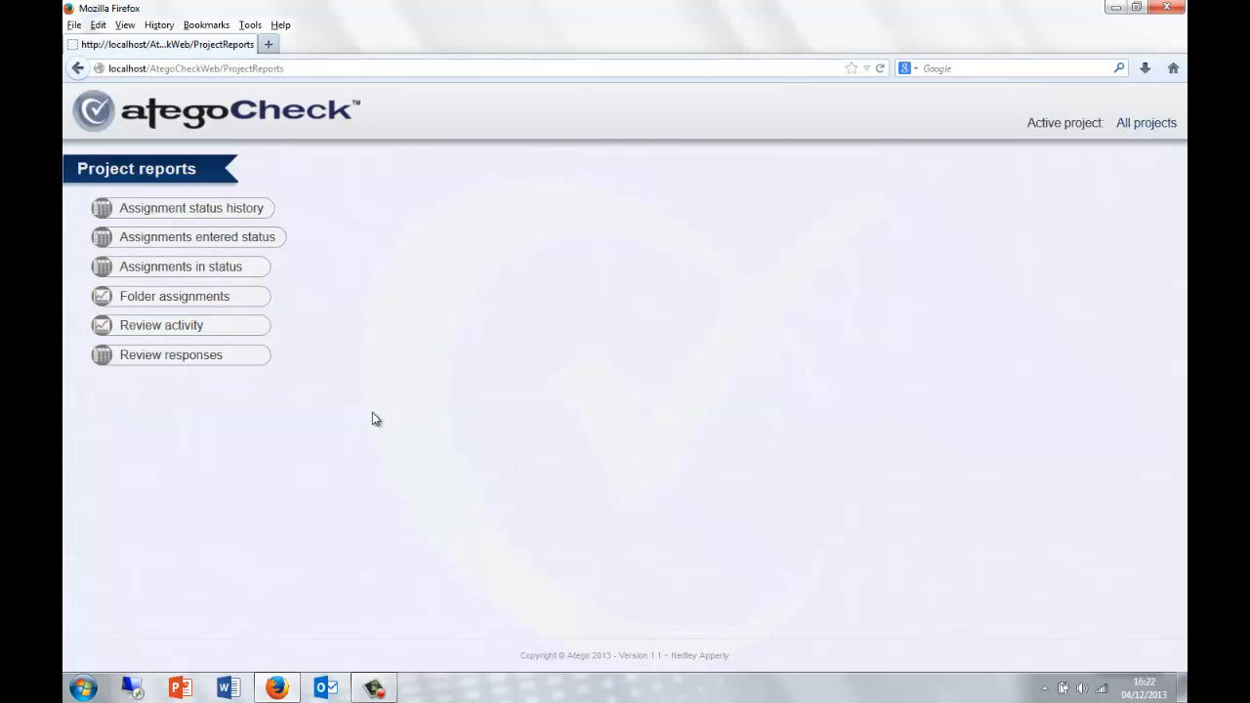
mouse_move(215, 223)
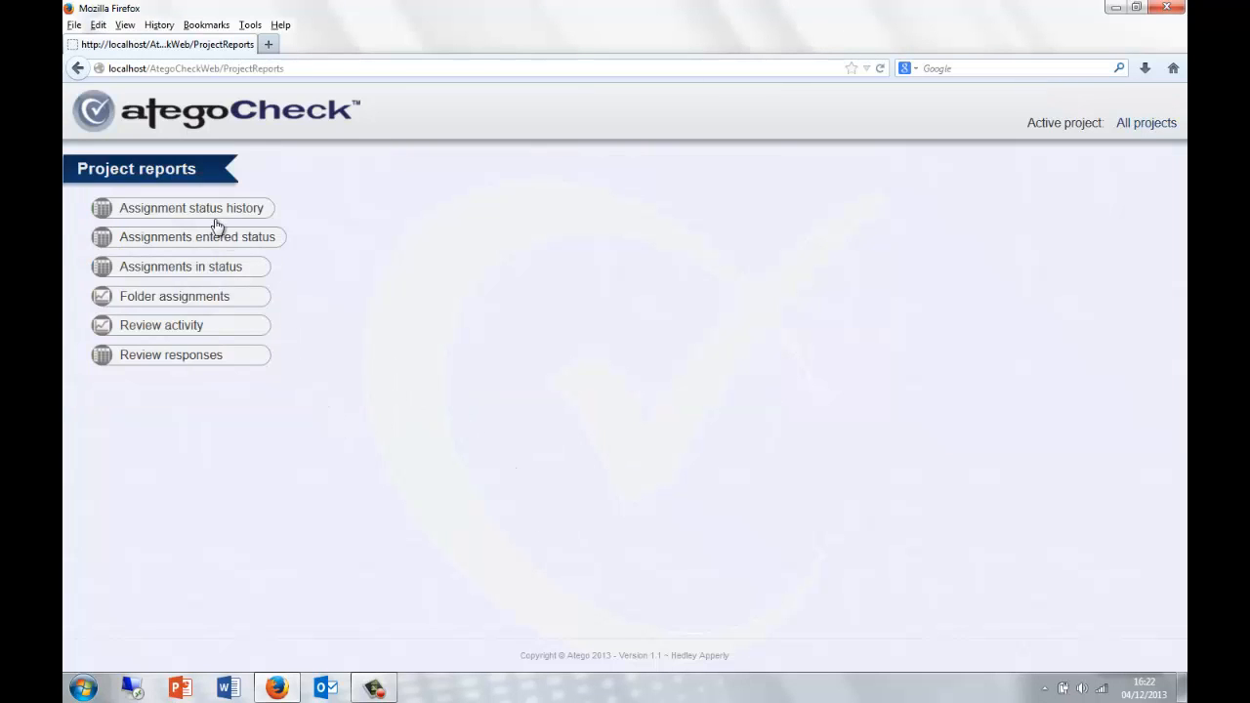
left_click(191, 208)
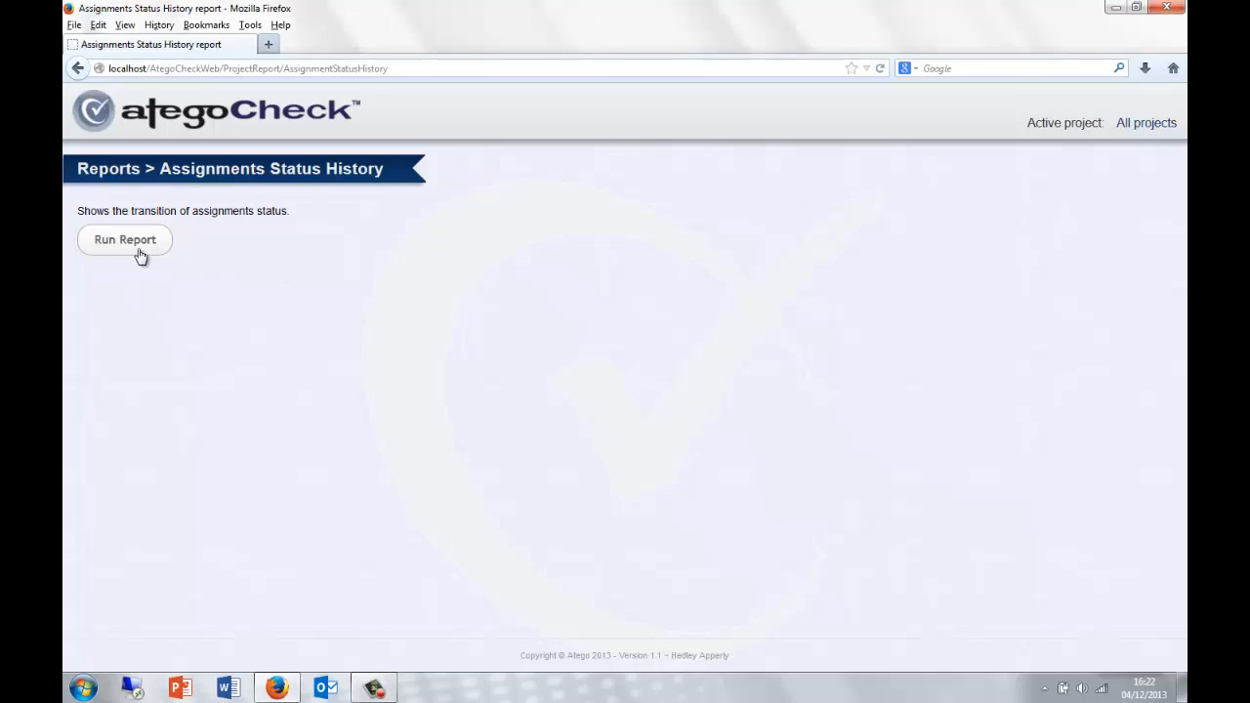
- Run the Assignments Status History report and download its table
left_click(124, 240)
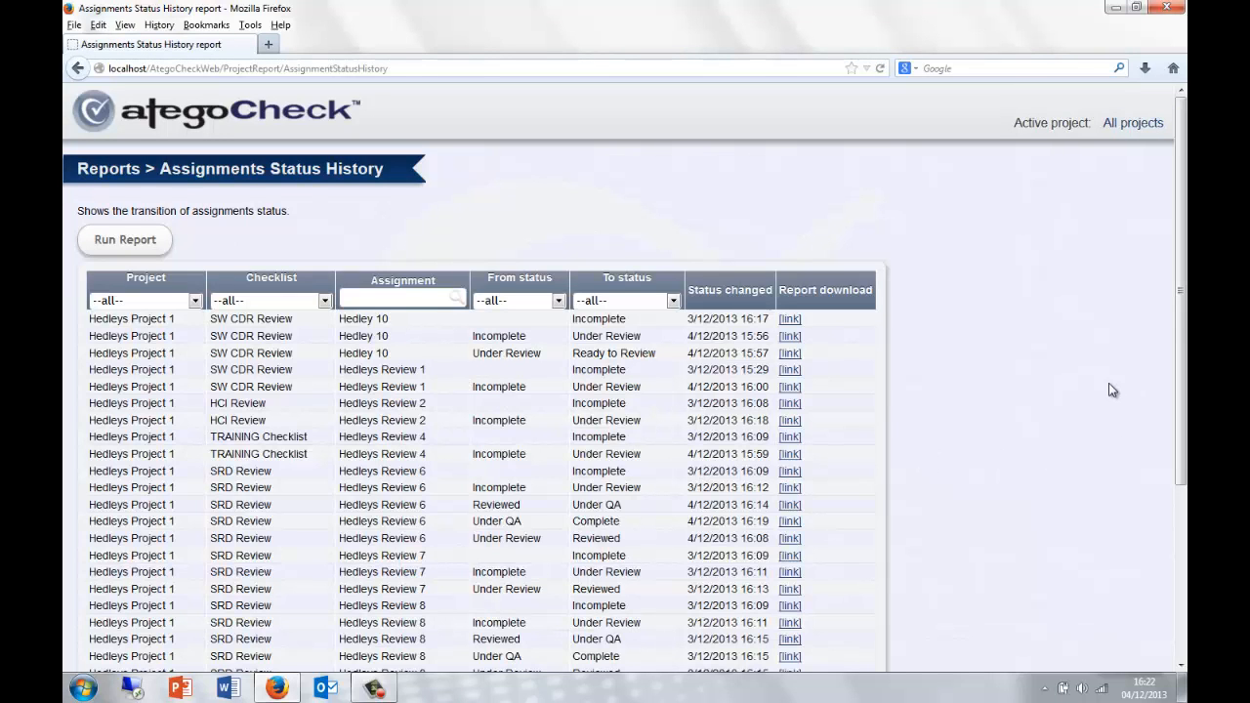
scroll("down", 3)
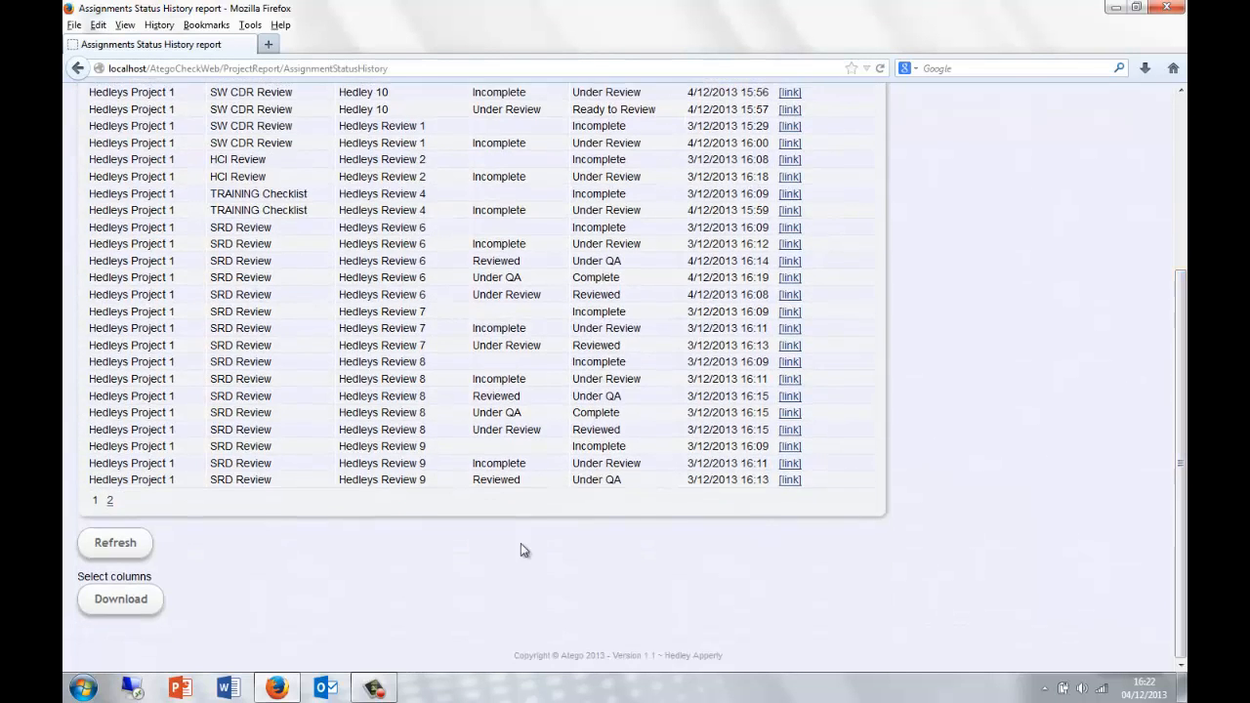
left_click(120, 599)
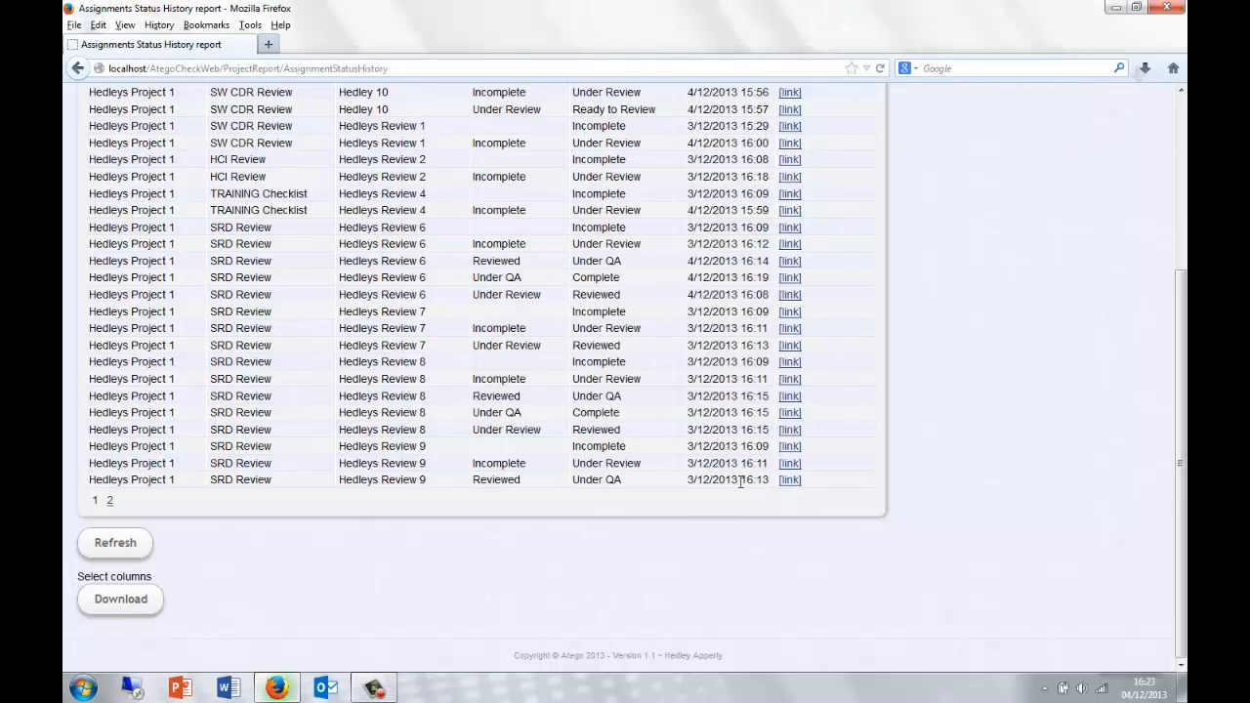
- View the downloaded CSV in Excel, then close it without saving
left_click(119, 599)
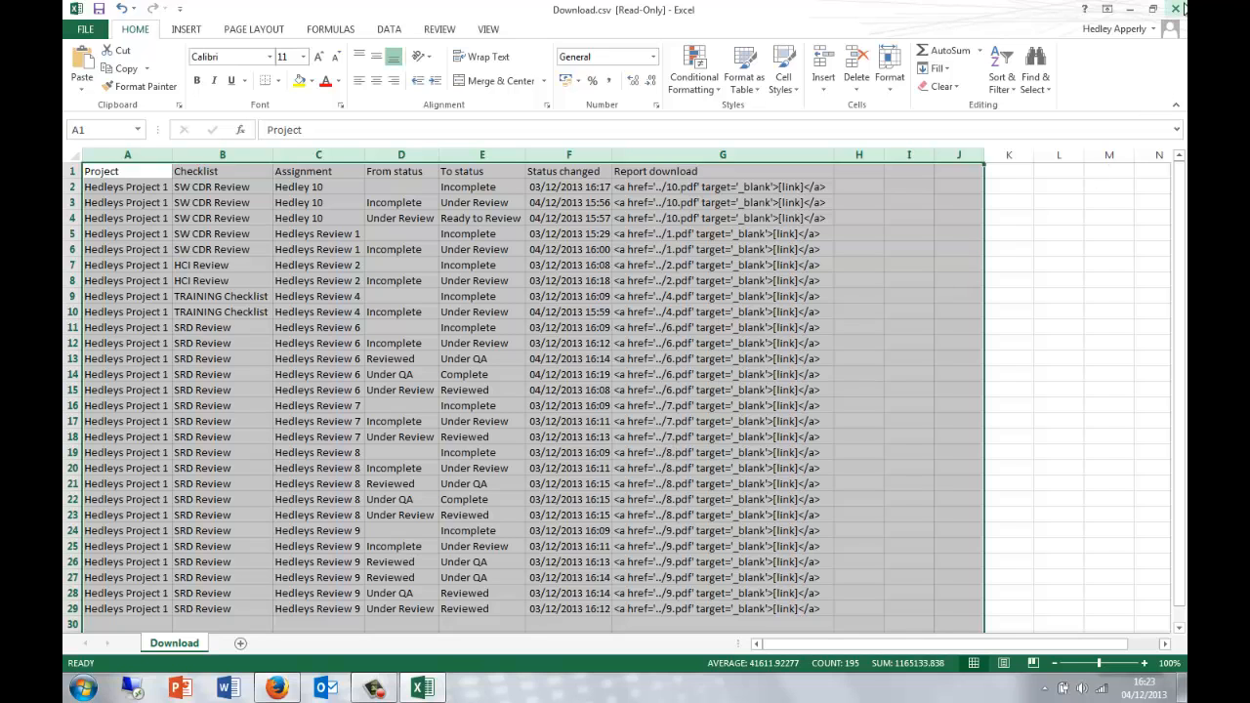
left_click(1176, 9)
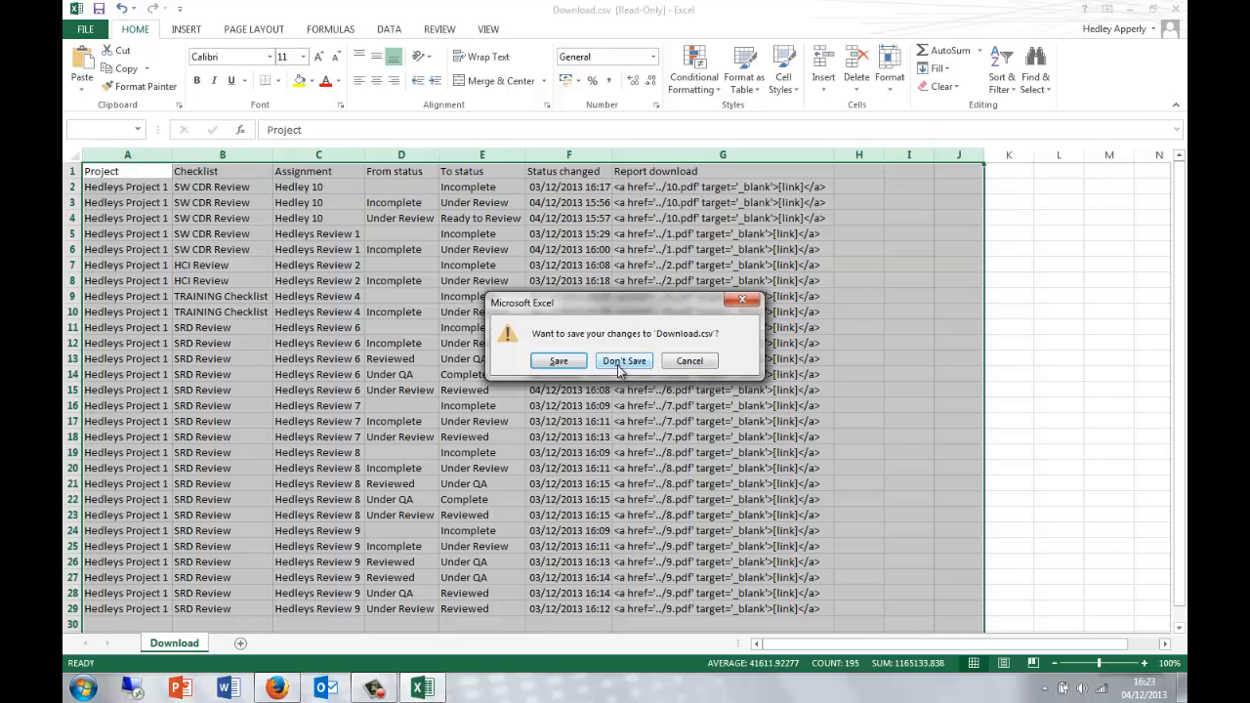
left_click(624, 361)
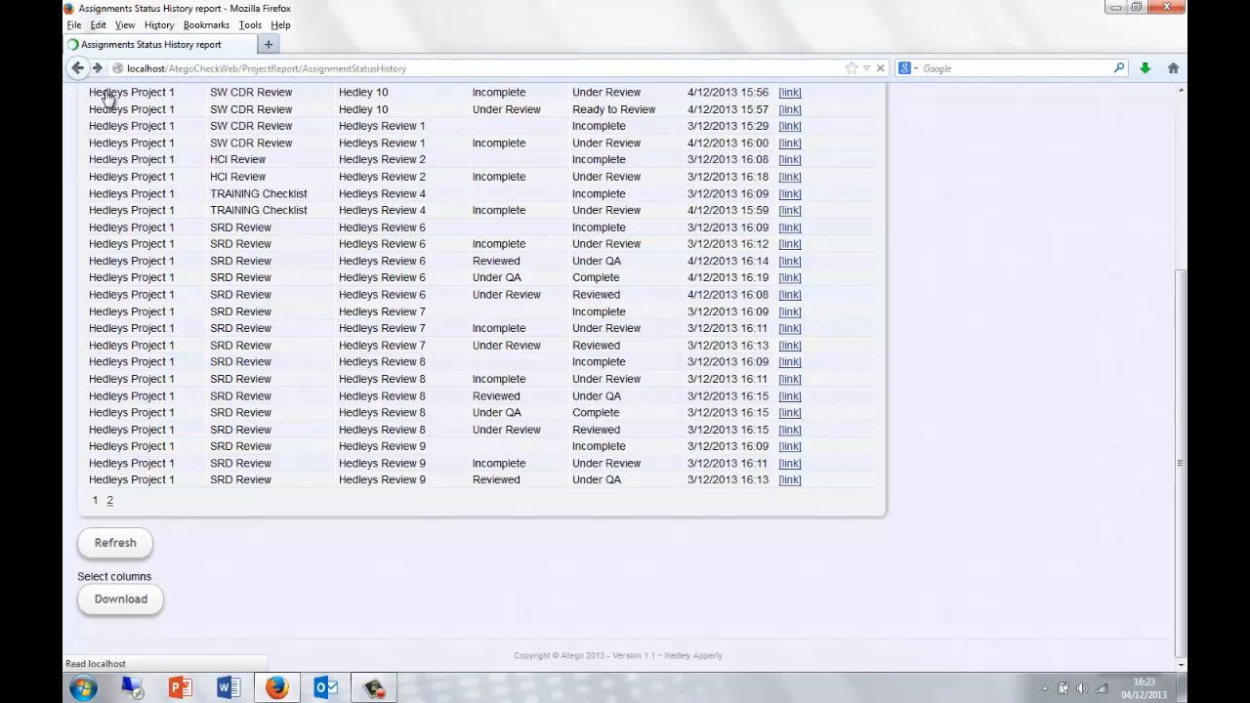
- Return to the dashboard and open Admin > Email Templates > Sent assignment template
left_click(78, 68)
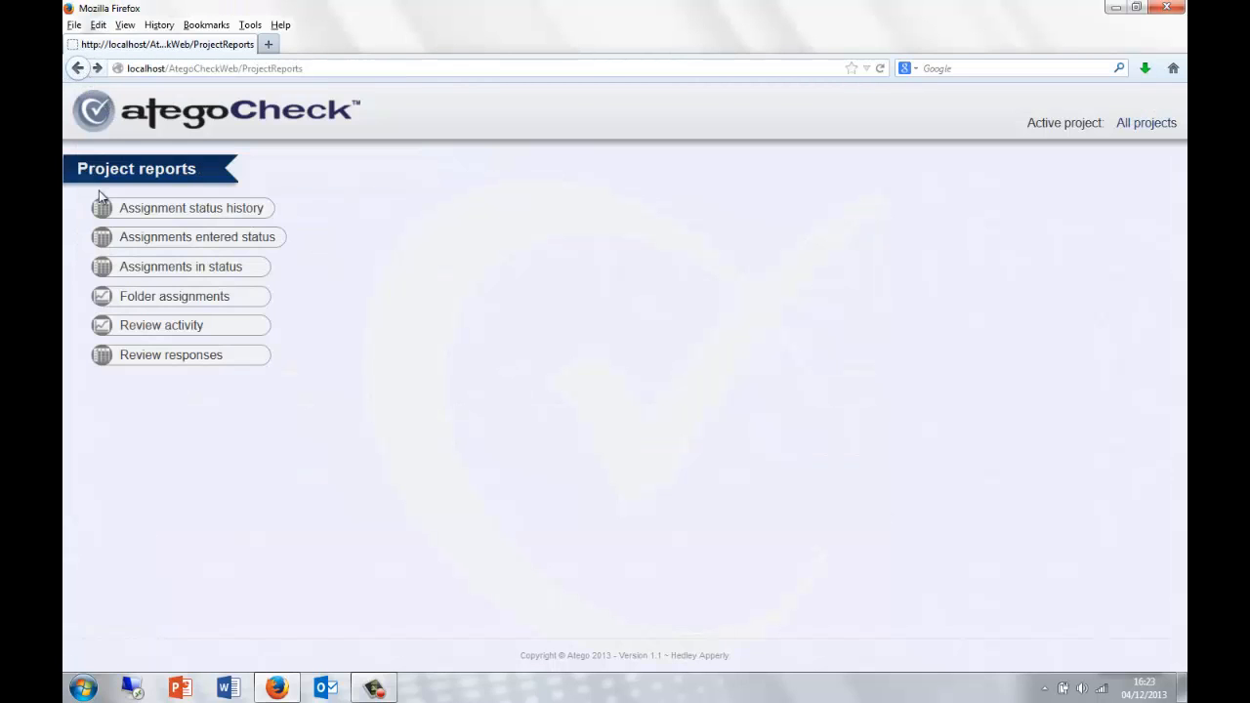
left_click(182, 266)
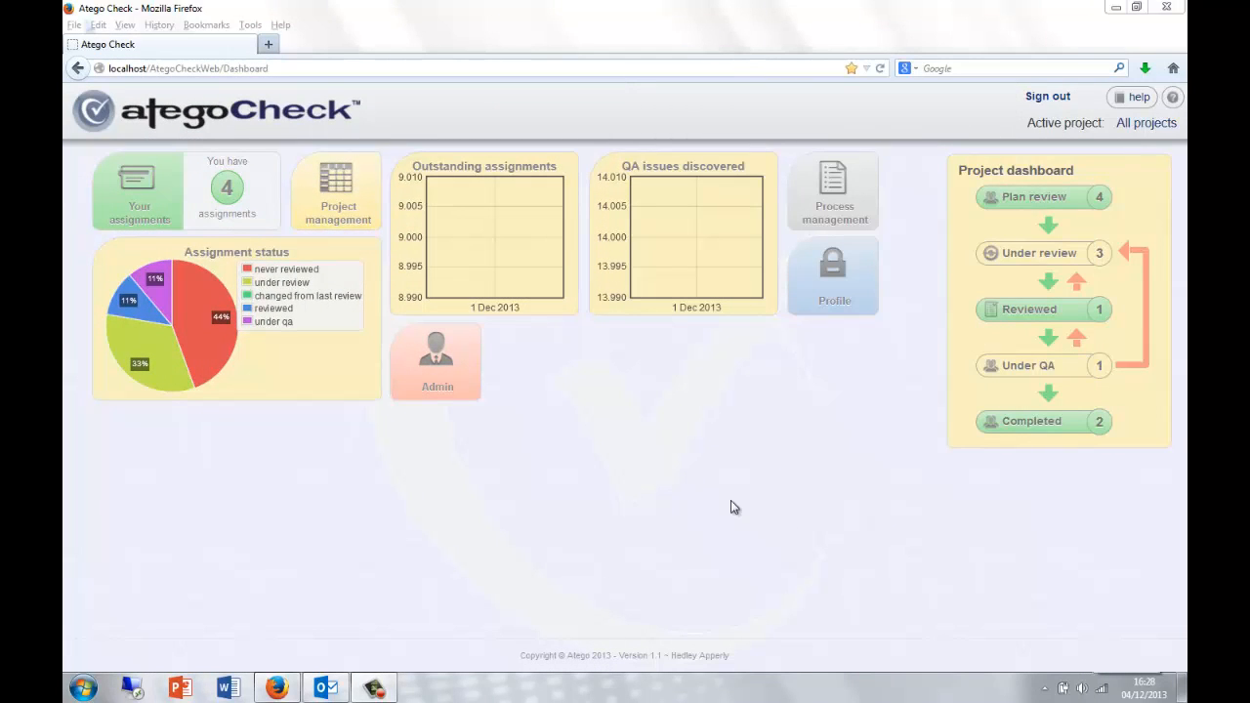
left_click(437, 362)
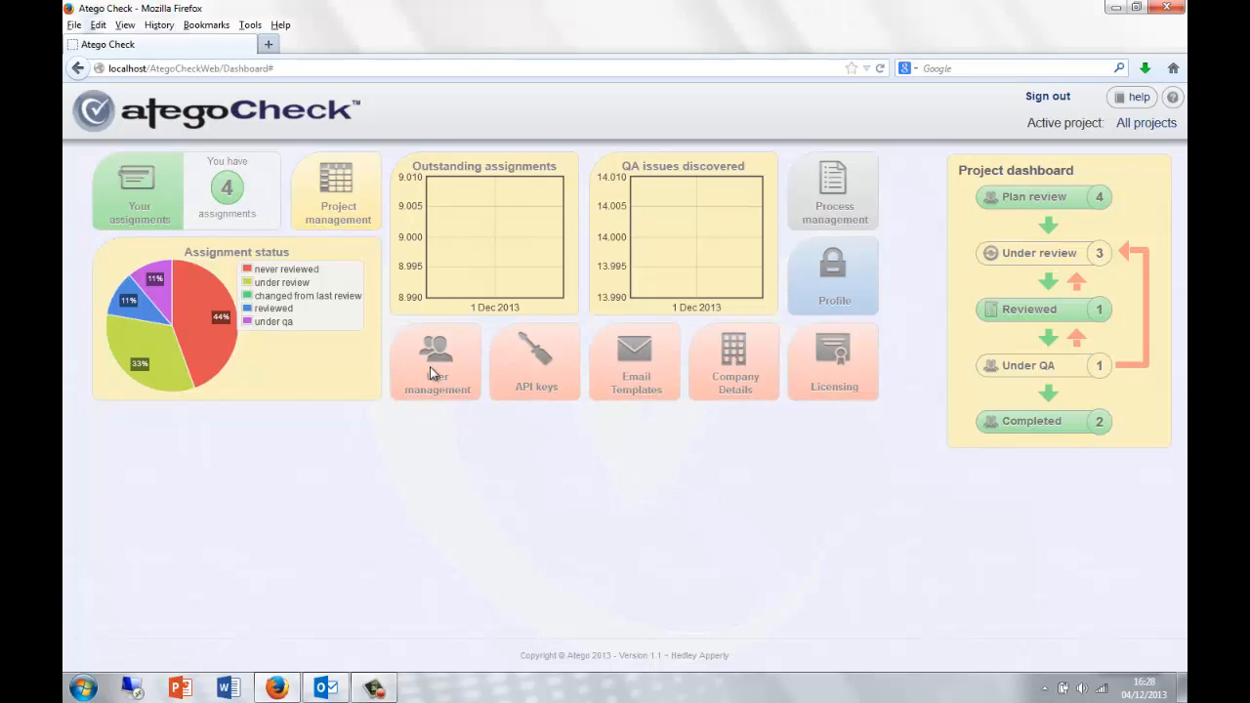
left_click(635, 362)
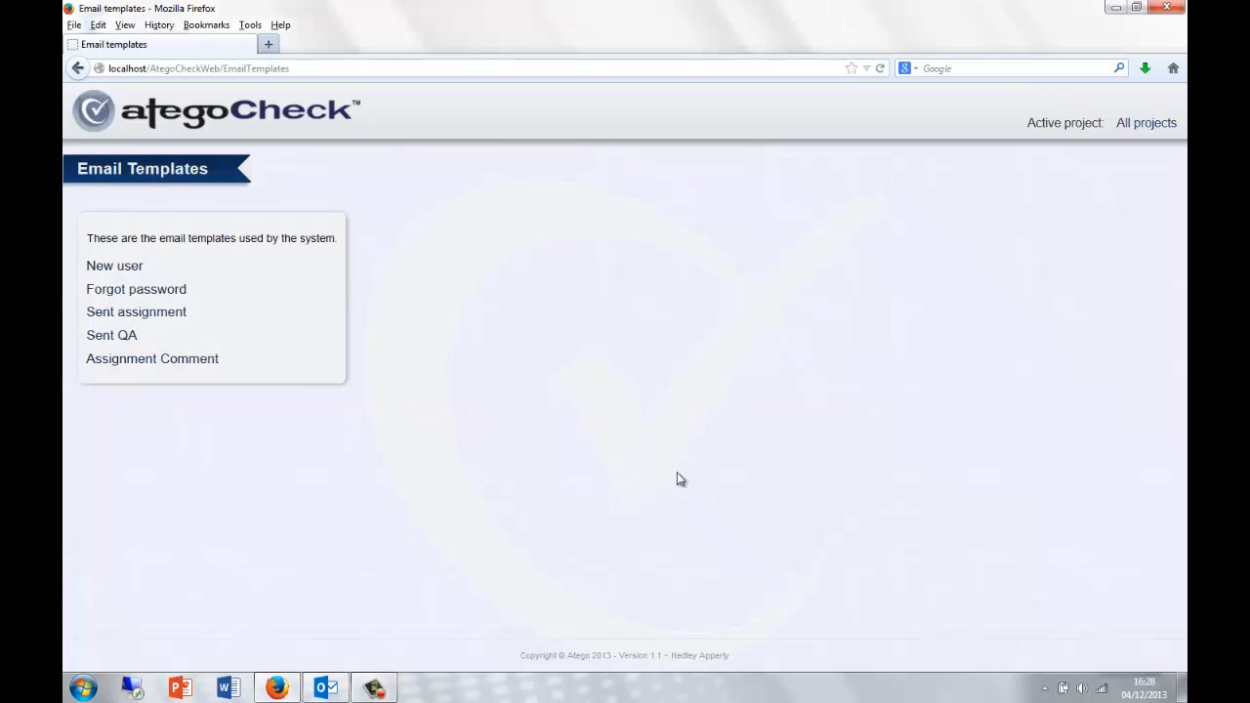
mouse_move(384, 365)
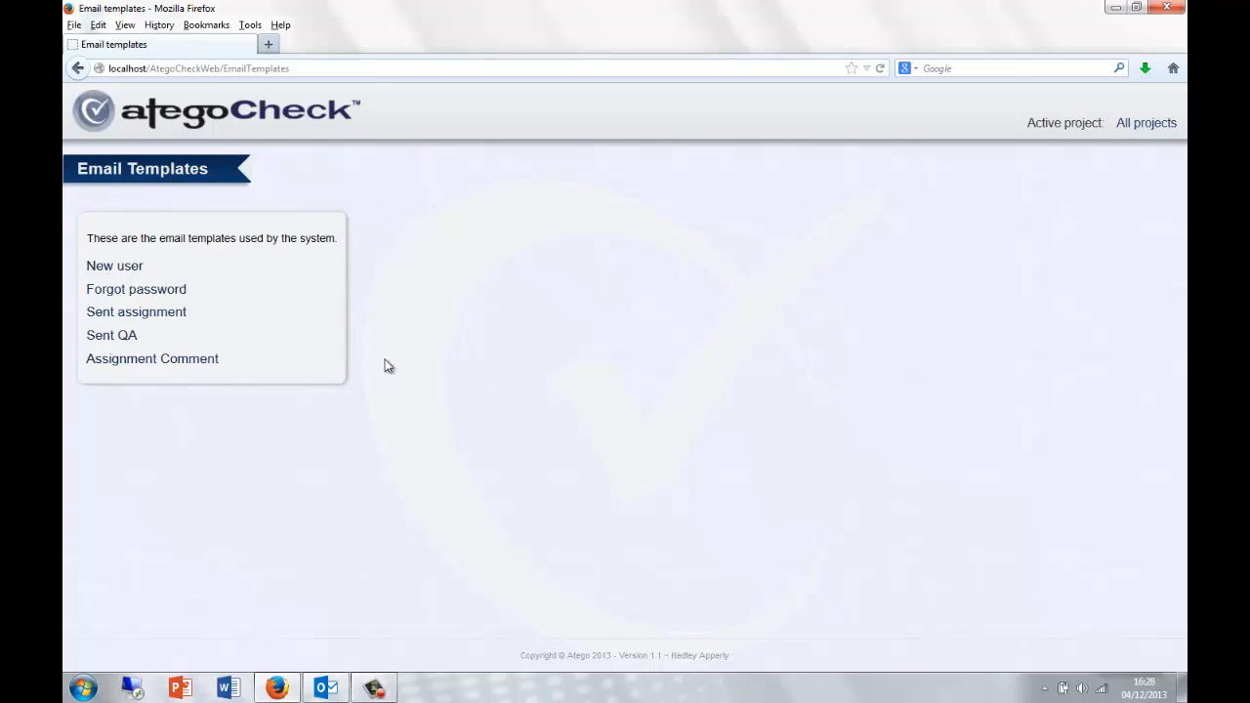
mouse_move(114, 265)
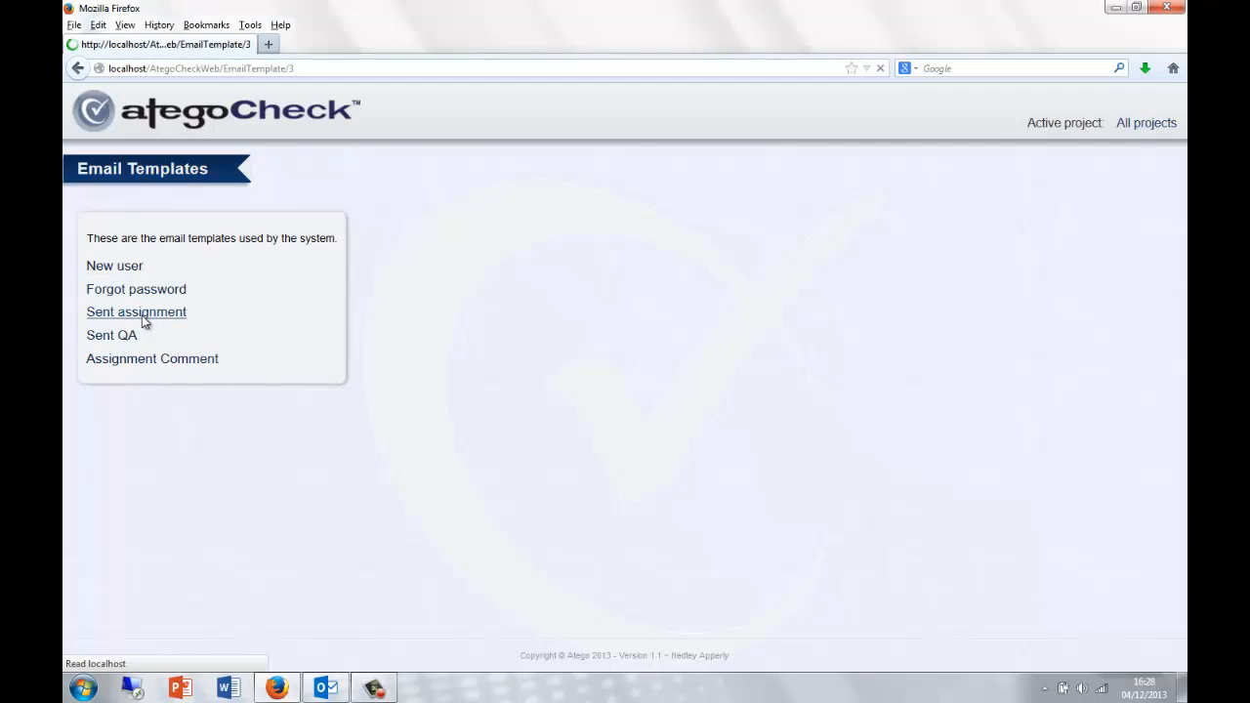
left_click(136, 312)
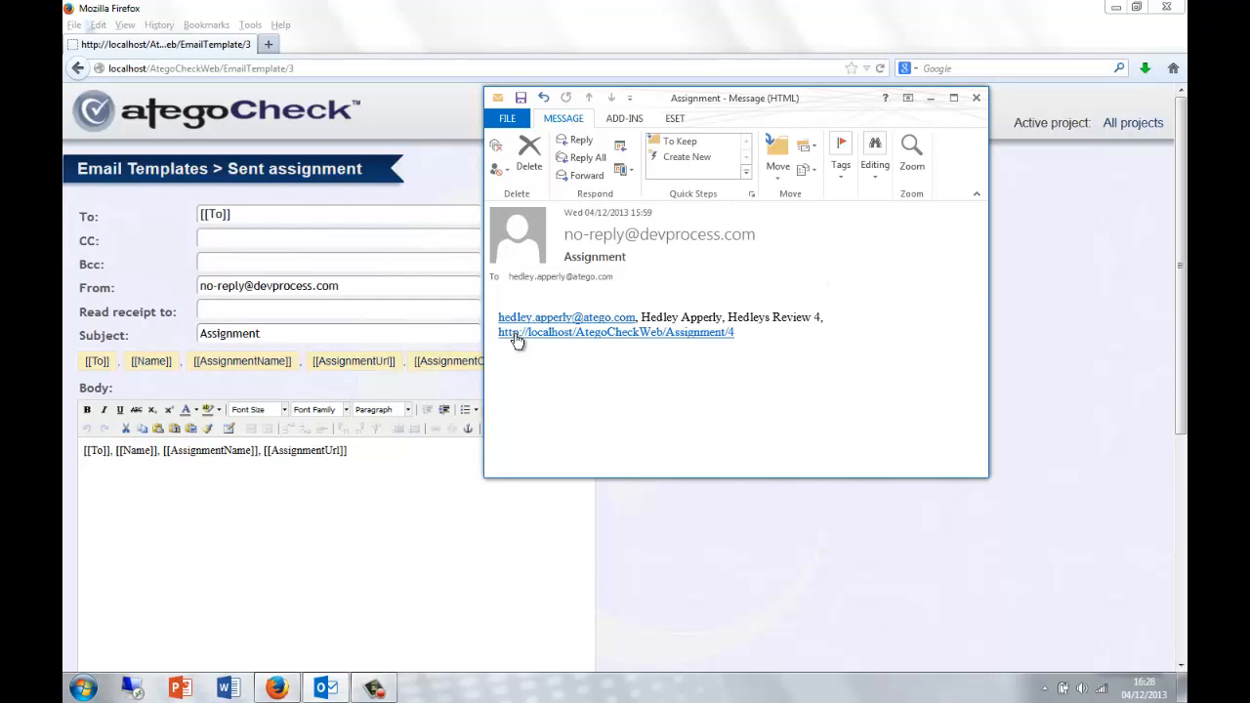
mouse_move(732, 340)
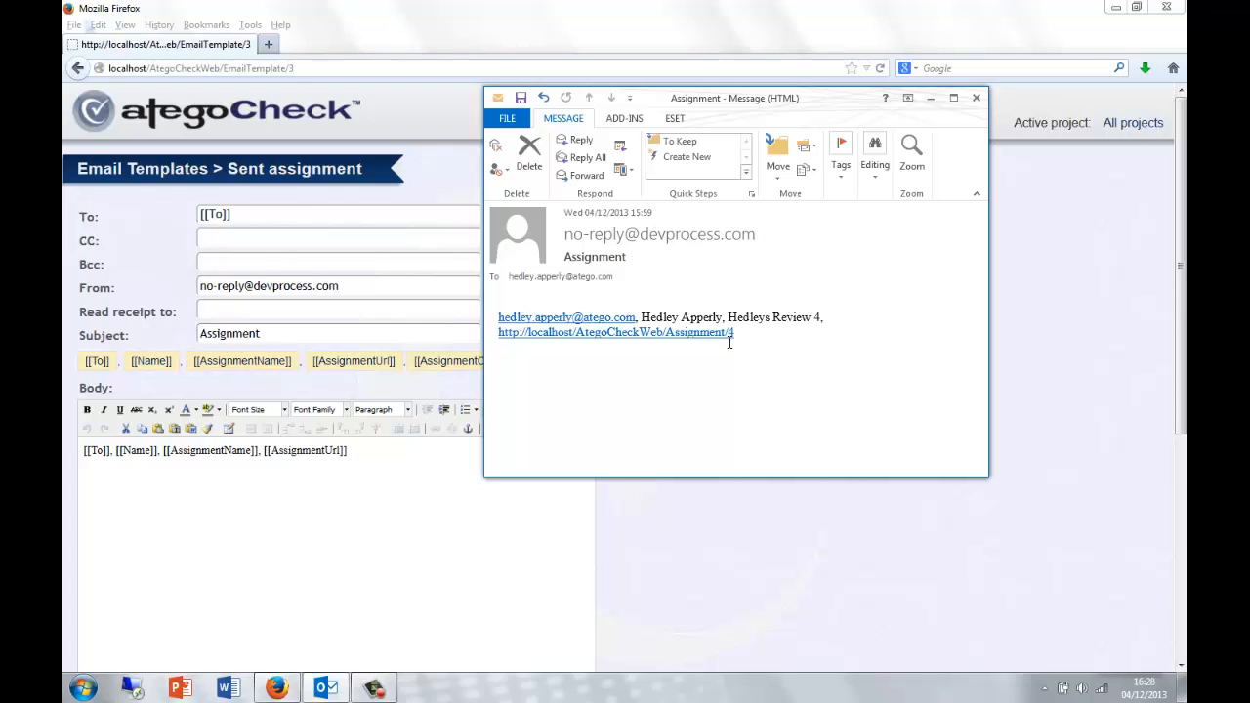
mouse_move(609, 340)
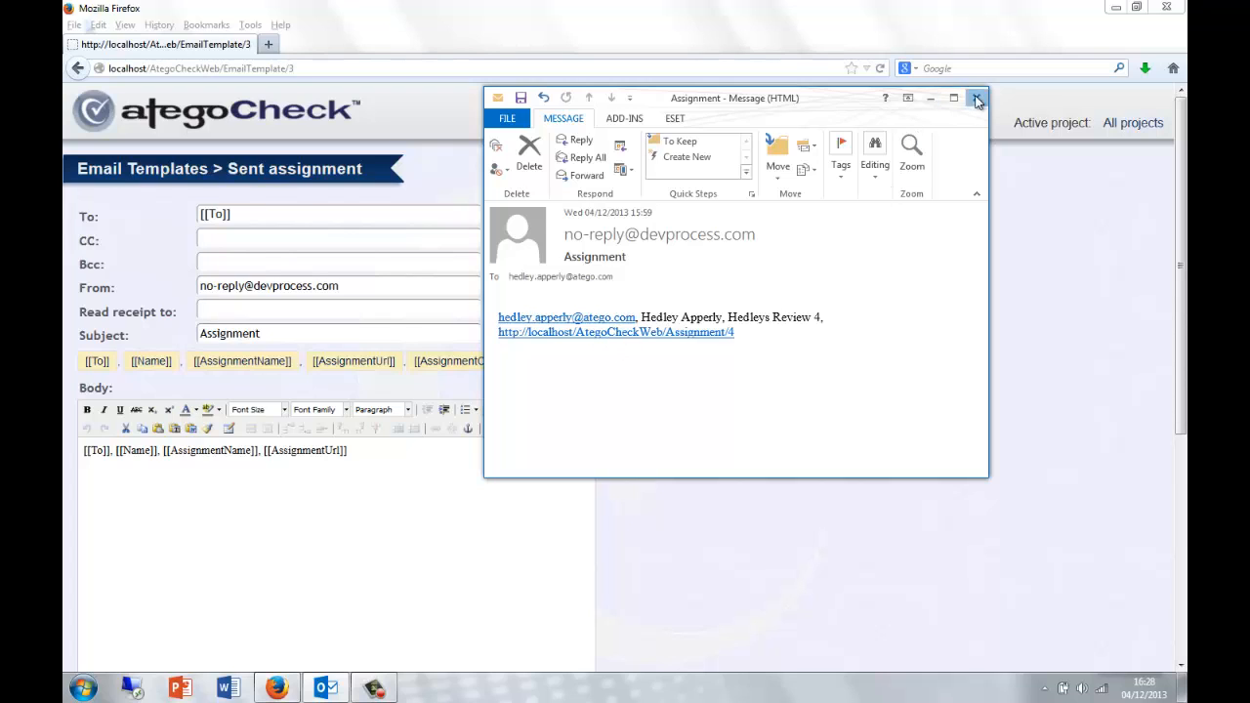
- Close the Outlook e-mail, review installed licences under Admin > Licensing, then return to the dashboard
left_click(976, 97)
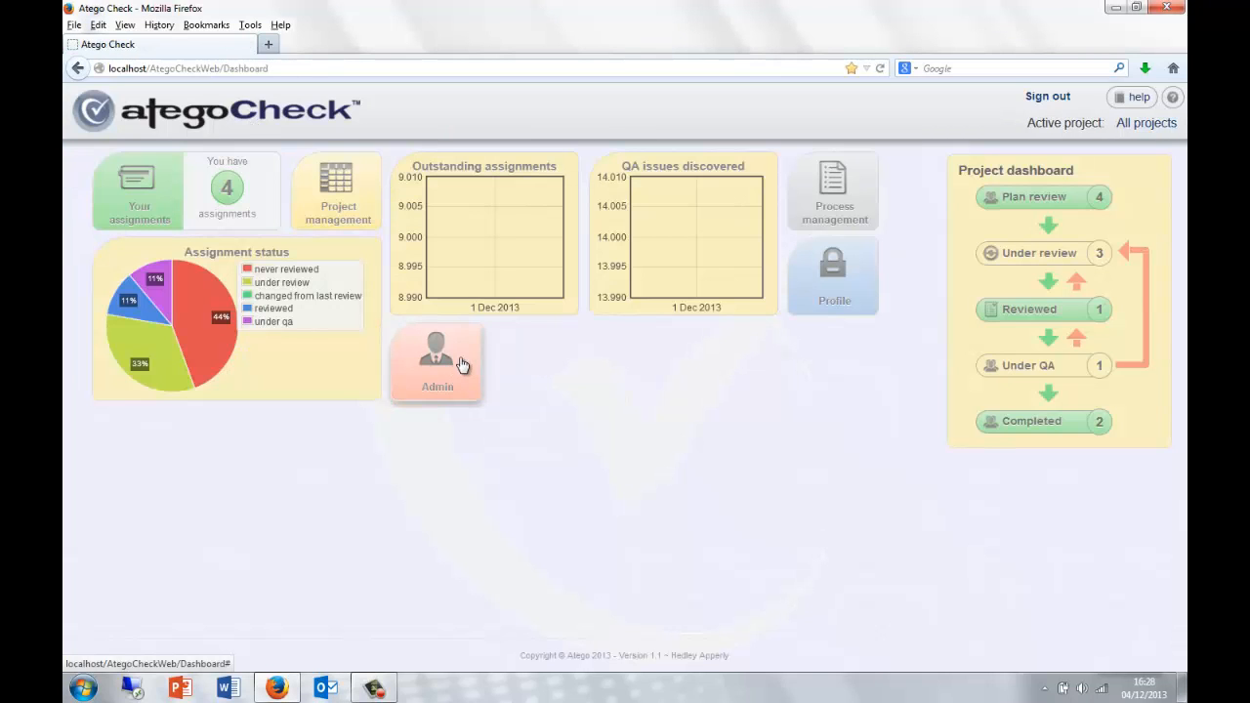
left_click(437, 361)
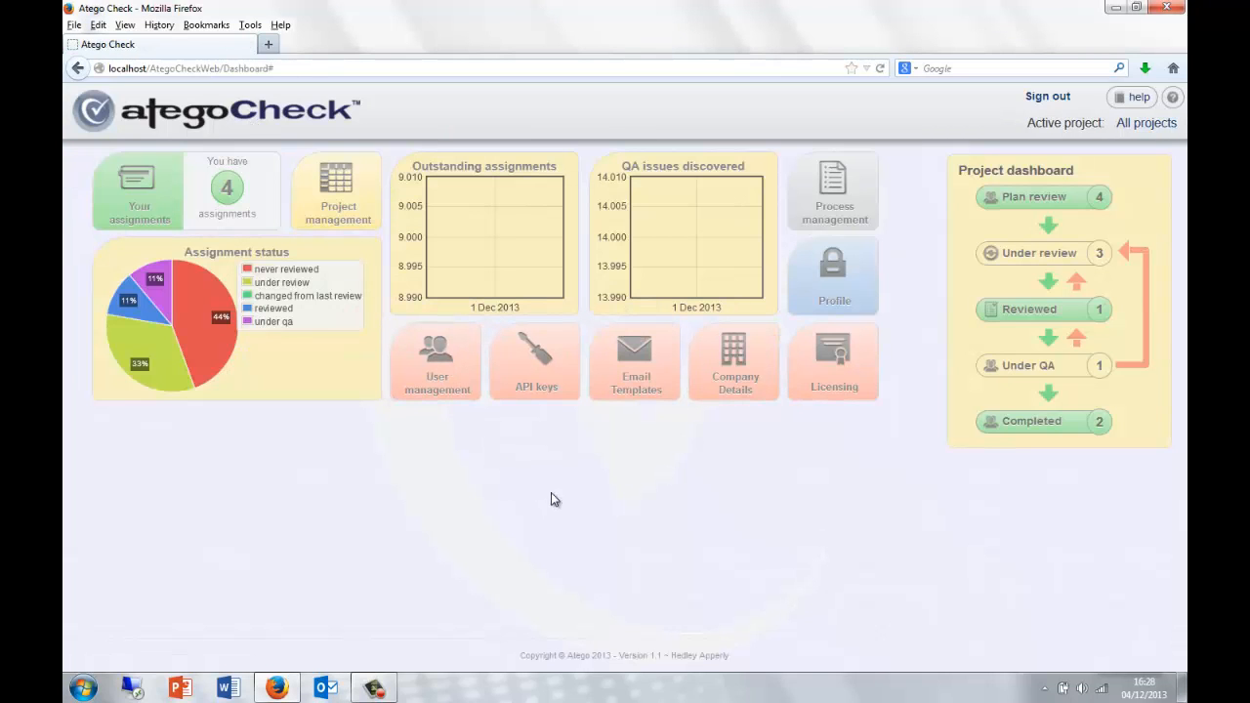
left_click(437, 361)
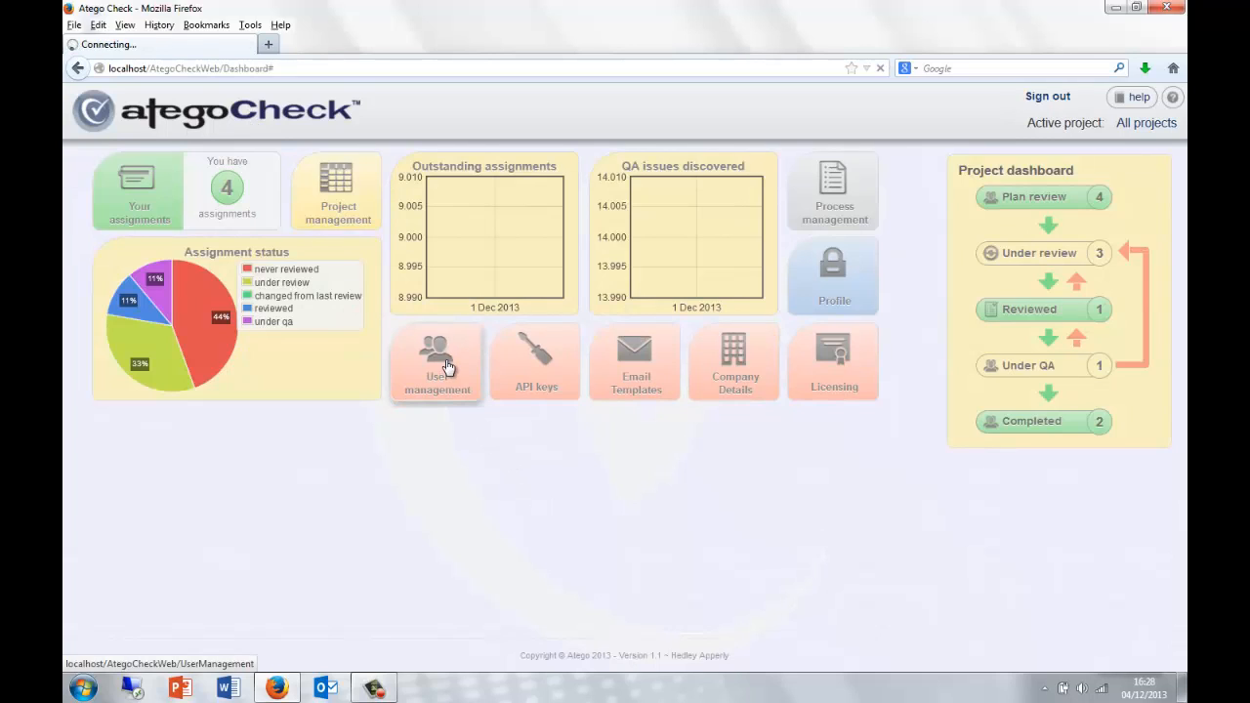
left_click(437, 362)
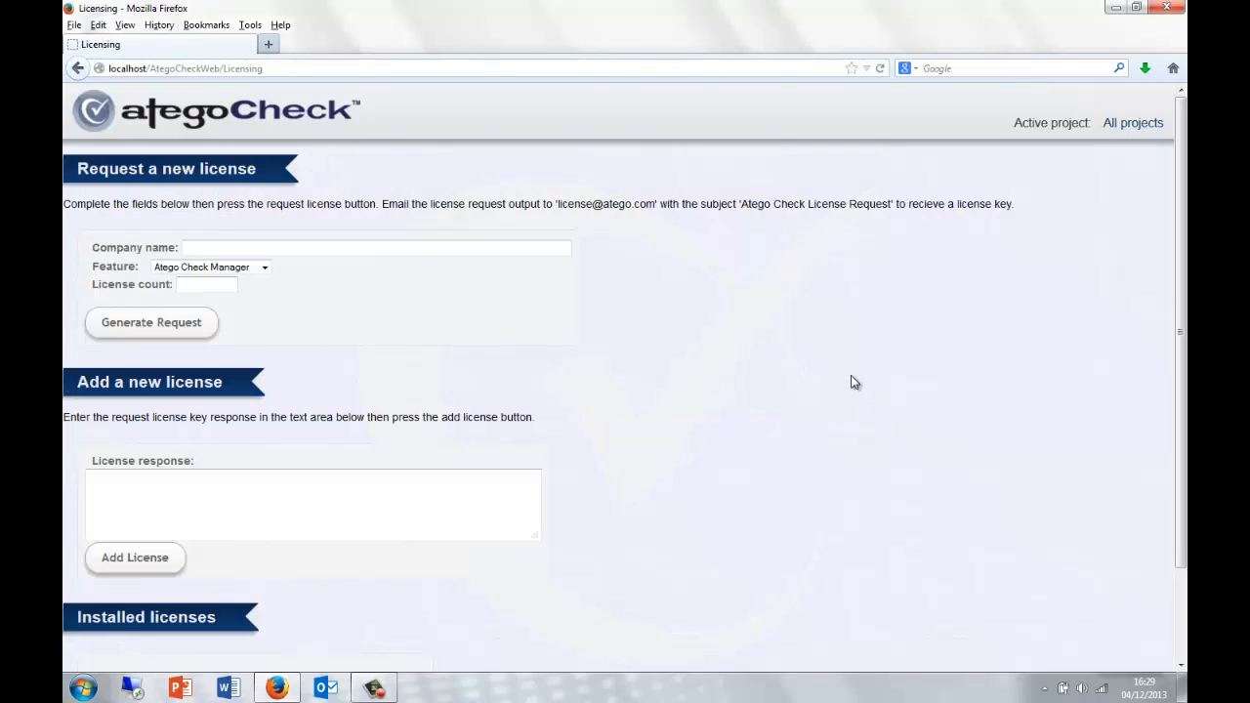
mouse_move(629, 442)
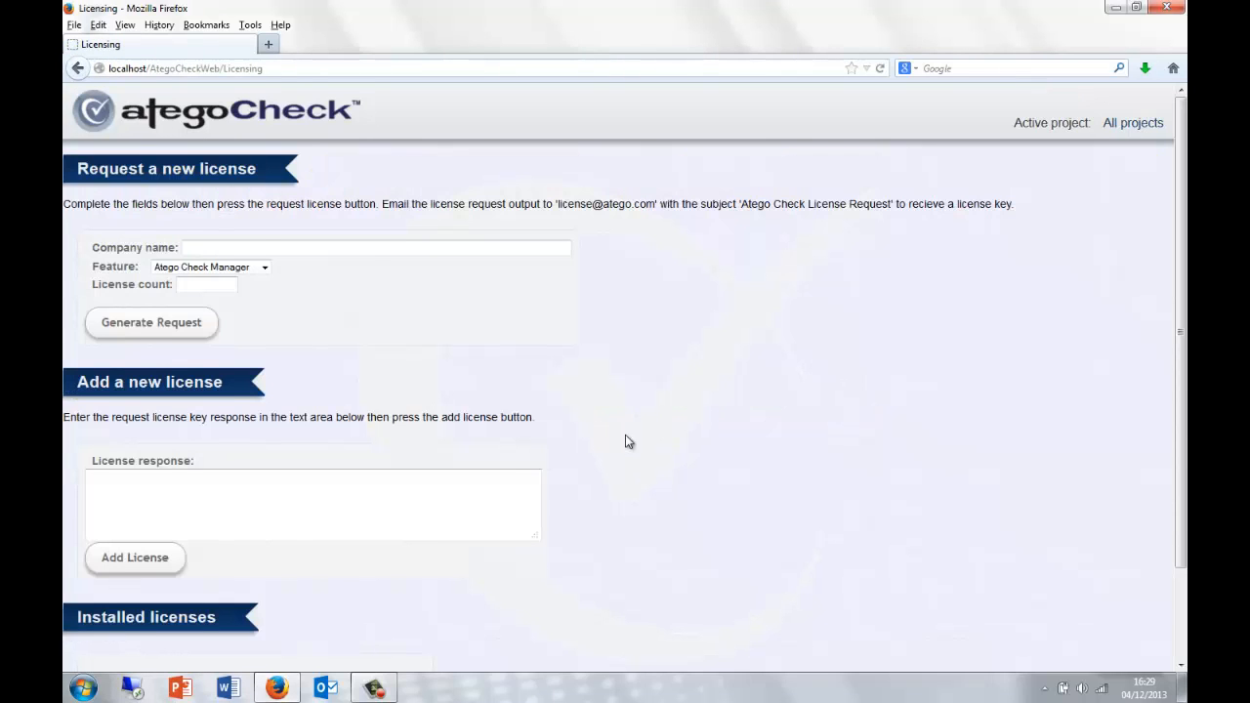
scroll("down", 3)
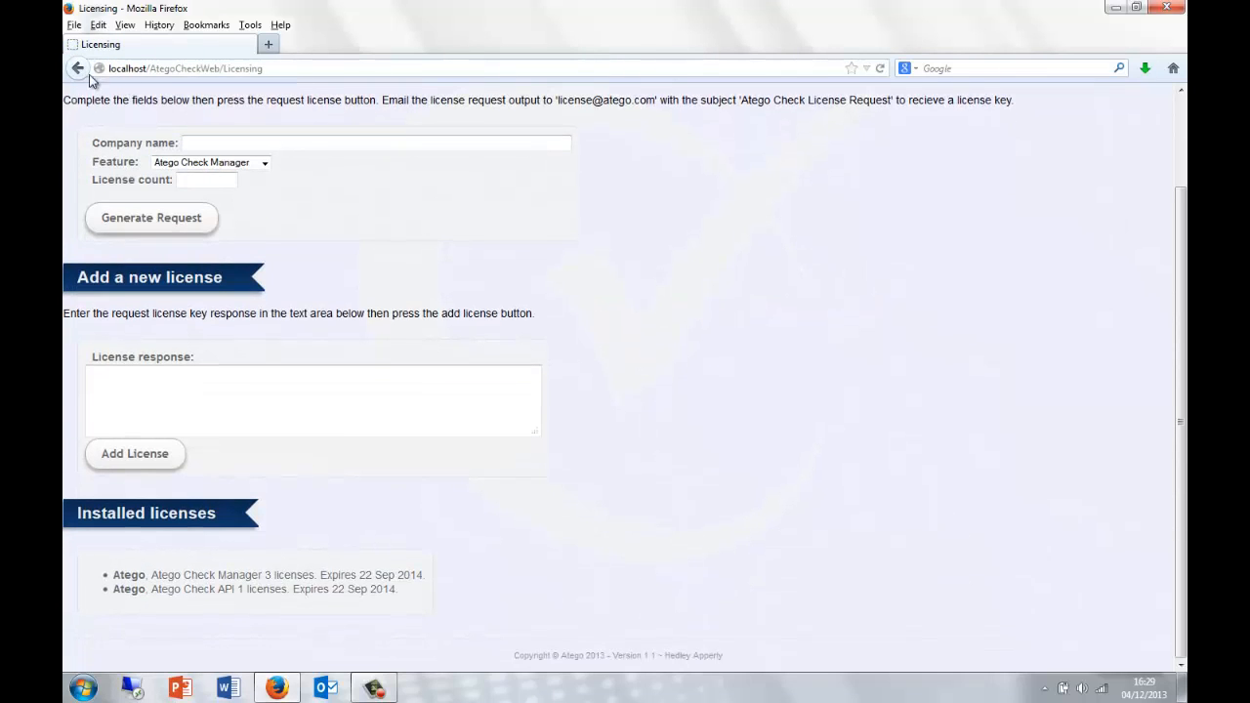
left_click(77, 68)
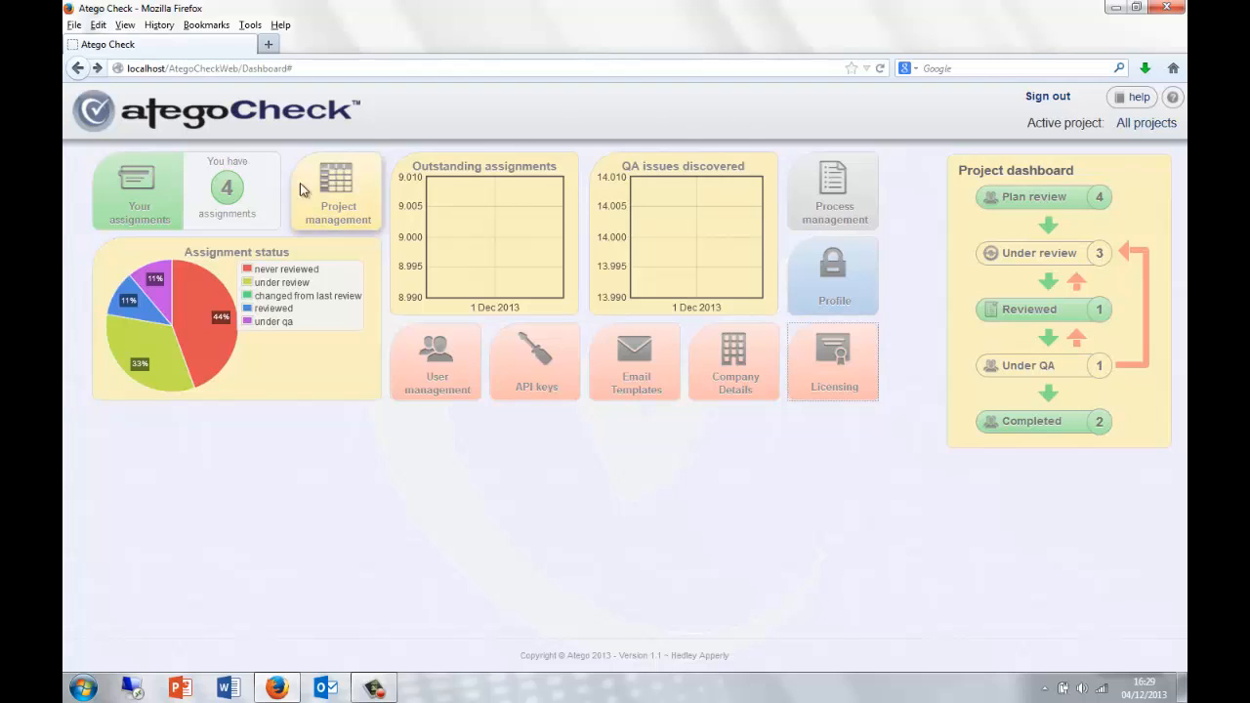
mouse_move(318, 445)
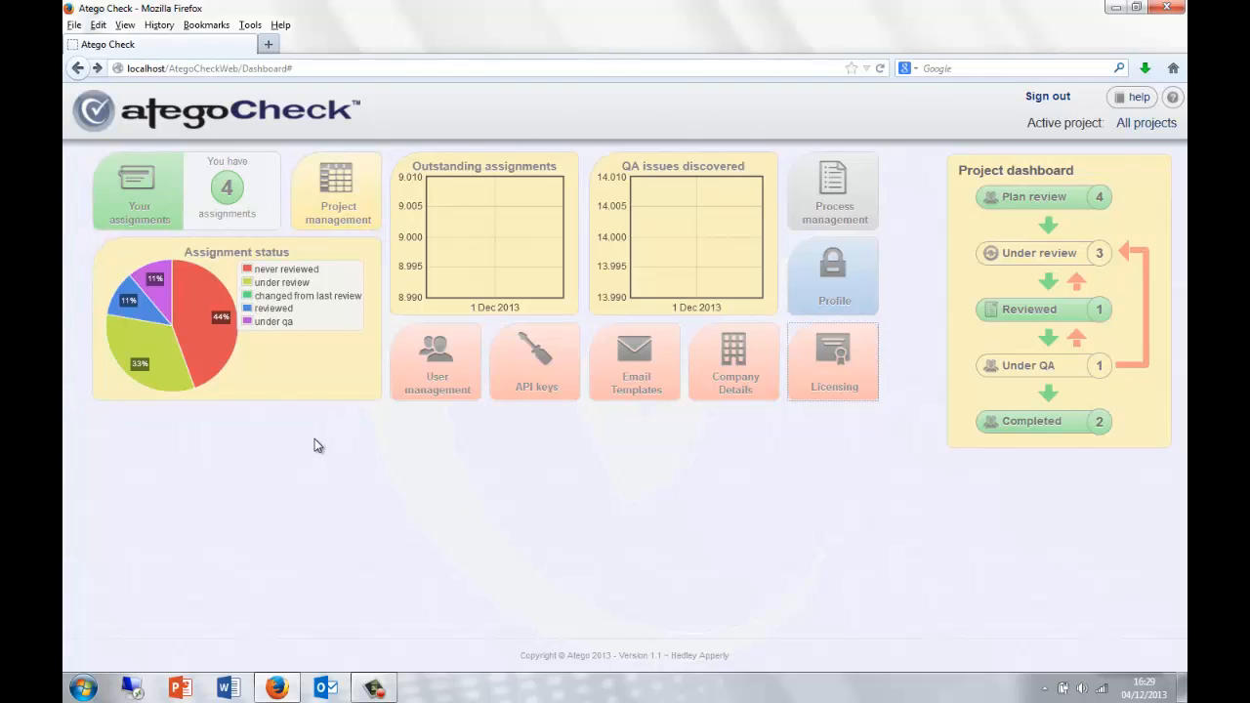
mouse_move(319, 455)
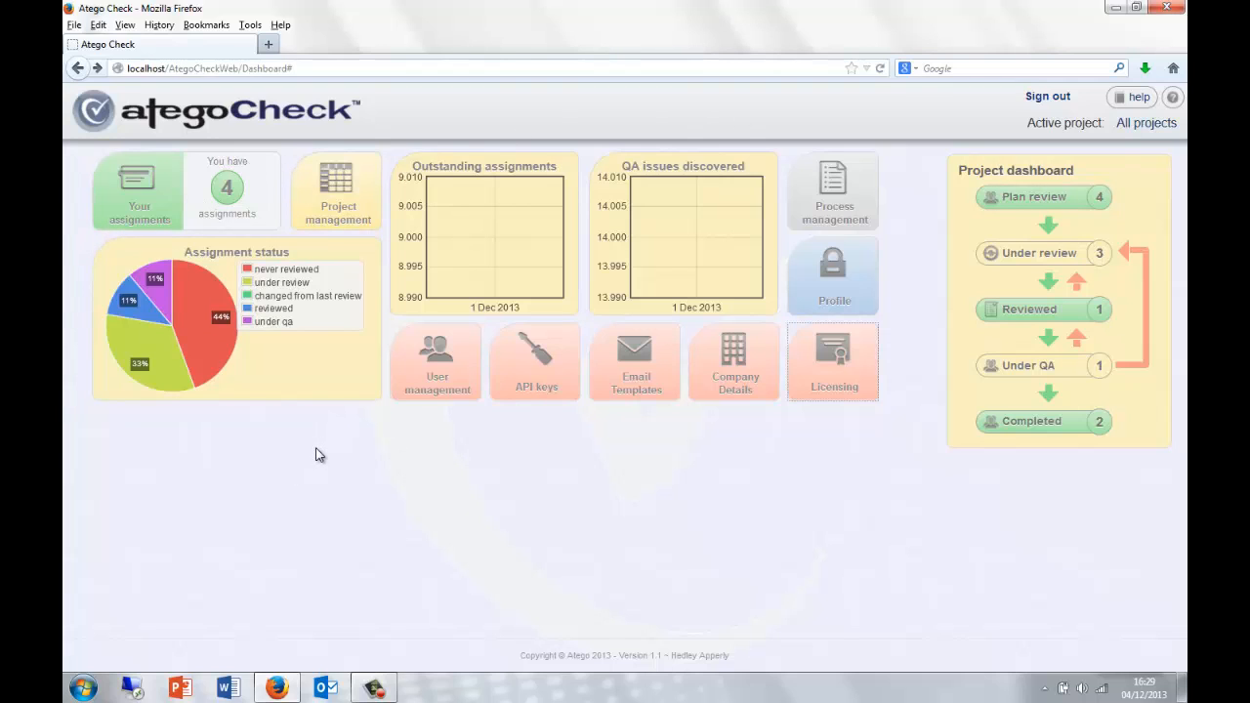